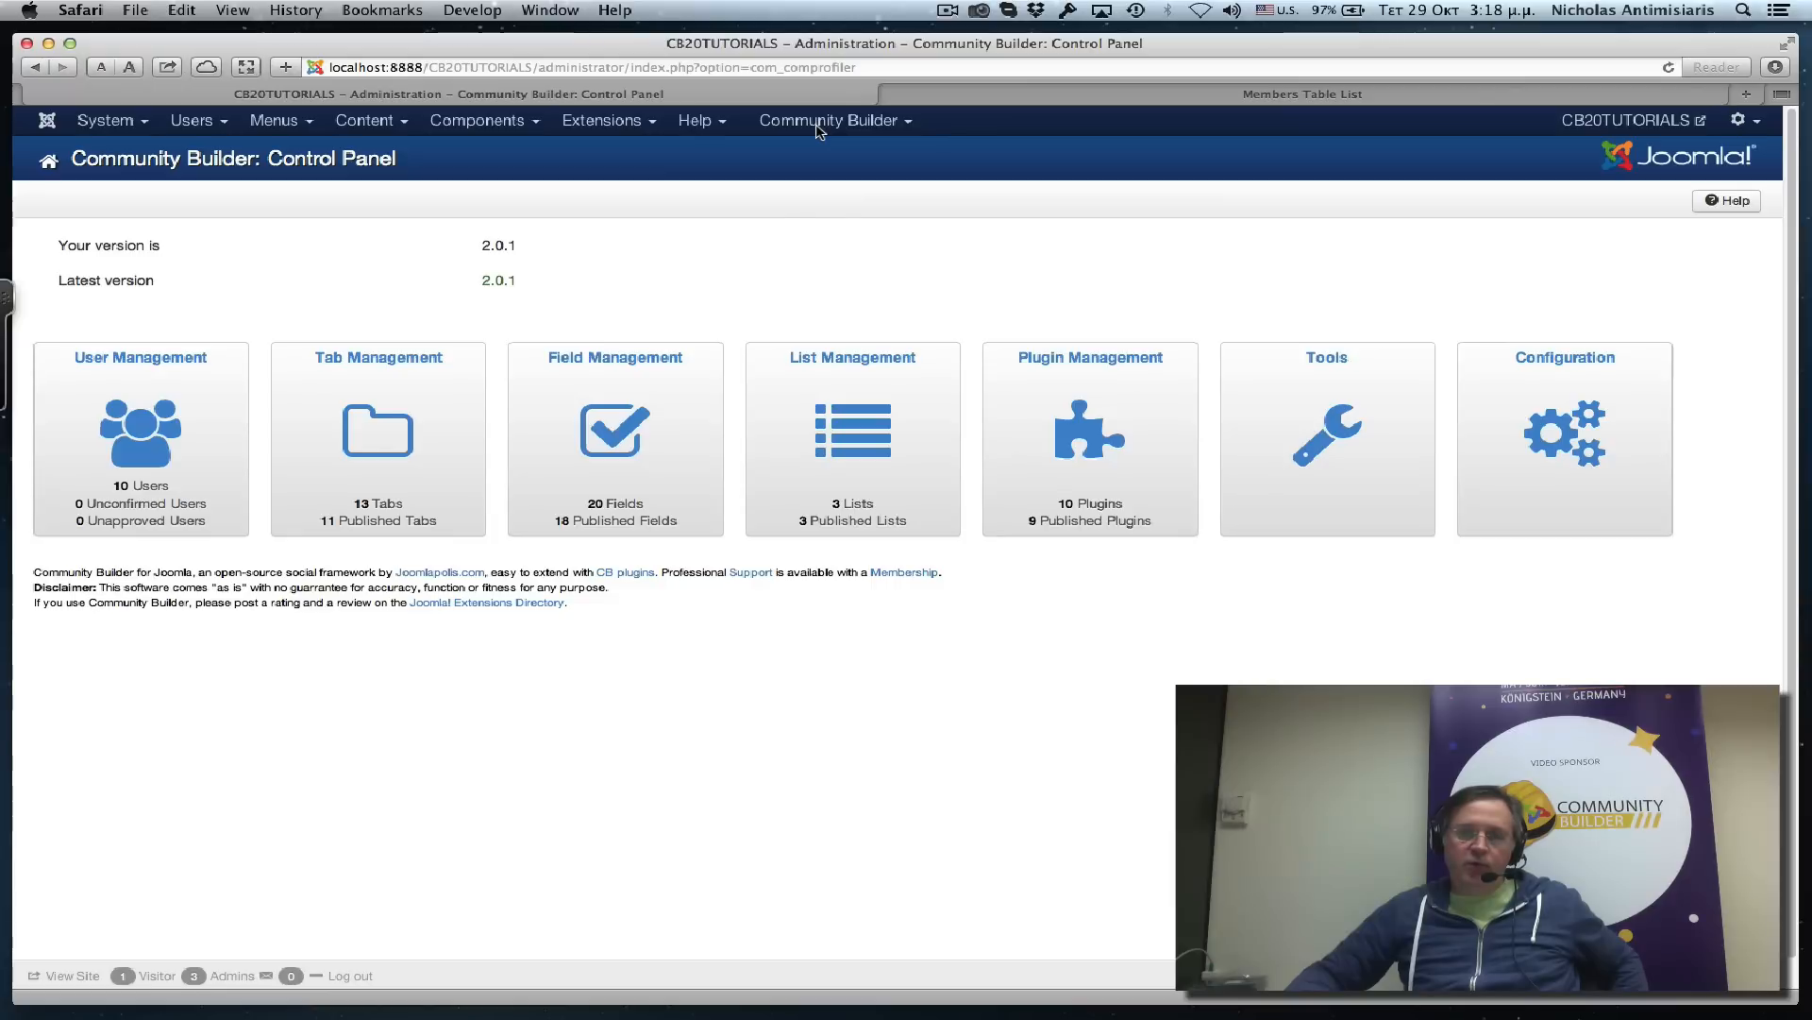
Expand the Community Builder menu in the Joomla admin bar.
{"action": "left_click", "coordinate": [829, 120]}
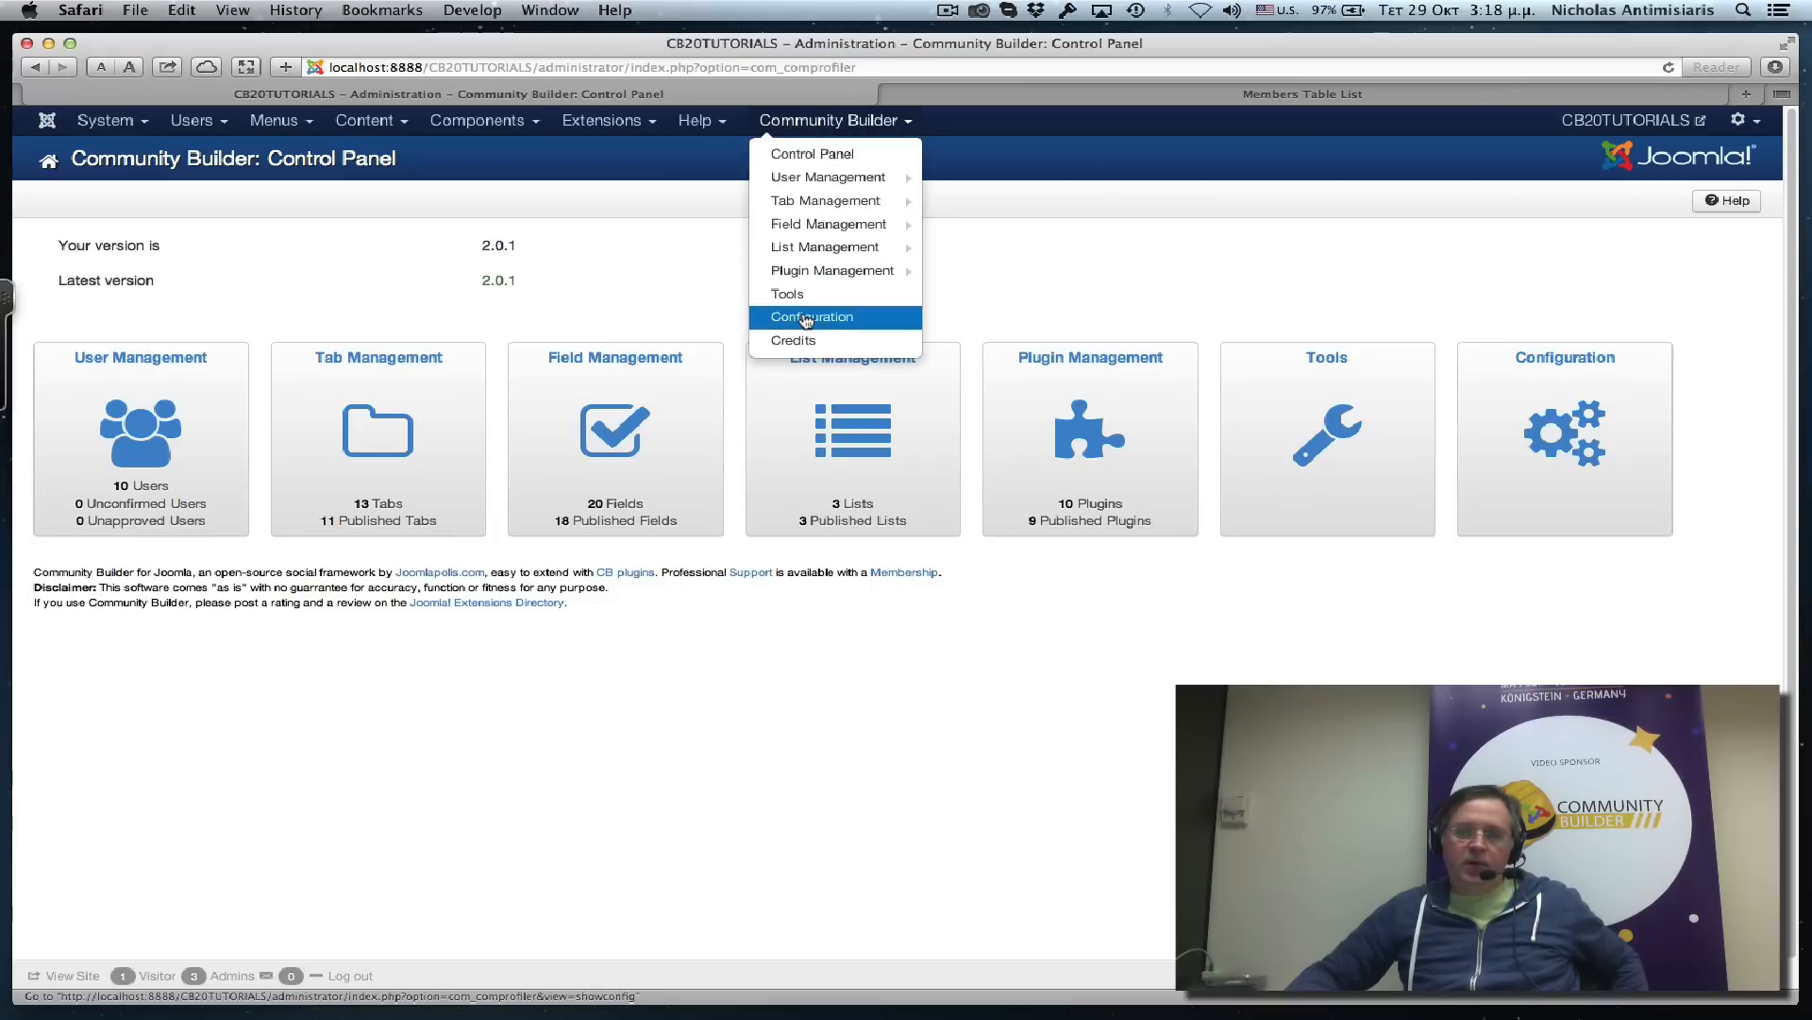
In Configuration, review the default max image filesize and thumbnail height and width settings.
{"action": "left_click", "coordinate": [810, 316]}
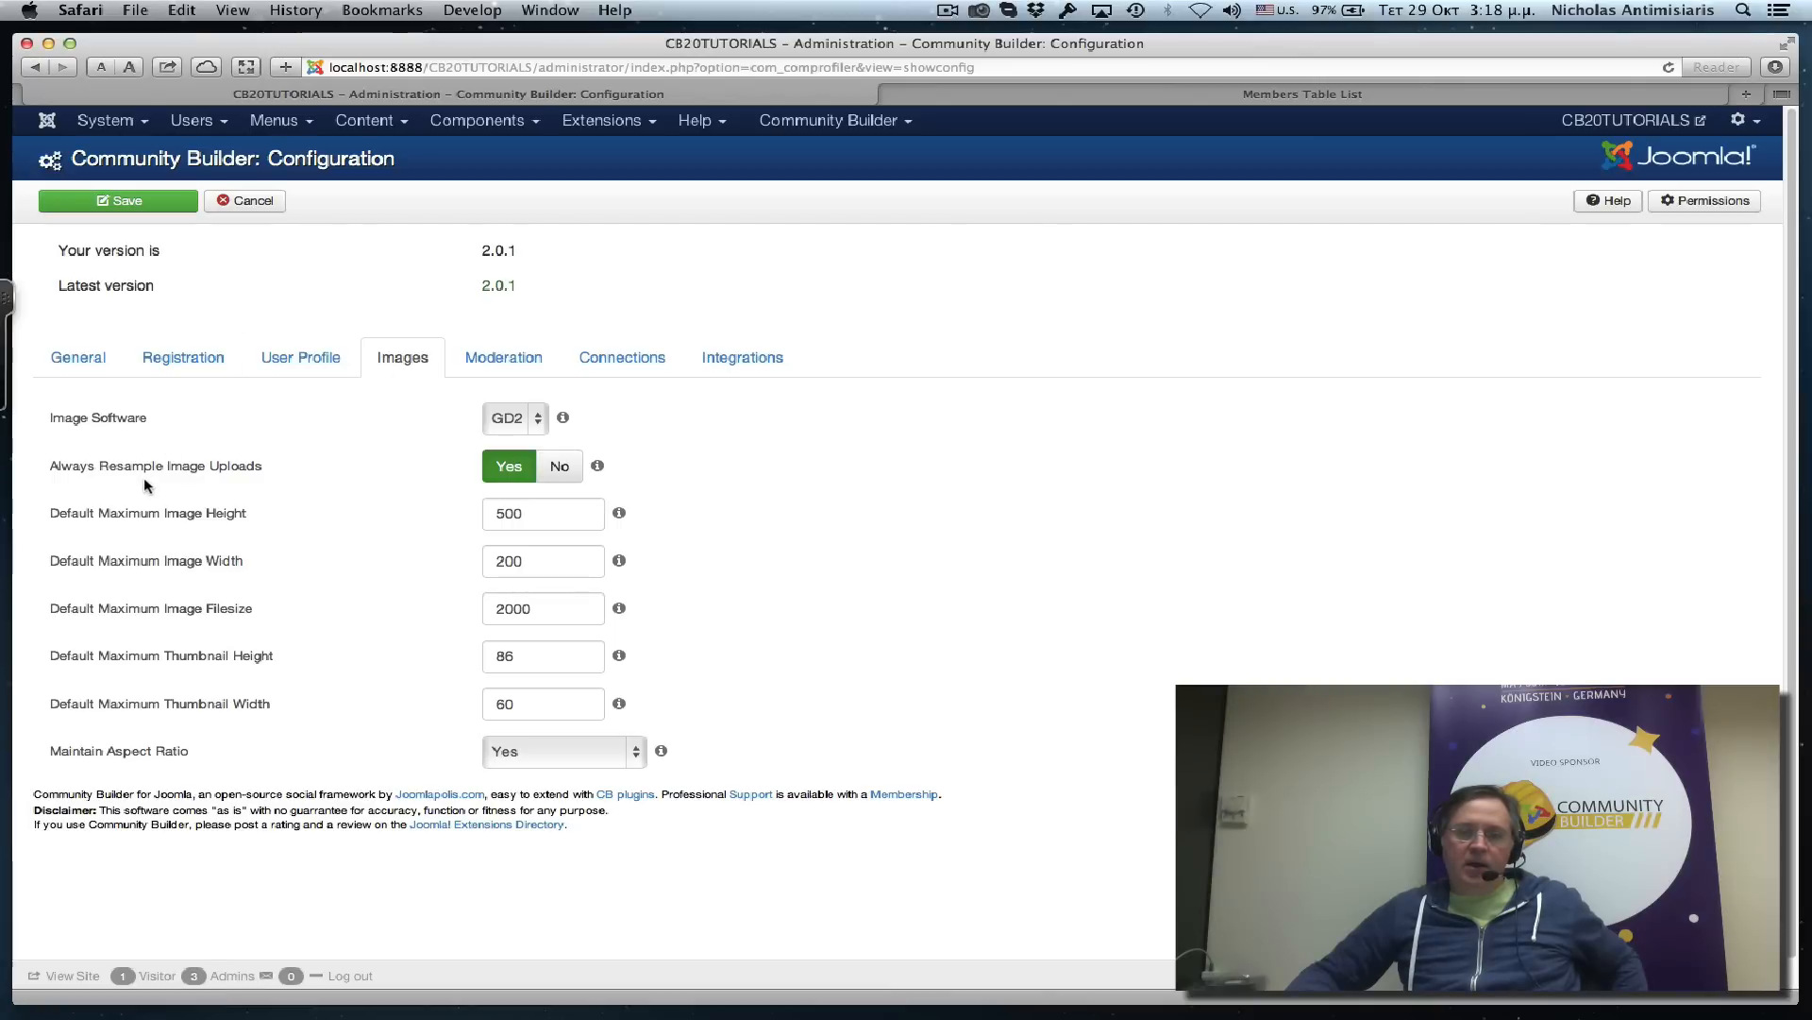
{"action": "mouse_move", "coordinate": [211, 560]}
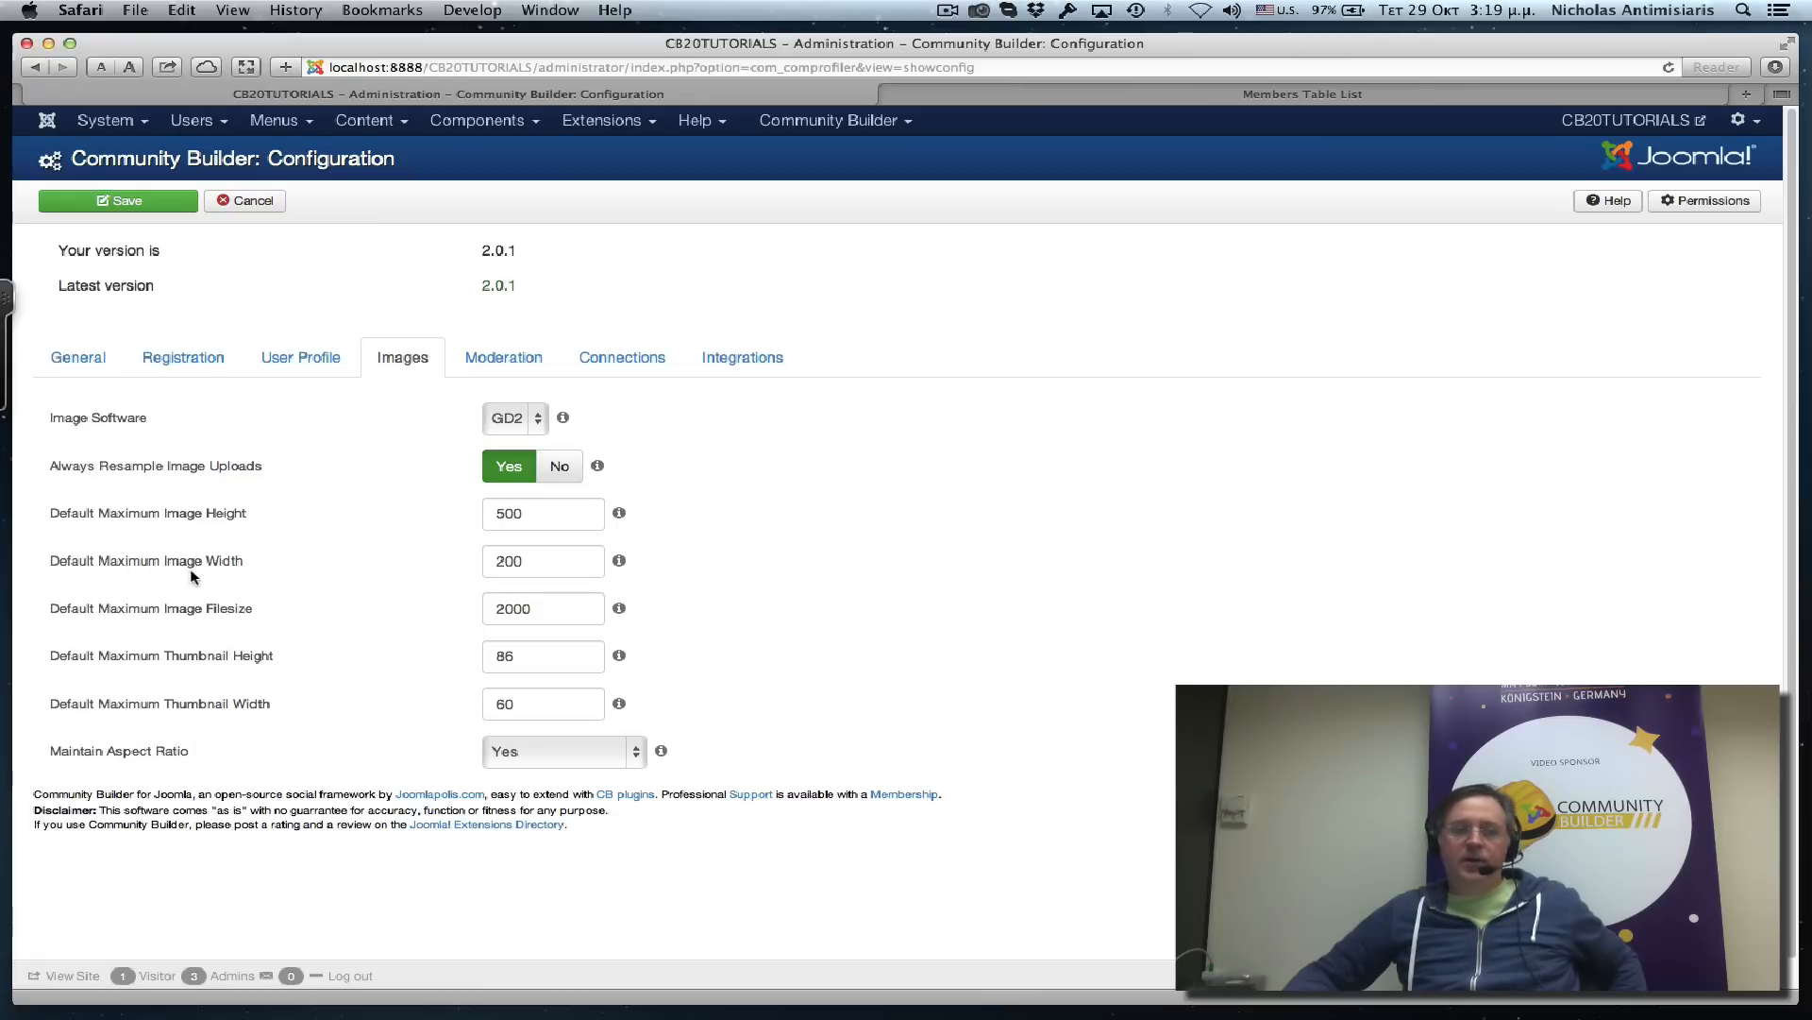
{"action": "mouse_move", "coordinate": [205, 727]}
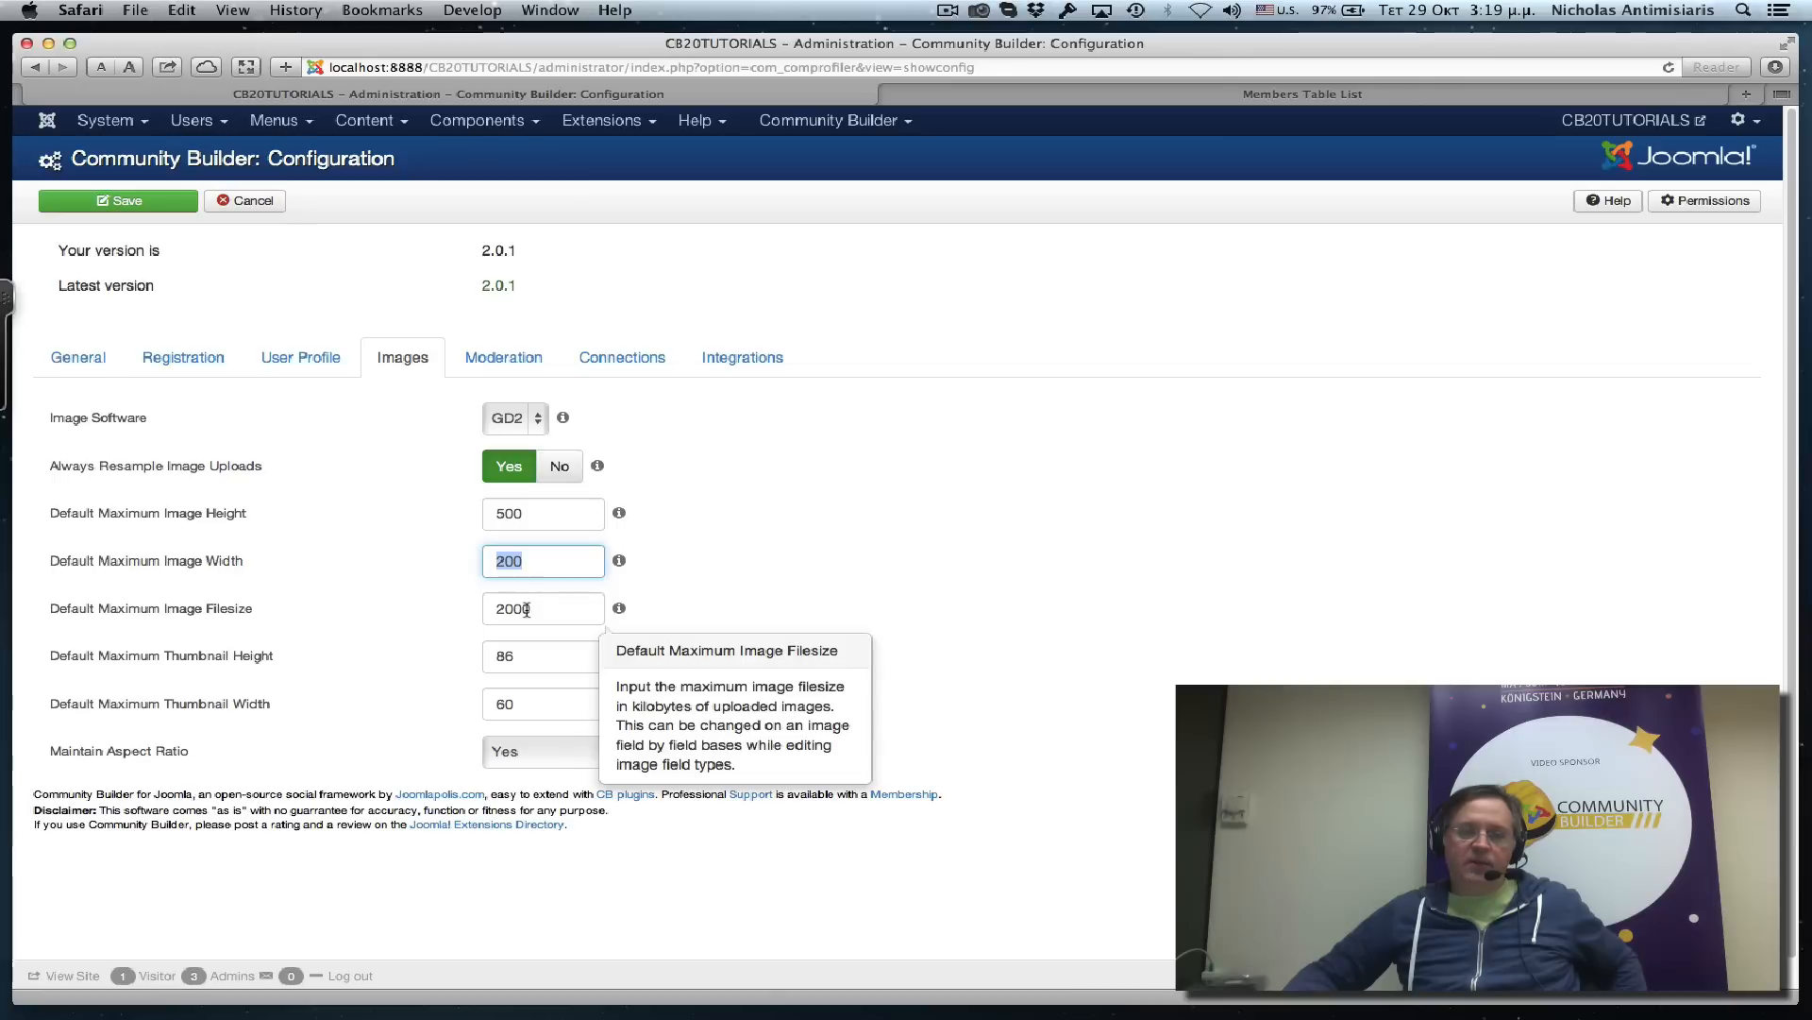
{"action": "left_click", "coordinate": [542, 608]}
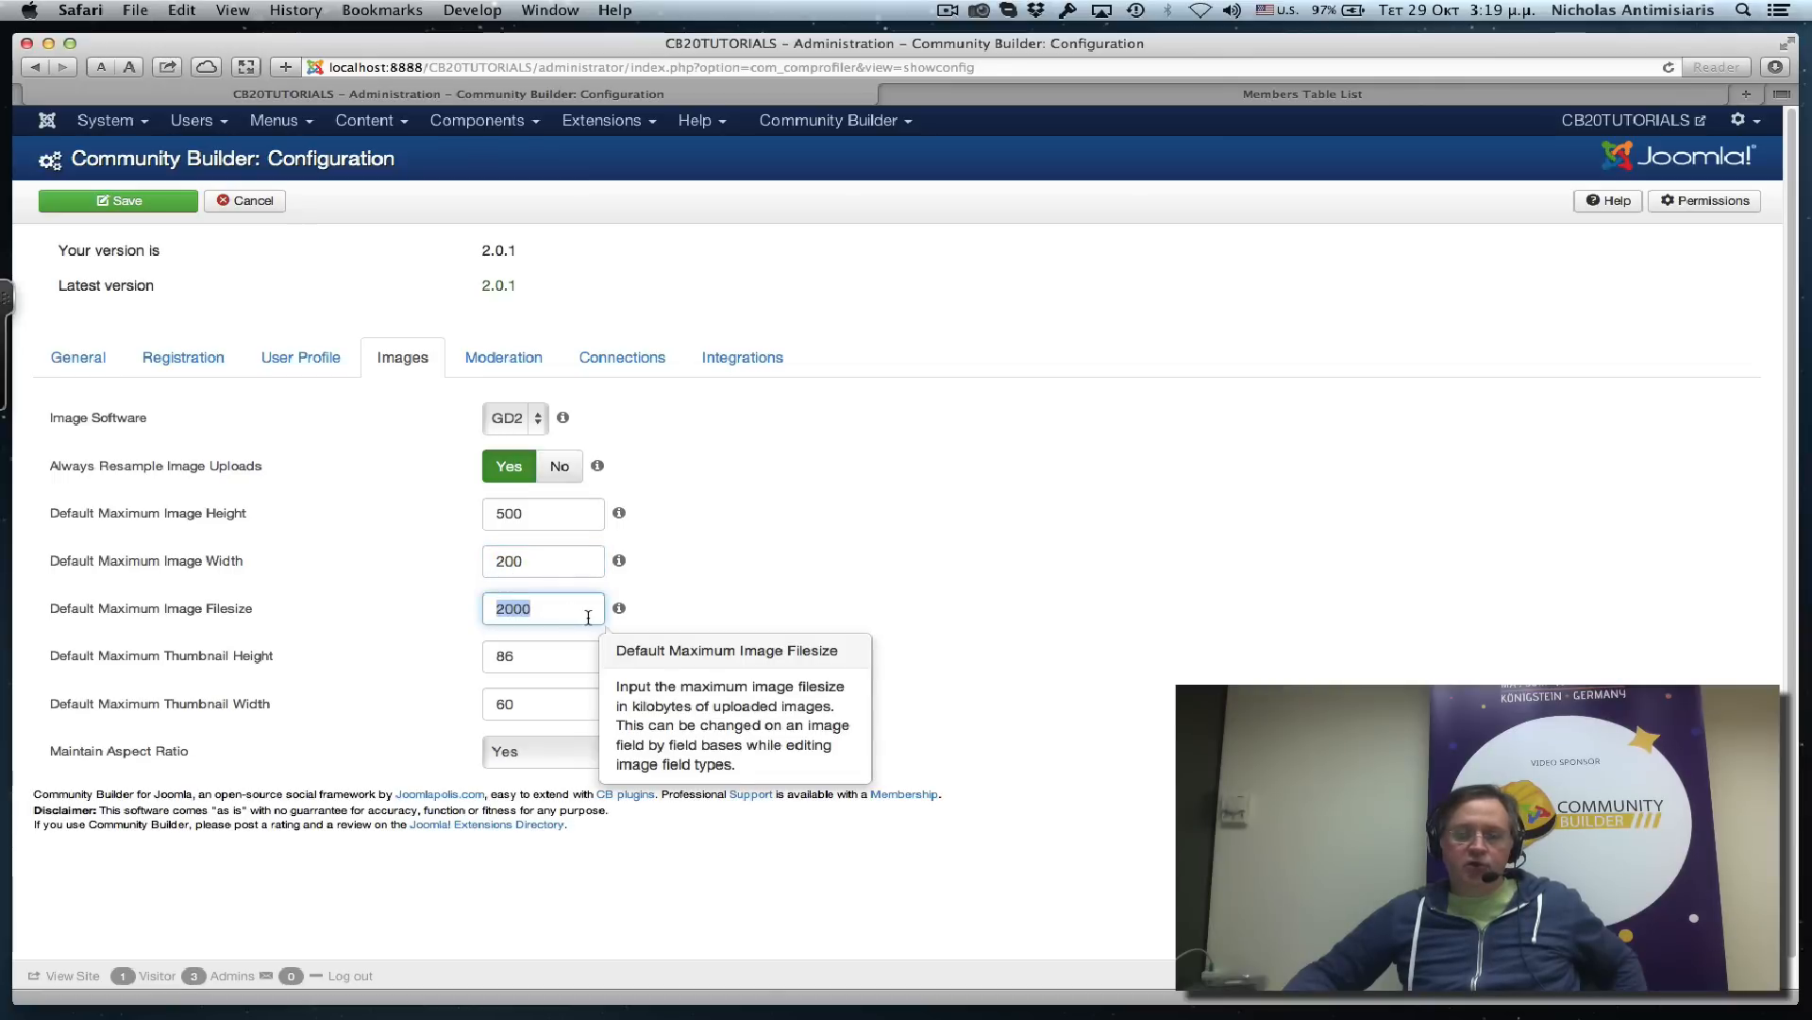
{"action": "left_click", "coordinate": [544, 655]}
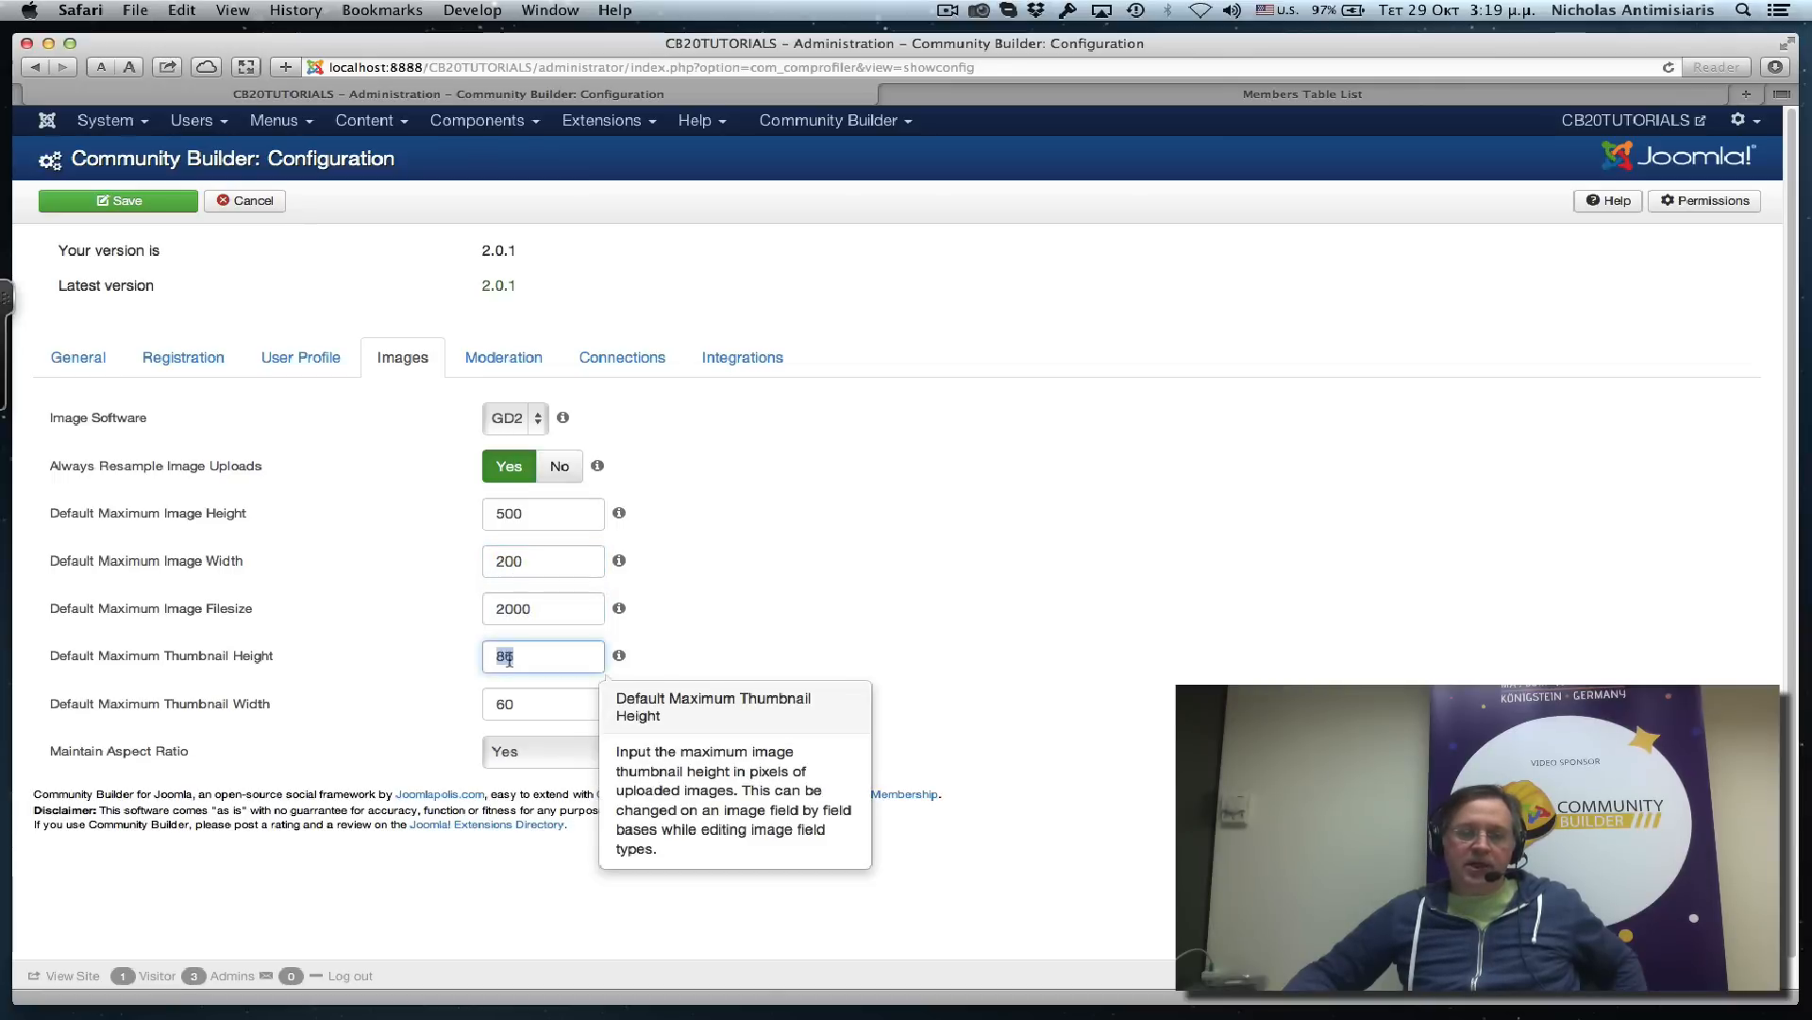
{"action": "left_click", "coordinate": [542, 702]}
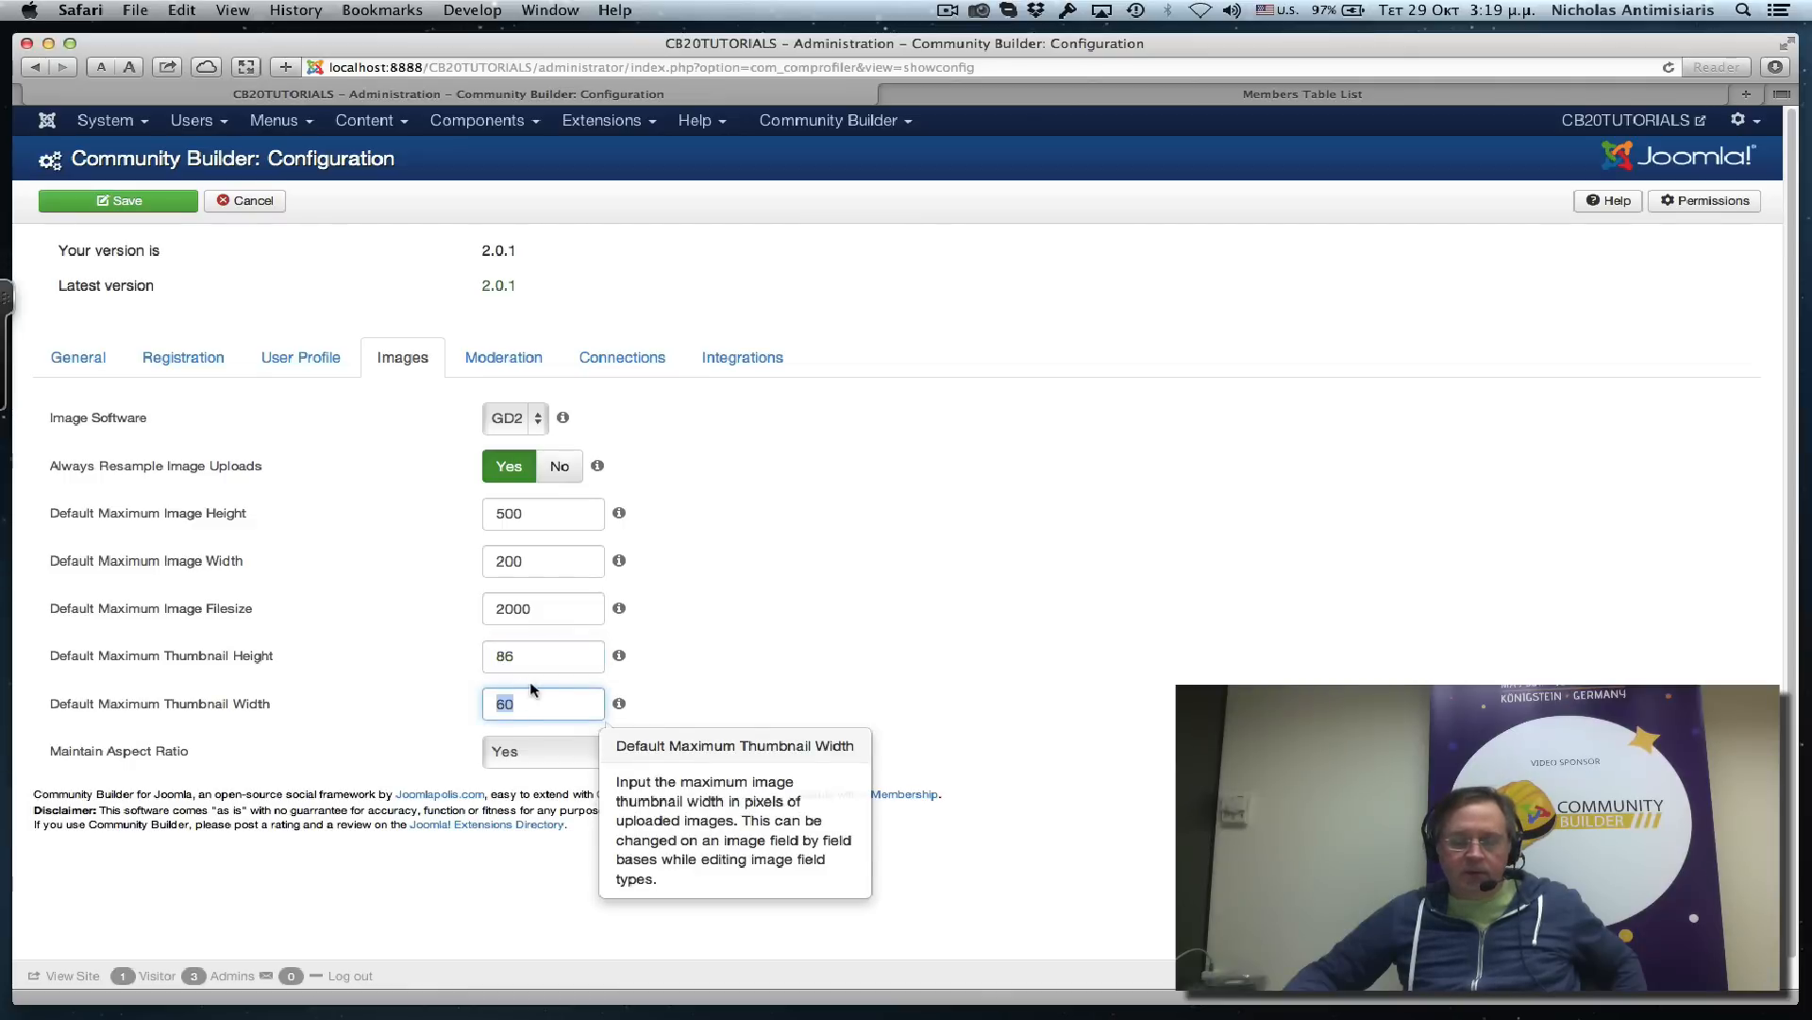
{"action": "mouse_move", "coordinate": [567, 658]}
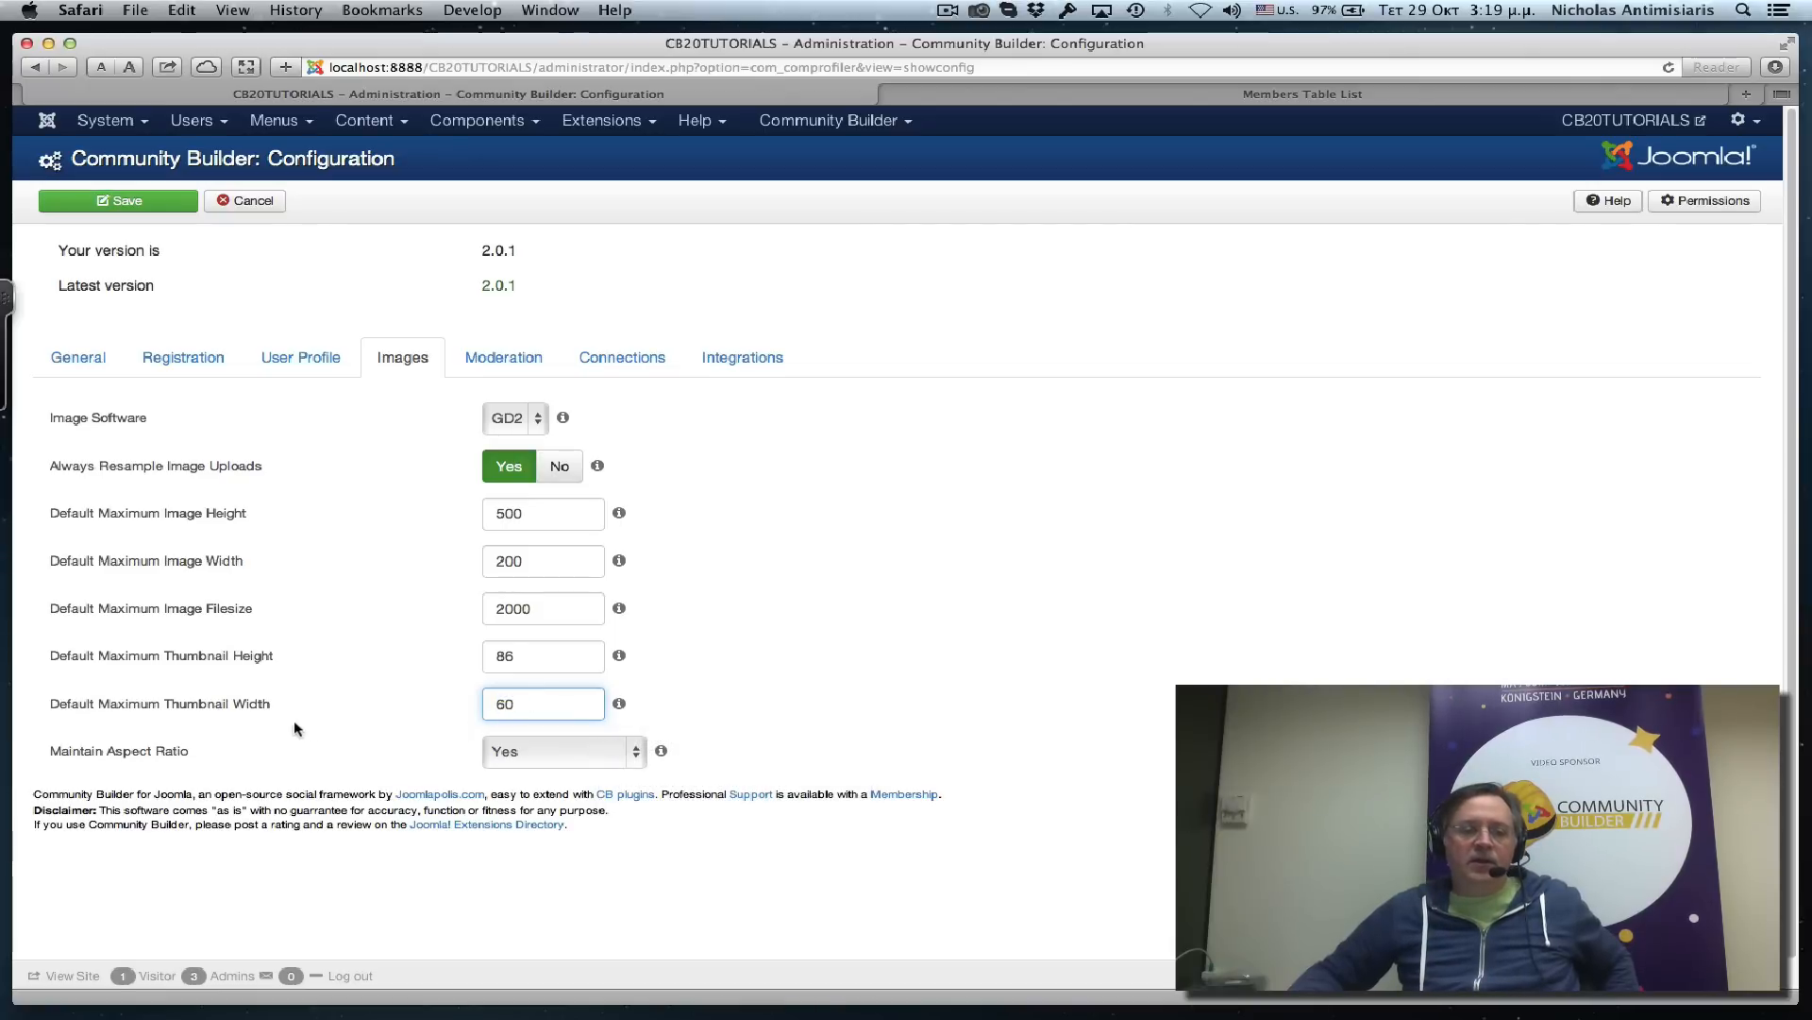
{"action": "mouse_move", "coordinate": [618, 702]}
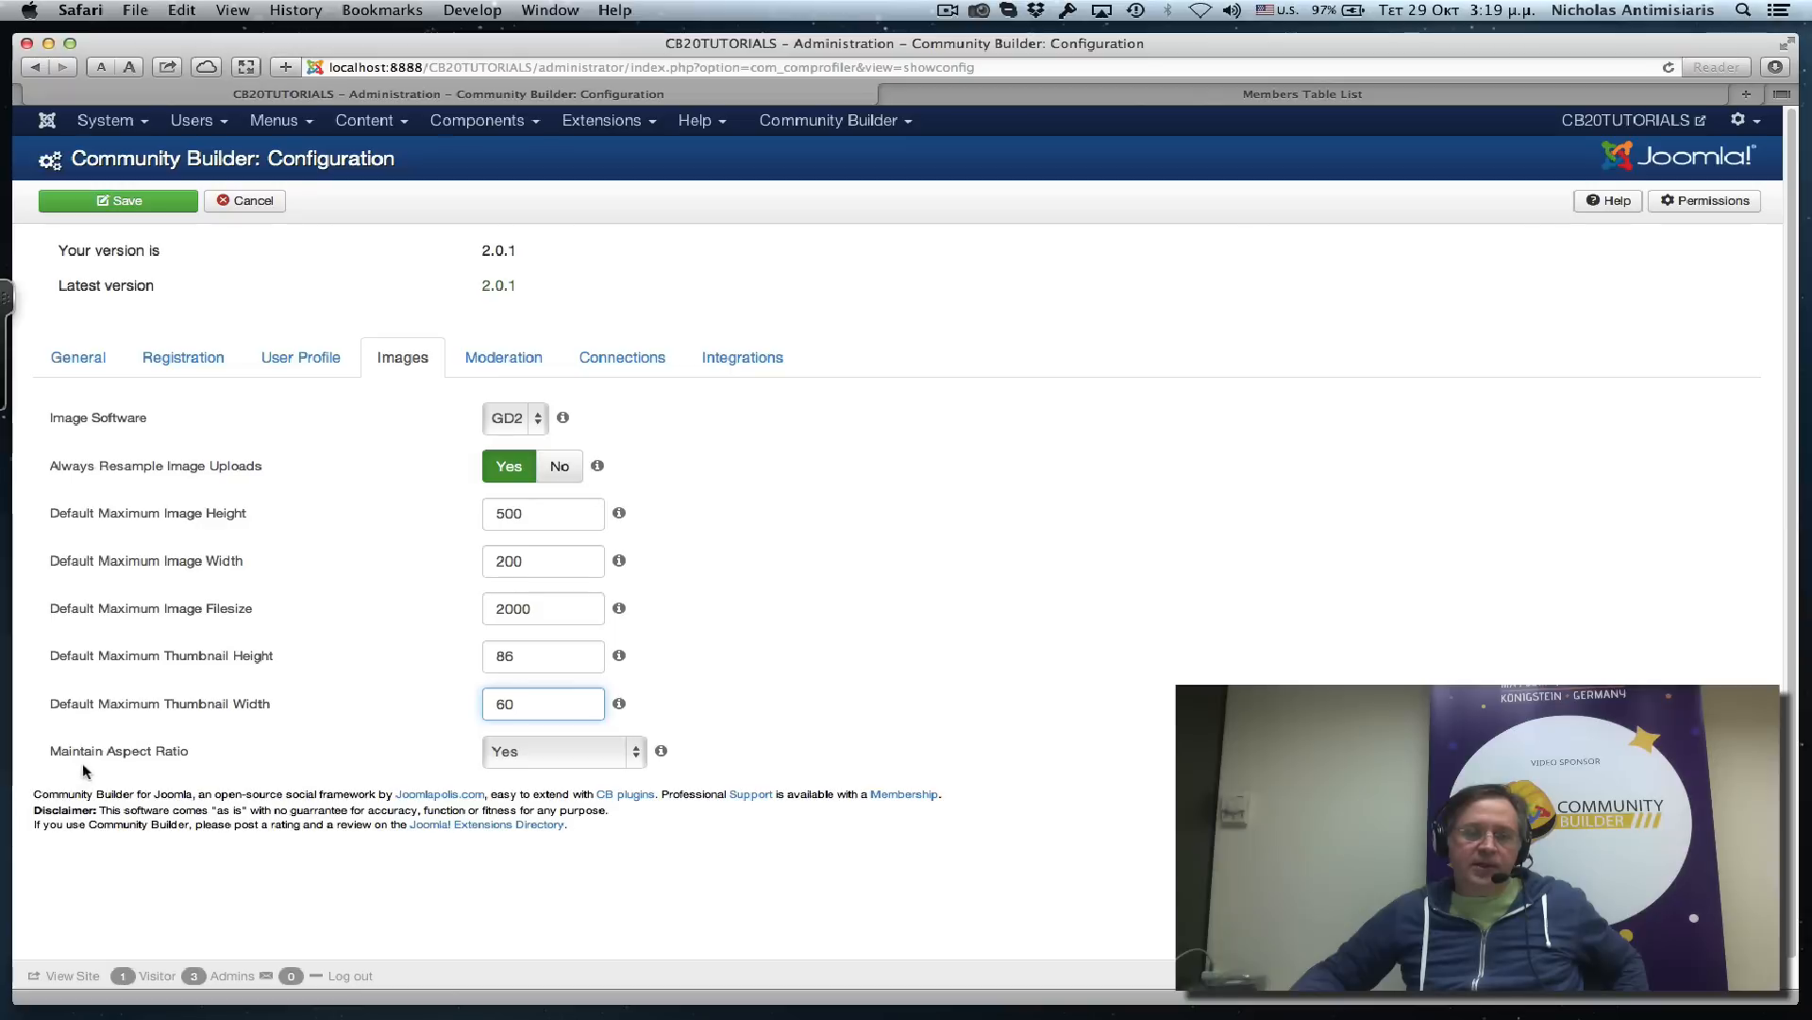
{"action": "mouse_move", "coordinate": [344, 770]}
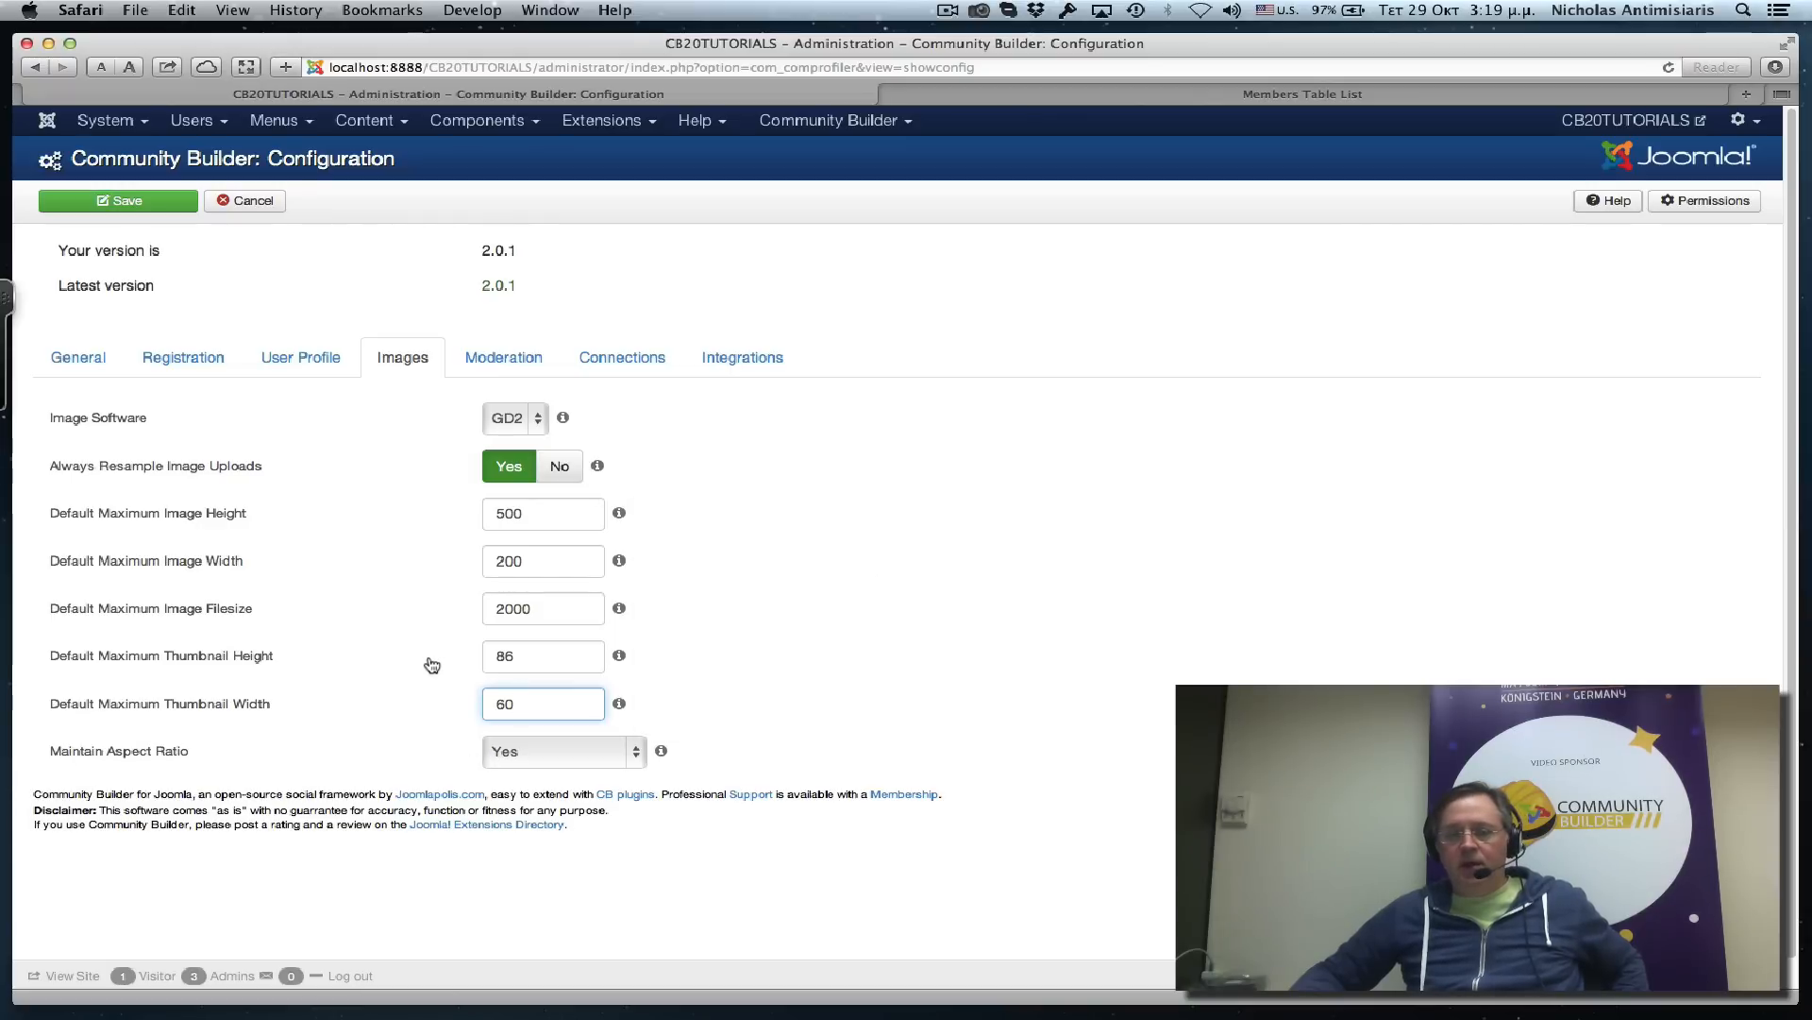
{"action": "mouse_move", "coordinate": [434, 637]}
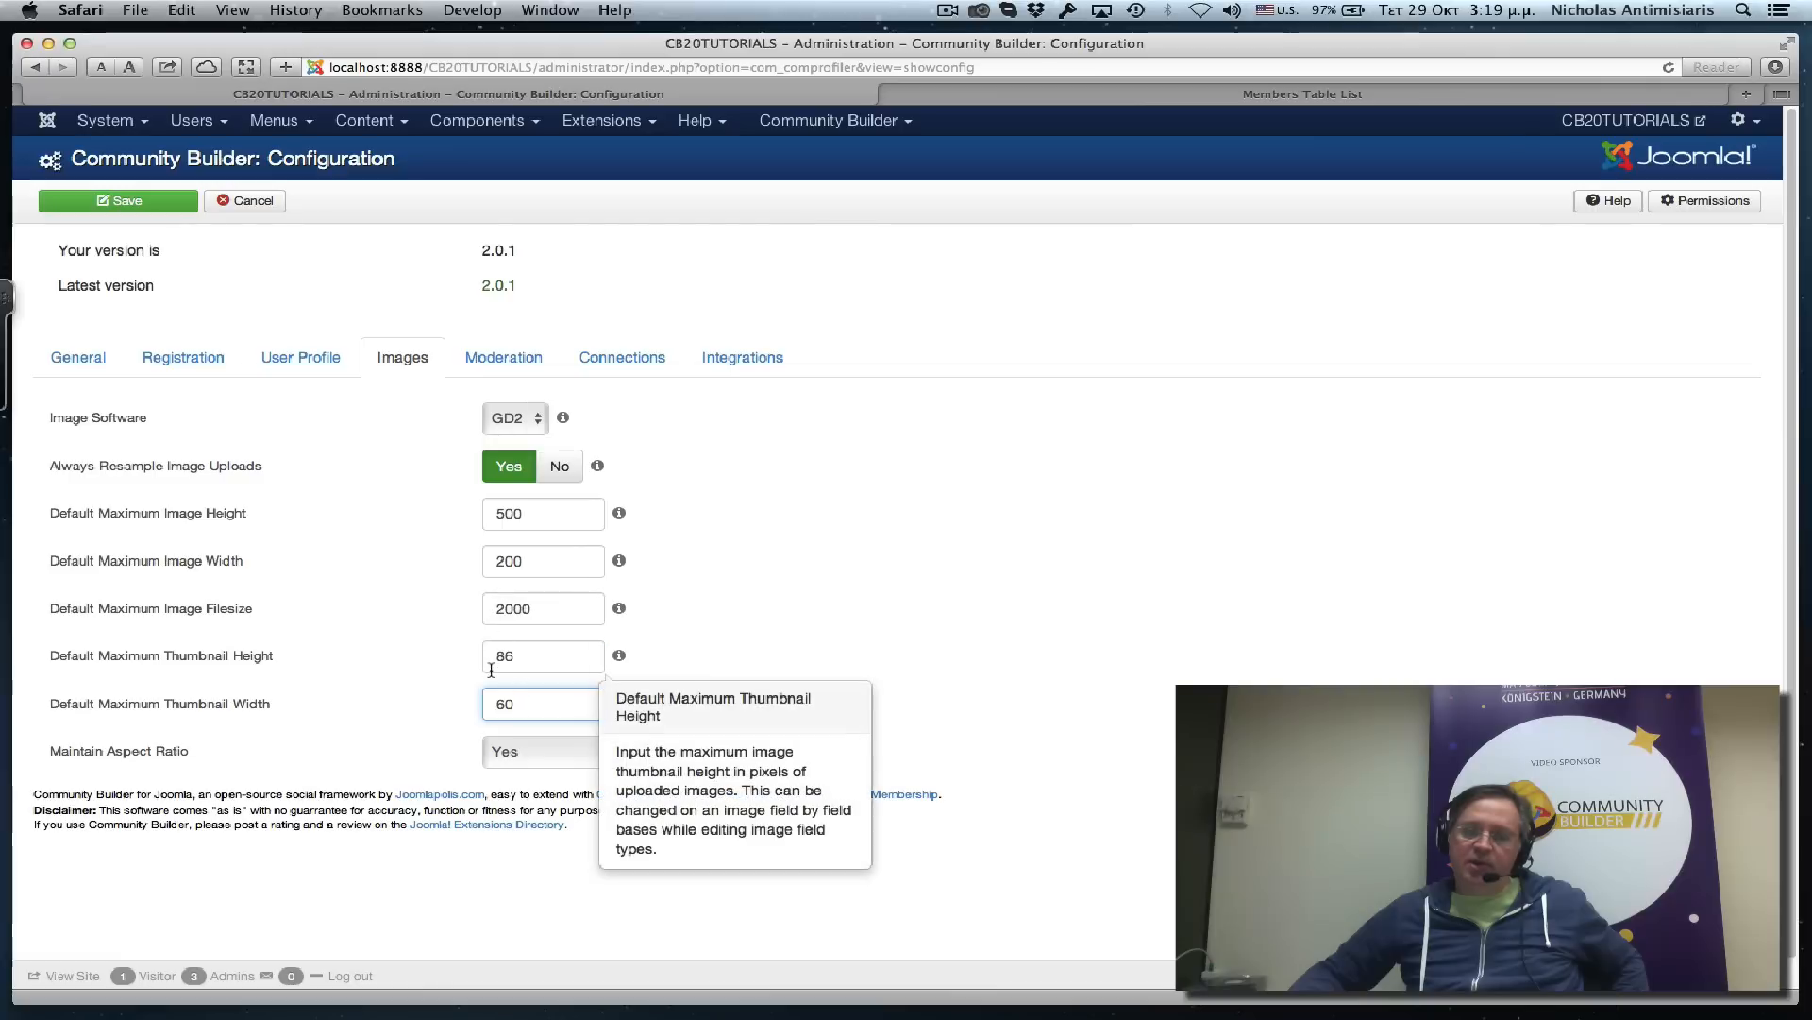
{"action": "mouse_move", "coordinate": [398, 522]}
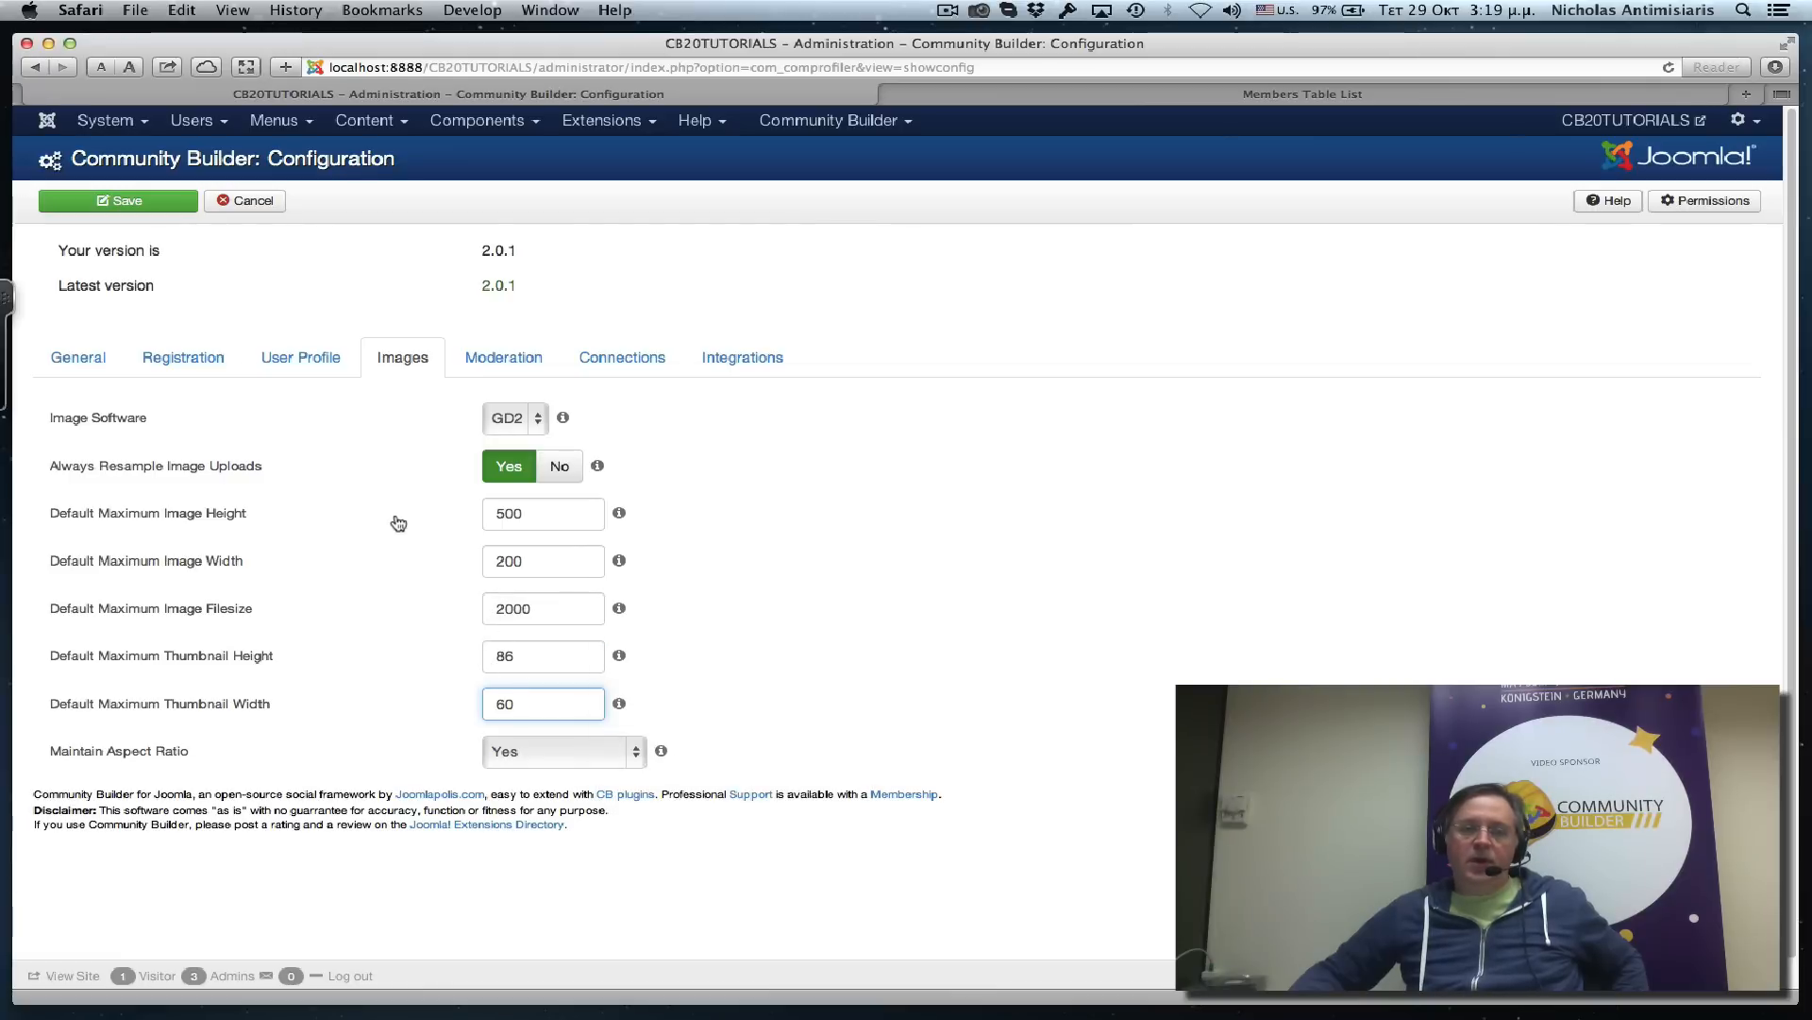
{"action": "mouse_move", "coordinate": [503, 357]}
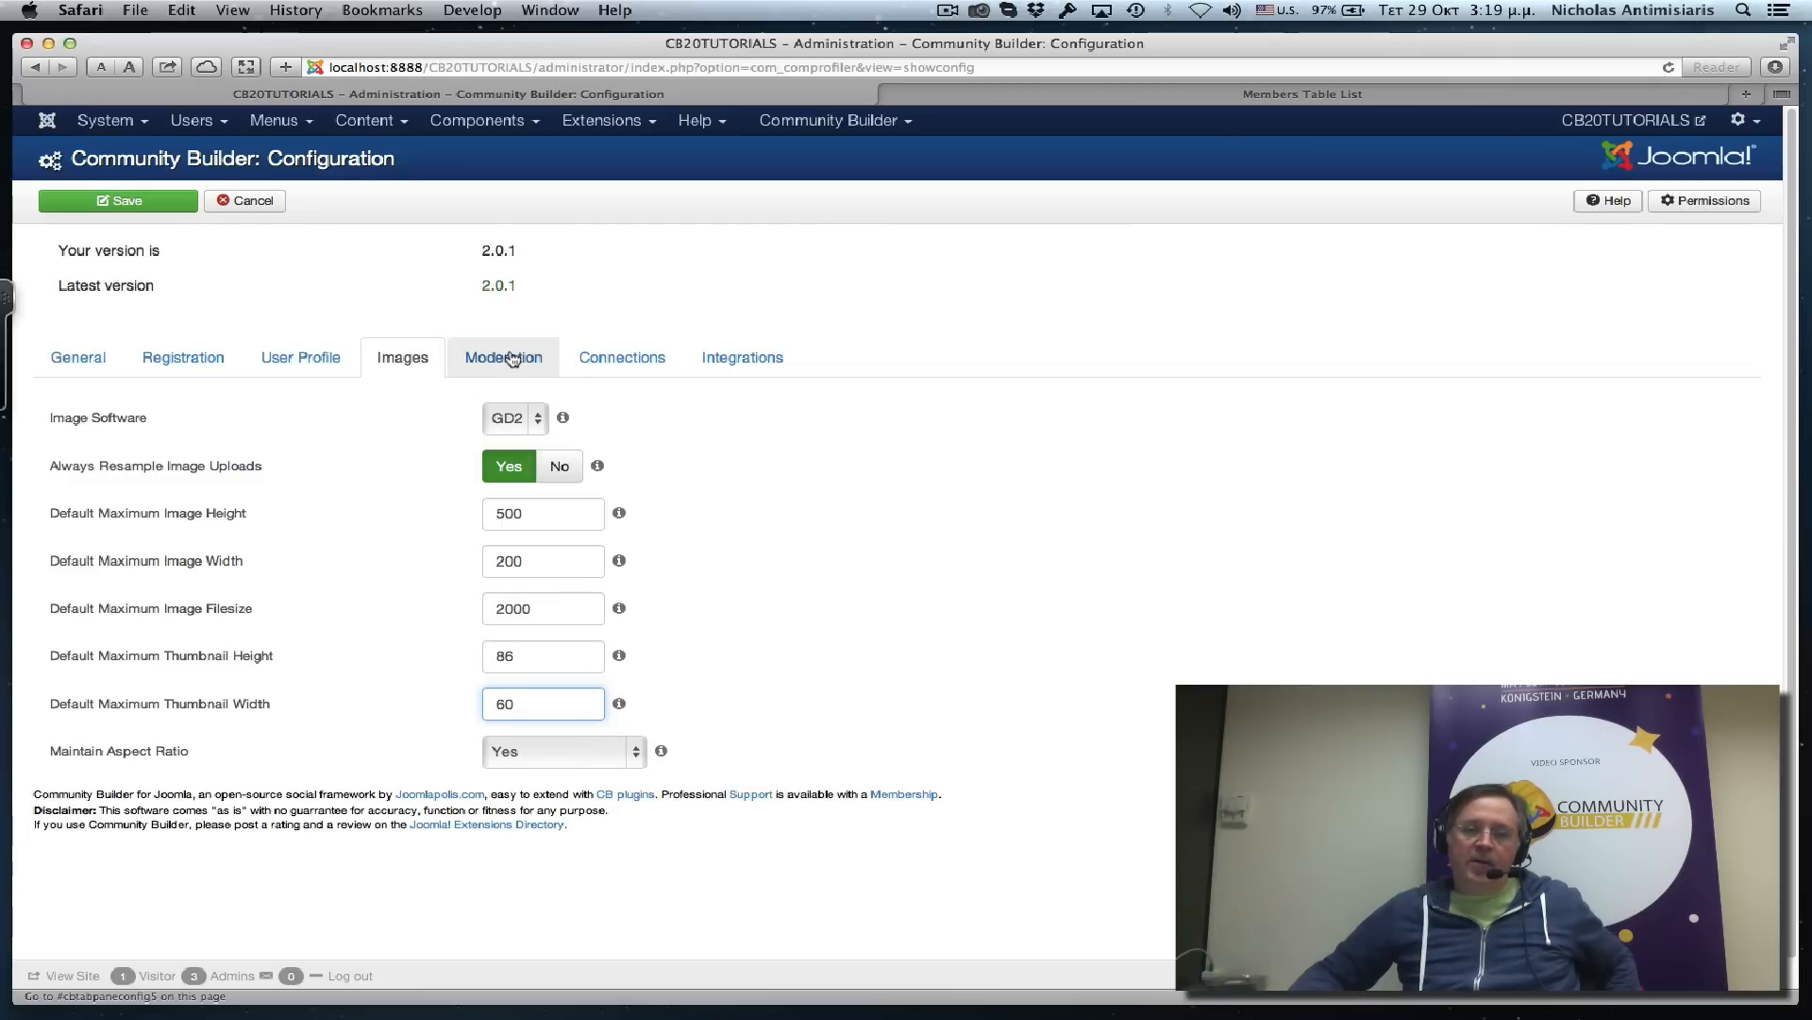
Show the Moderation tab of the Community Builder Configuration.
{"action": "left_click", "coordinate": [504, 357]}
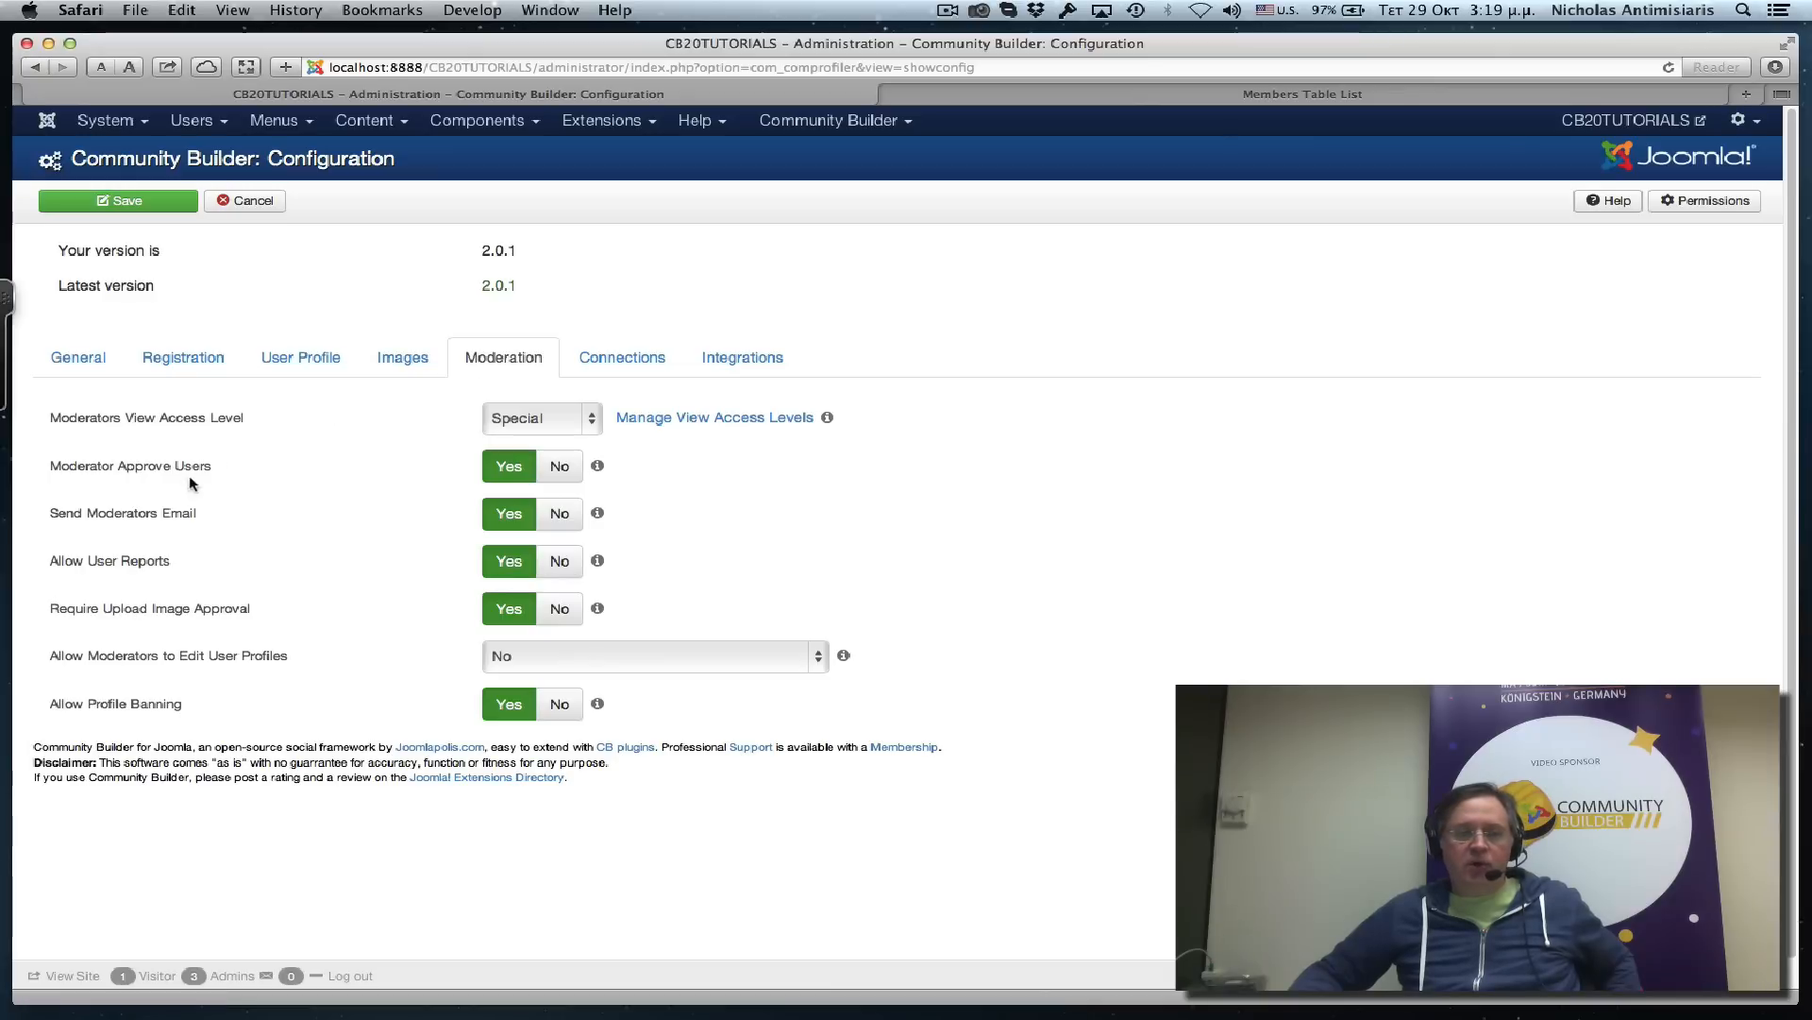
{"action": "mouse_move", "coordinate": [92, 570]}
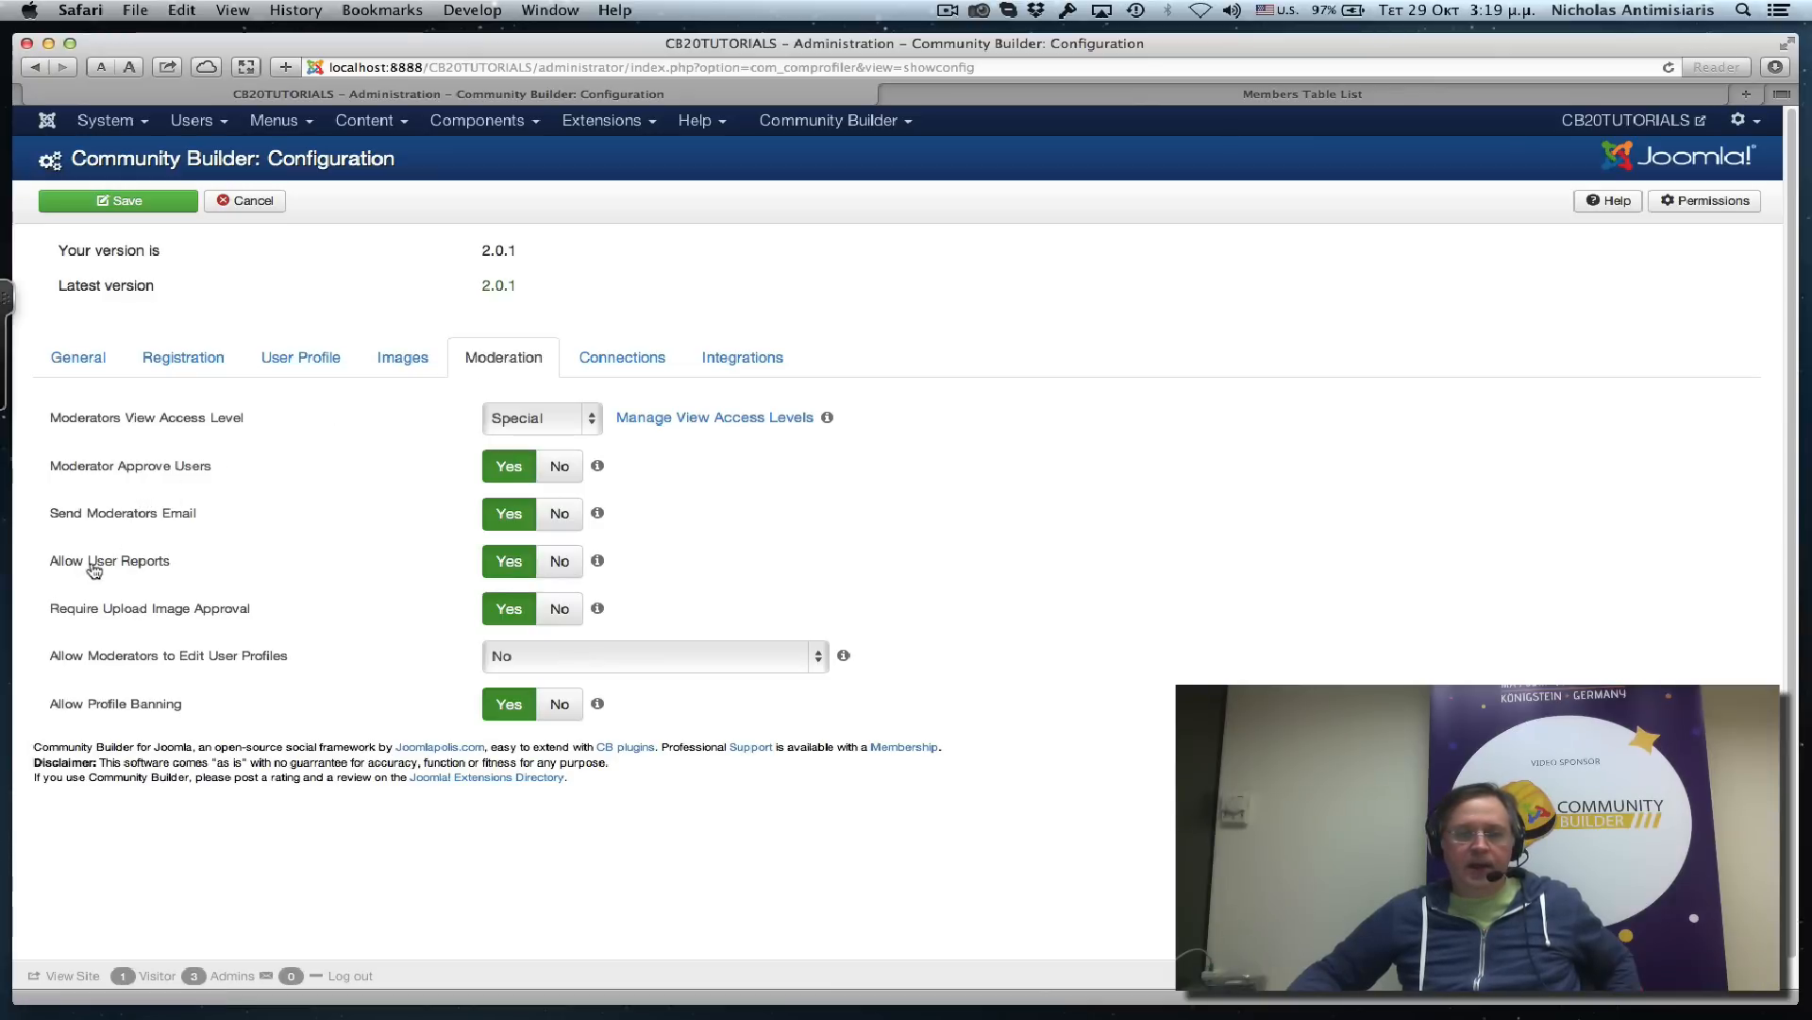
{"action": "mouse_move", "coordinate": [42, 624]}
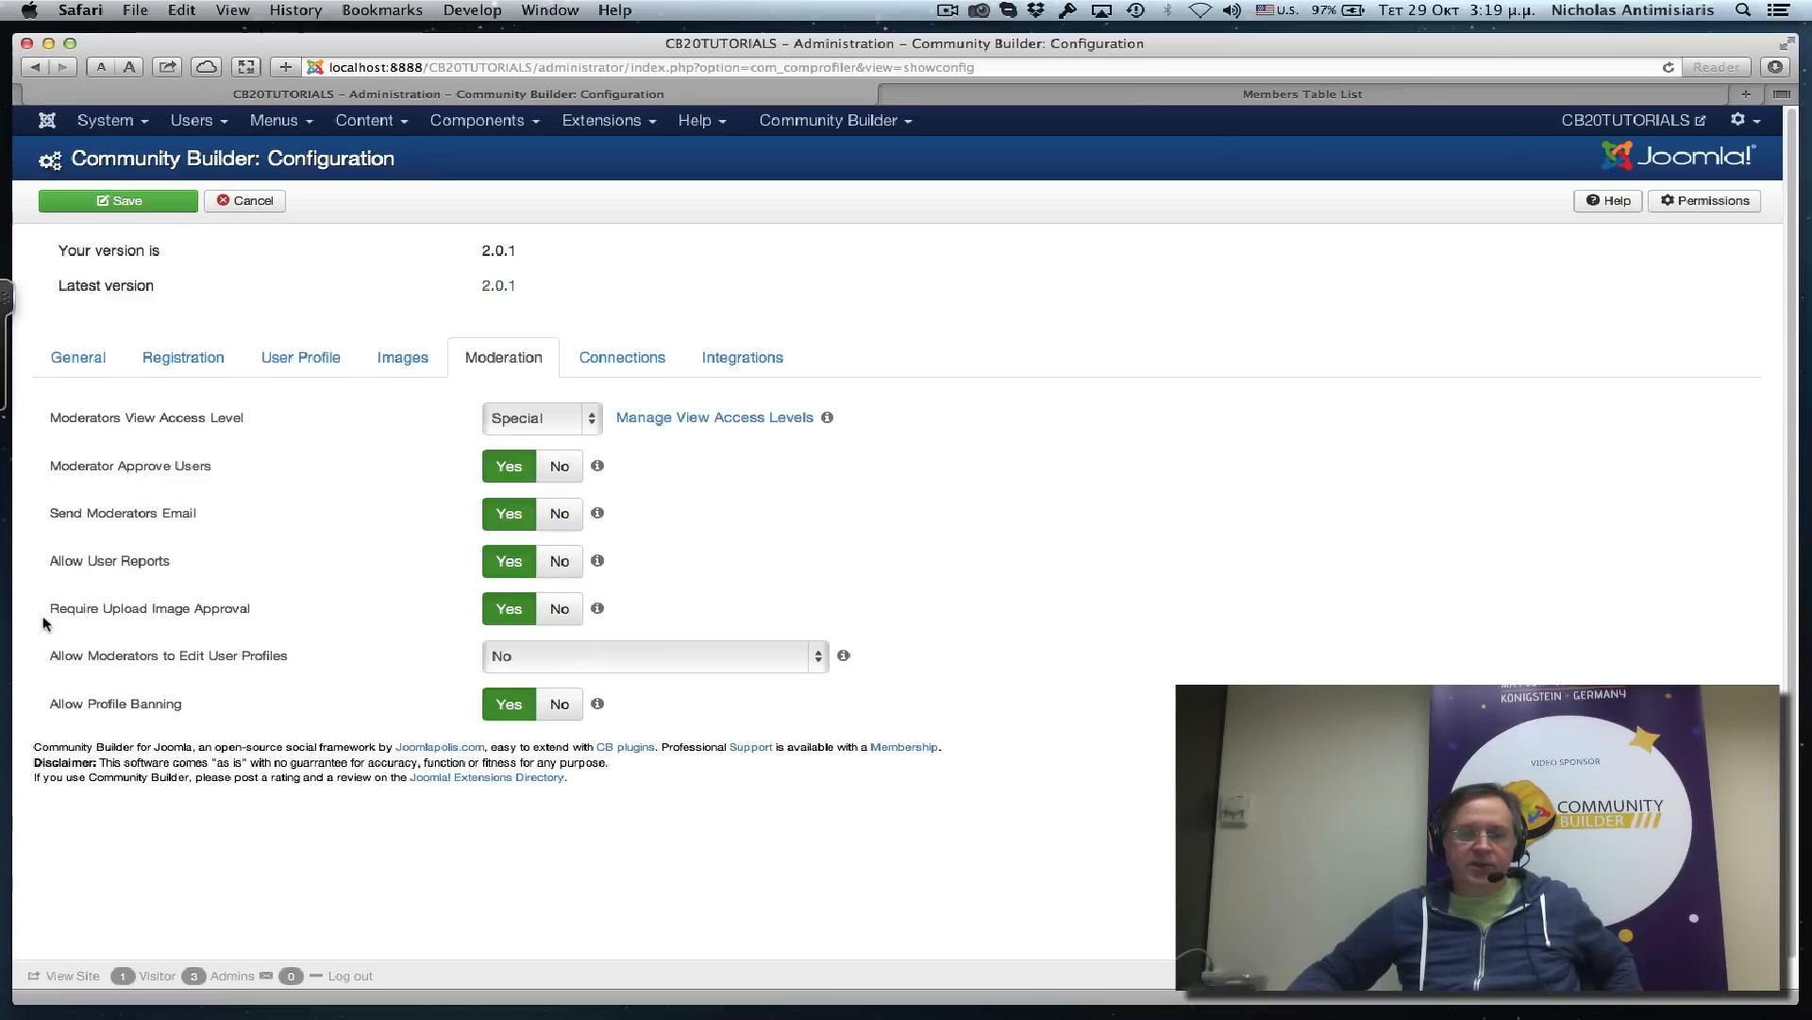
{"action": "mouse_move", "coordinate": [205, 614]}
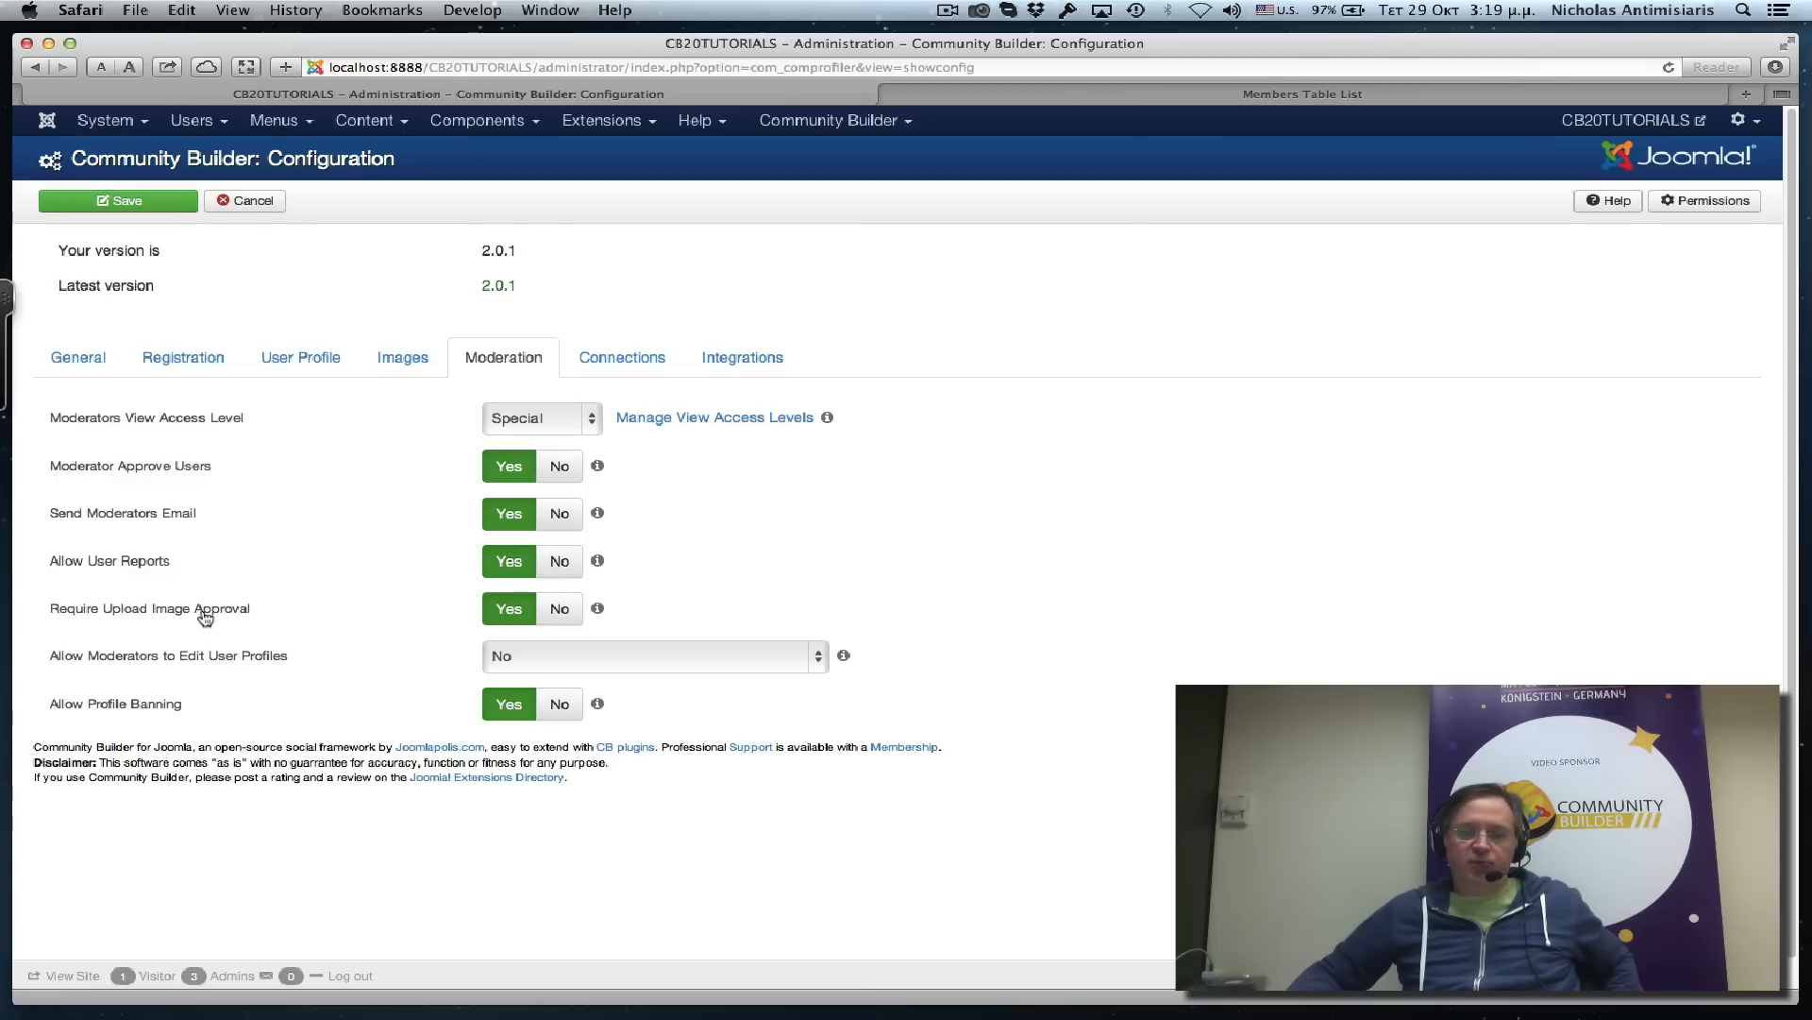
{"action": "mouse_move", "coordinate": [381, 578]}
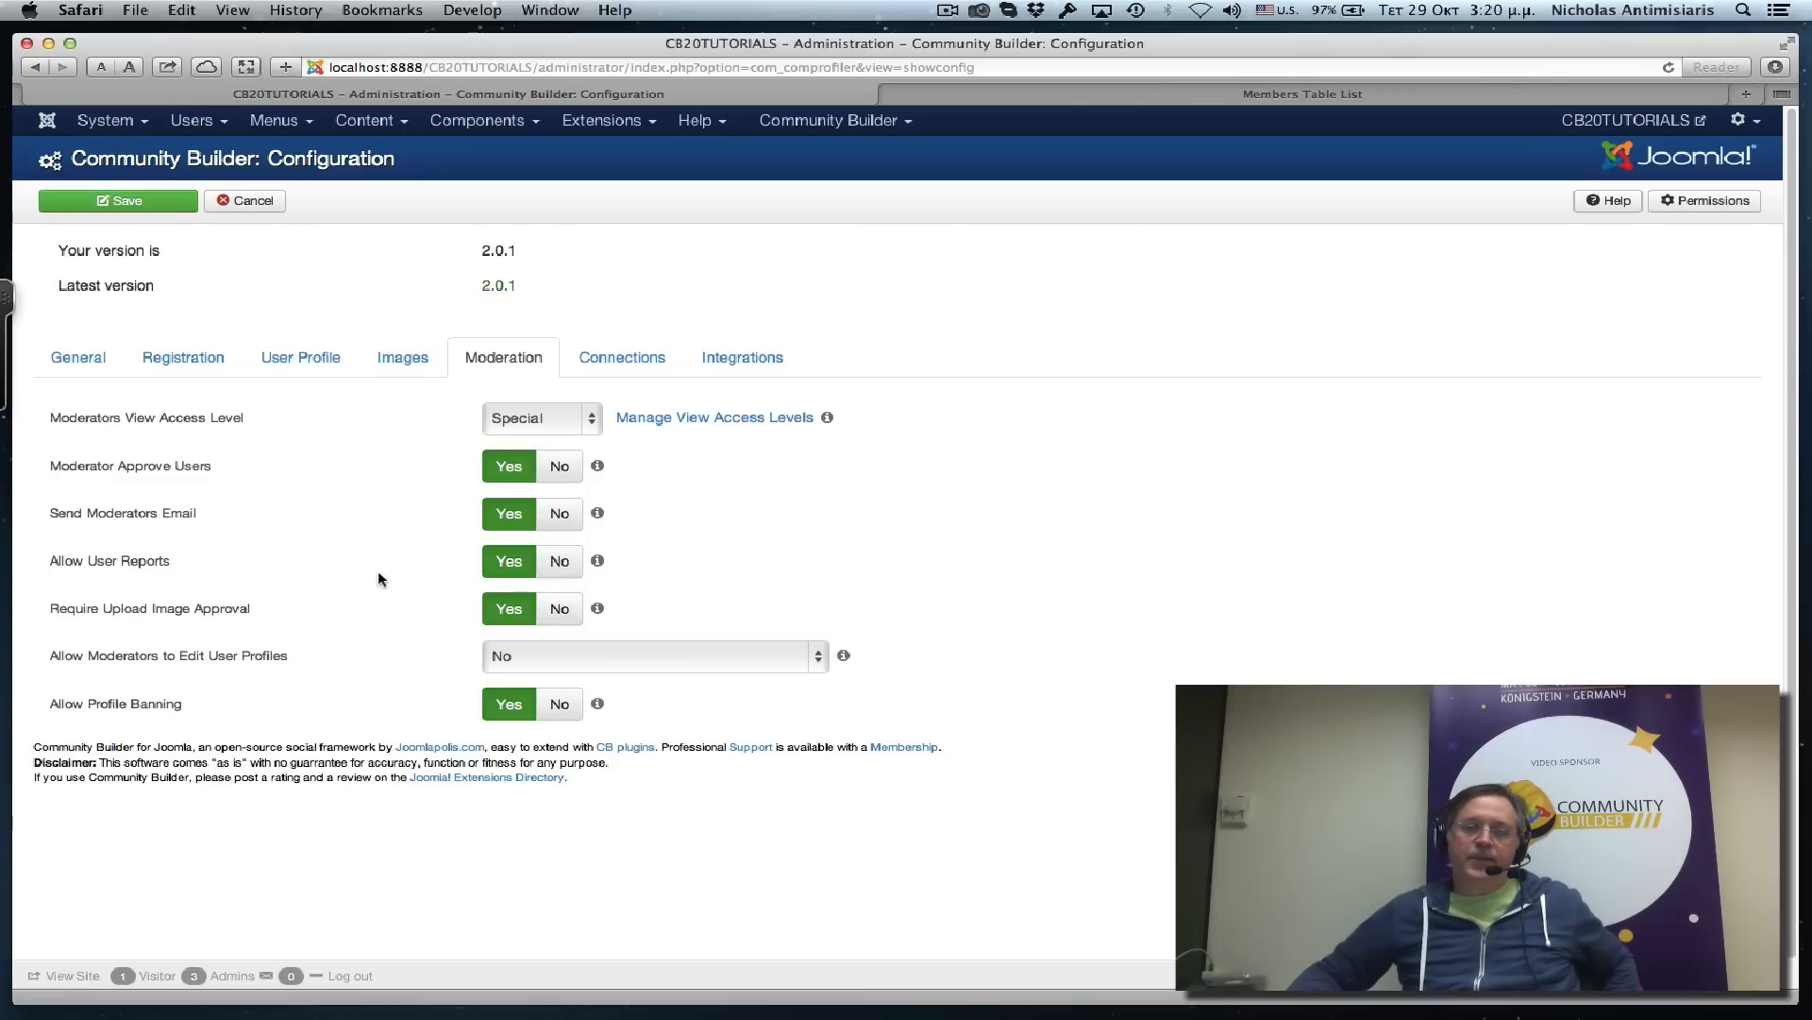
{"action": "mouse_move", "coordinate": [1217, 449]}
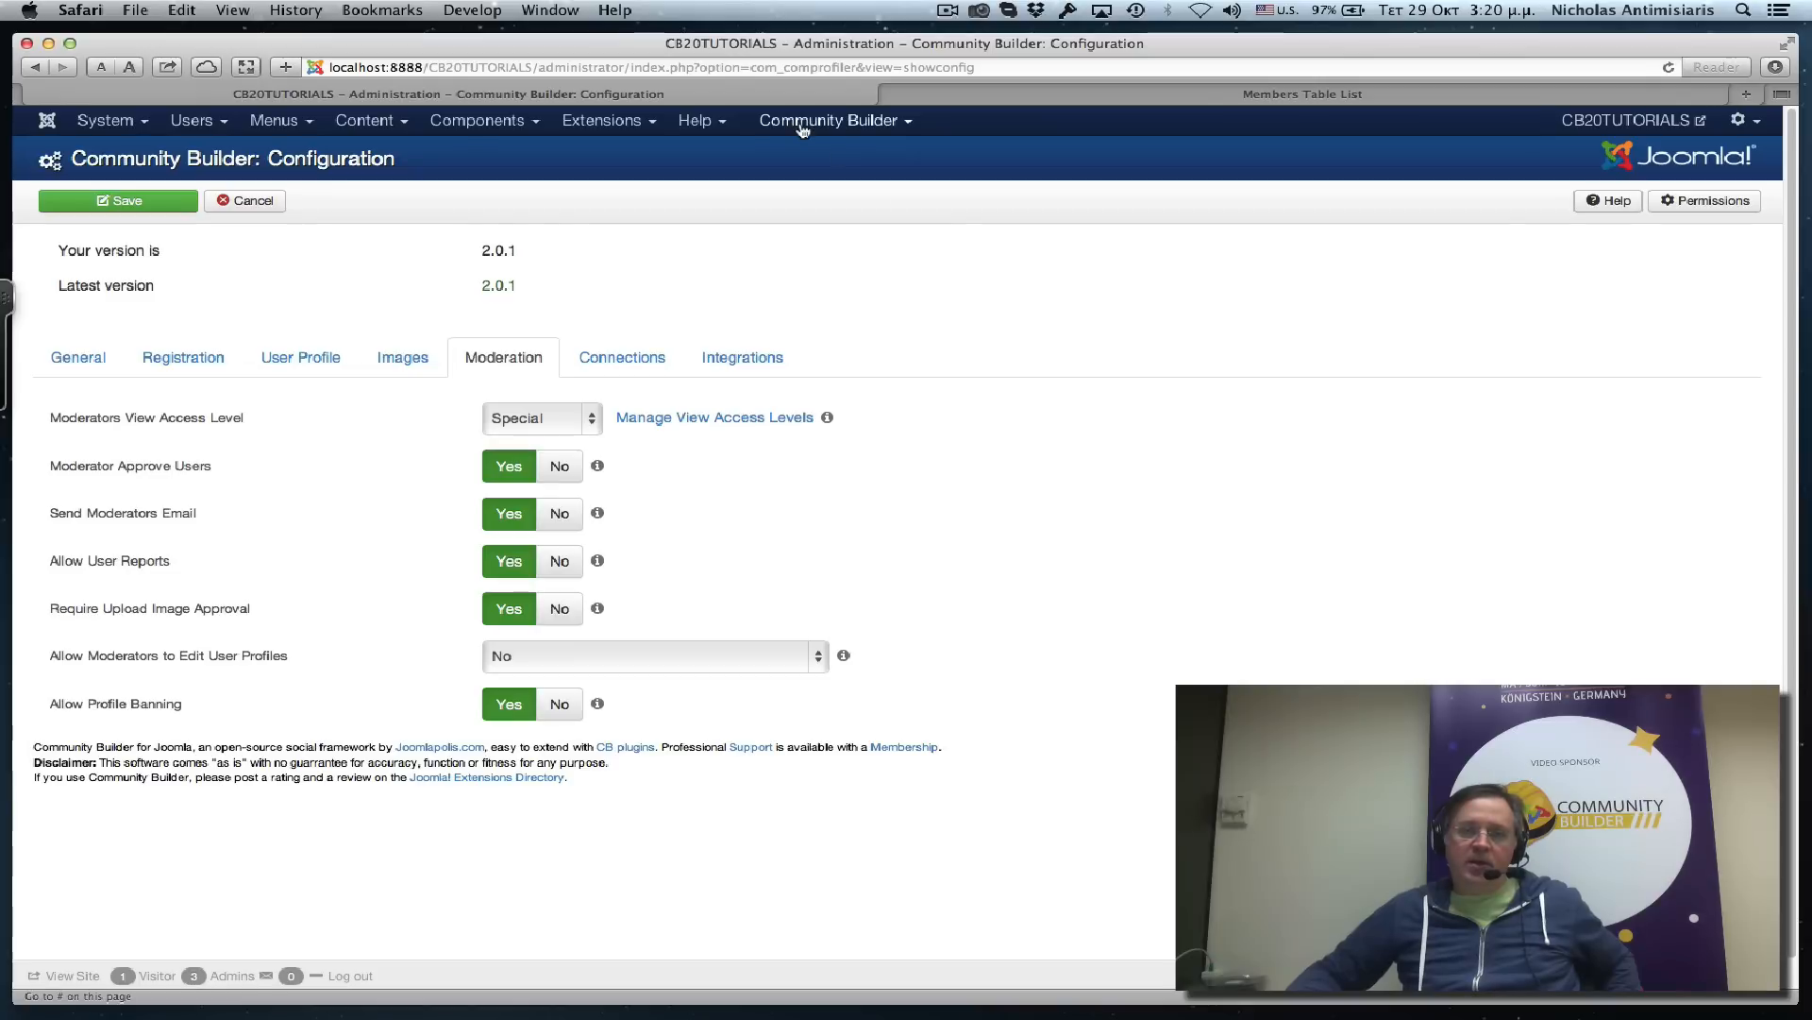
Go to Field Management and open the avatar field for editing.
{"action": "left_click", "coordinate": [833, 120]}
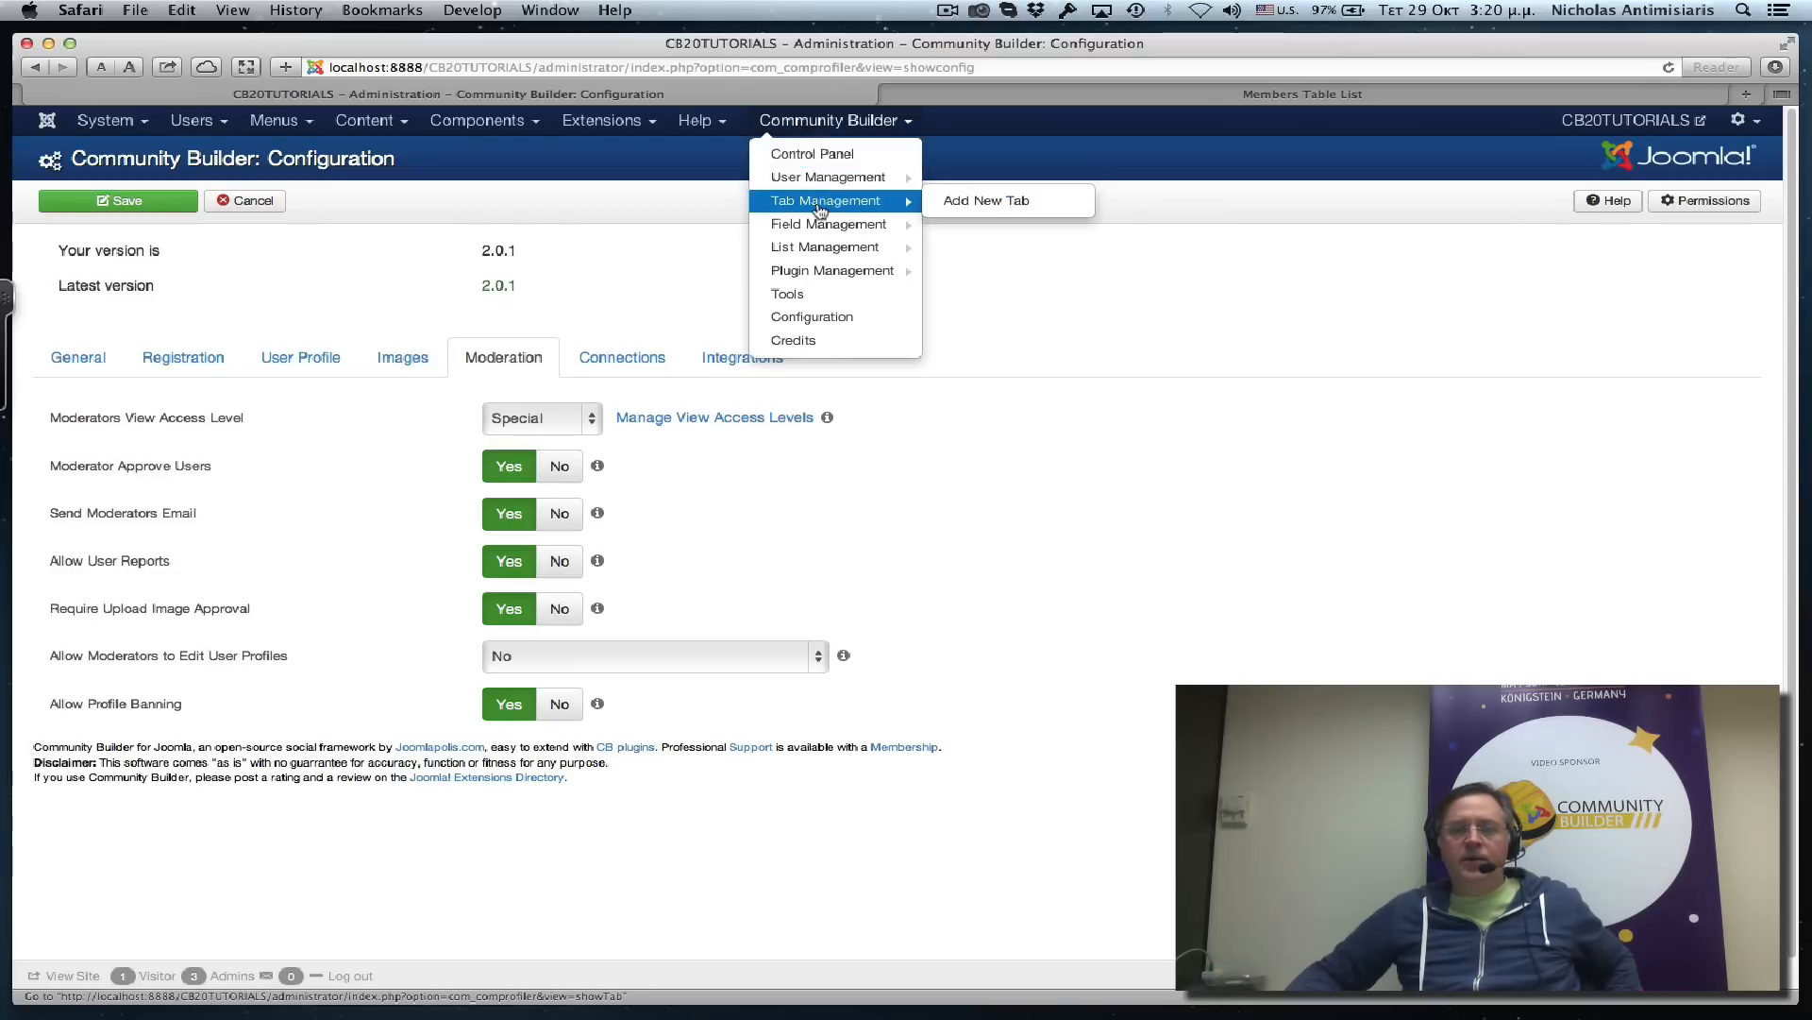
{"action": "mouse_move", "coordinate": [825, 222]}
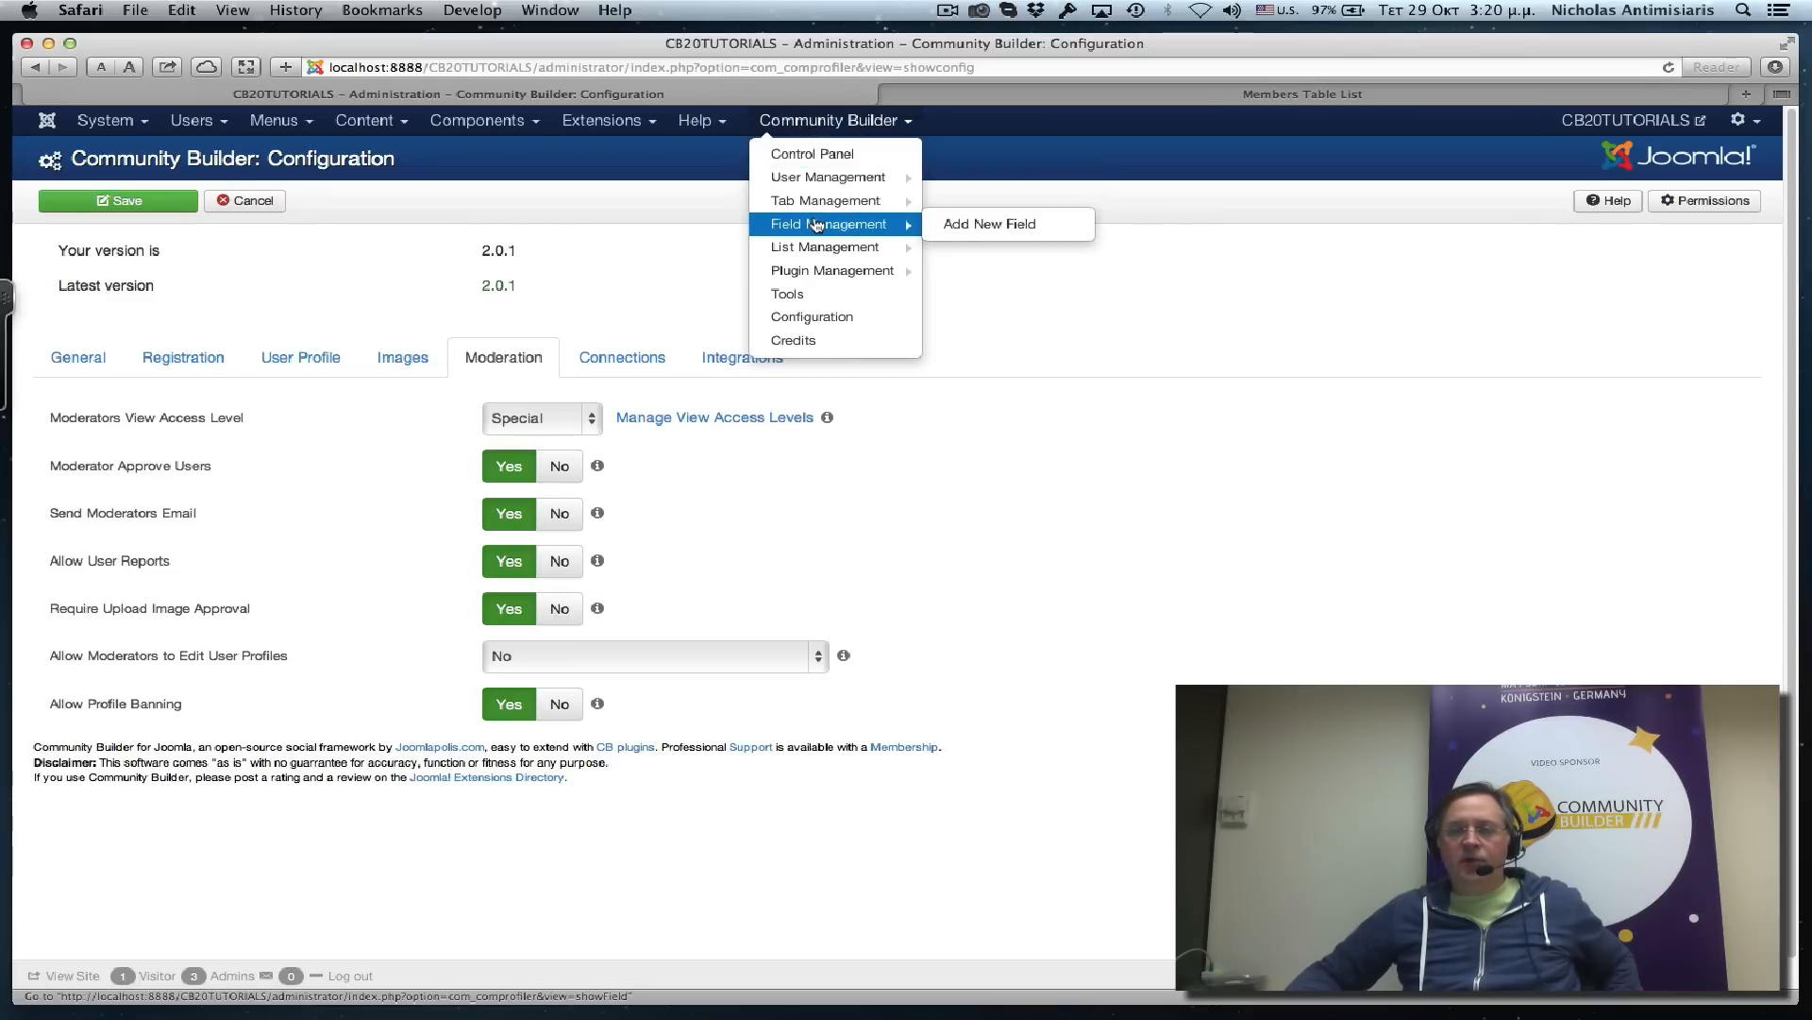
{"action": "left_click", "coordinate": [828, 223]}
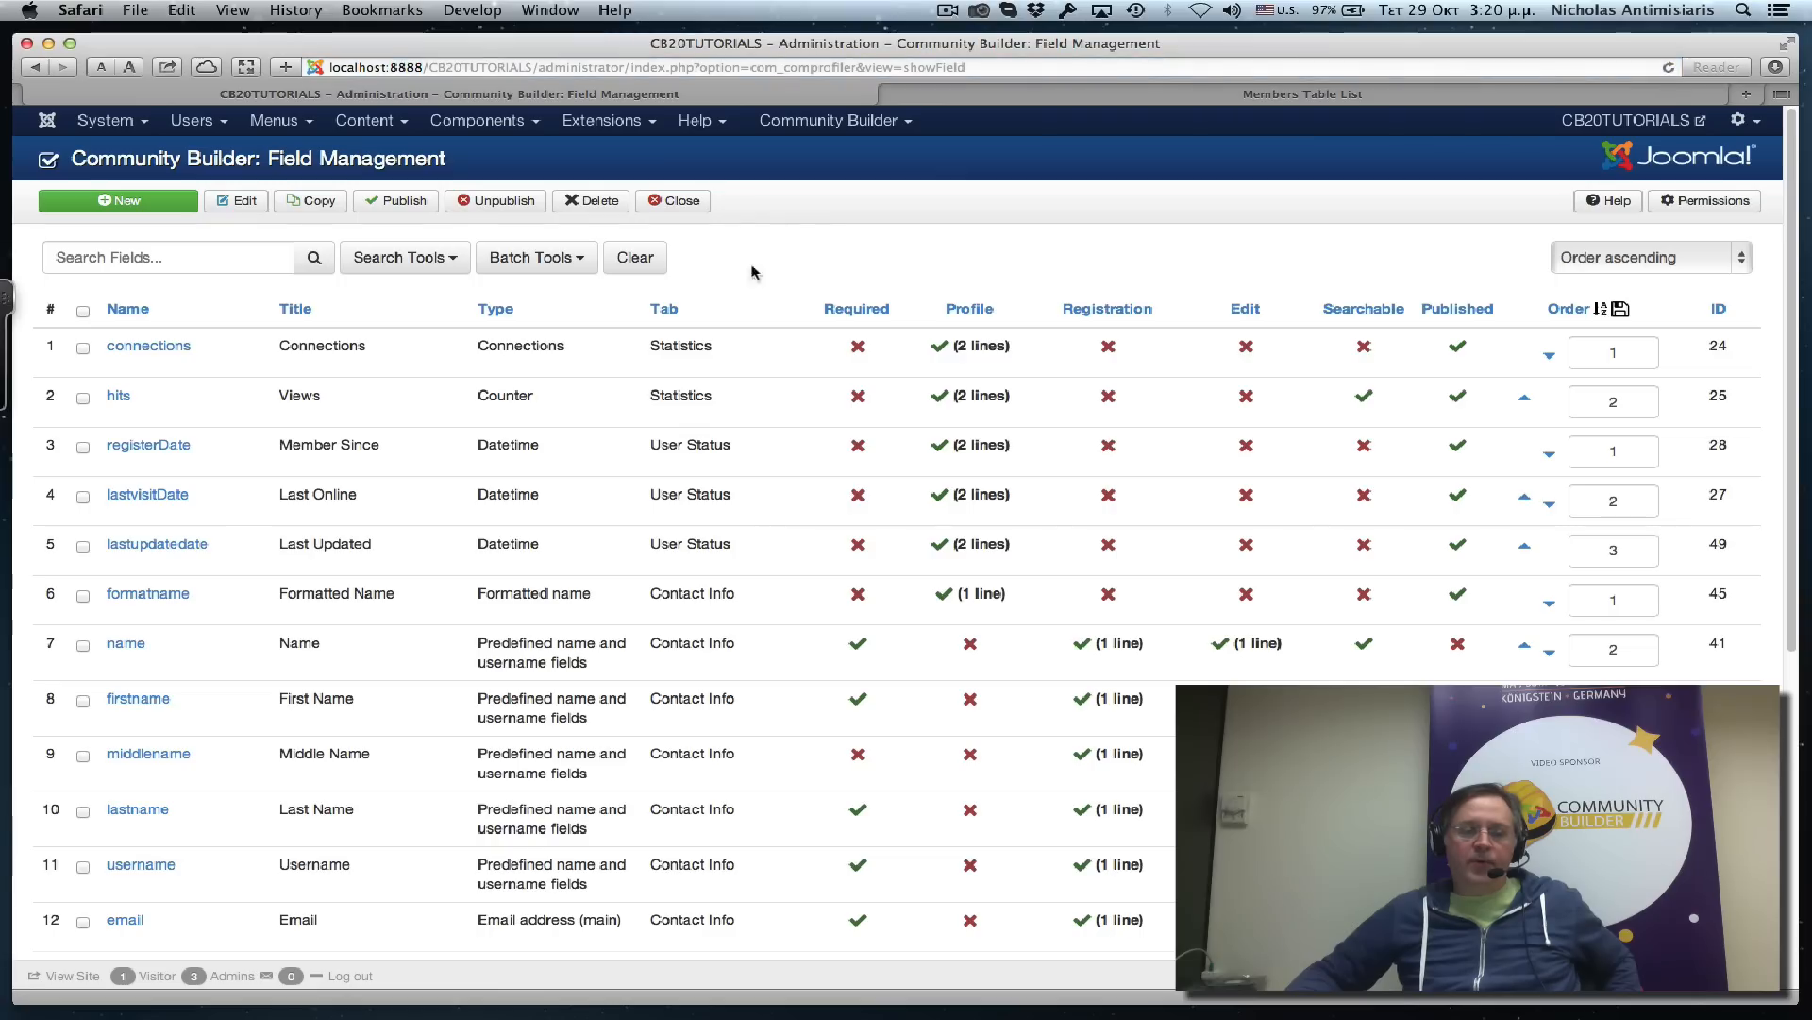
{"action": "scroll", "scroll_direction": "down", "scroll_amount": 3}
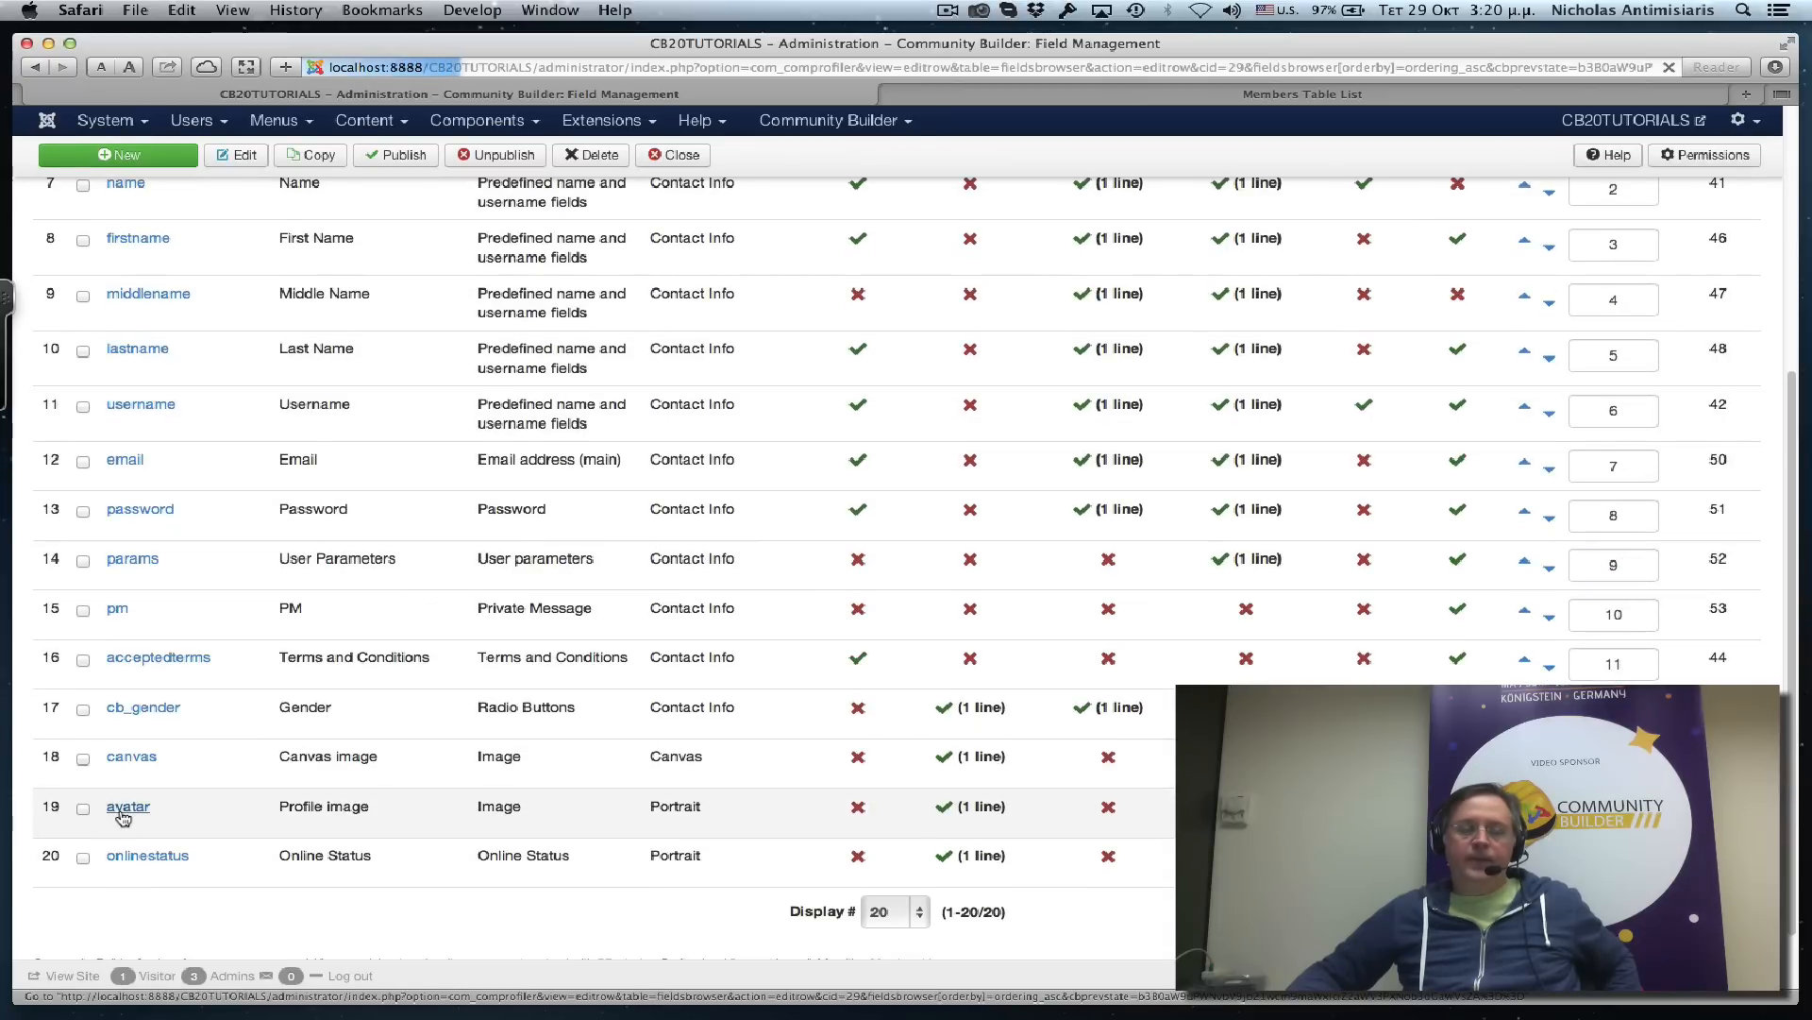
{"action": "left_click", "coordinate": [128, 806]}
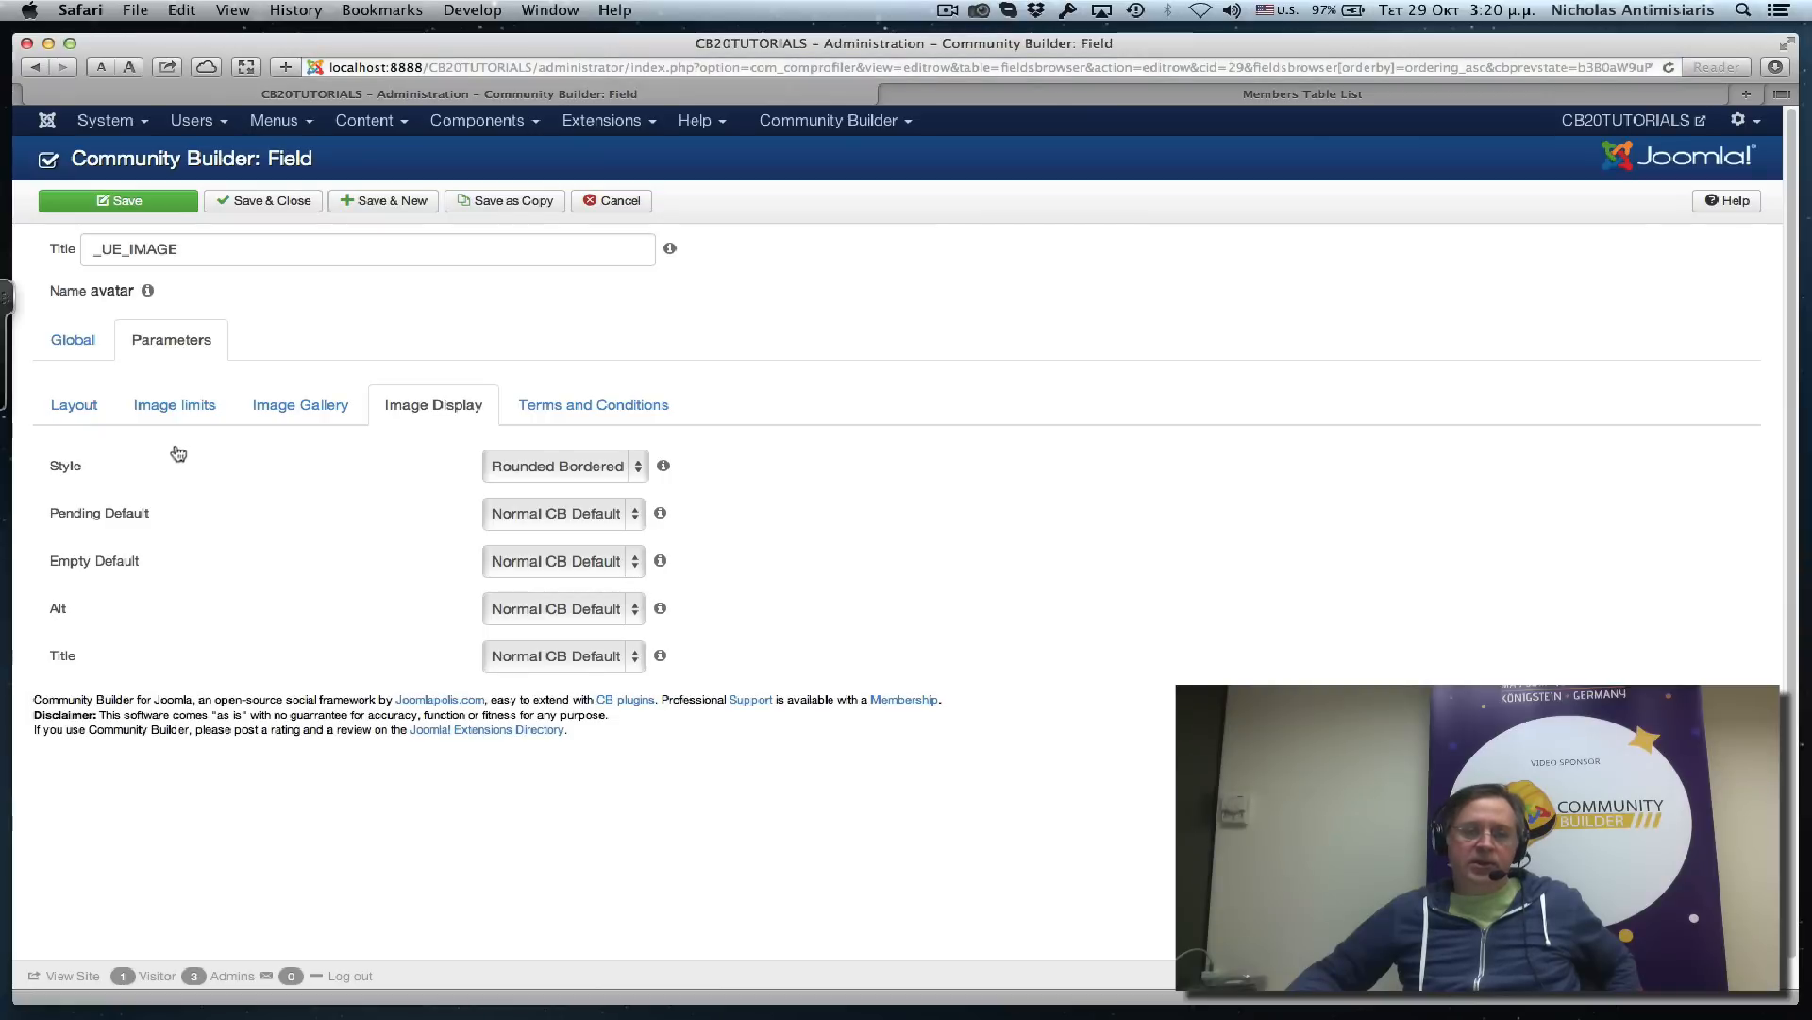
Set avatar image limits to 300×300, file size 1000 and thumbnails 100×100.
{"action": "left_click", "coordinate": [175, 405]}
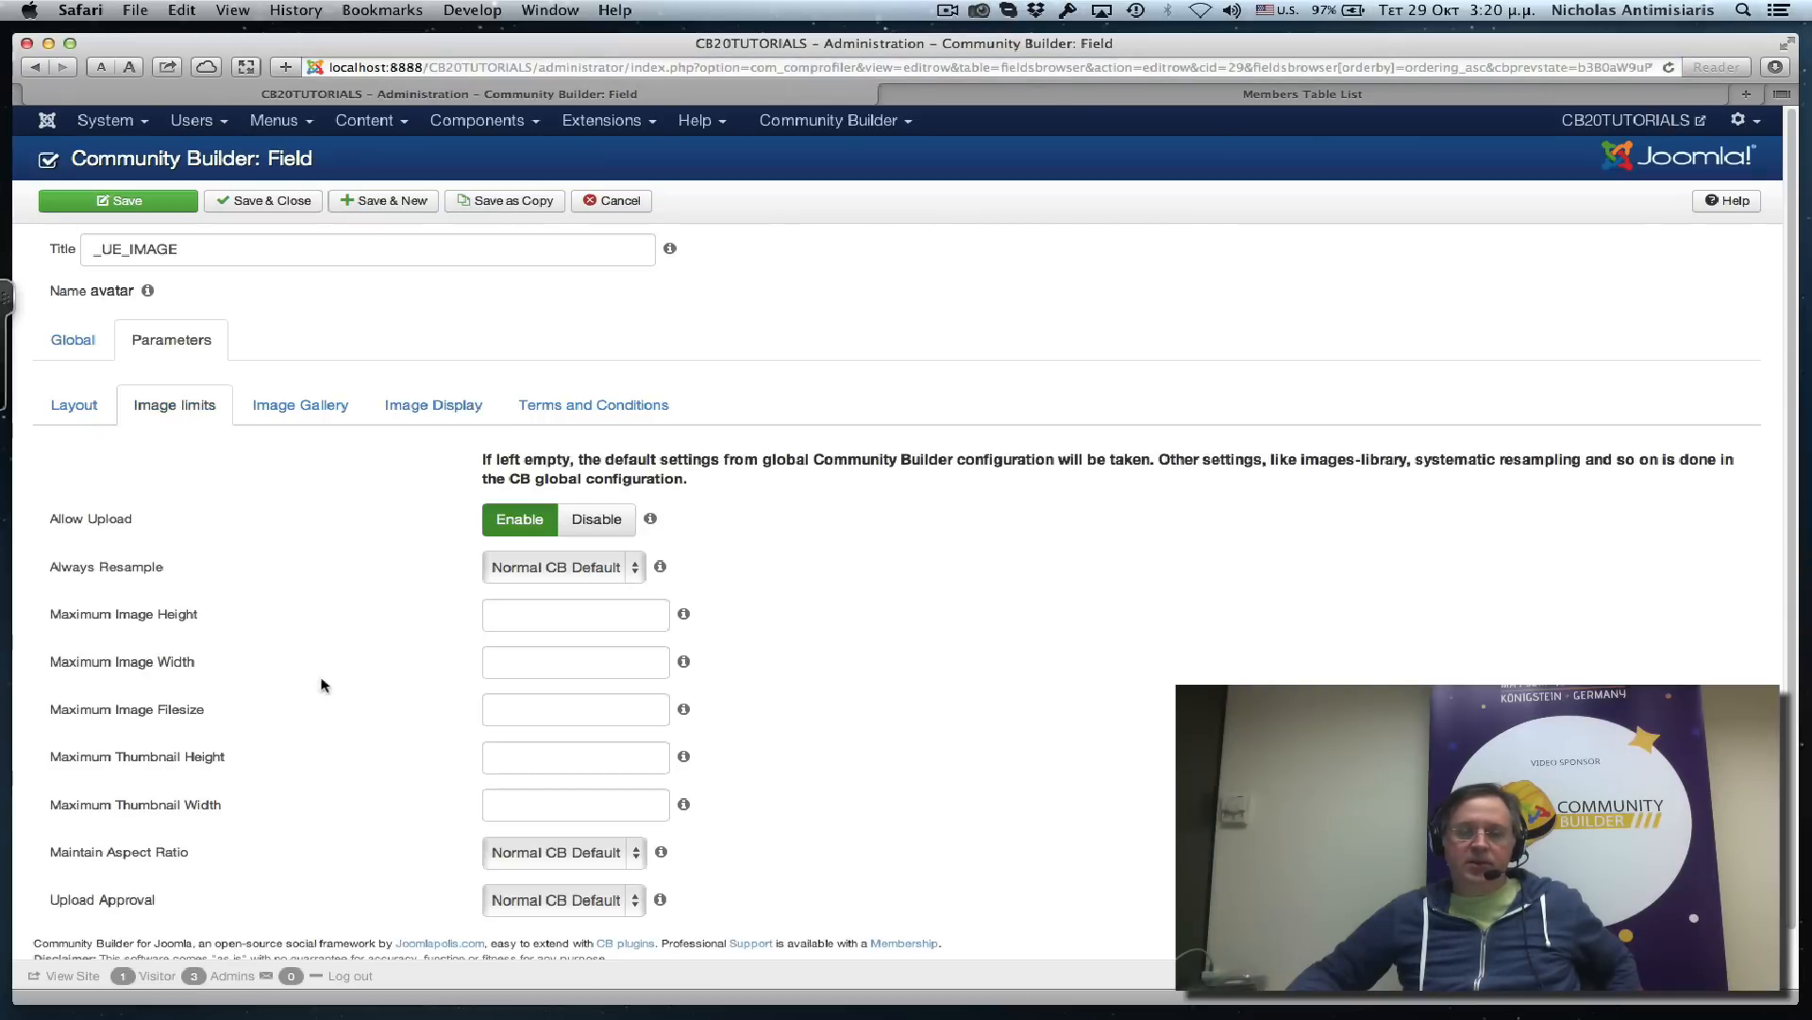
{"action": "mouse_move", "coordinate": [468, 593]}
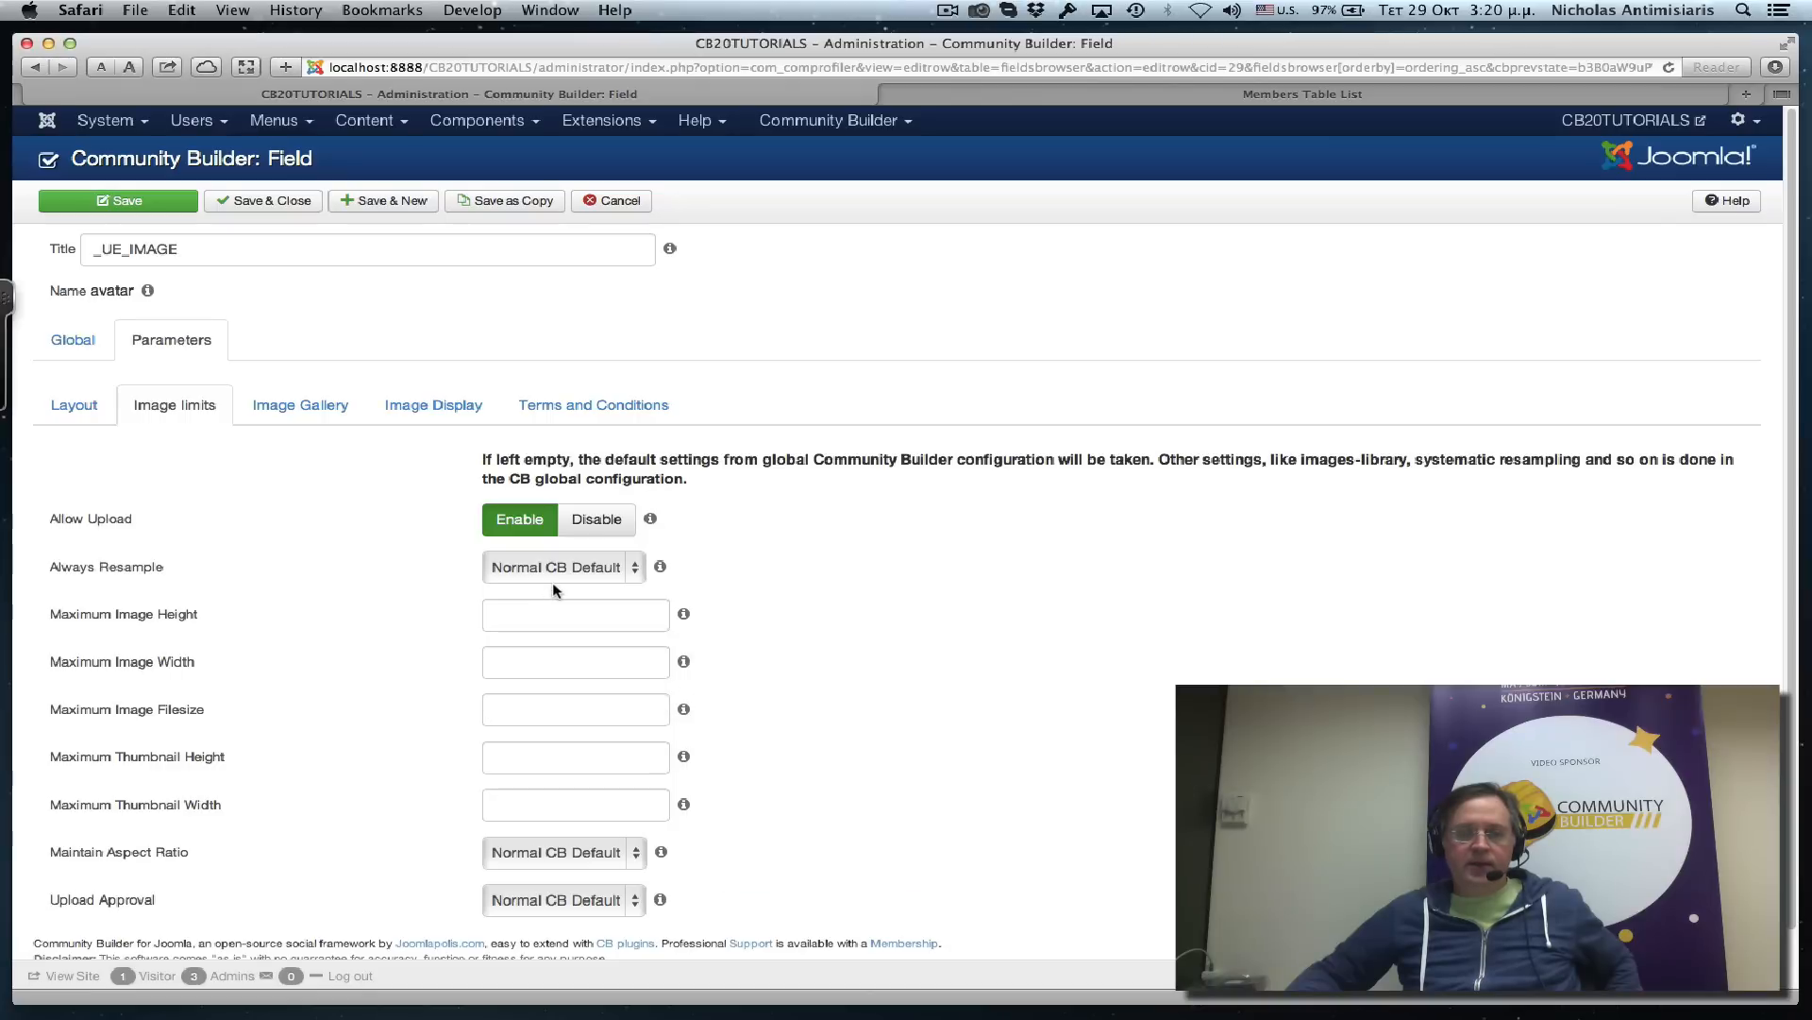
{"action": "left_click", "coordinate": [575, 614]}
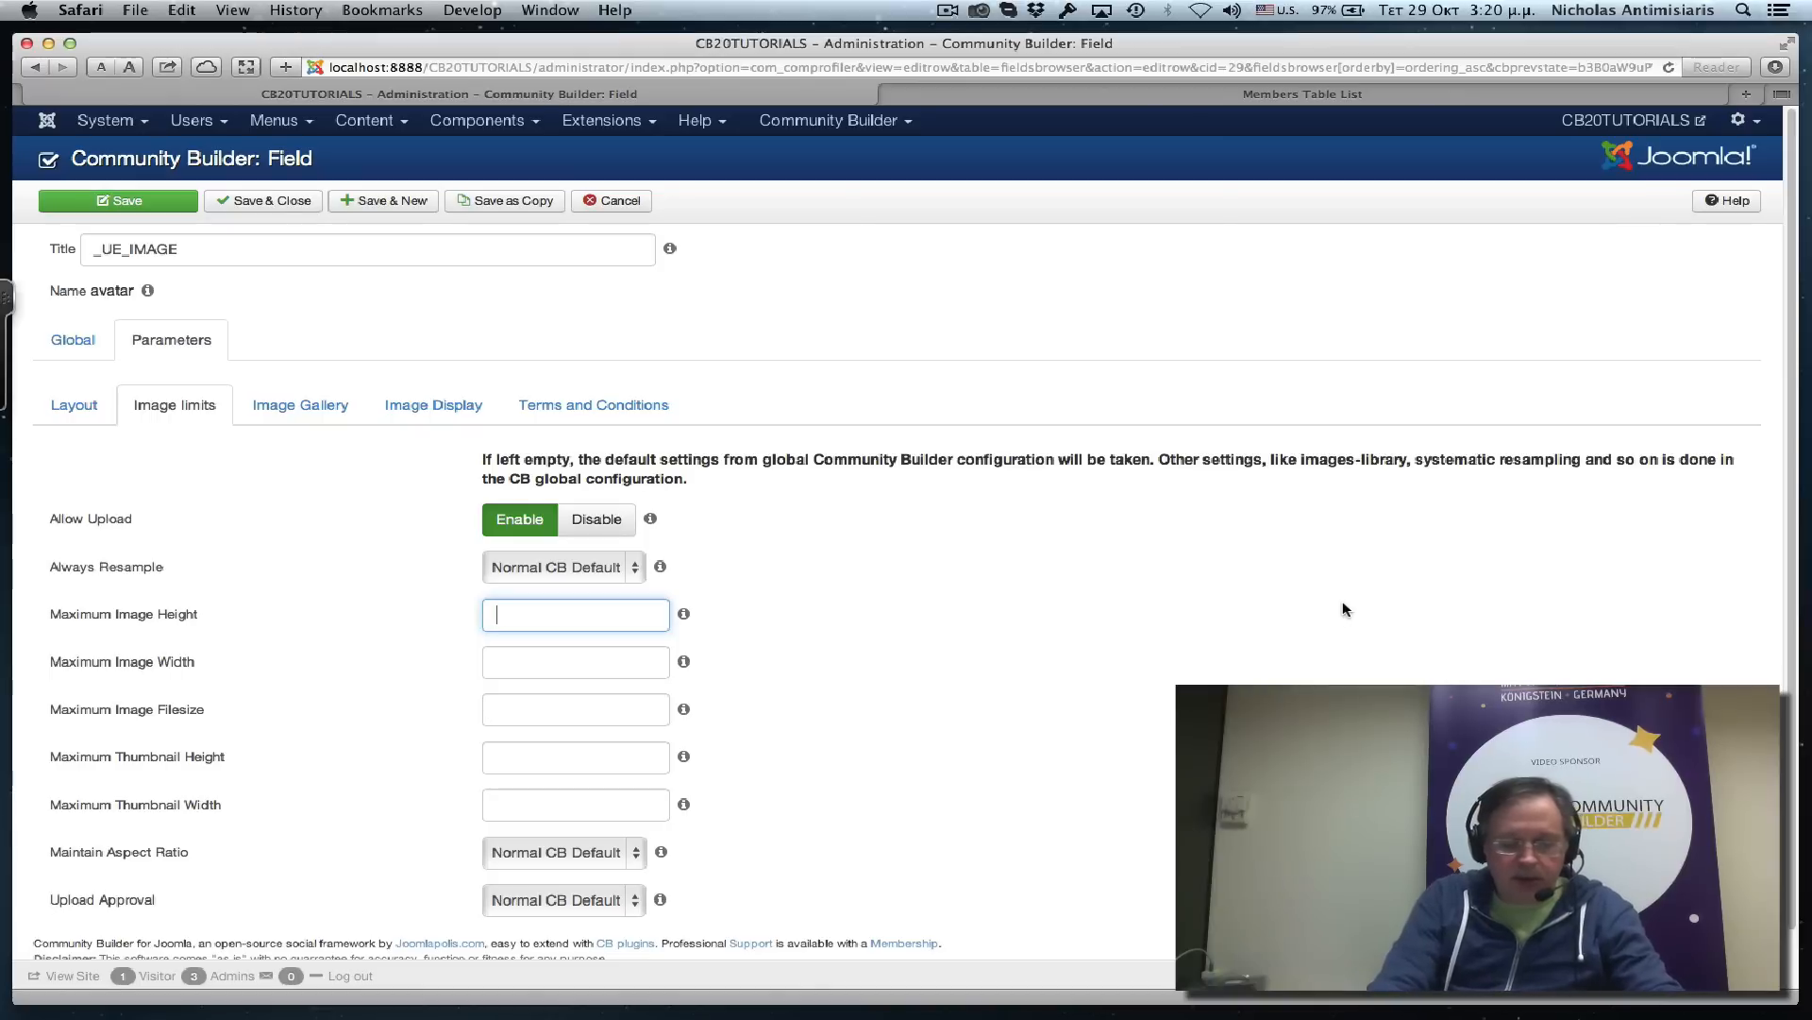
{"action": "type", "text": "300"}
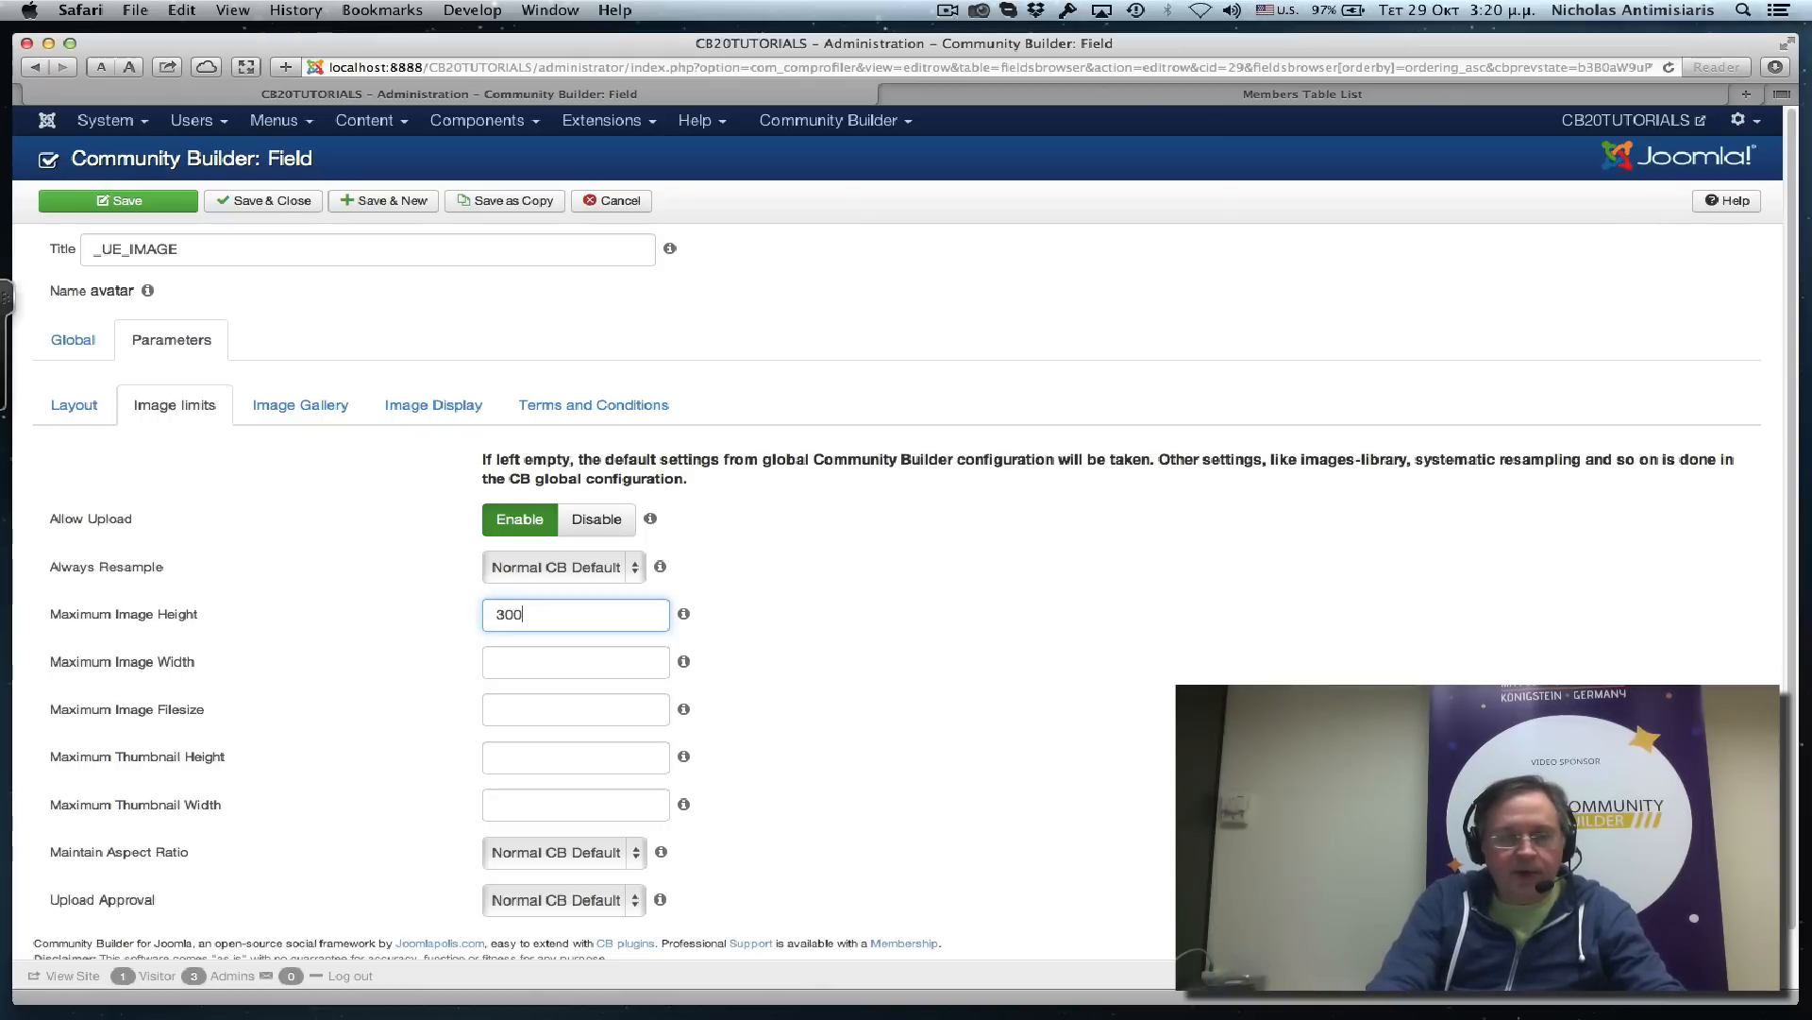
{"action": "type", "text": "300"}
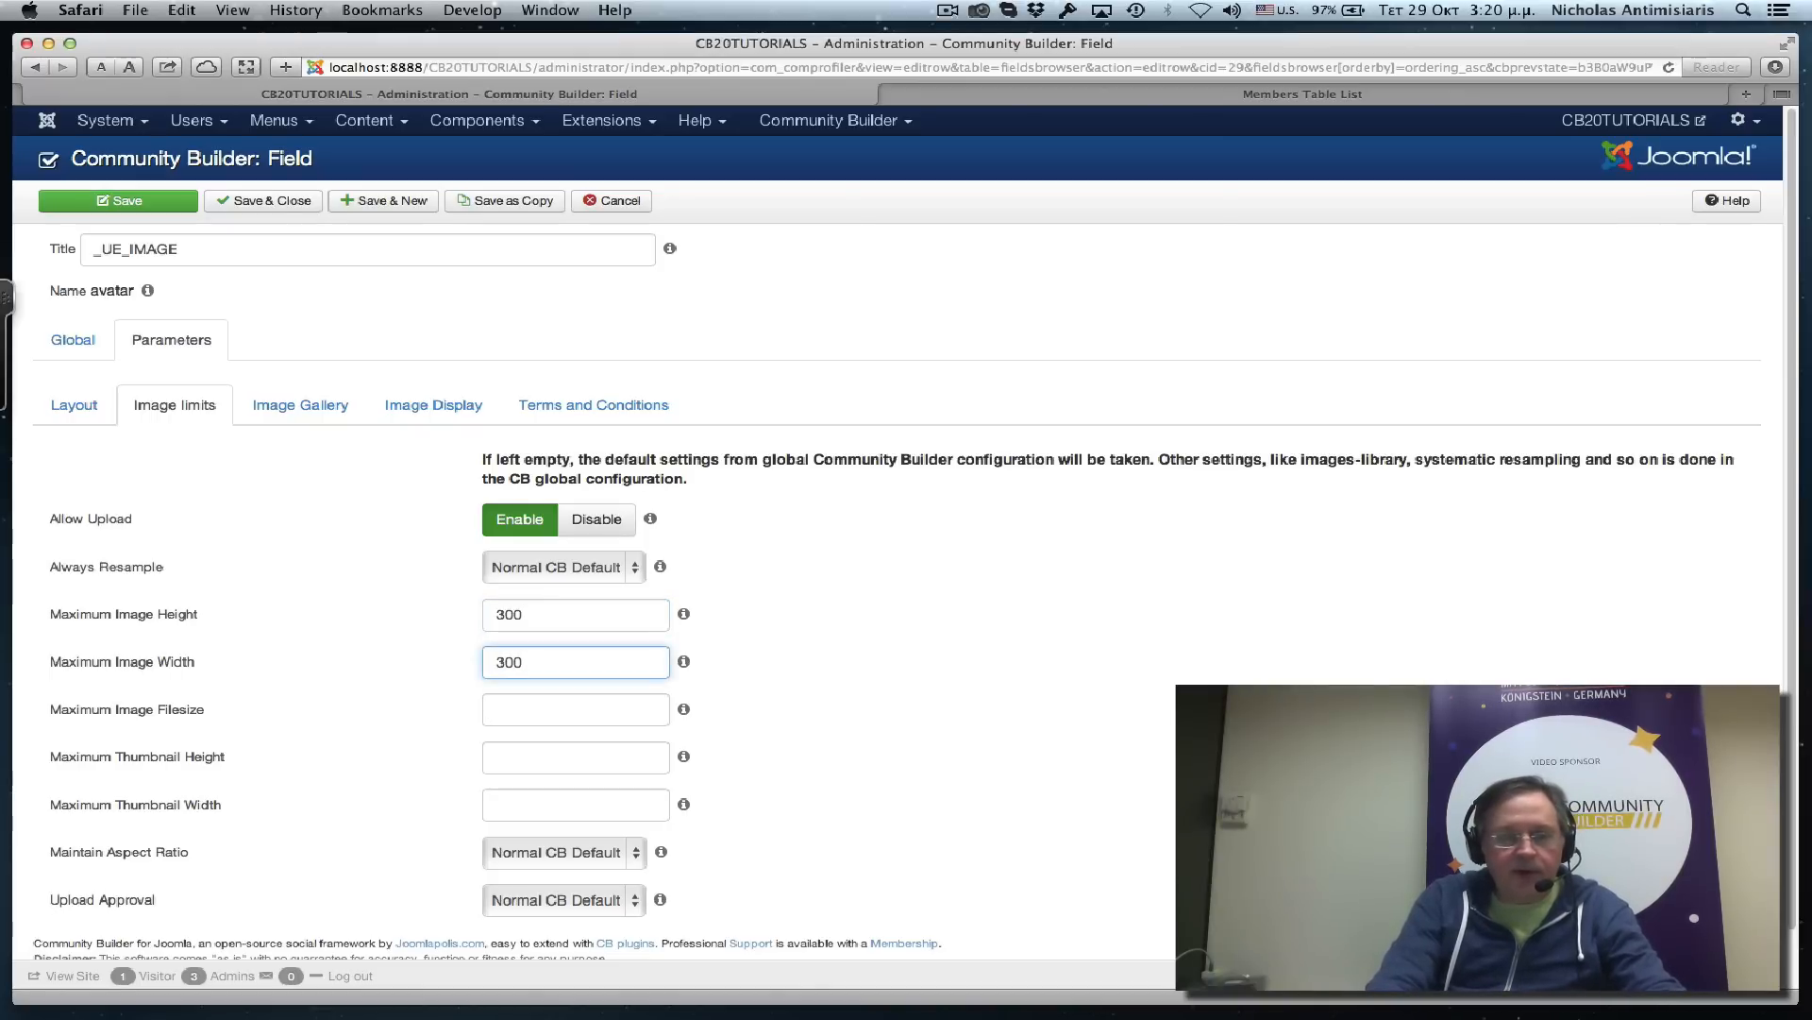
{"action": "left_click", "coordinate": [575, 709]}
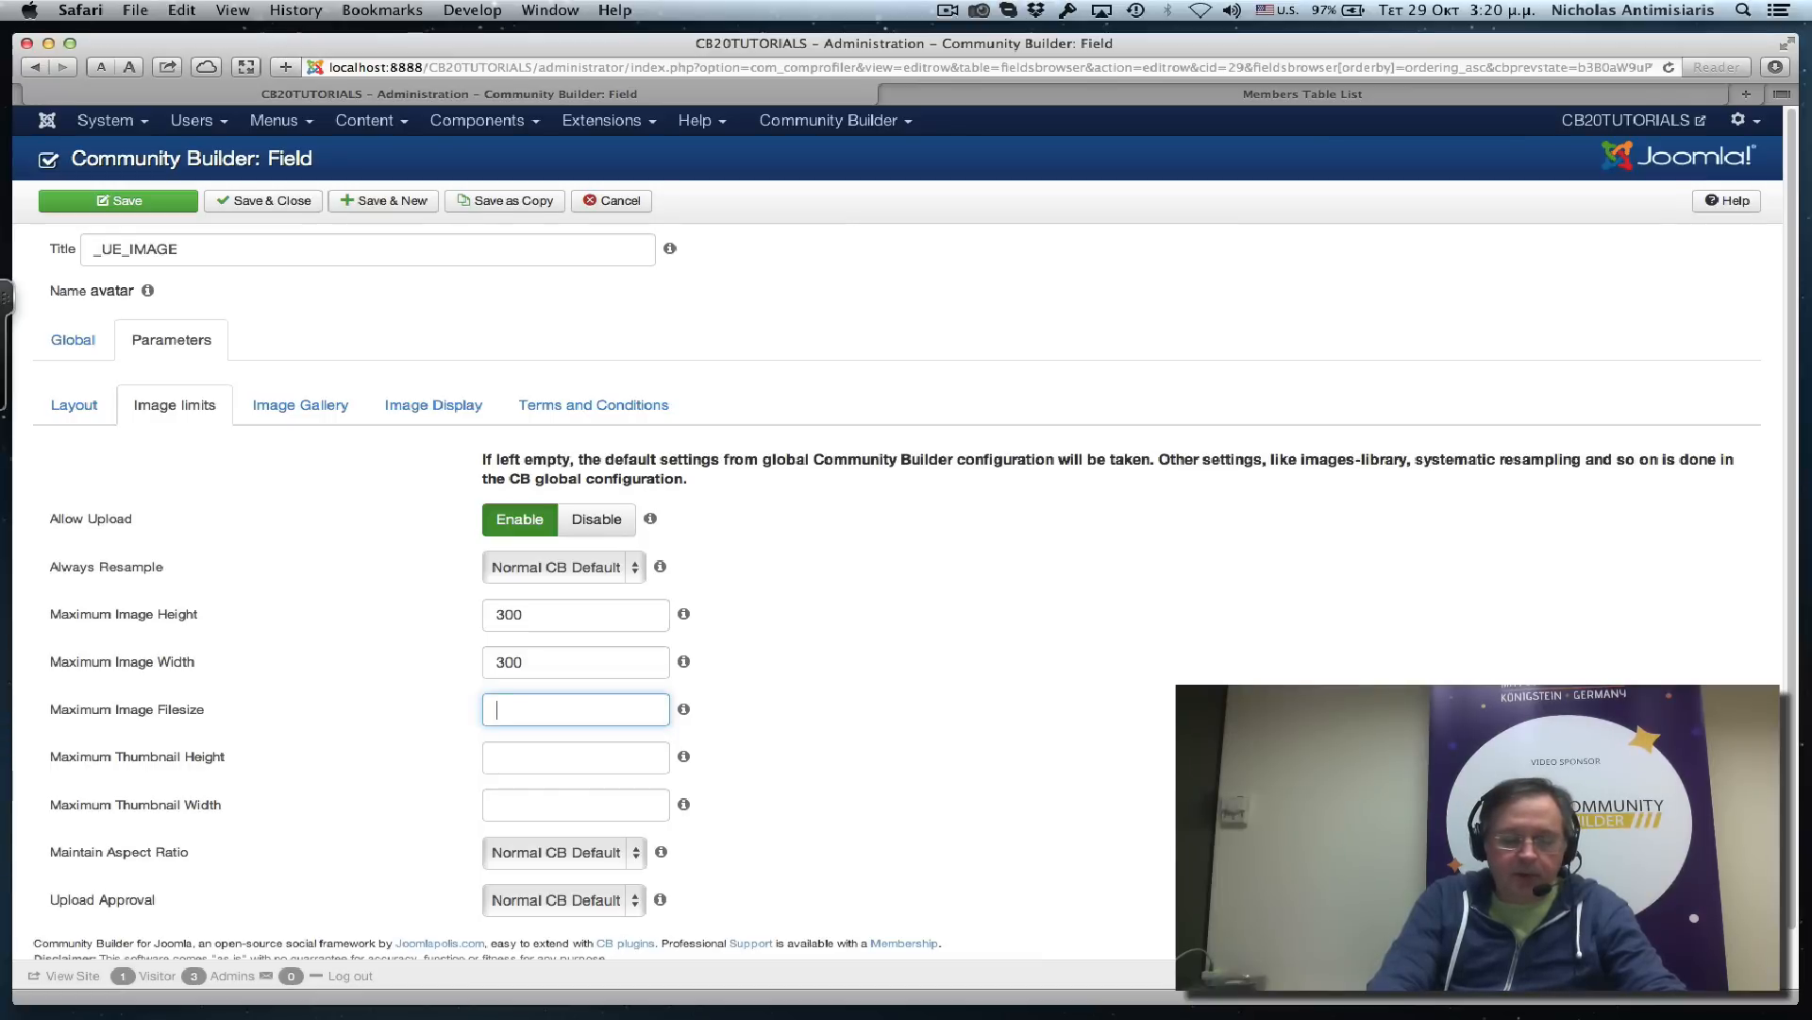
{"action": "type", "text": "1000"}
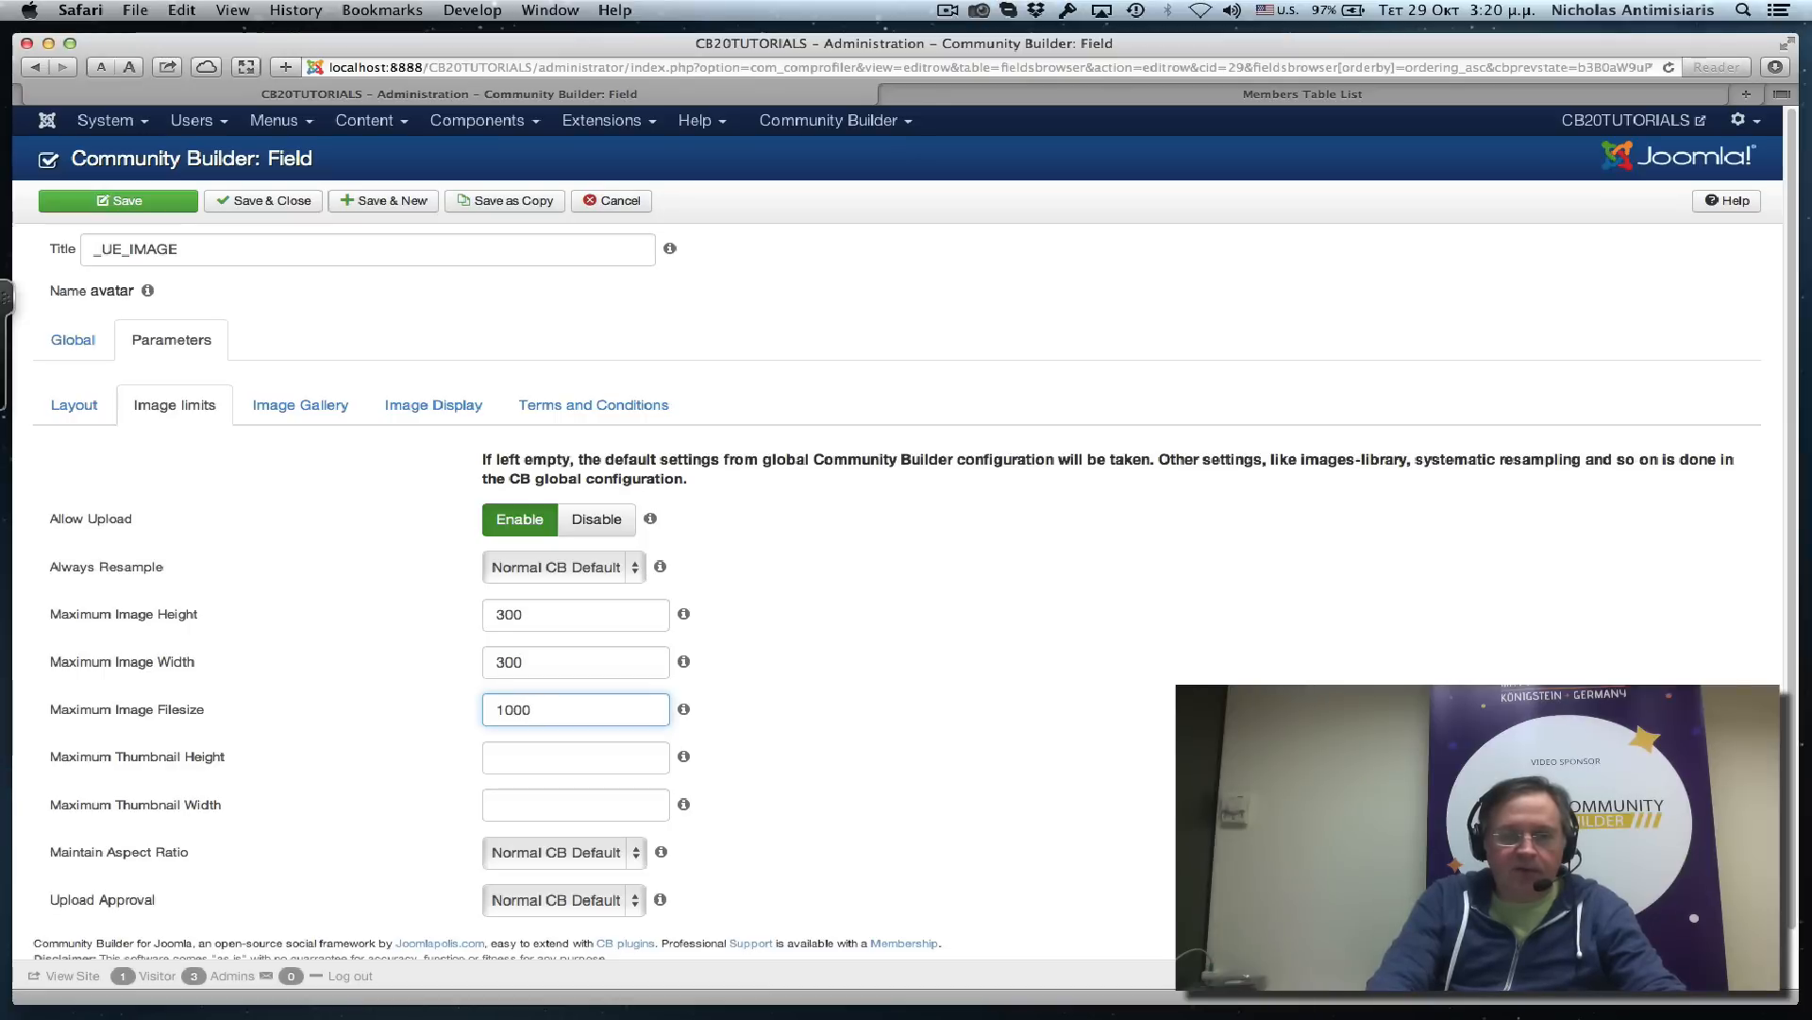
{"action": "left_click", "coordinate": [575, 757]}
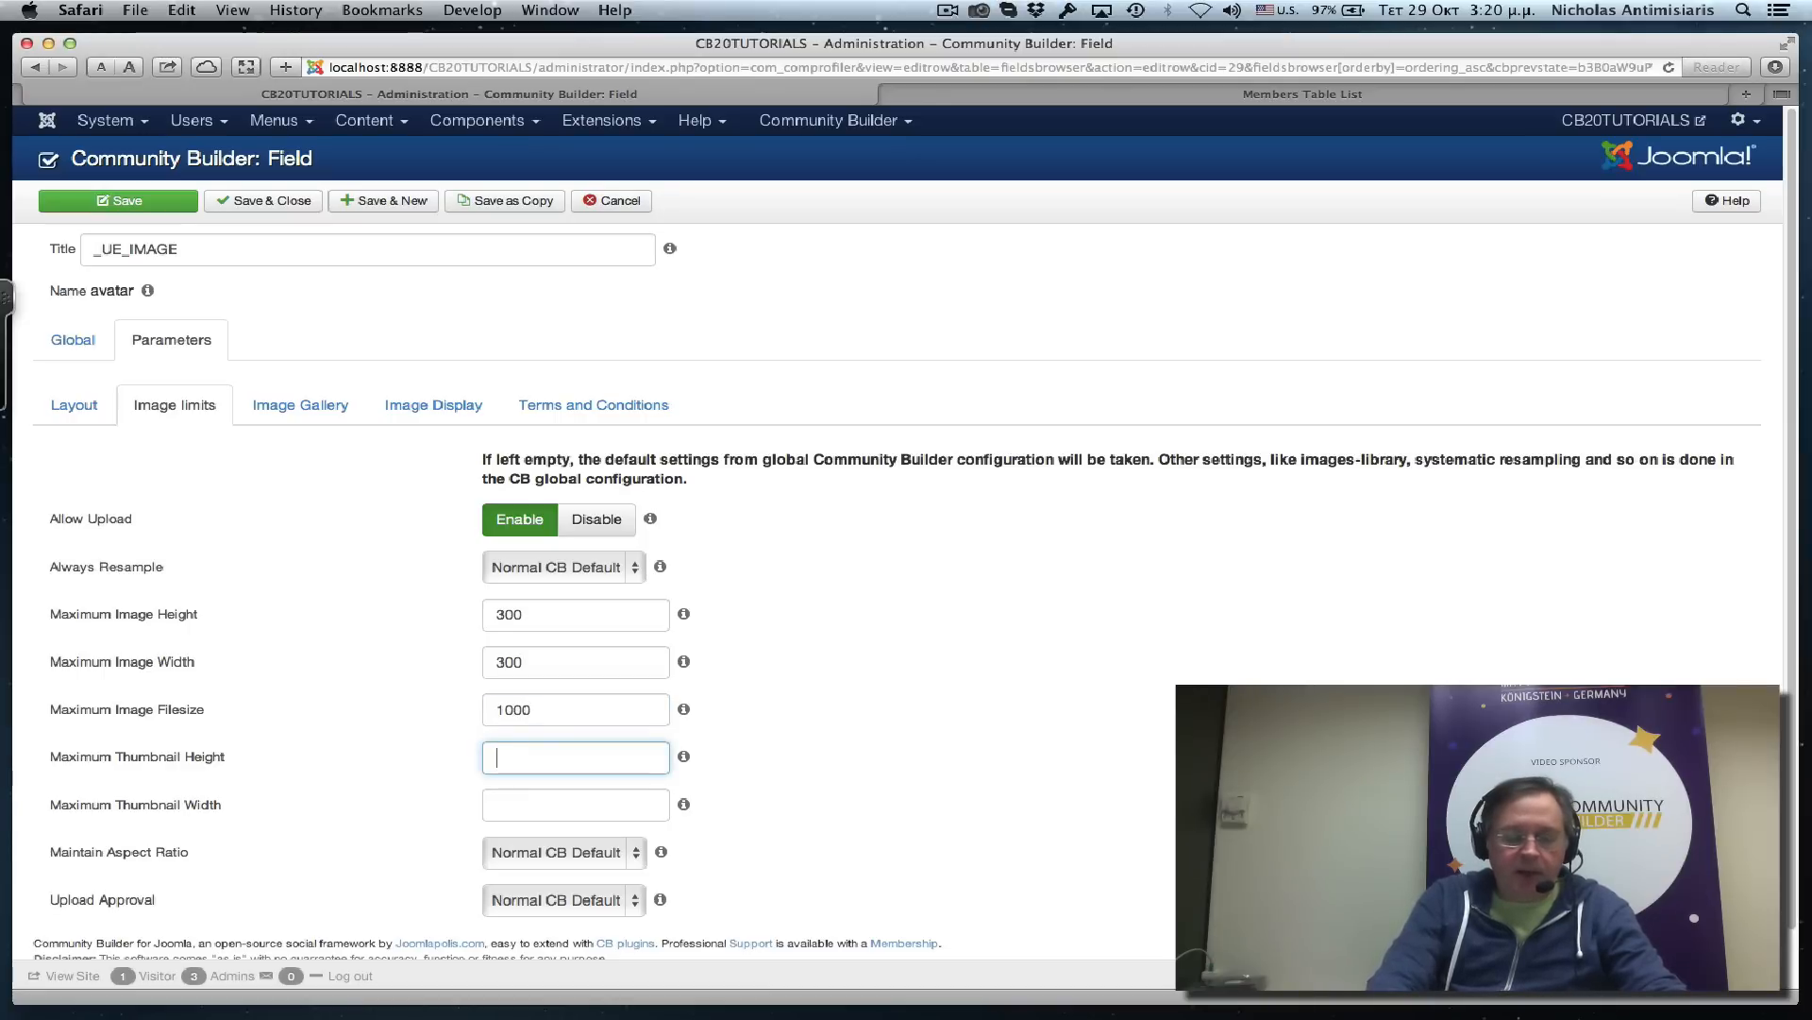
{"action": "type", "text": "100"}
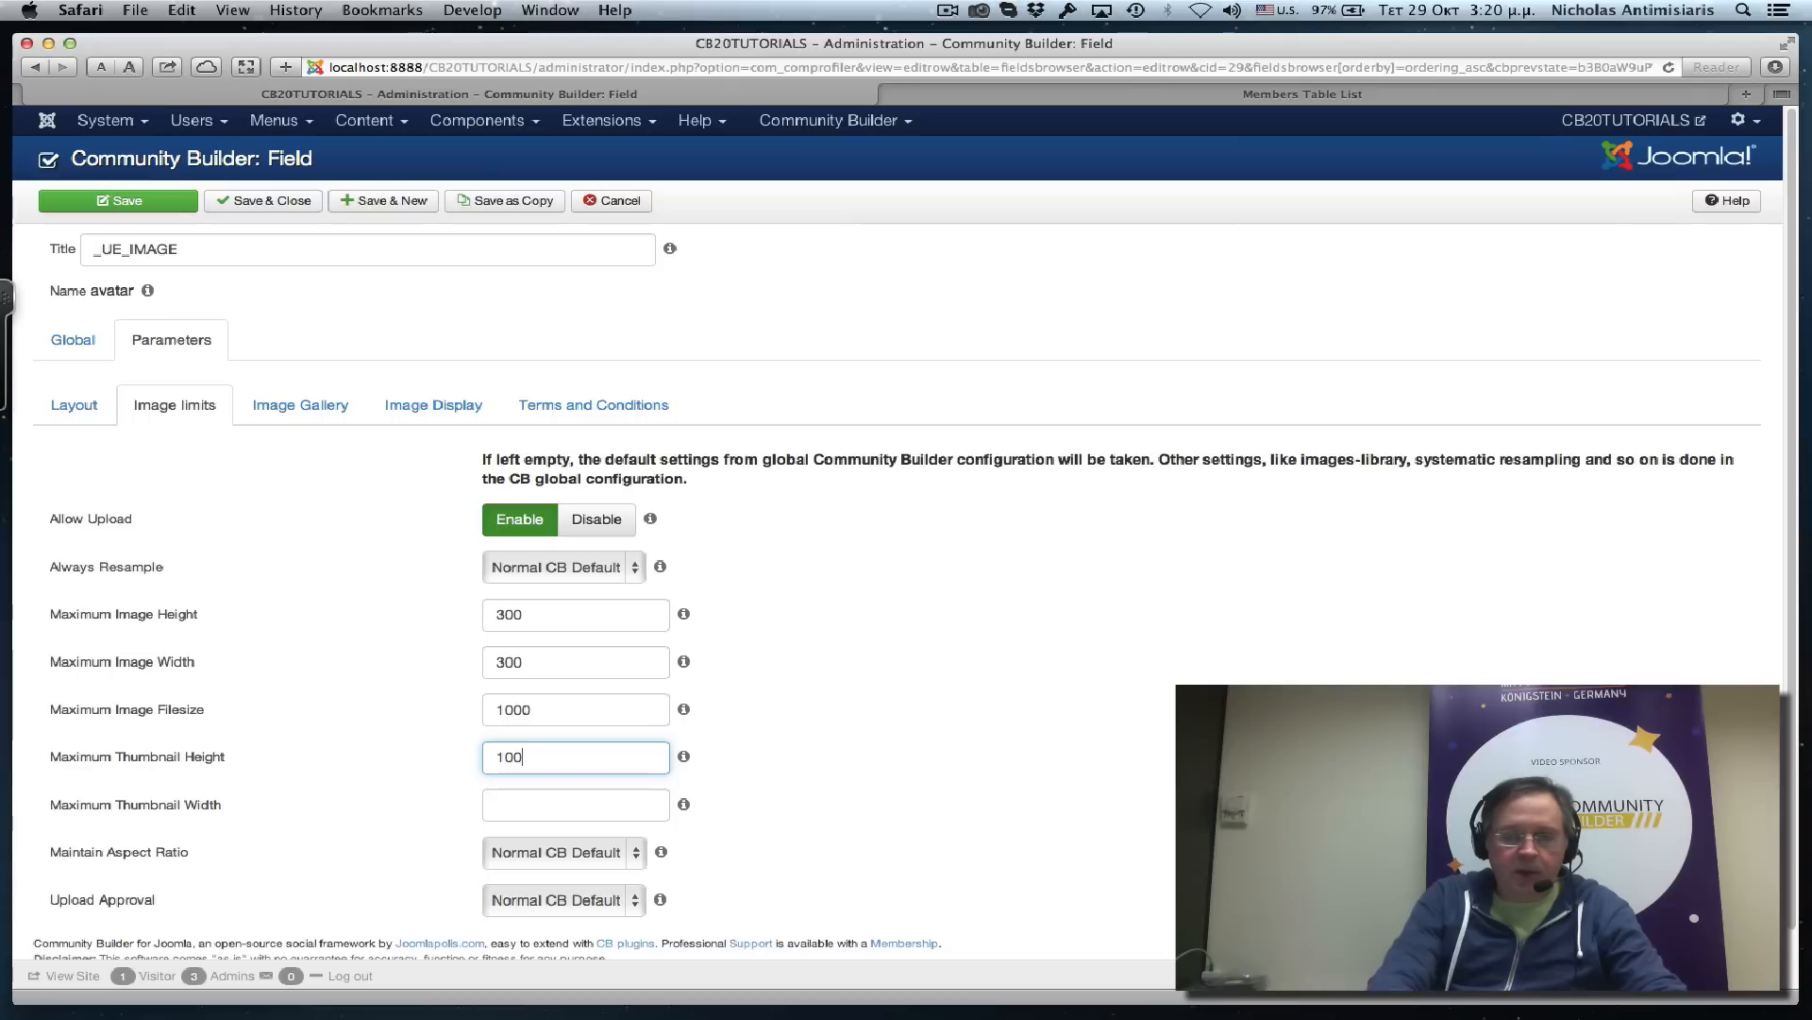
{"action": "type", "text": "100"}
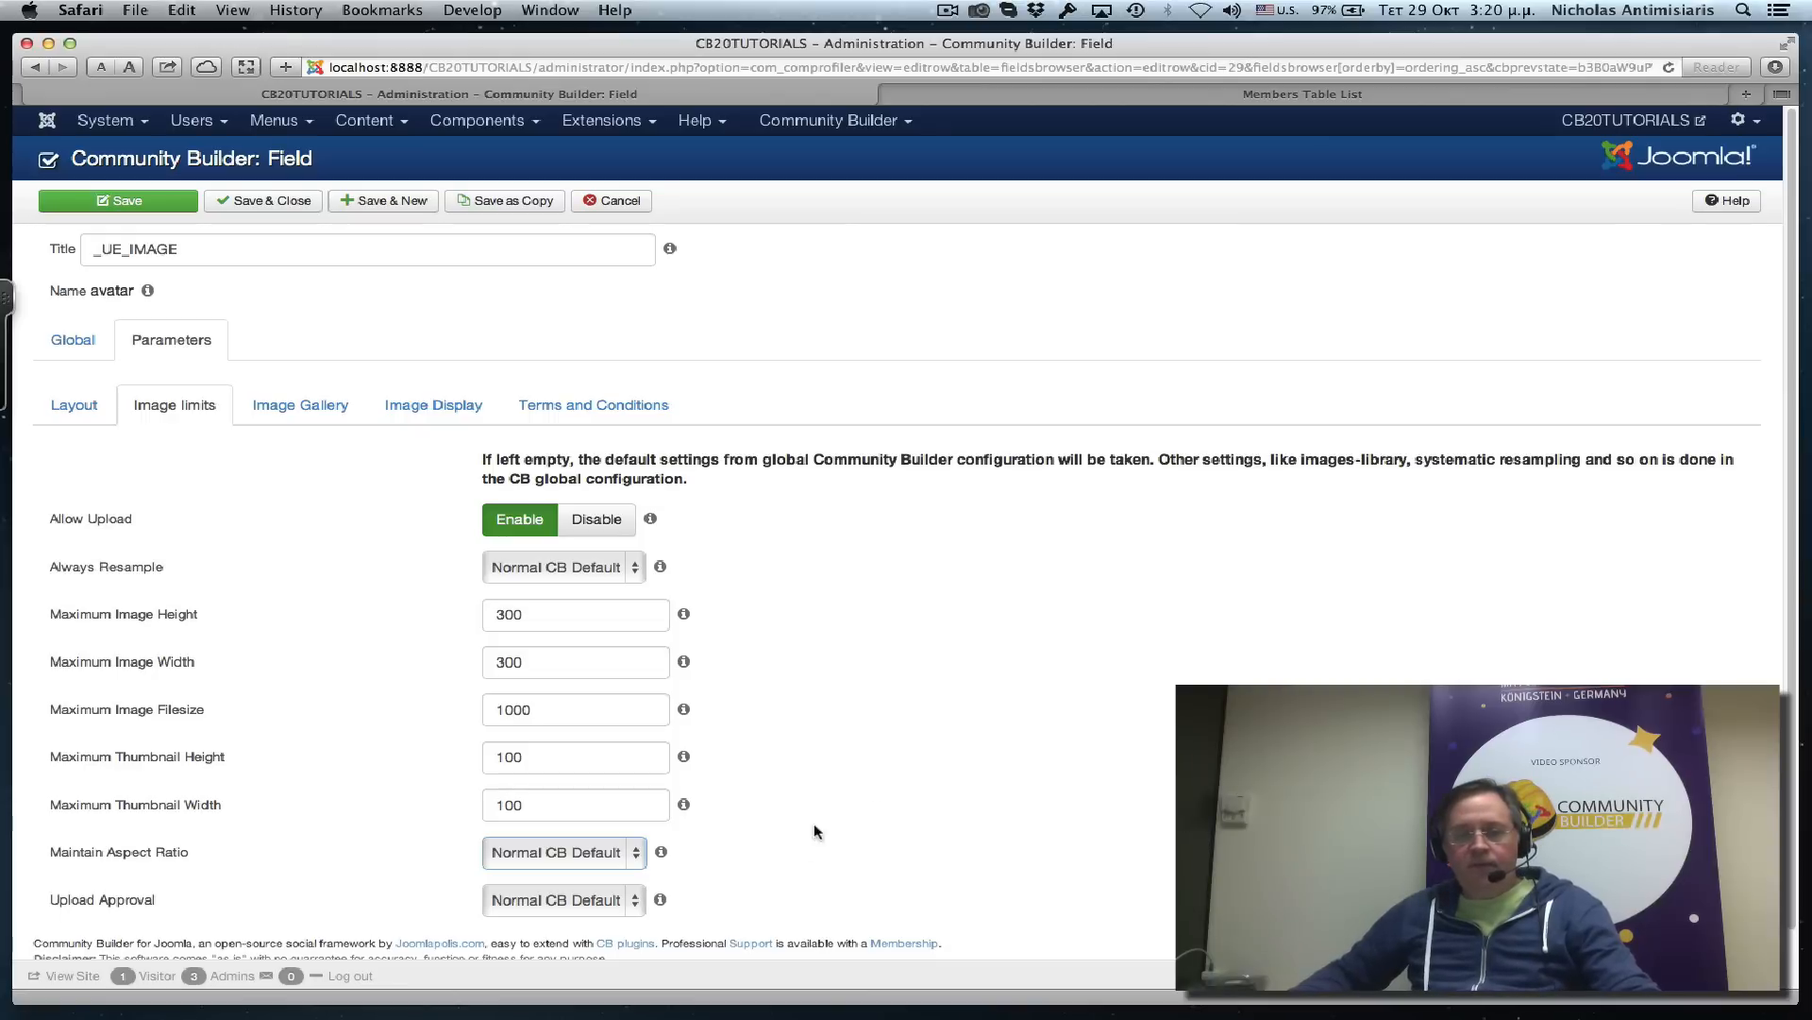
{"action": "mouse_move", "coordinate": [660, 852]}
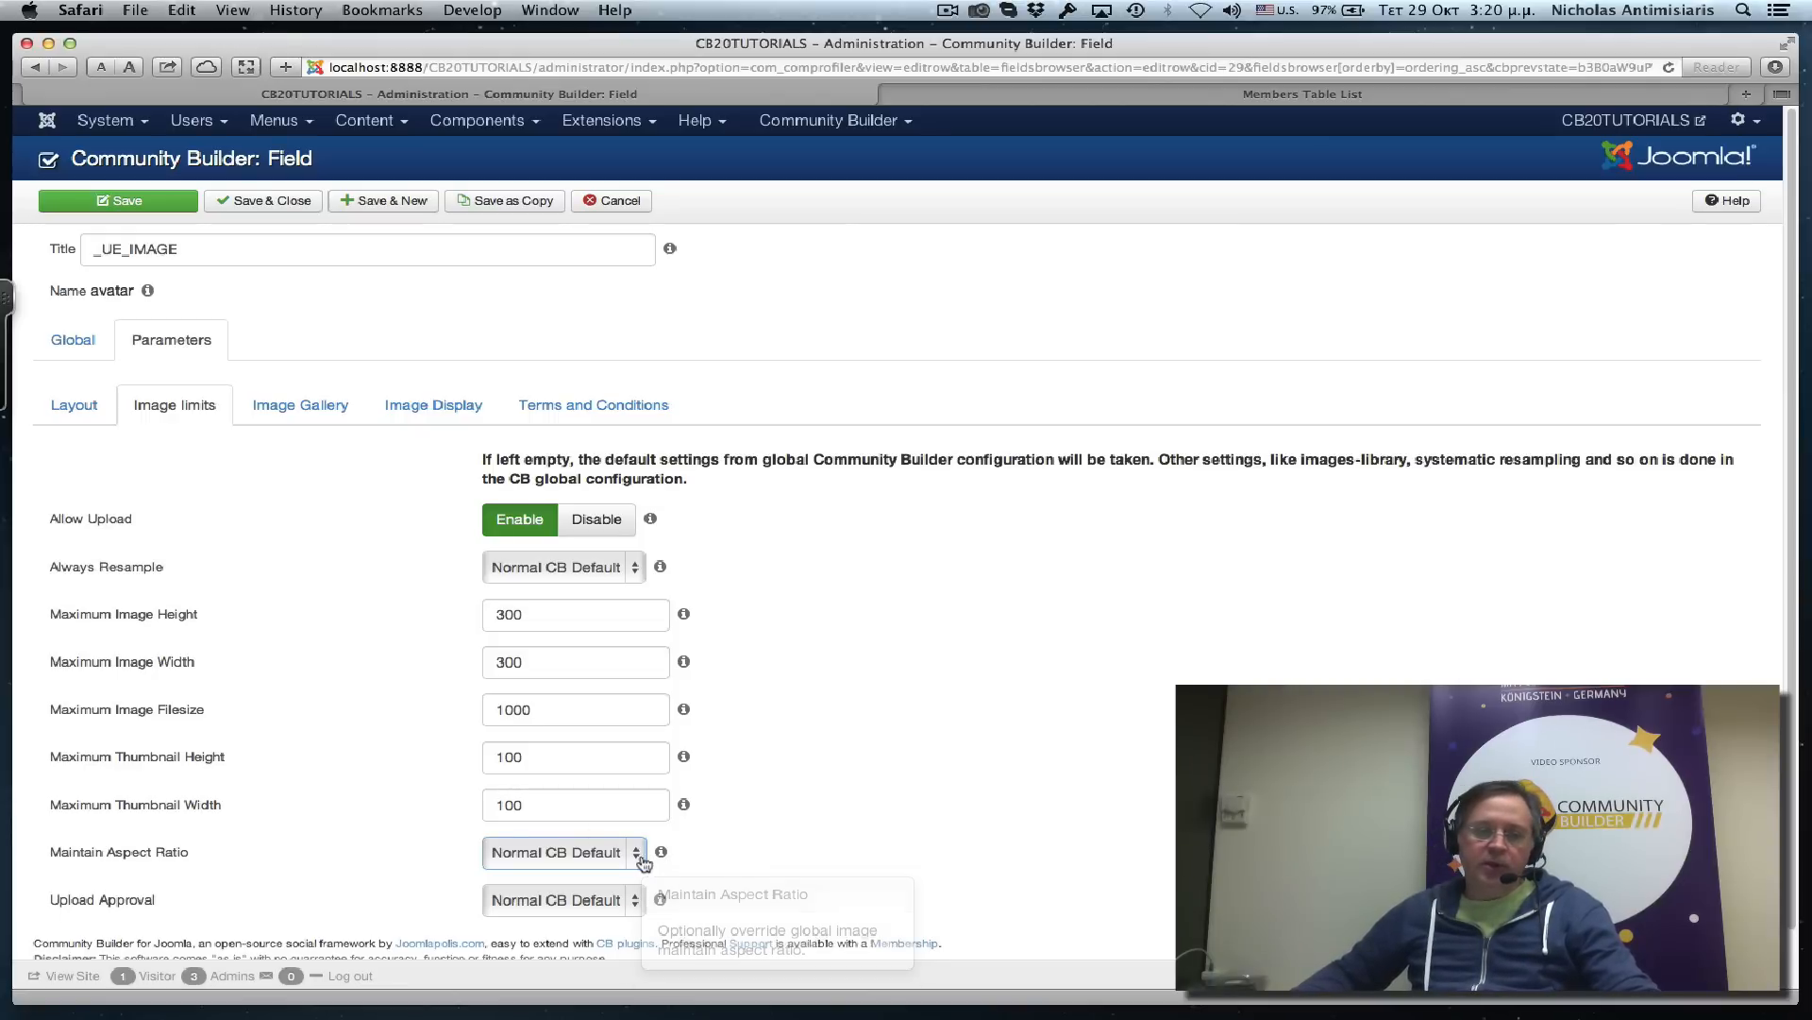
Maintain aspect ratio with cropping, turn off upload approval, and save the field.
{"action": "left_click", "coordinate": [562, 851]}
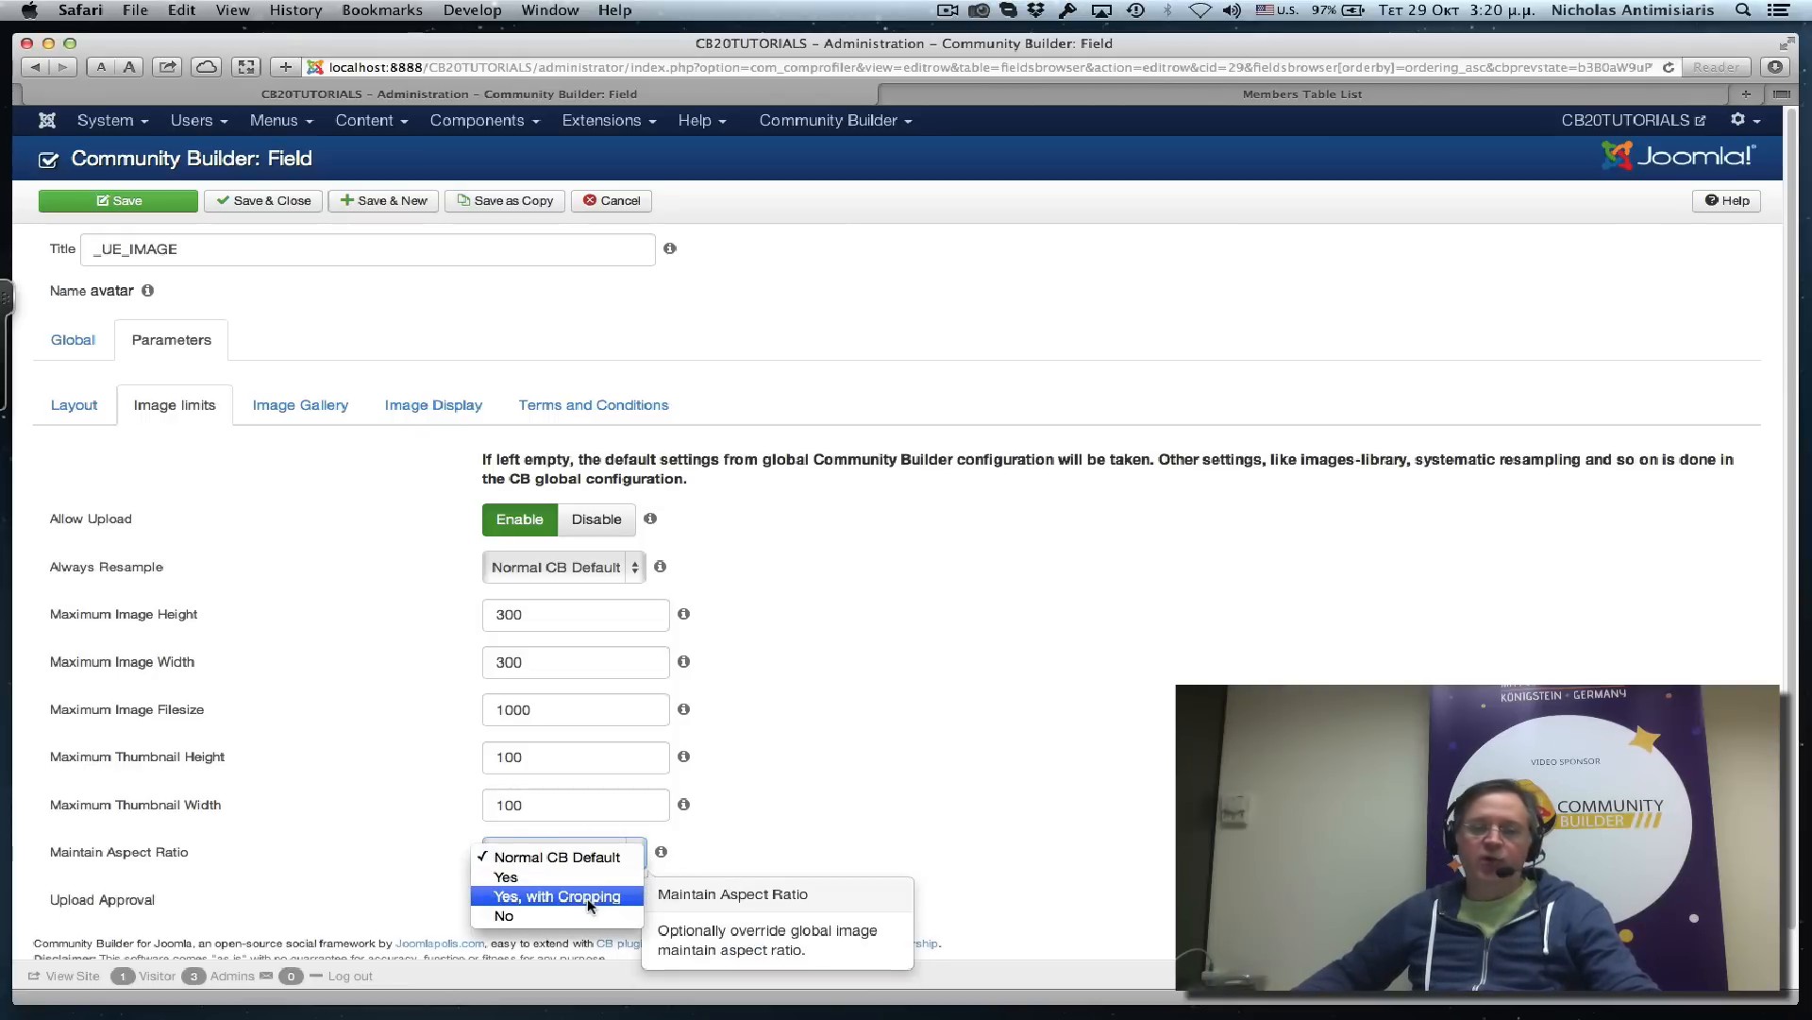
{"action": "left_click", "coordinate": [558, 896]}
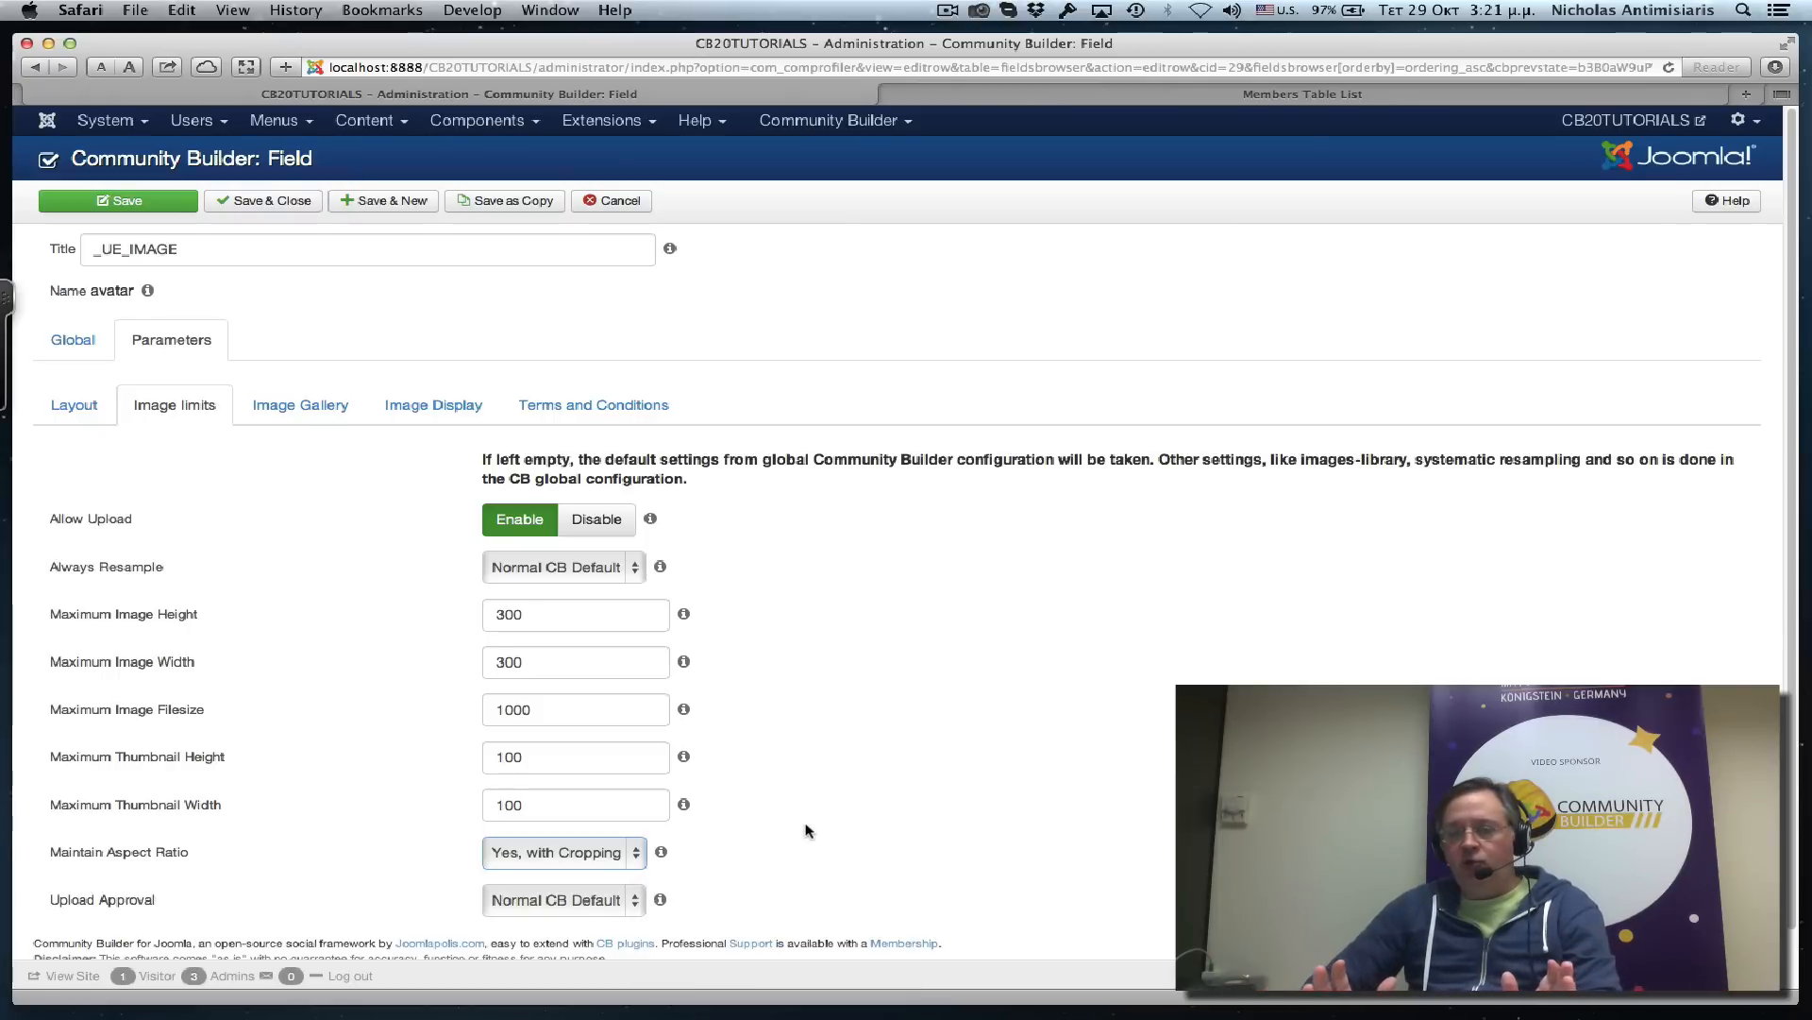
{"action": "mouse_move", "coordinate": [684, 661]}
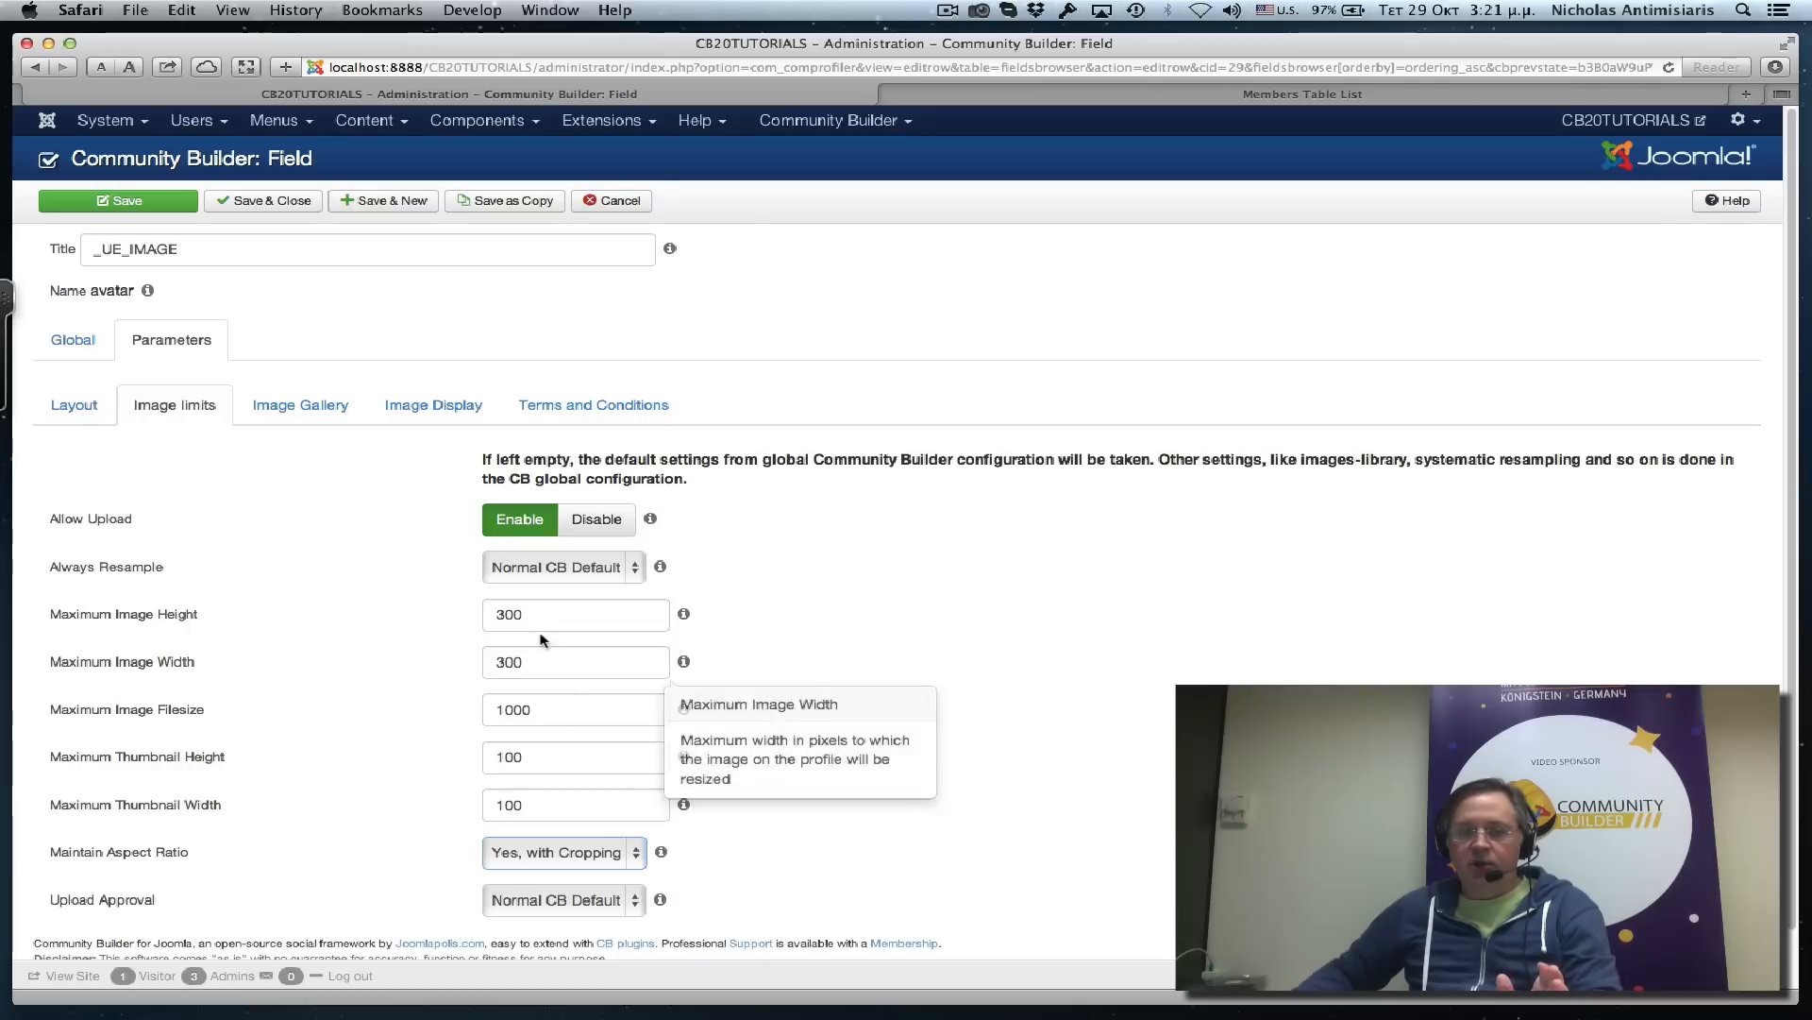
{"action": "mouse_move", "coordinate": [684, 756]}
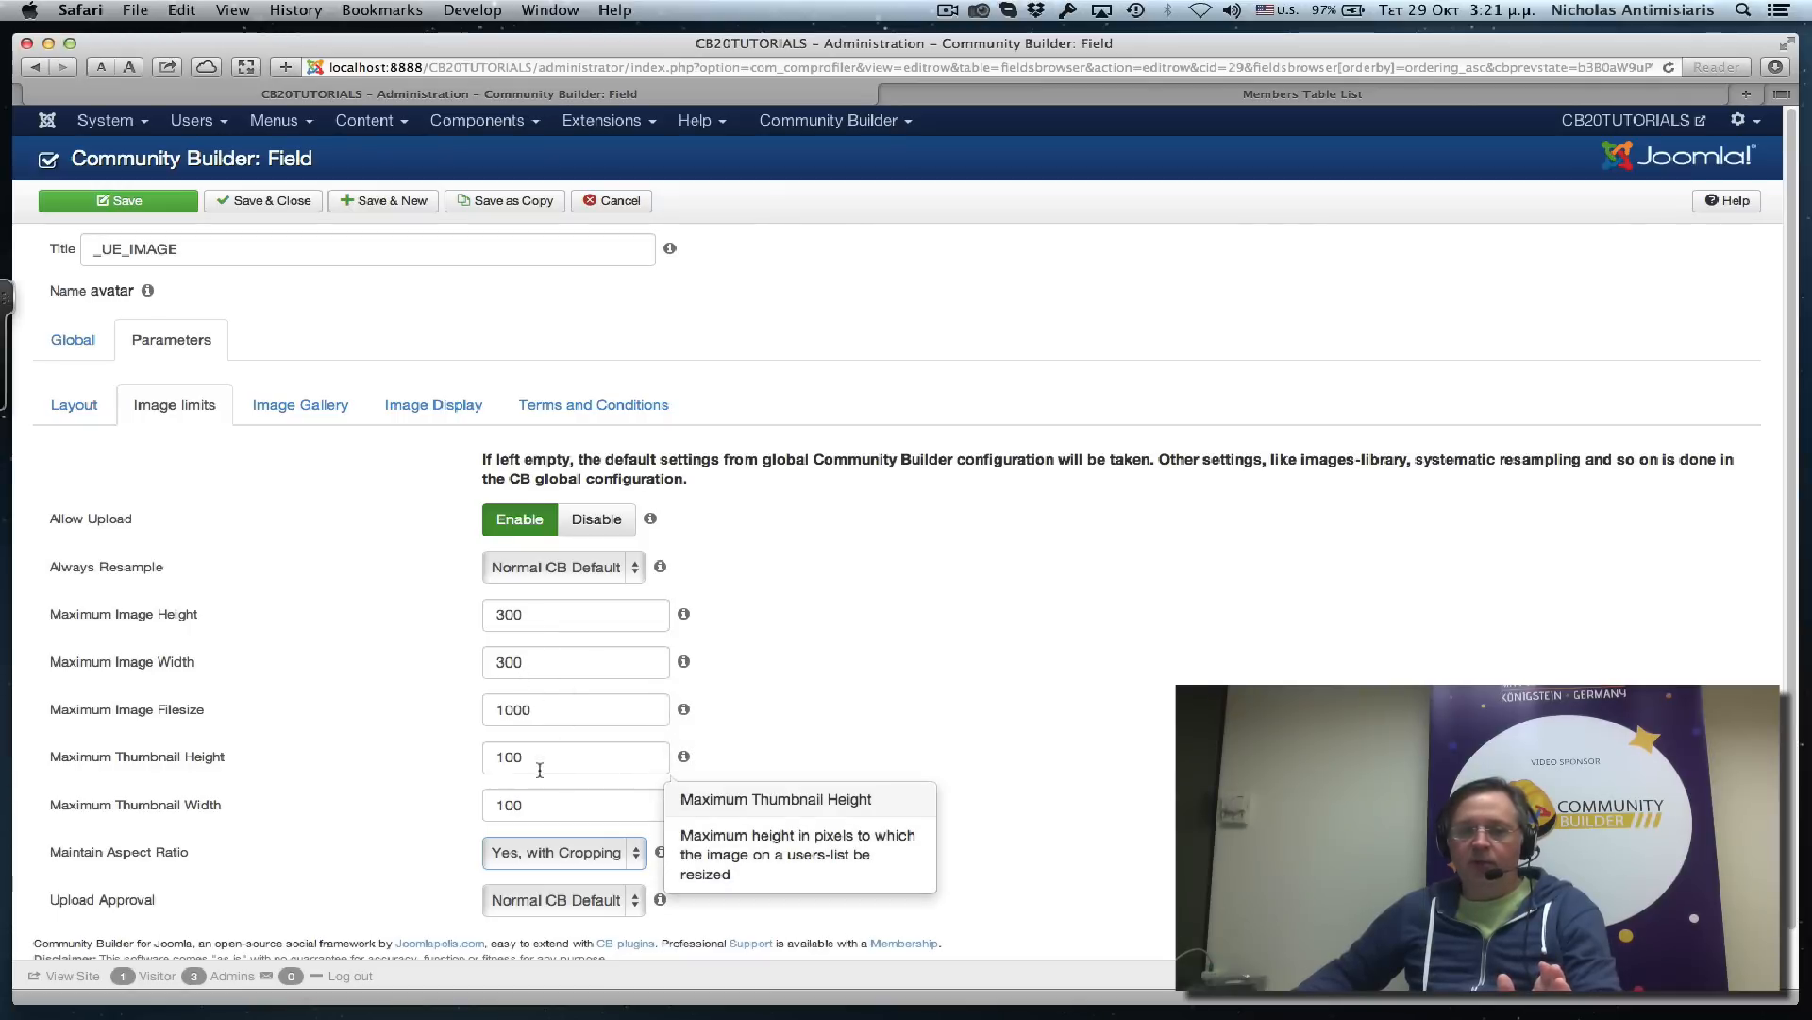
{"action": "mouse_move", "coordinate": [941, 741]}
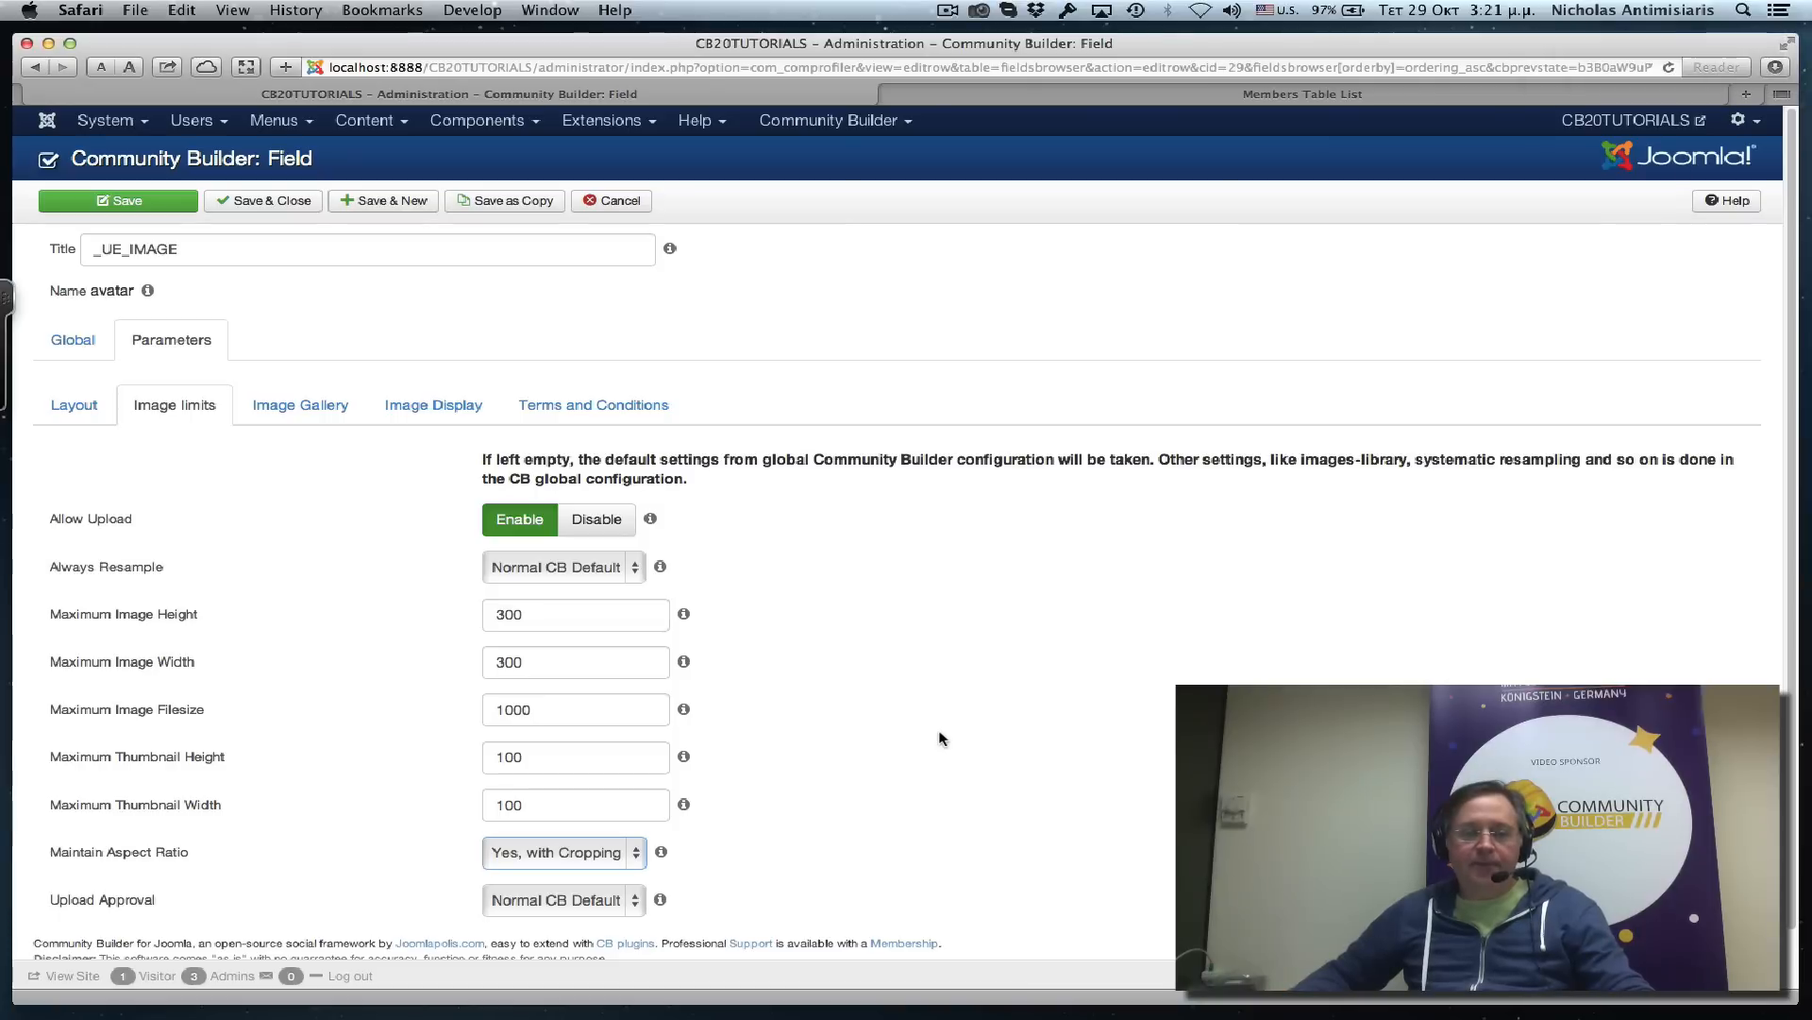
{"action": "mouse_move", "coordinate": [211, 920]}
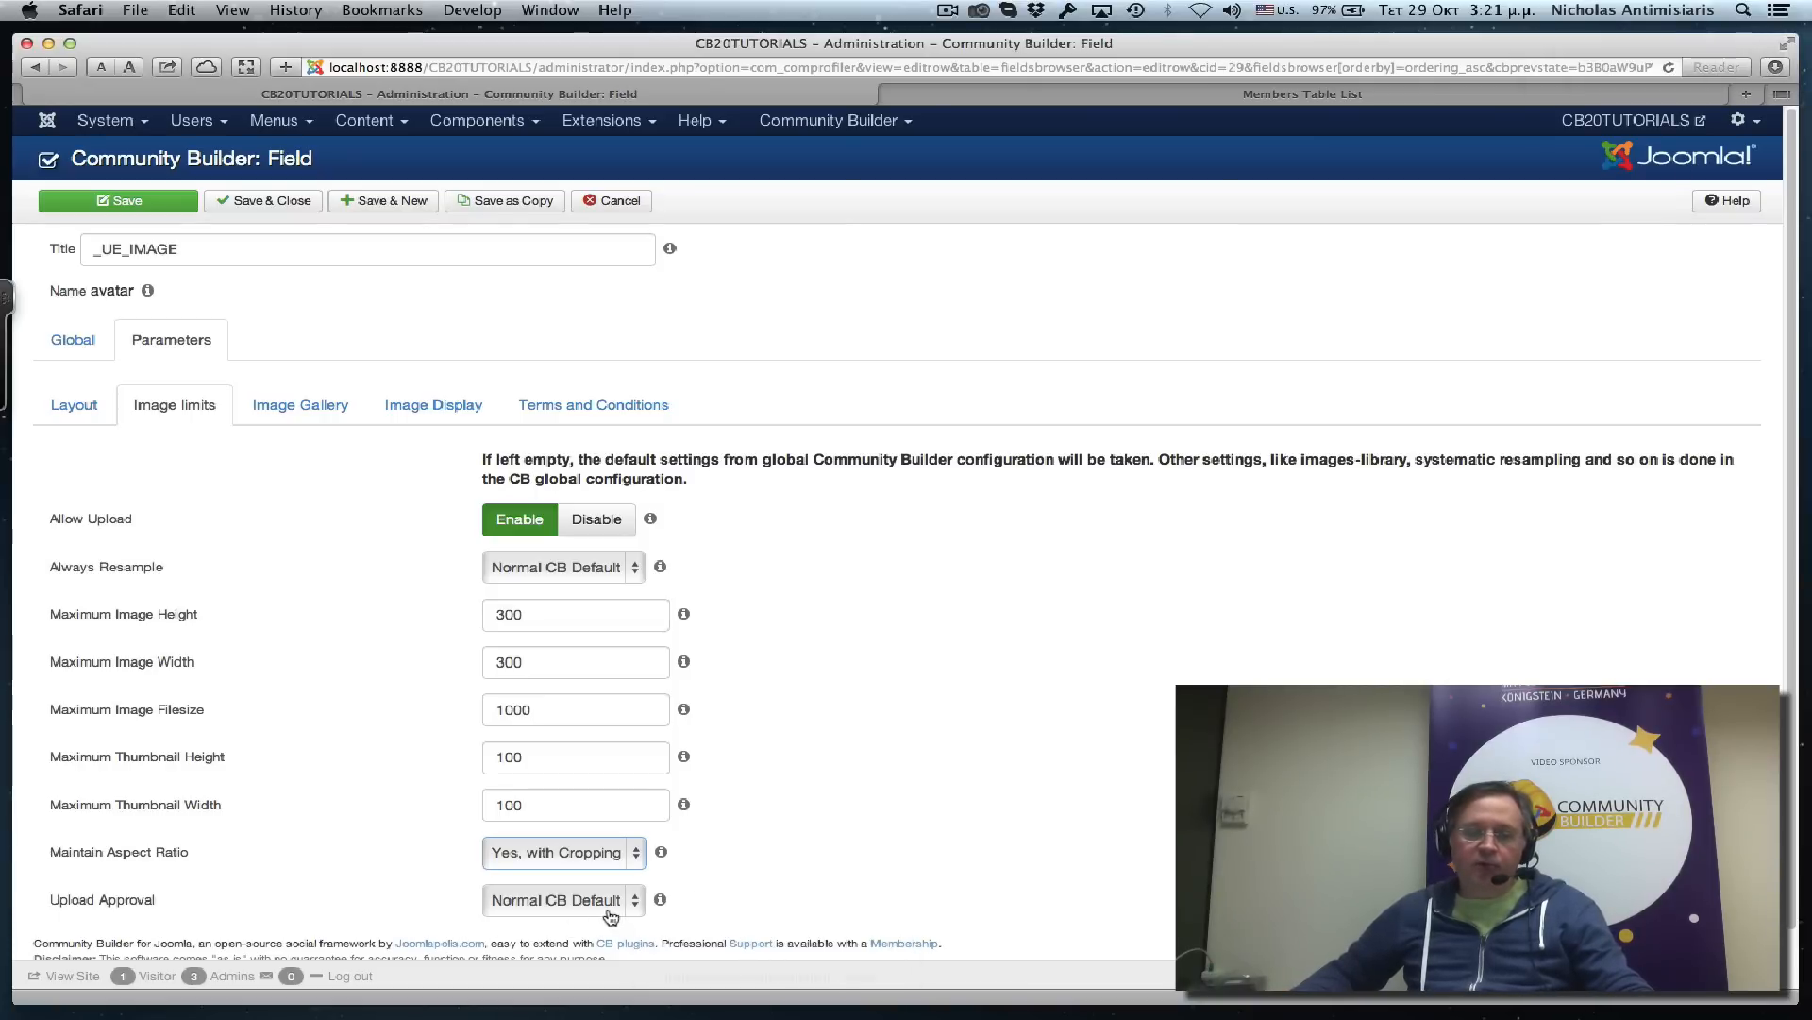
{"action": "left_click", "coordinate": [563, 900]}
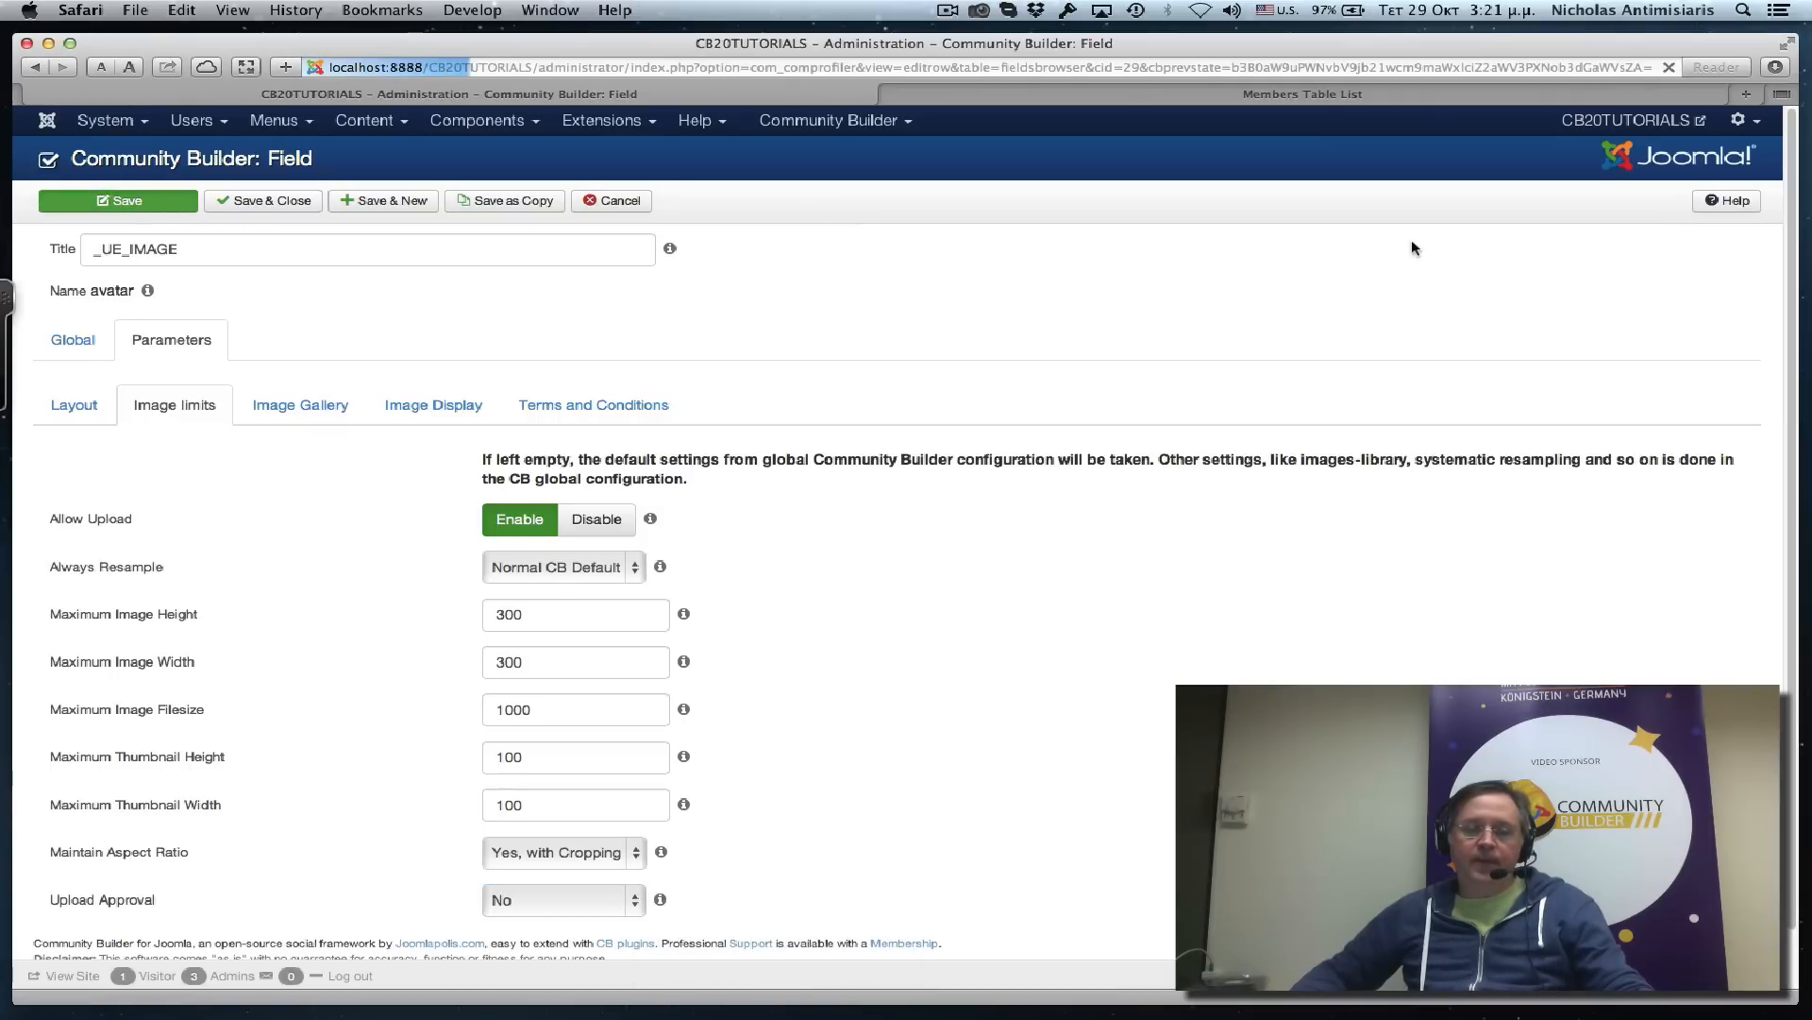
{"action": "left_click", "coordinate": [117, 200]}
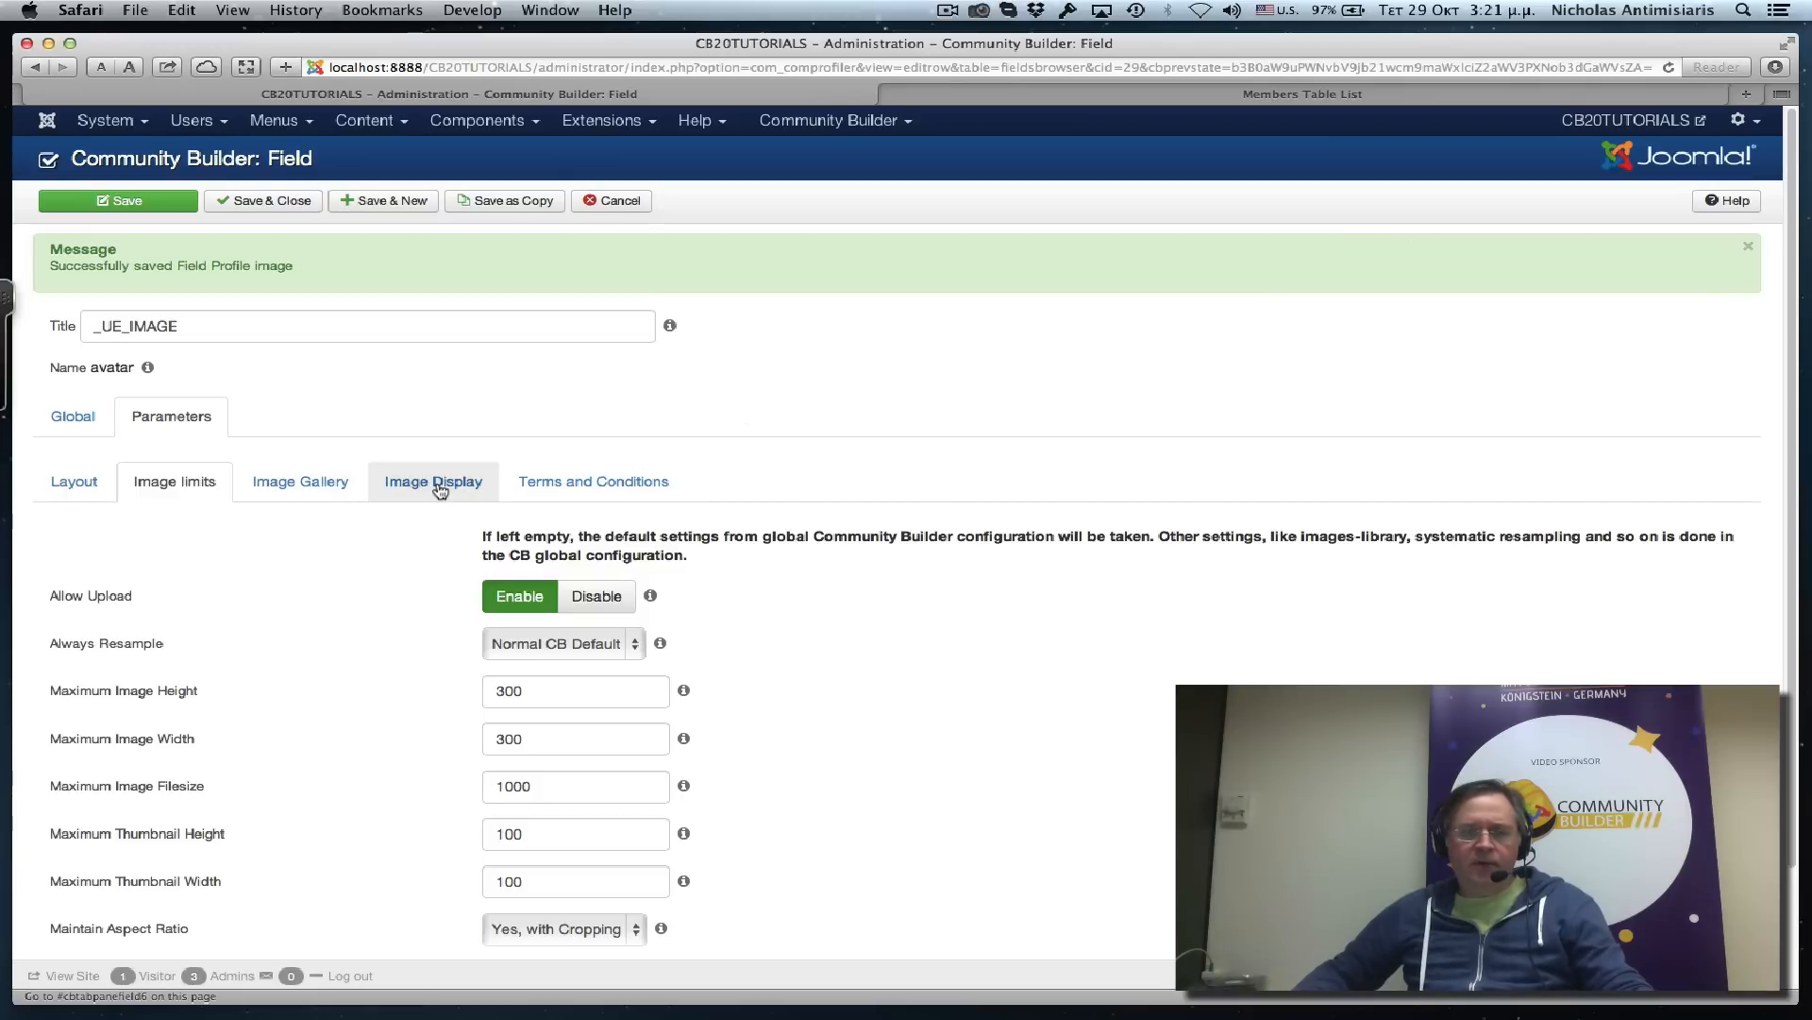
Show the Image Display settings and view a member's current avatar on the site.
{"action": "left_click", "coordinate": [432, 480]}
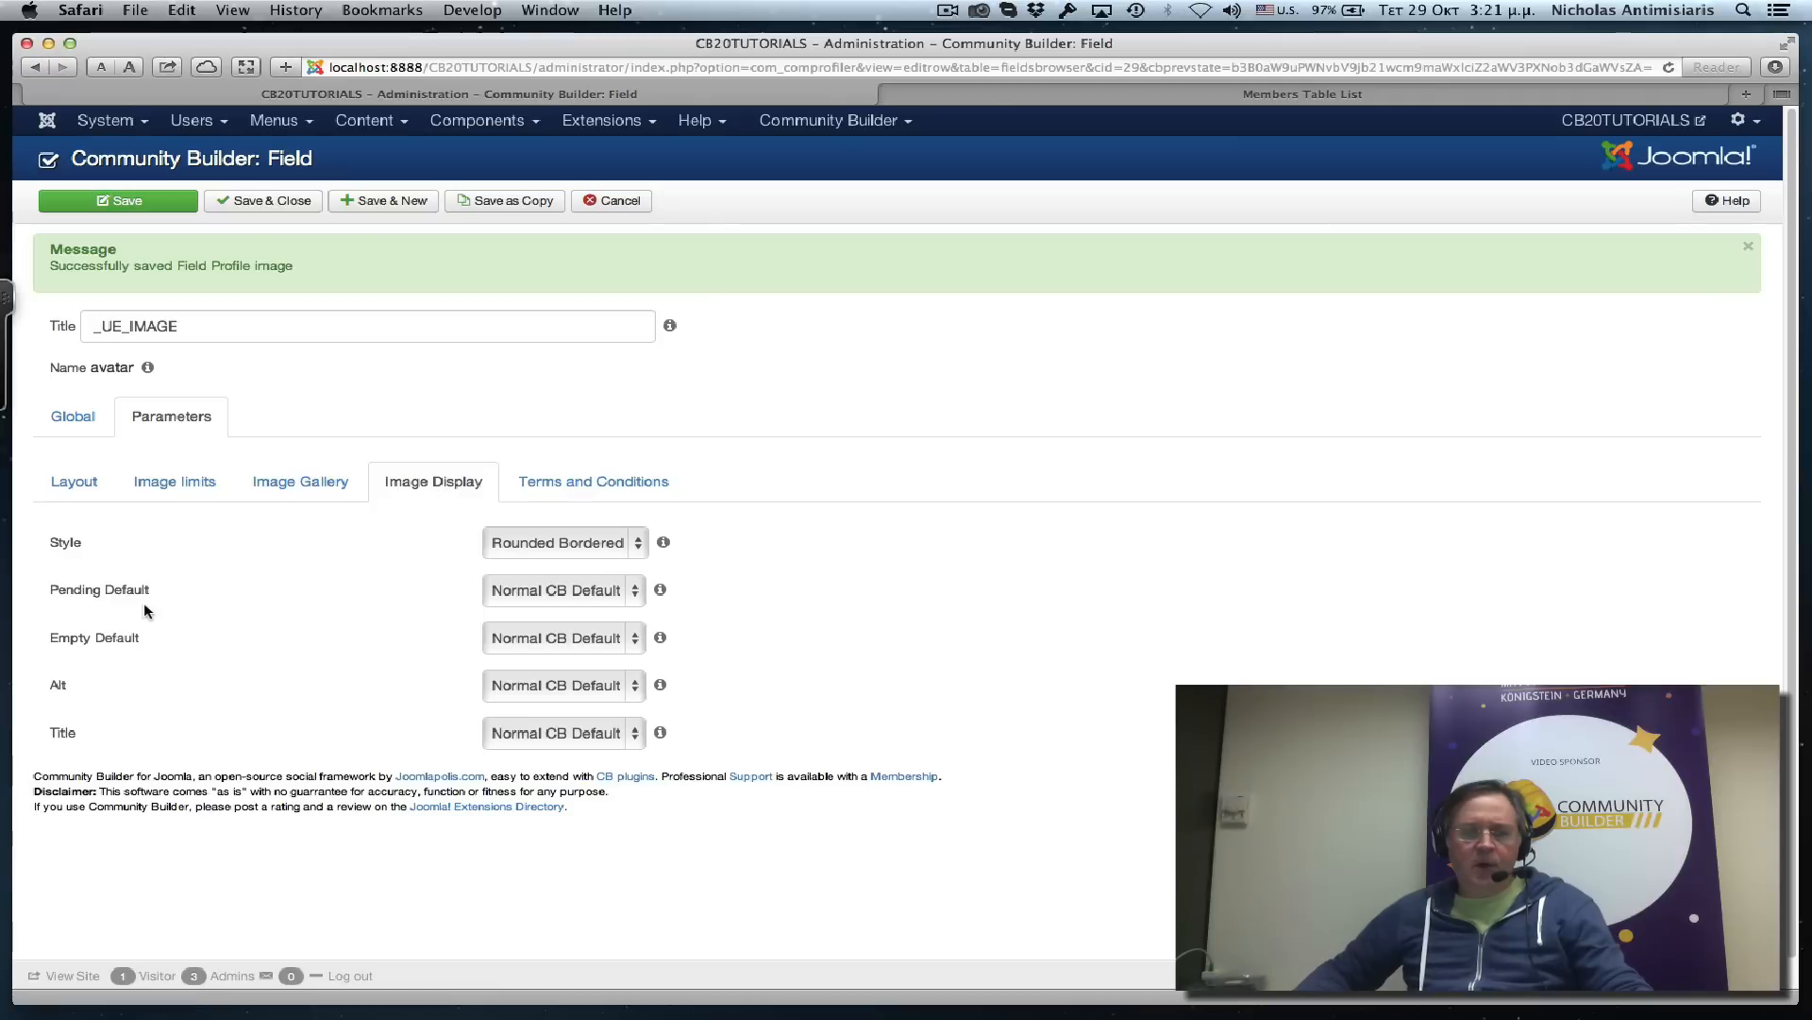
{"action": "mouse_move", "coordinate": [663, 542]}
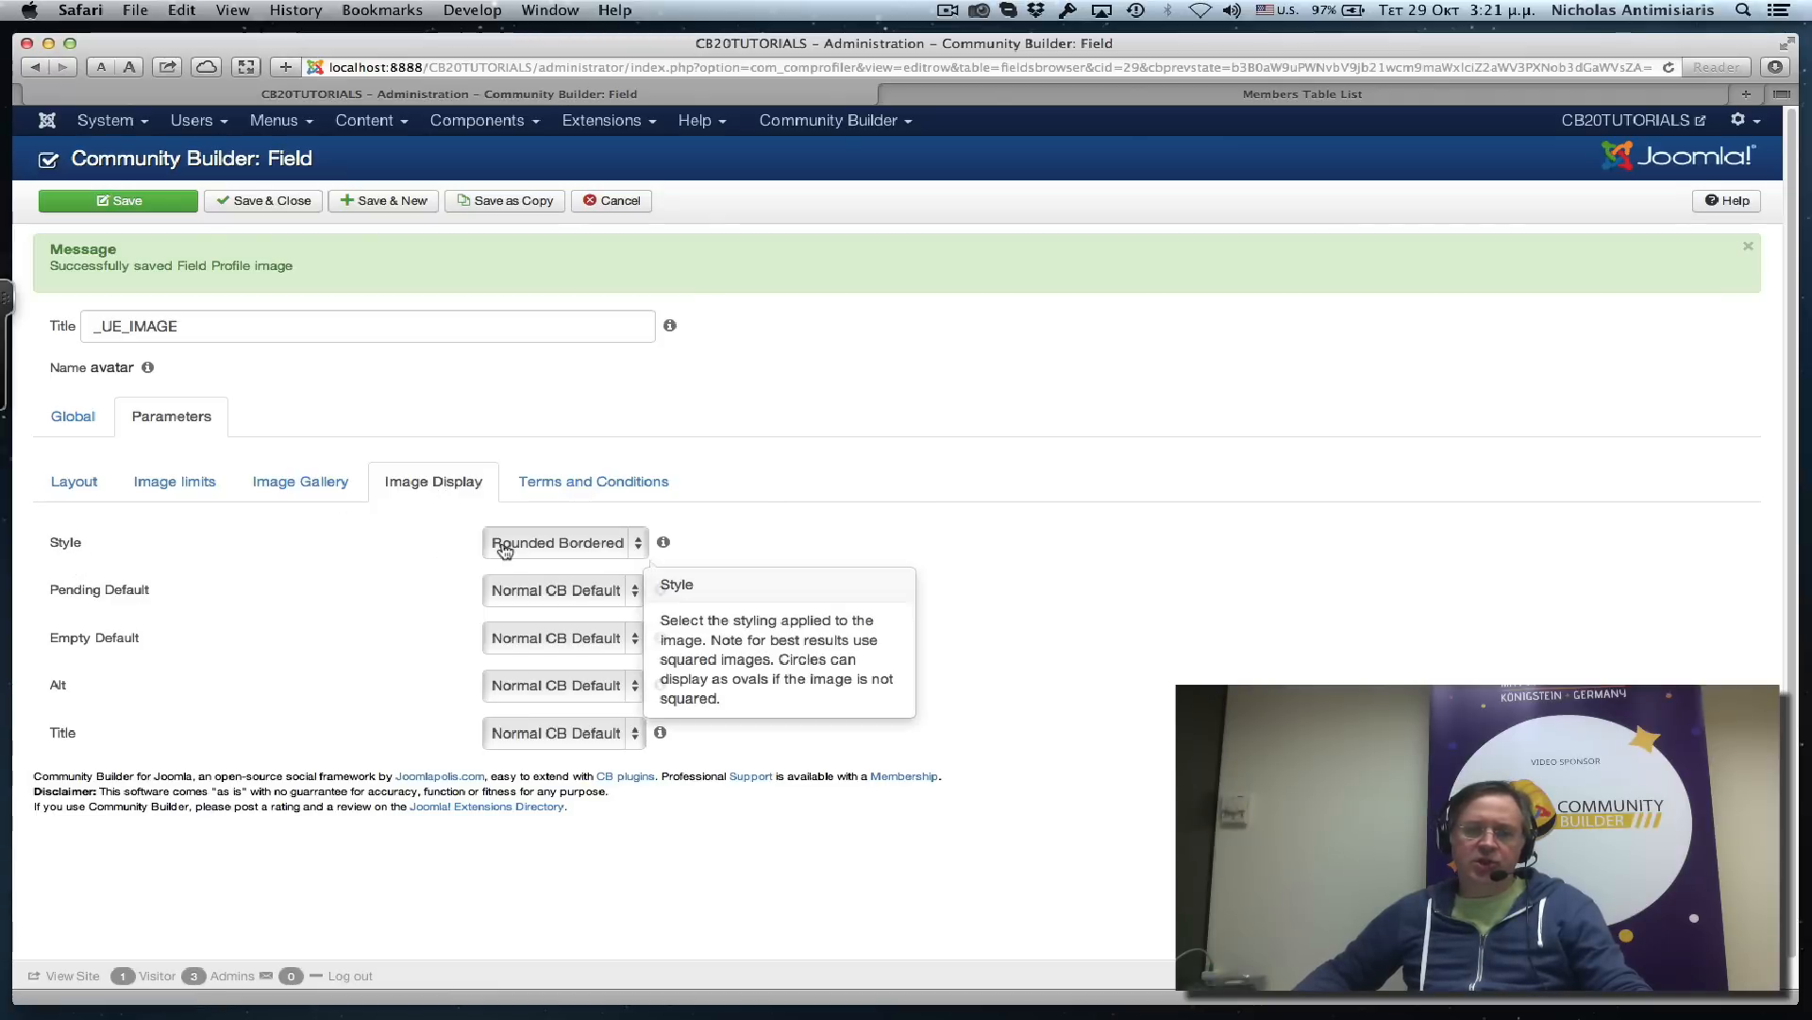
{"action": "mouse_move", "coordinate": [546, 547]}
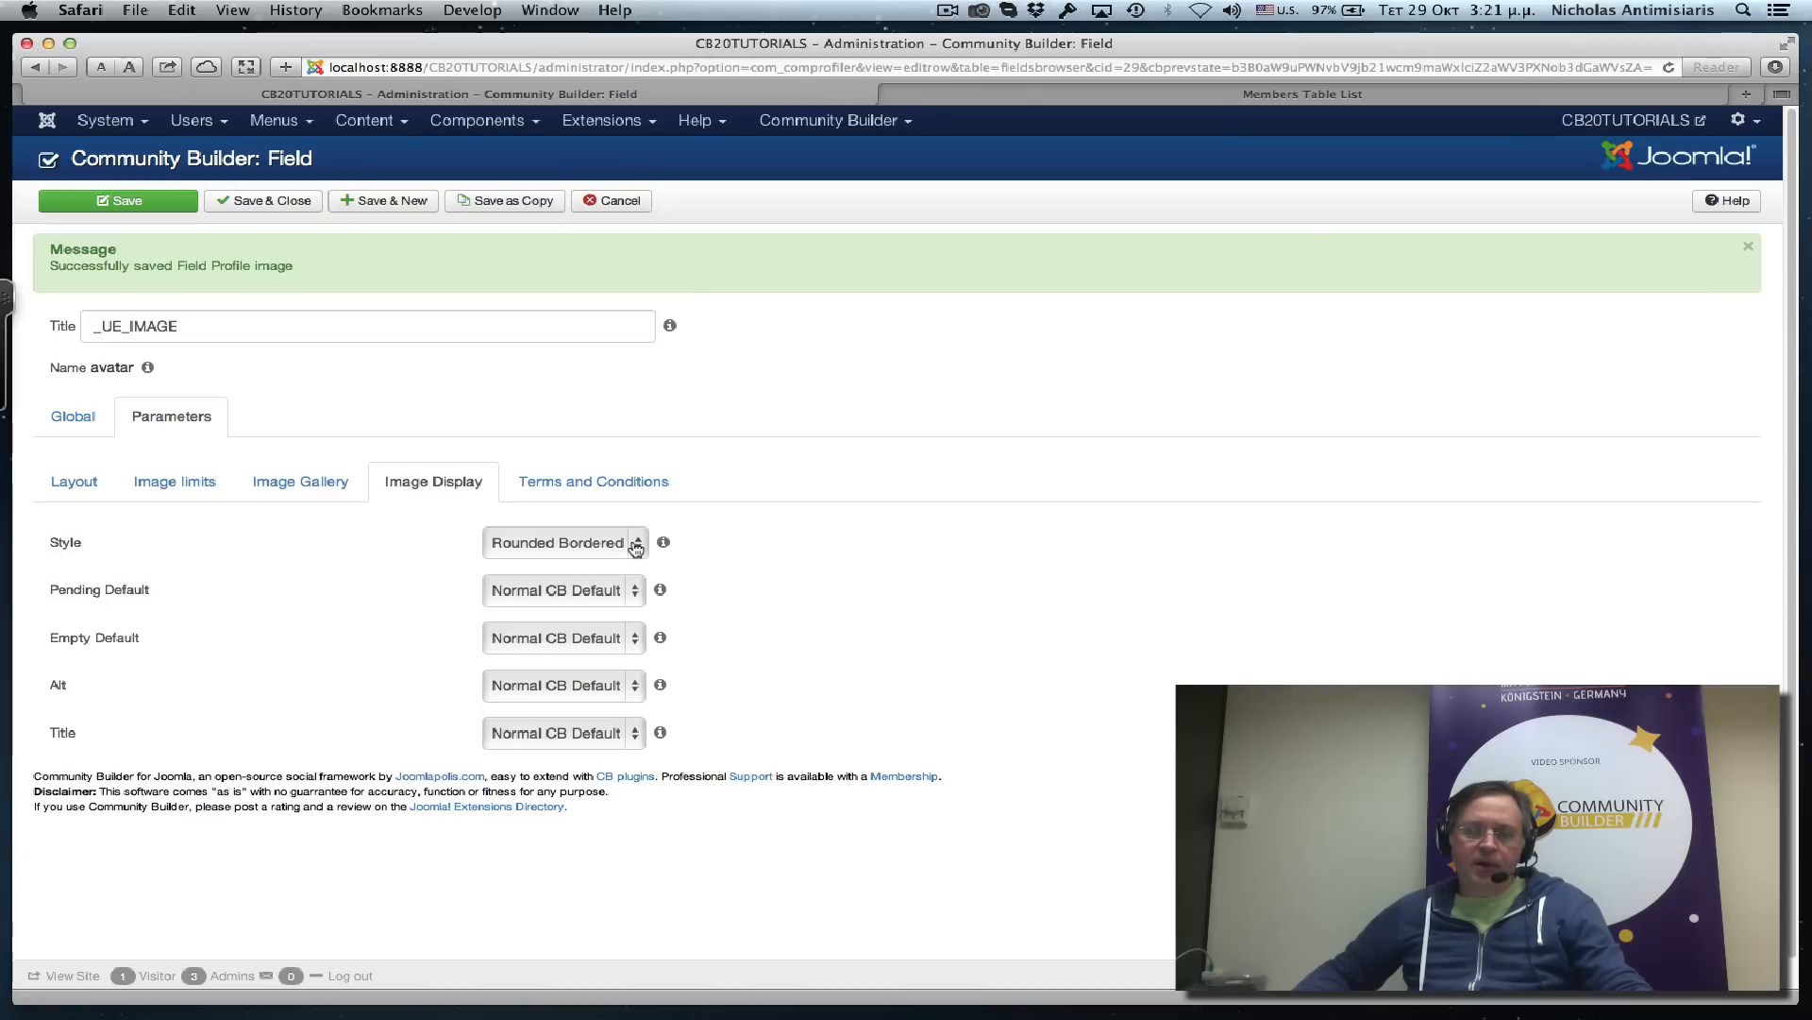
{"action": "left_click", "coordinate": [562, 542]}
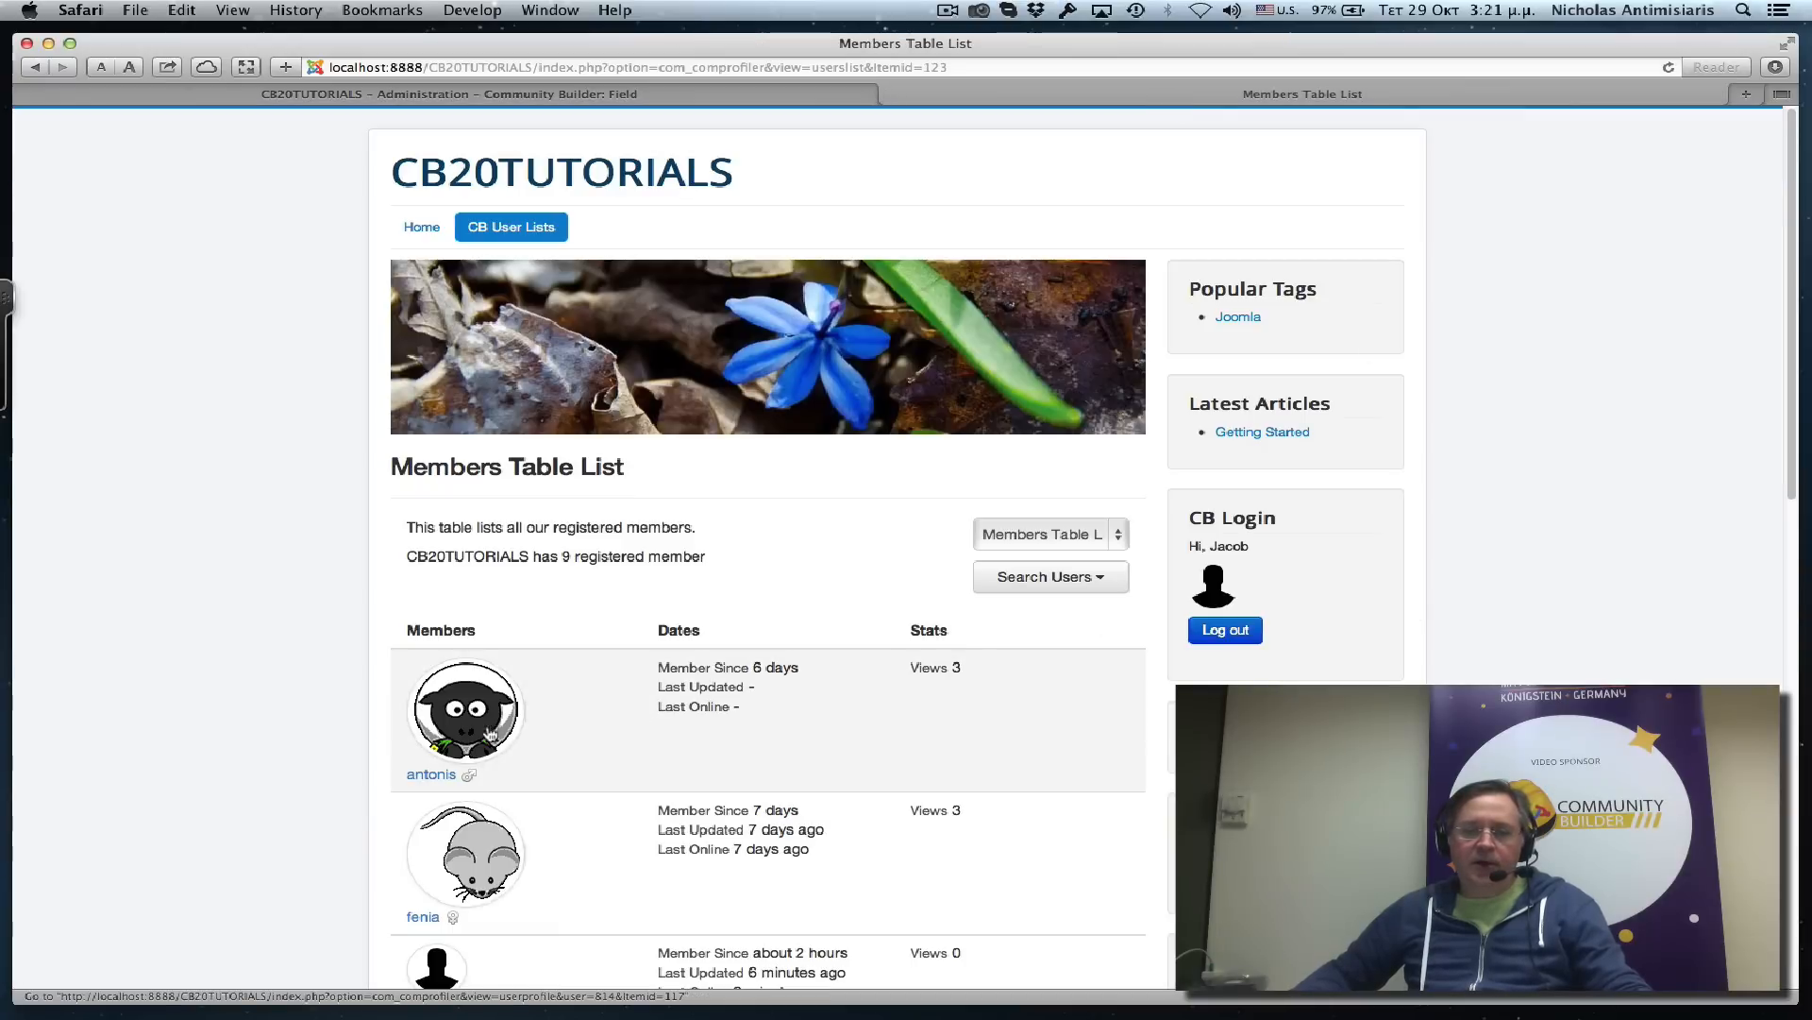
{"action": "left_click", "coordinate": [431, 774]}
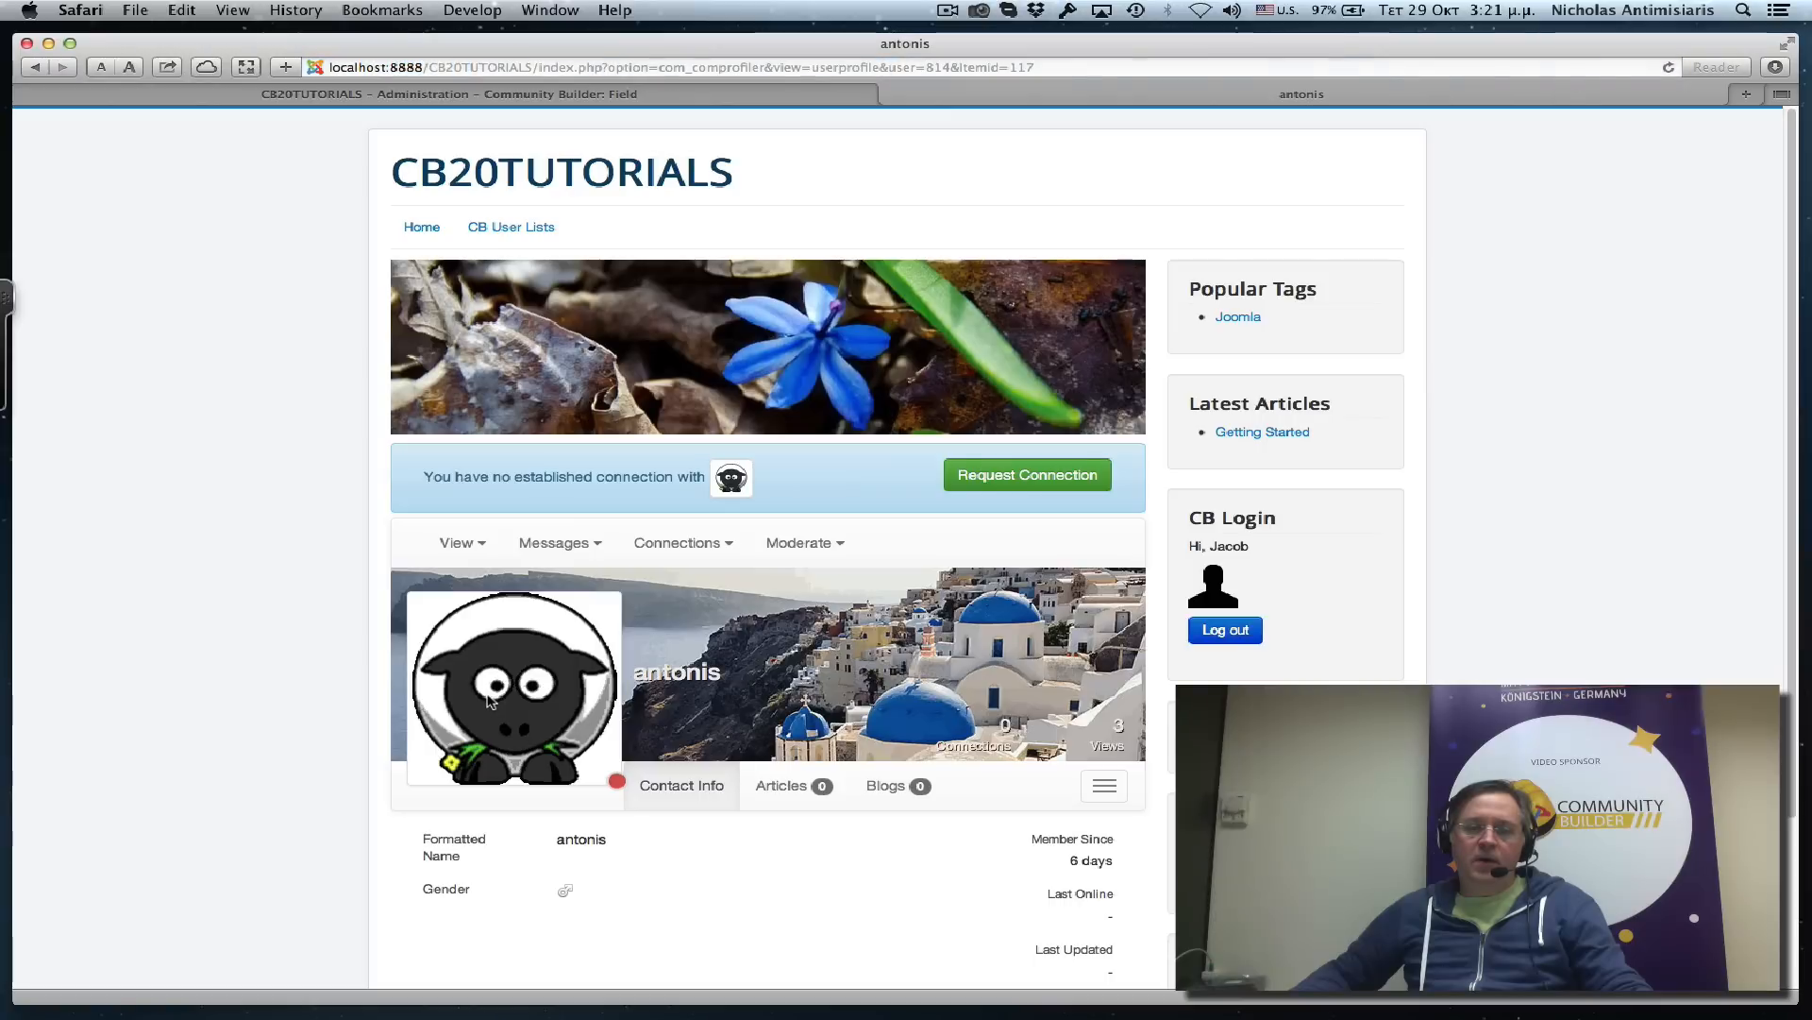
{"action": "mouse_move", "coordinate": [428, 609]}
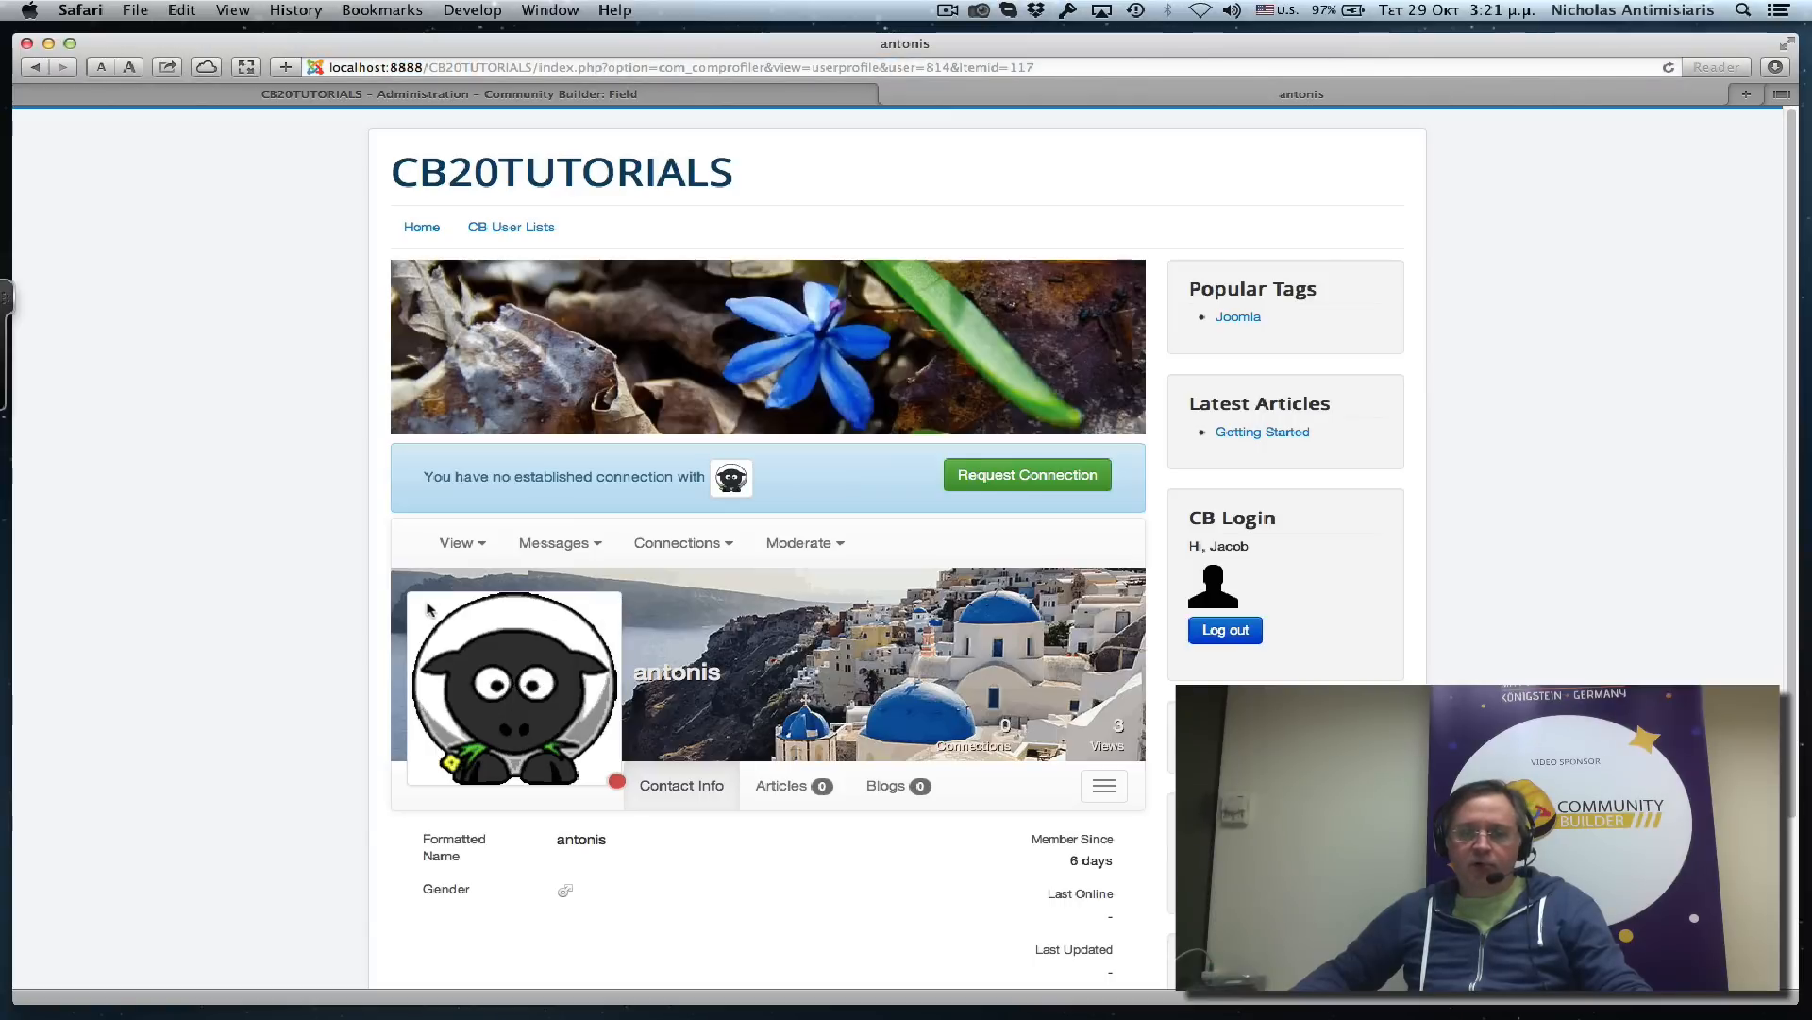
{"action": "mouse_move", "coordinate": [611, 797]}
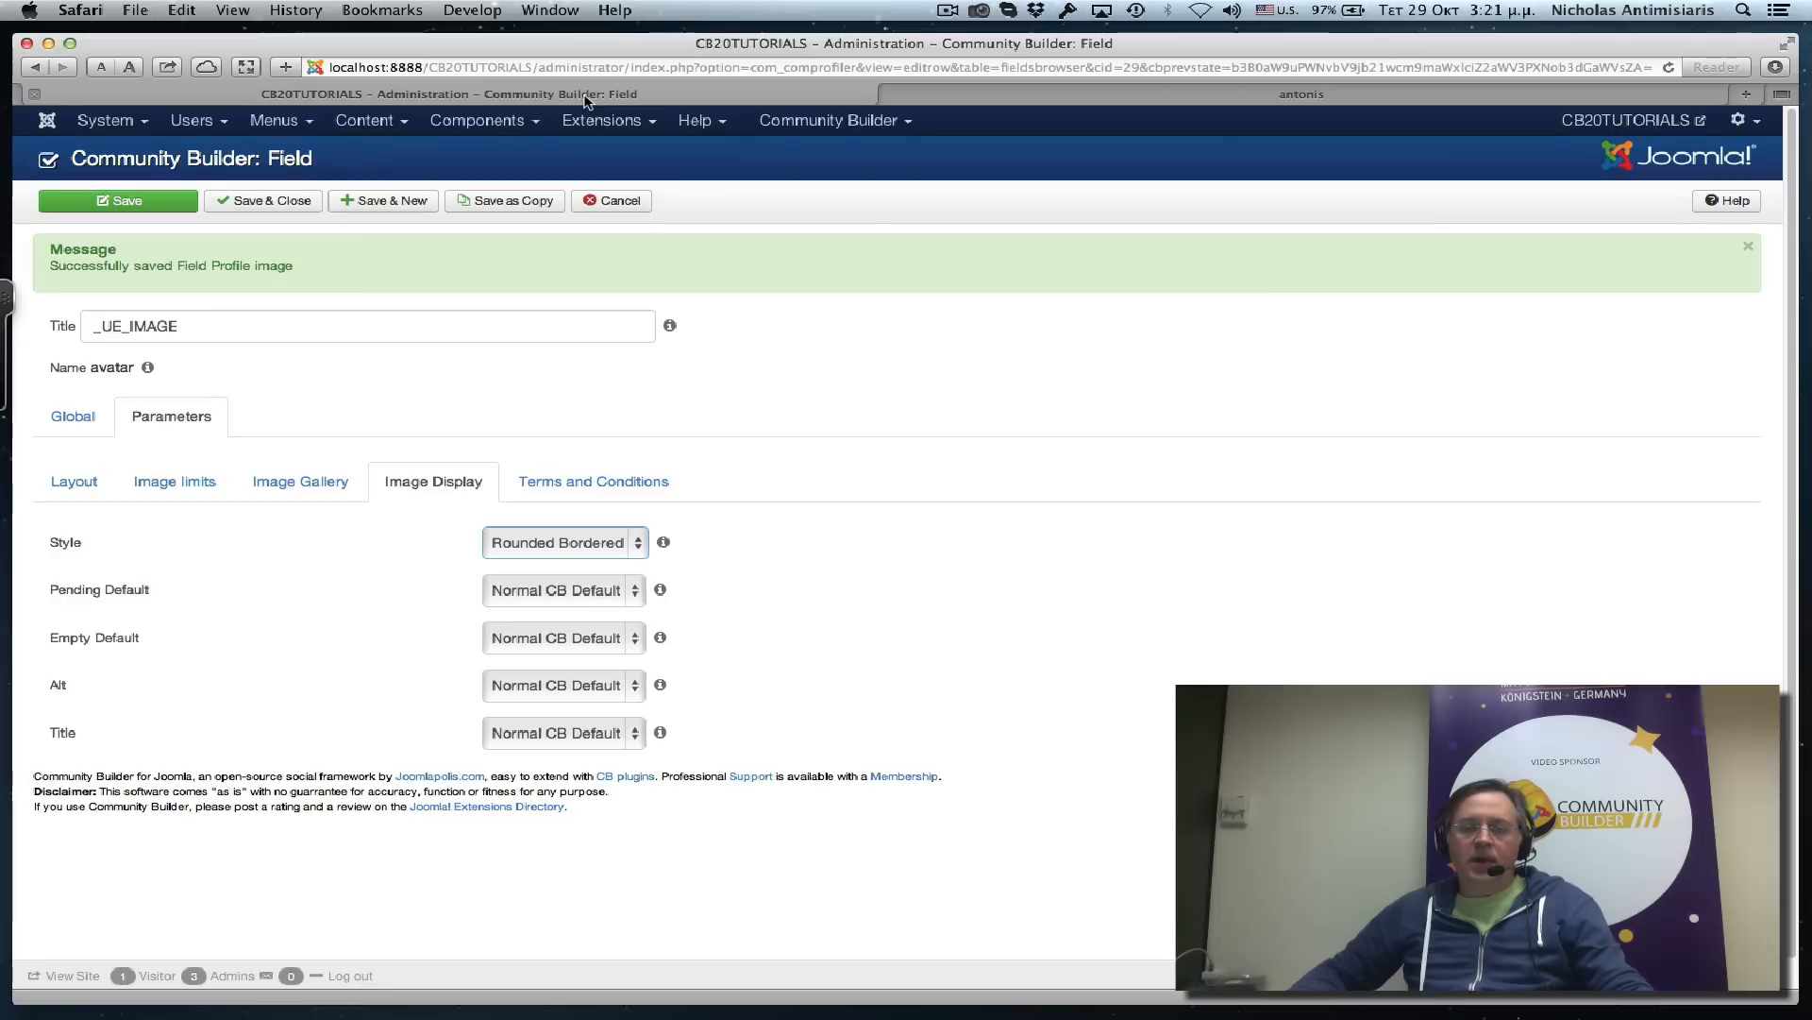
Choose Circle Bordered as the avatar display style.
{"action": "left_click", "coordinate": [562, 542]}
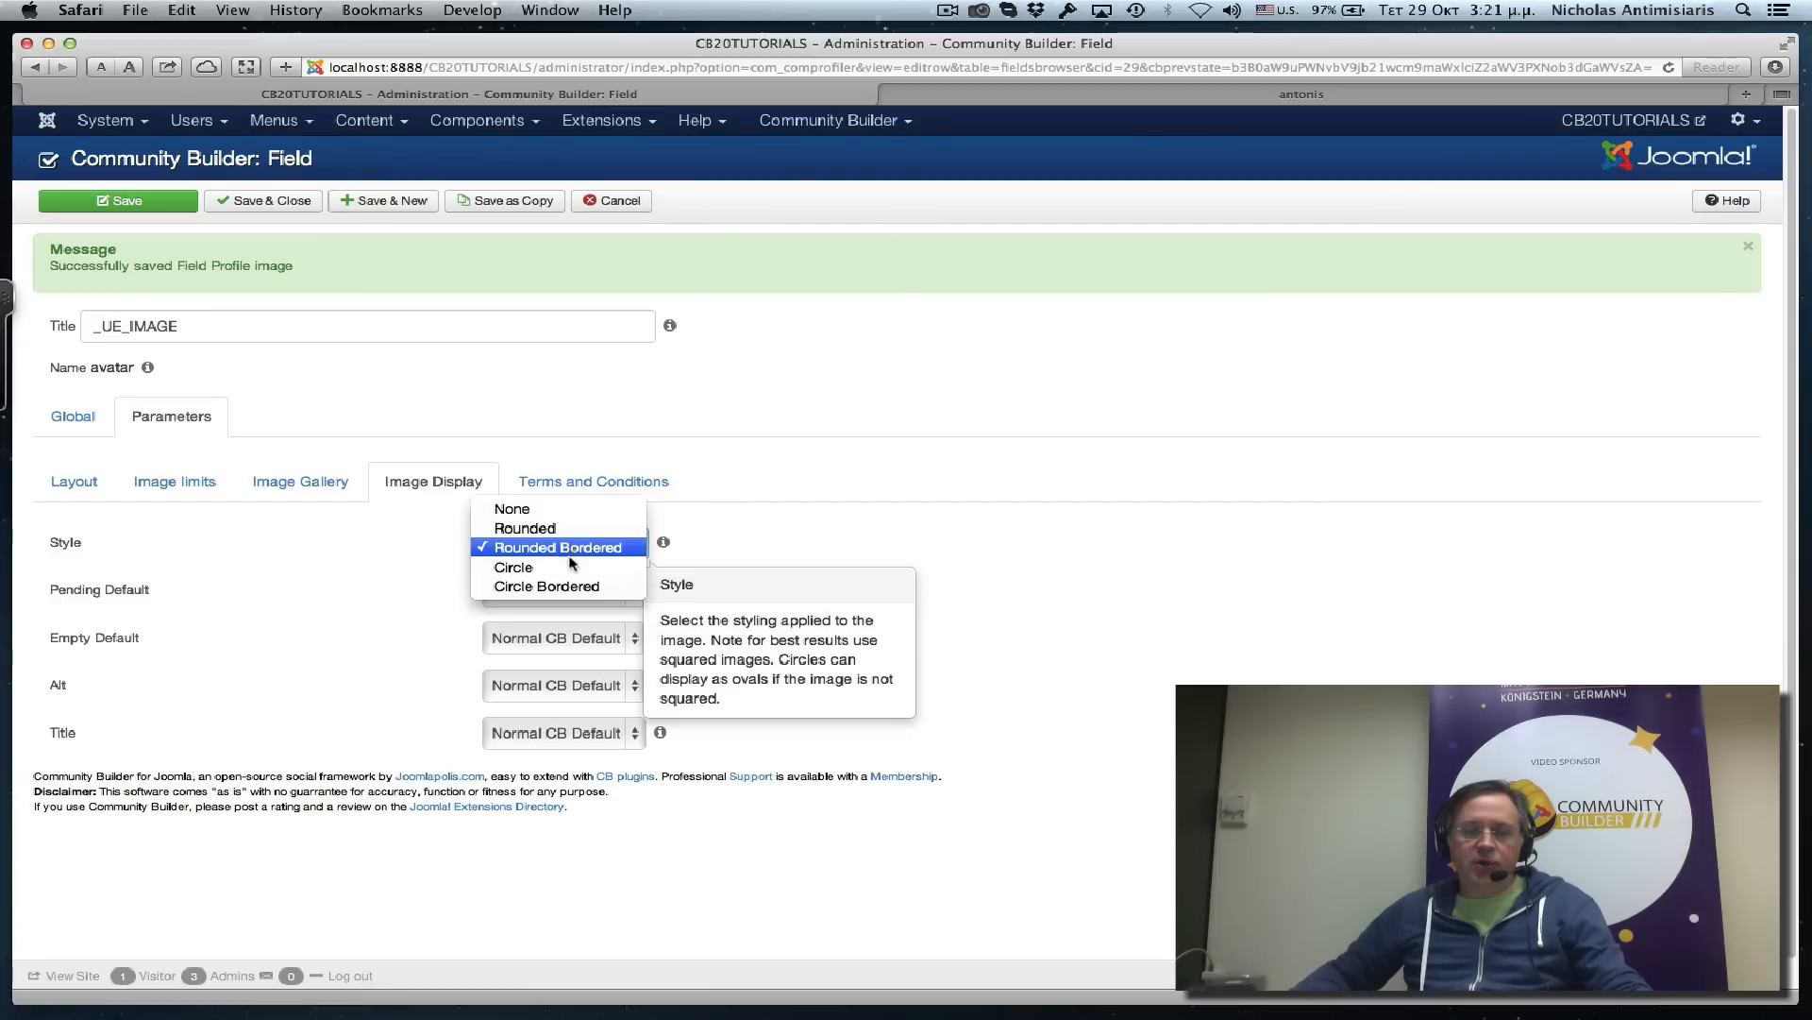
{"action": "left_click", "coordinate": [547, 586]}
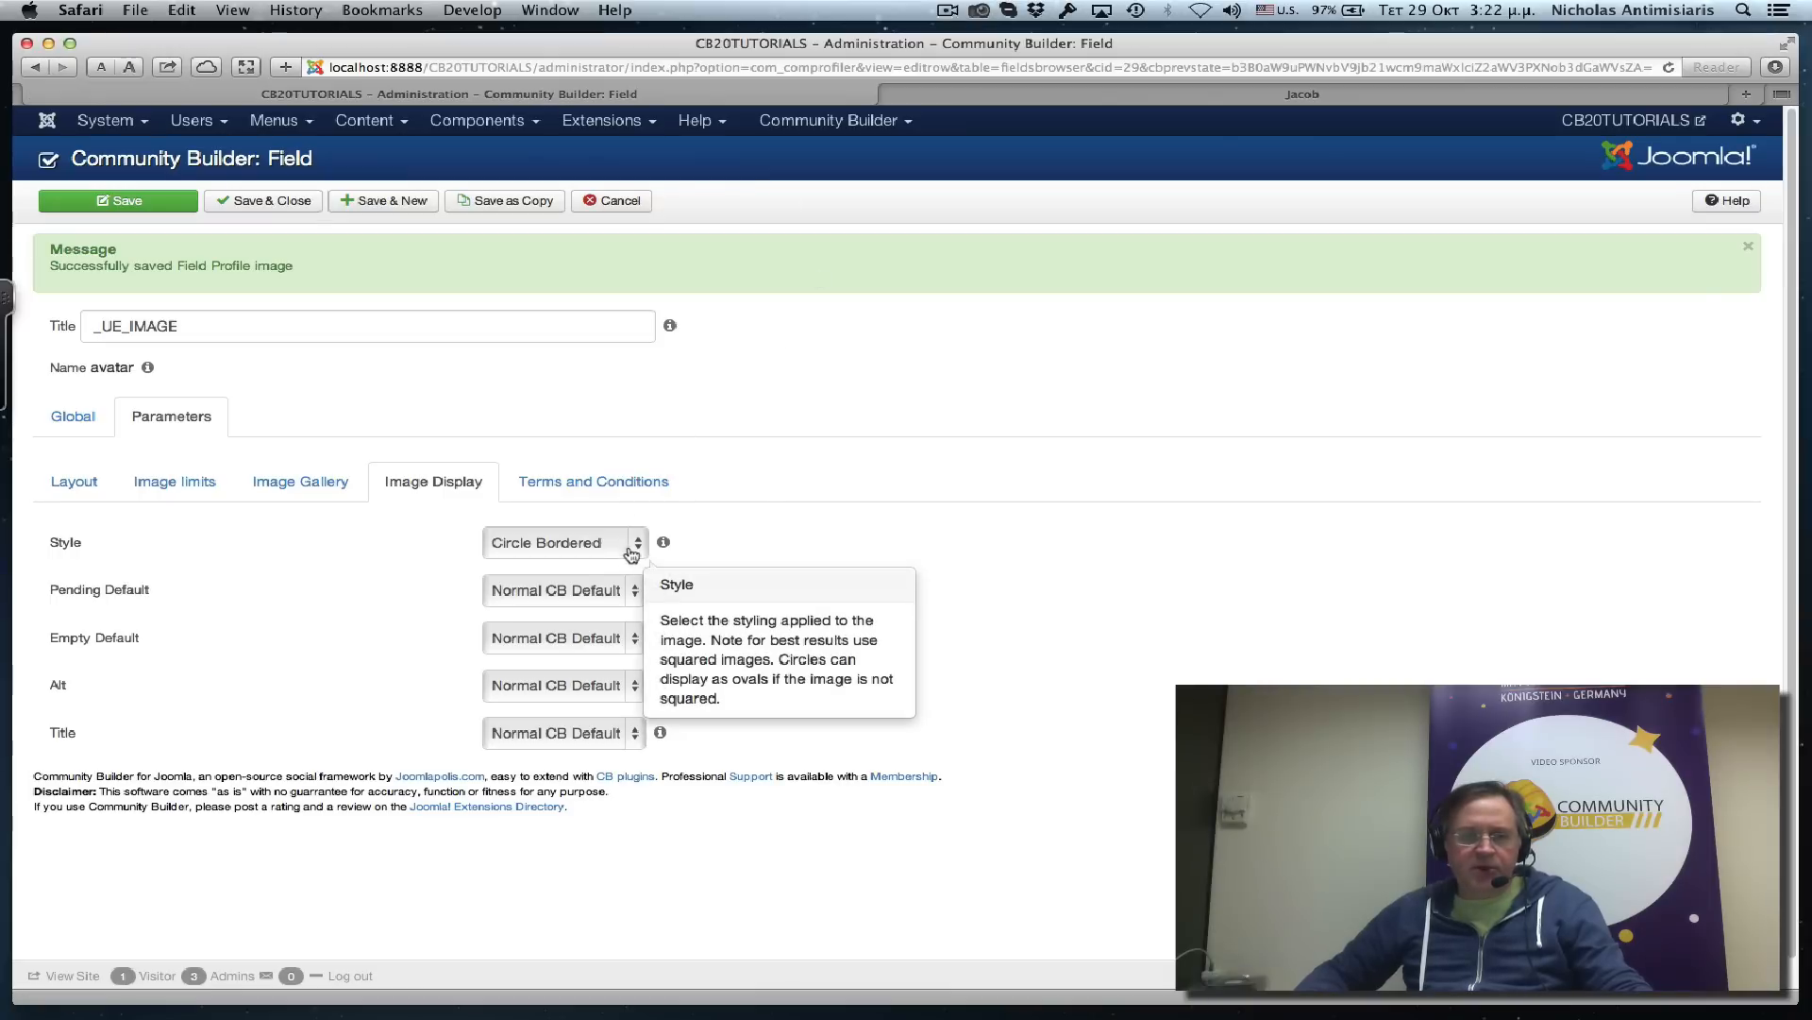
{"action": "left_click", "coordinate": [562, 542]}
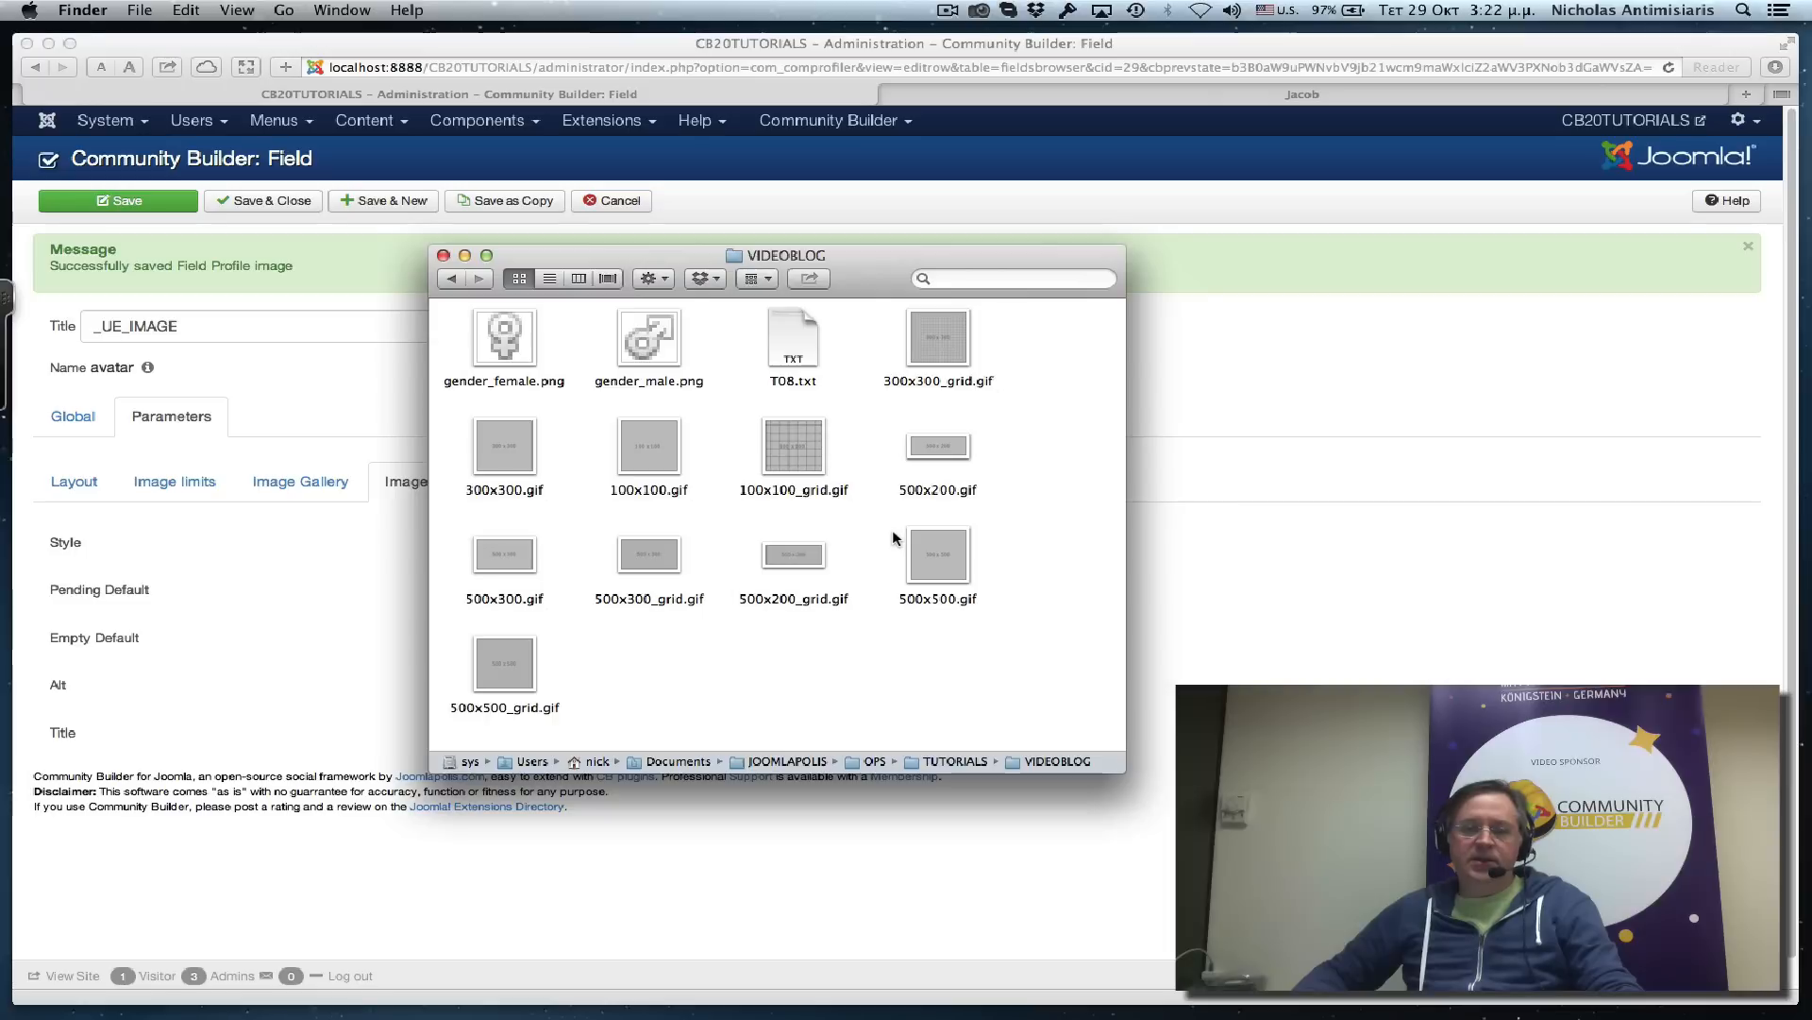
{"action": "mouse_move", "coordinate": [752, 671]}
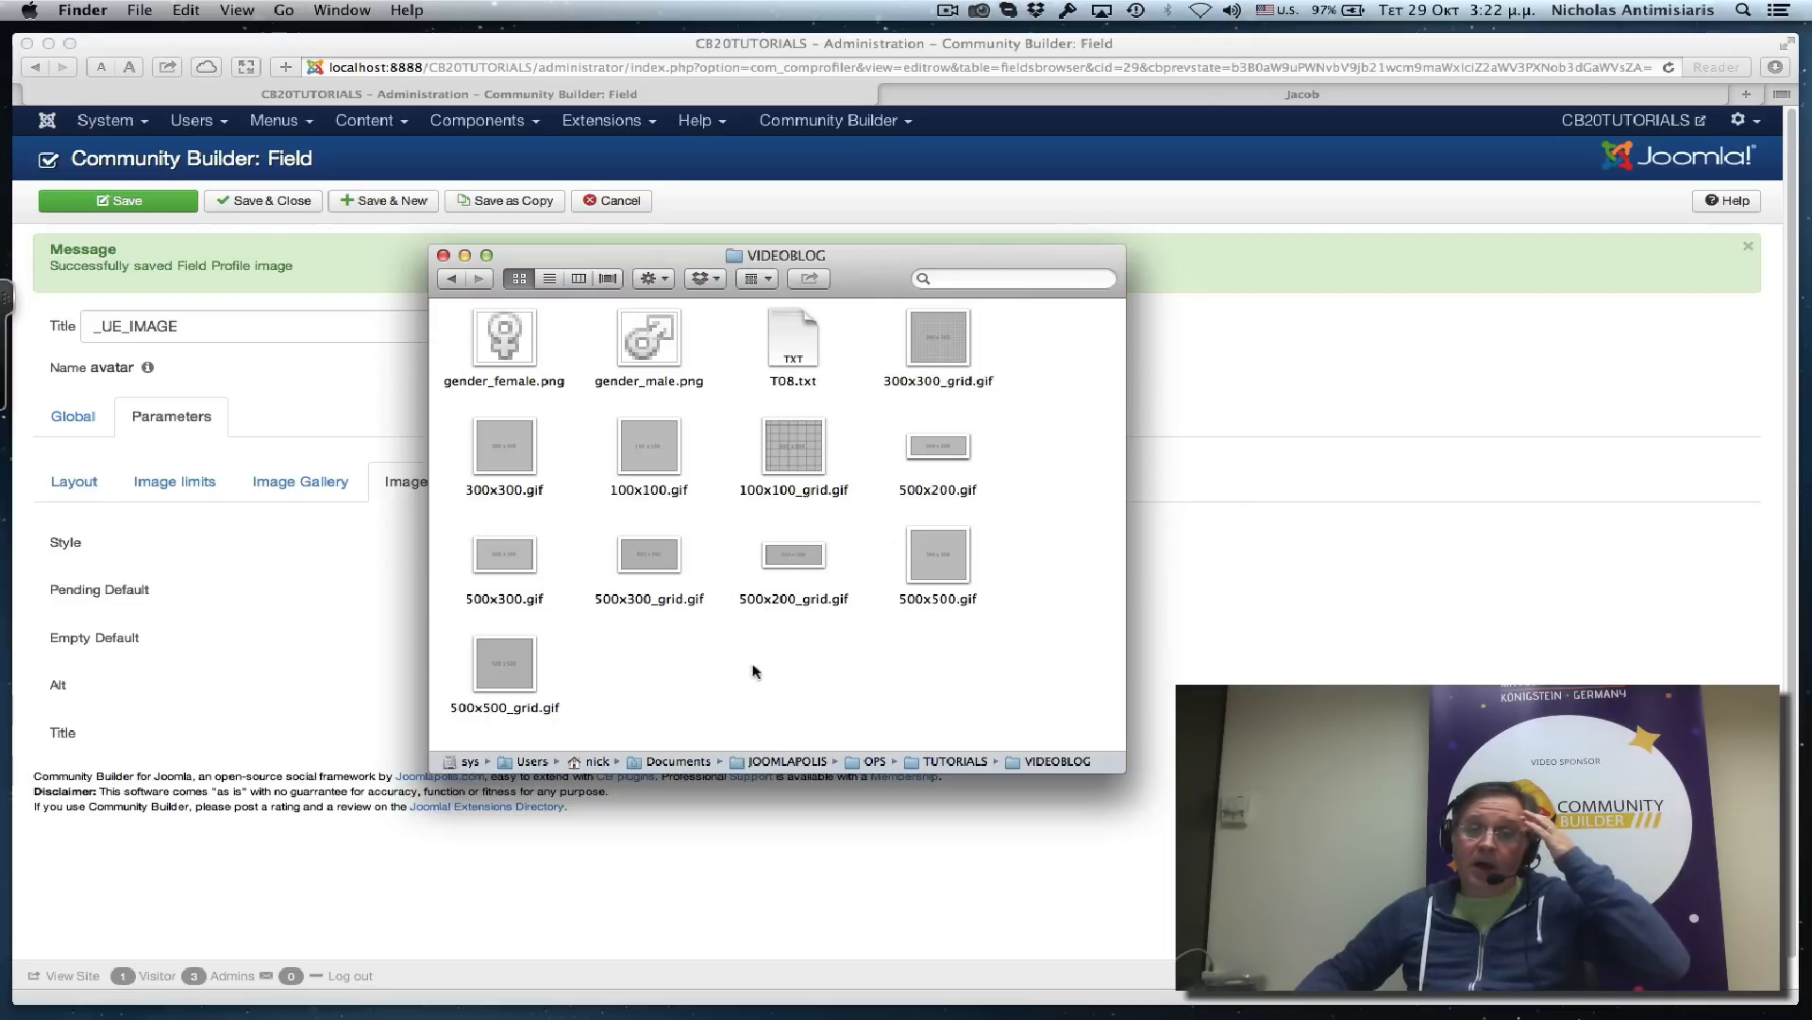
{"action": "mouse_move", "coordinate": [648, 654]}
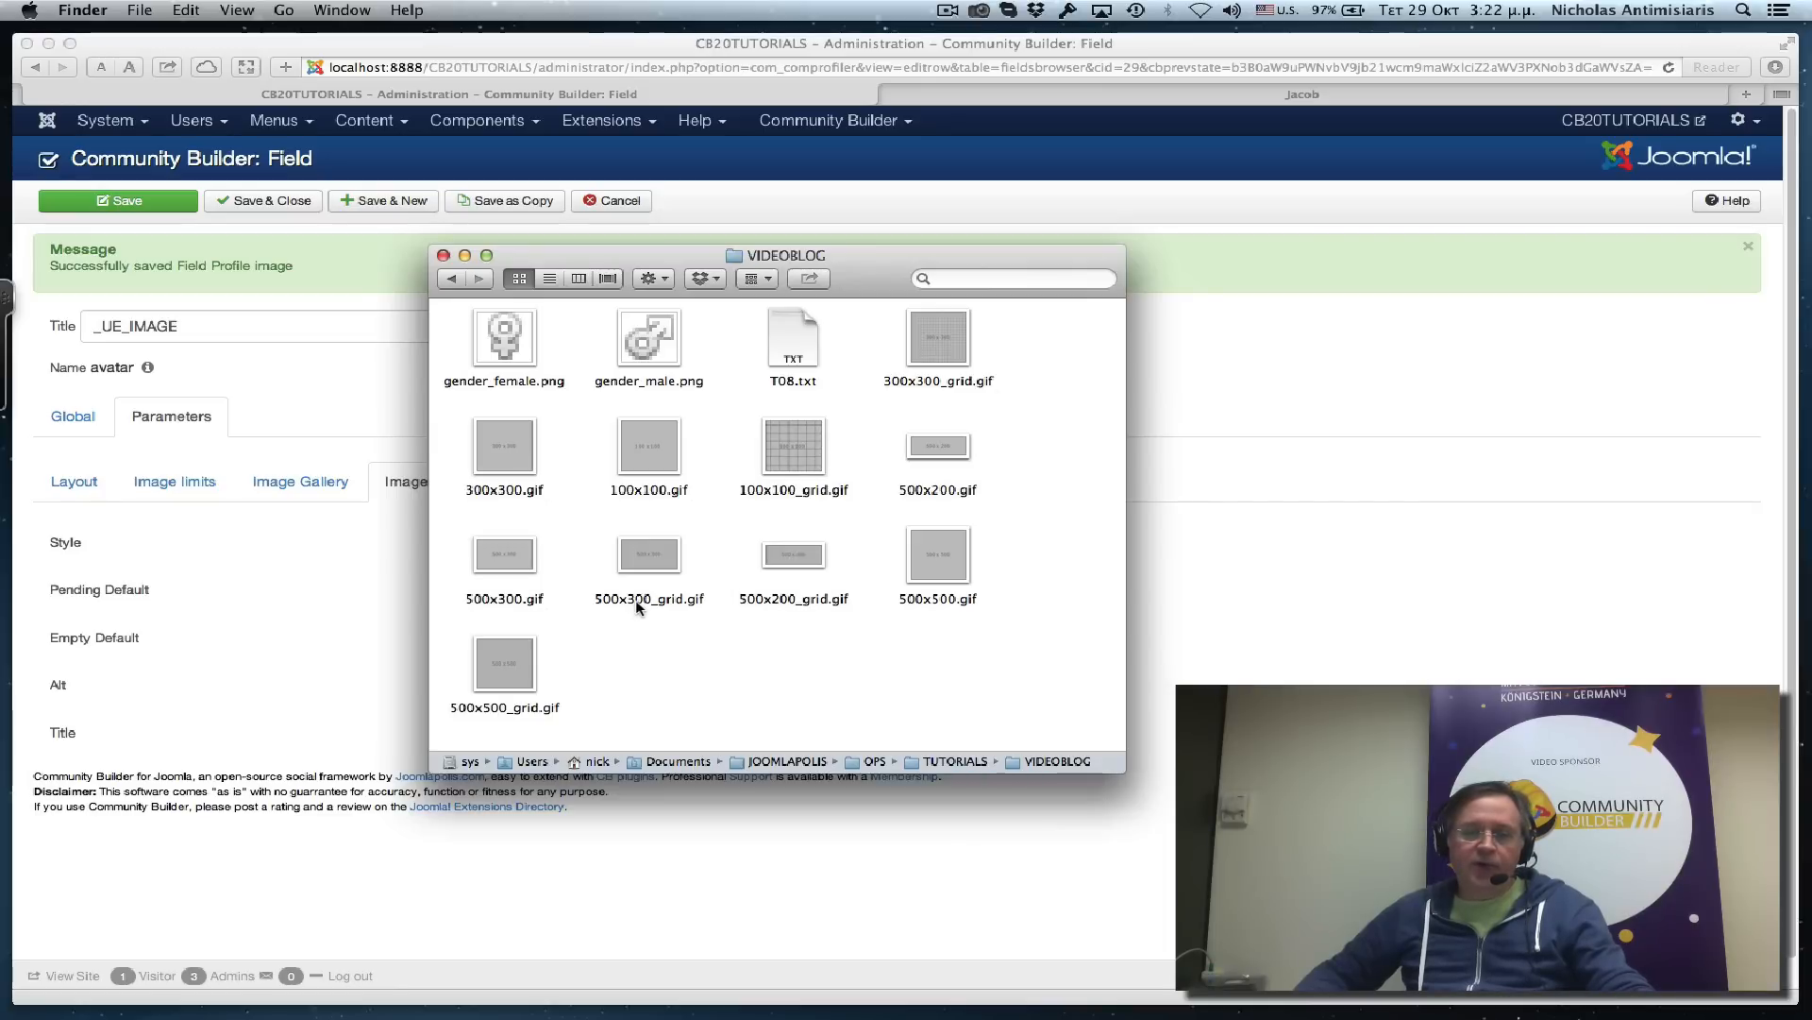
{"action": "mouse_move", "coordinate": [637, 613]}
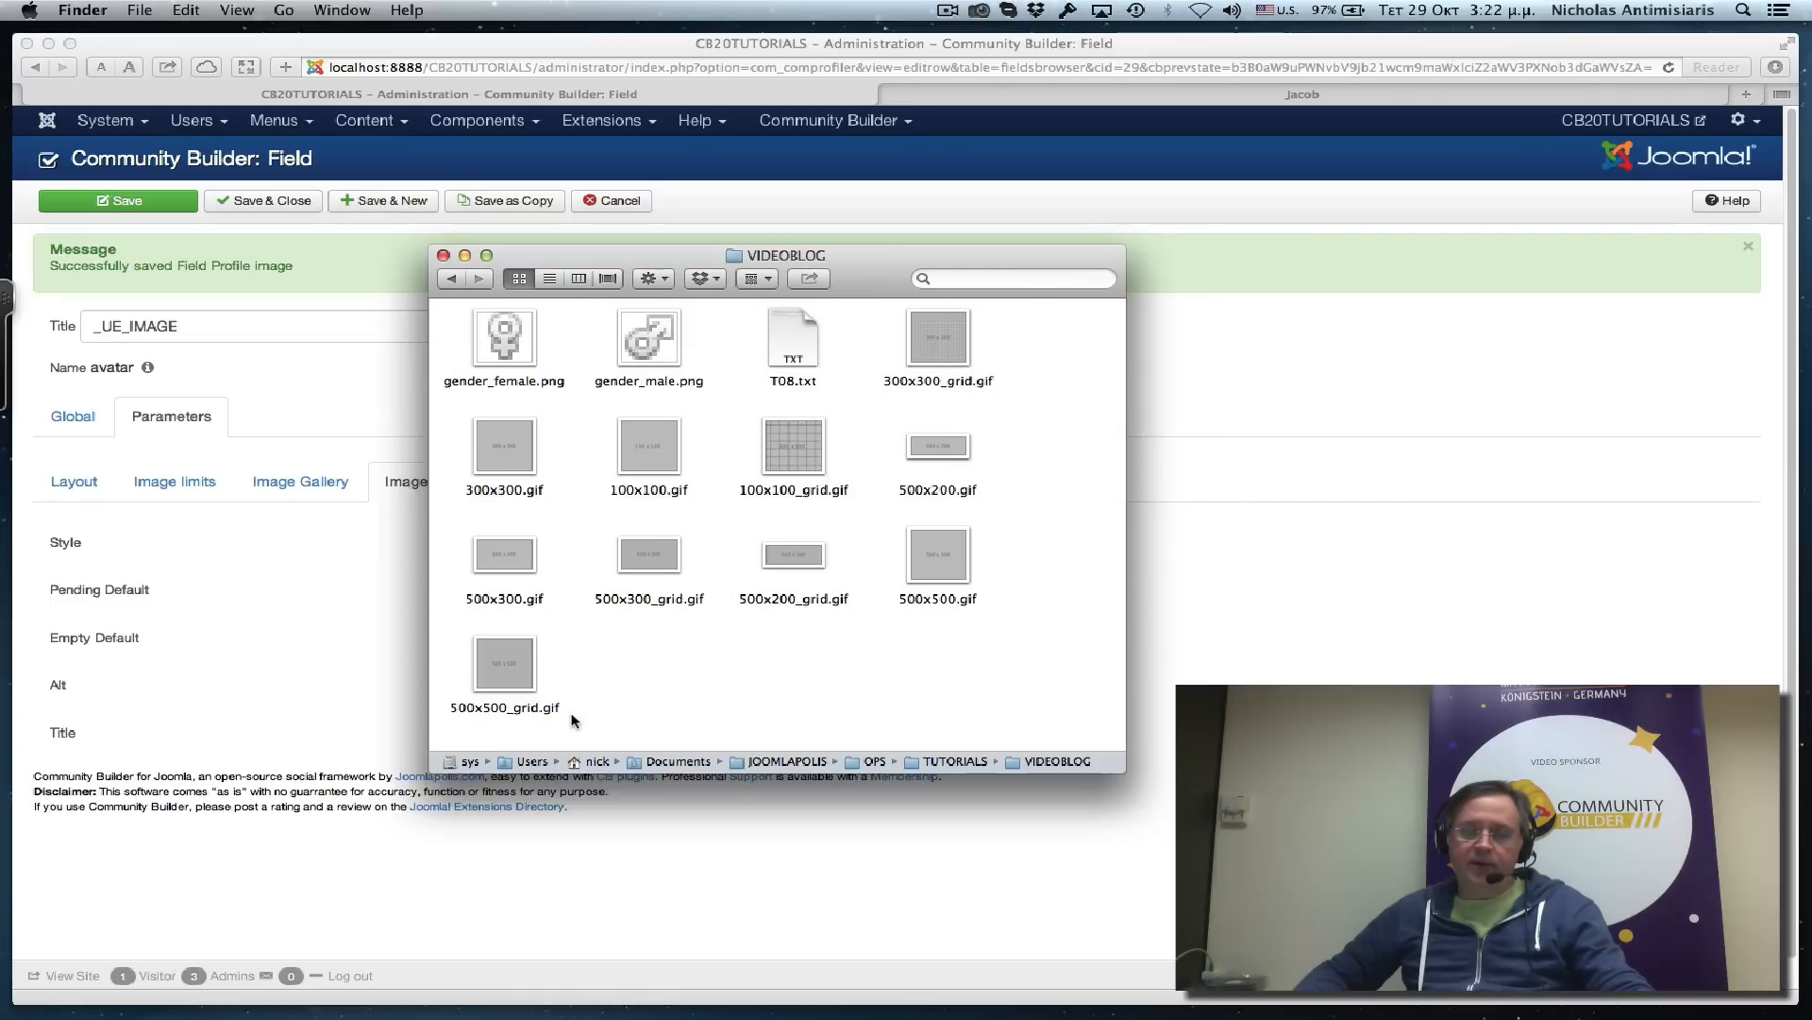
{"action": "mouse_move", "coordinate": [617, 600]}
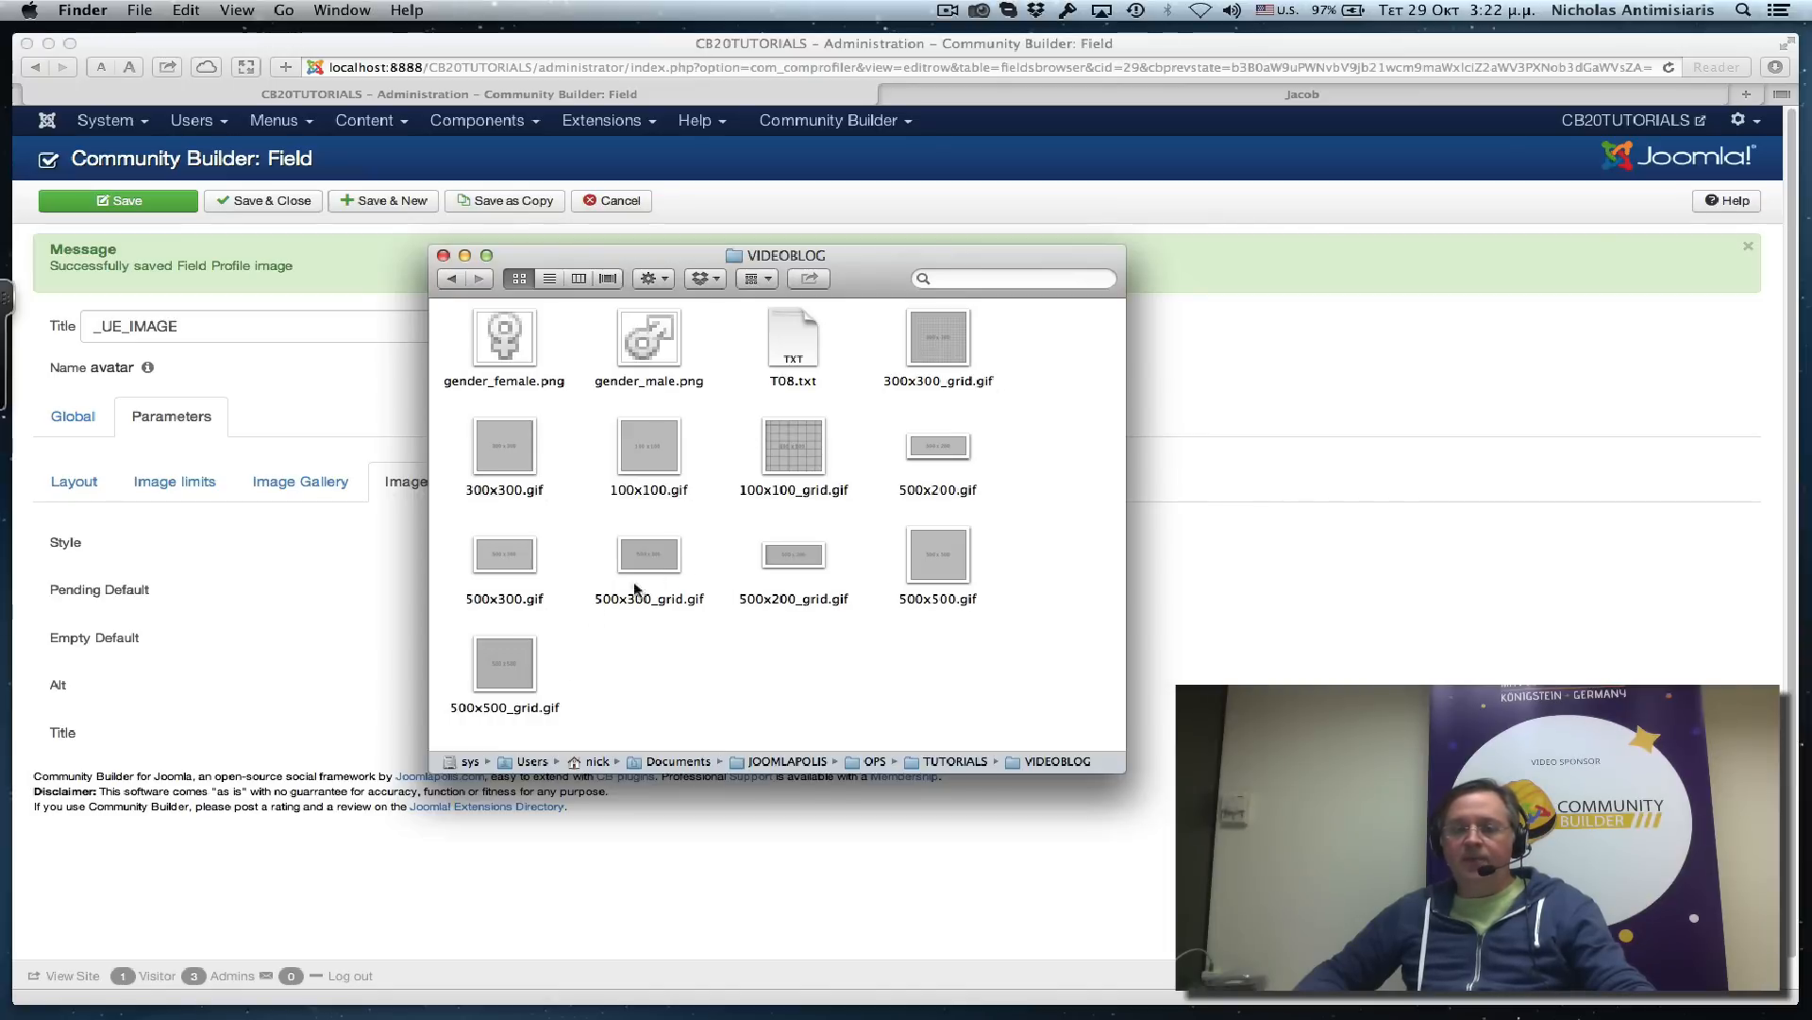
{"action": "mouse_move", "coordinate": [519, 683]}
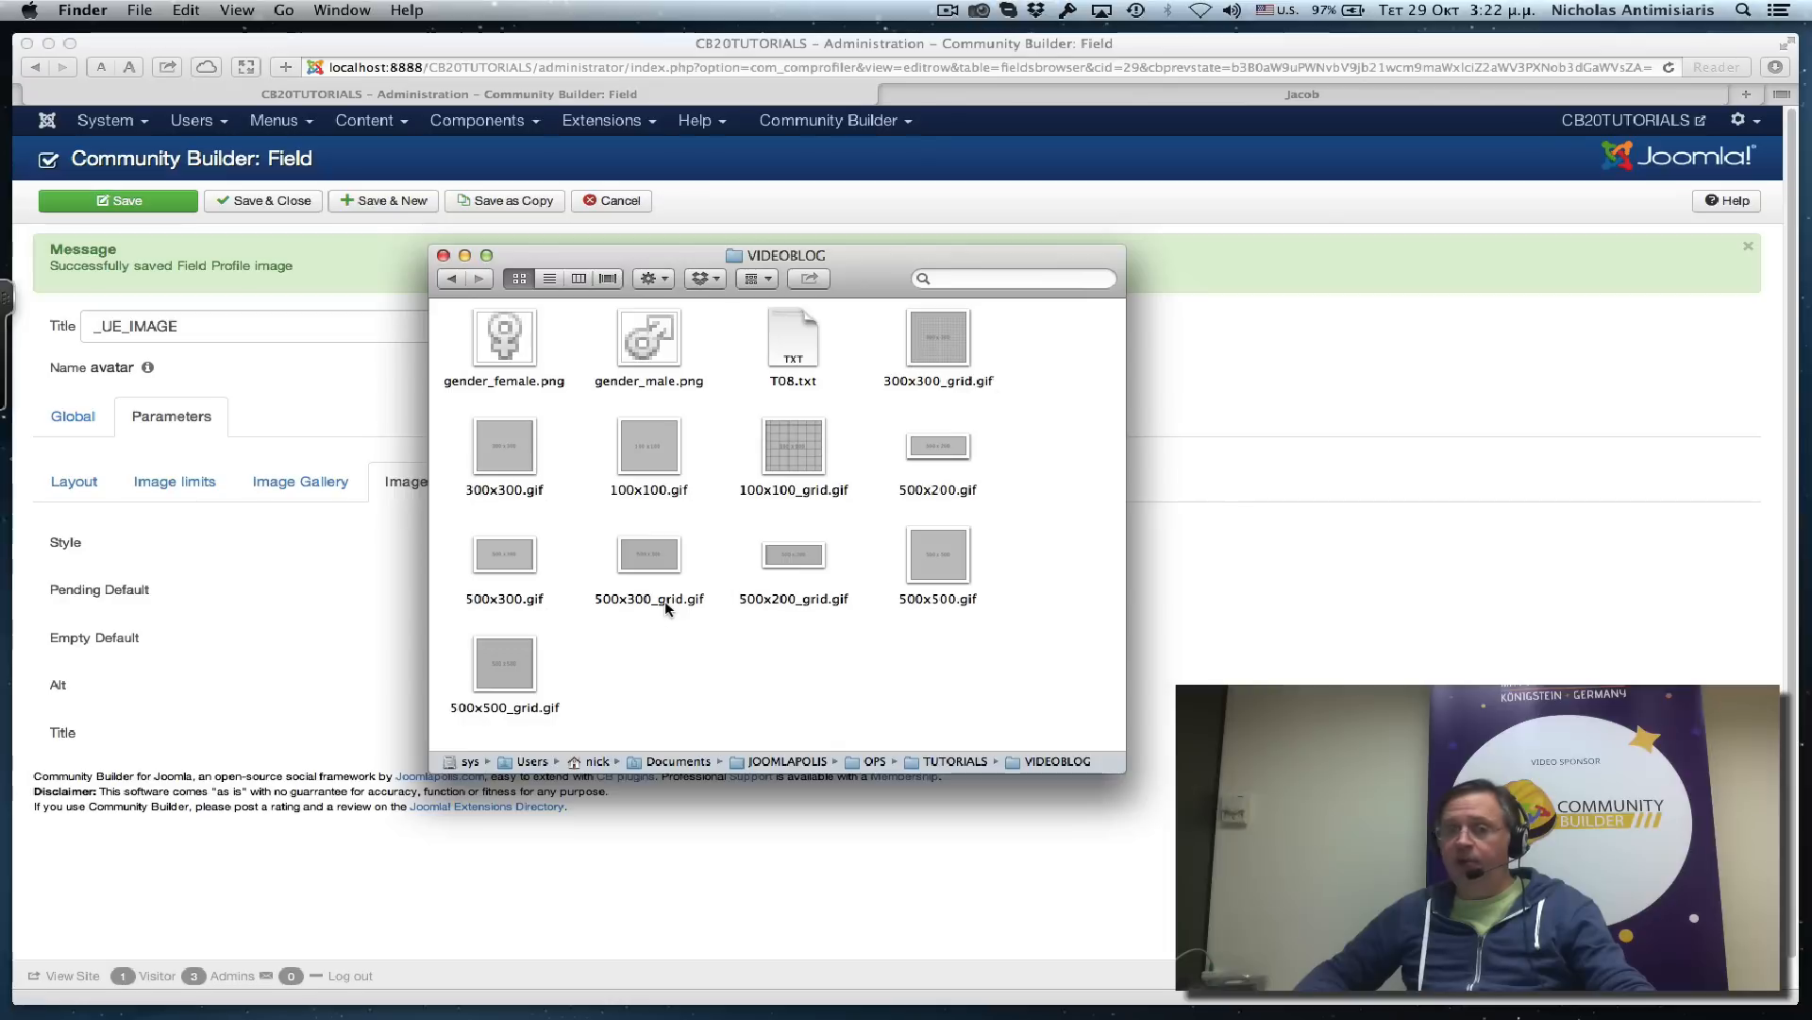
{"action": "mouse_move", "coordinate": [794, 554]}
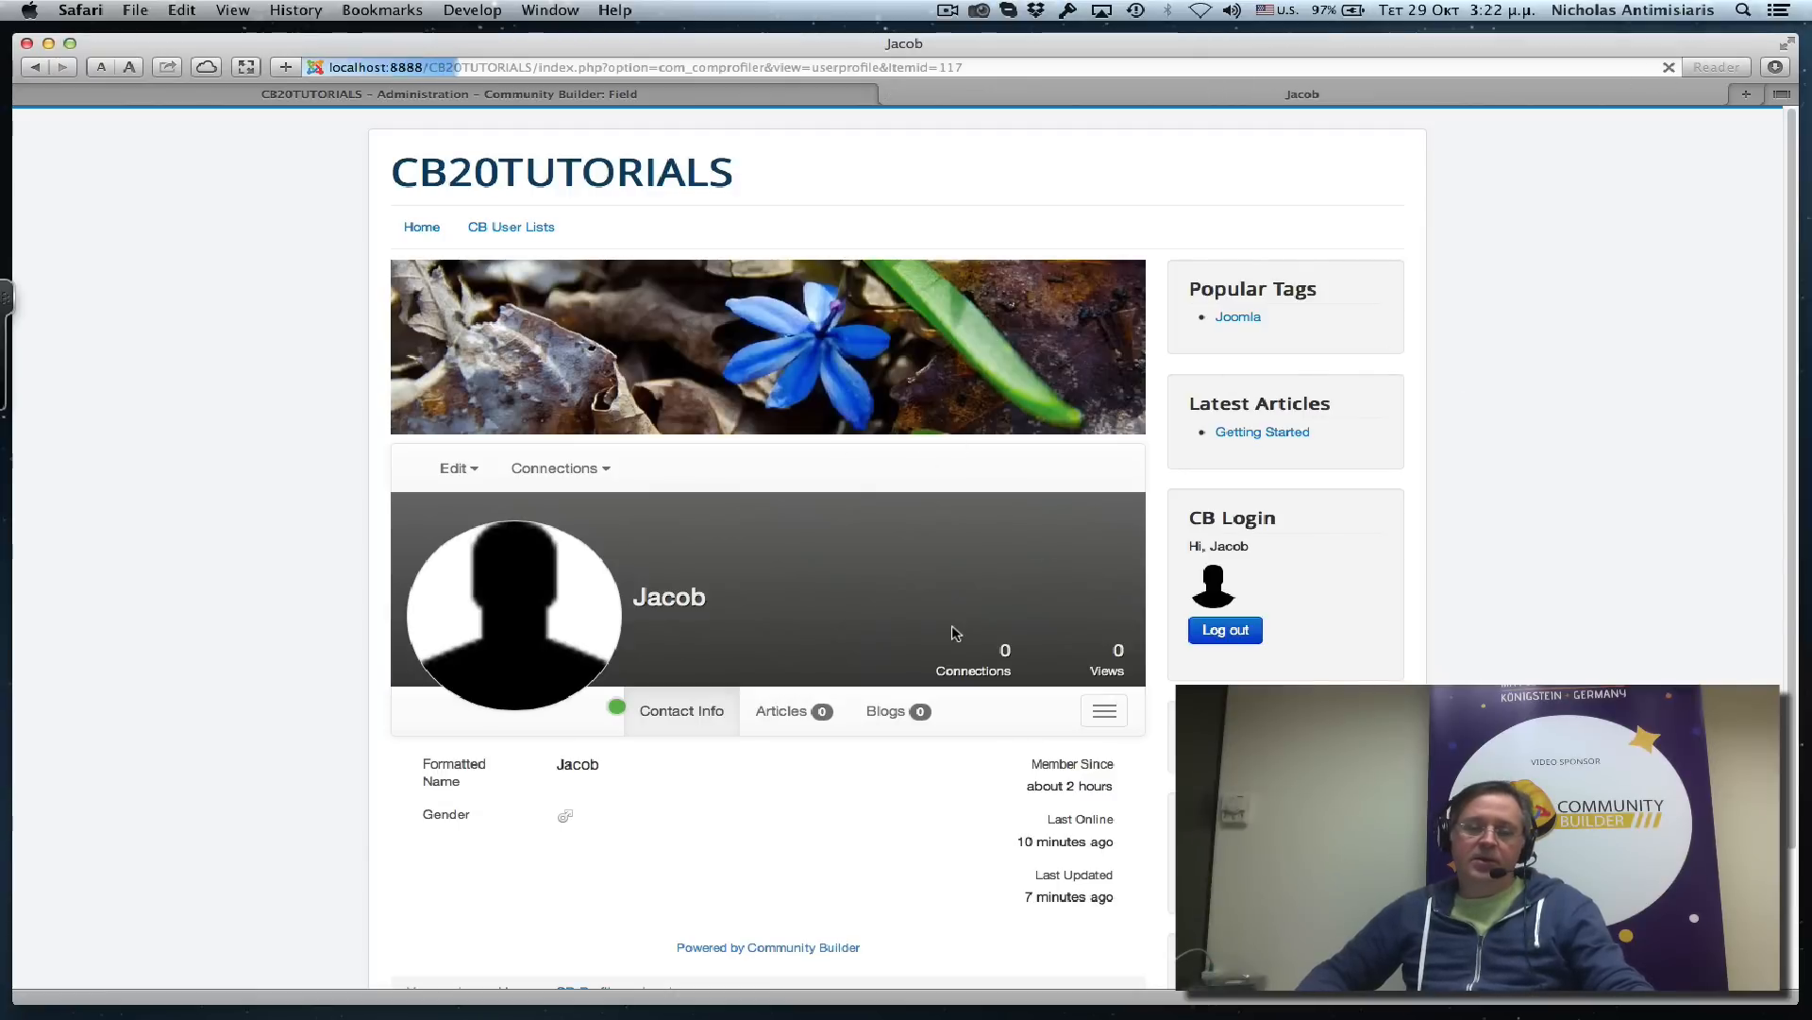
On Edit Your Details' Portrait tab, choose Upload image and attach 500x500_grid.gif.
{"action": "left_click", "coordinate": [458, 468]}
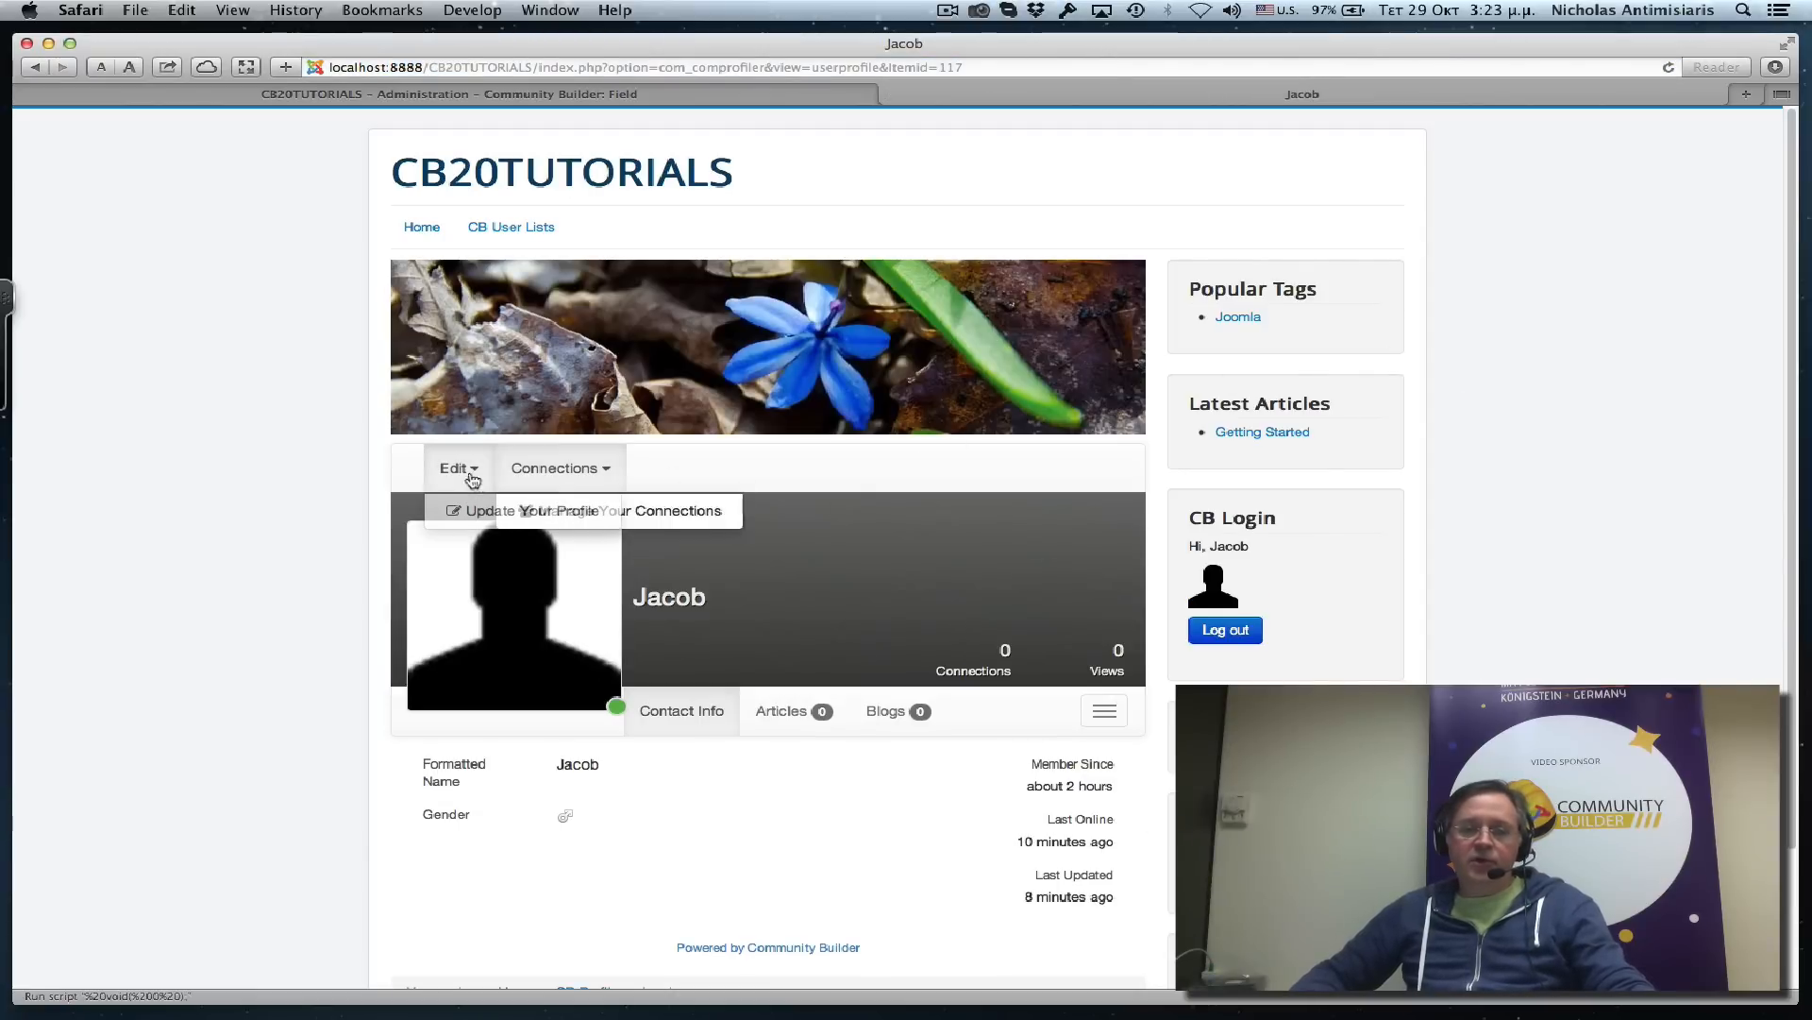
{"action": "left_click", "coordinate": [531, 510]}
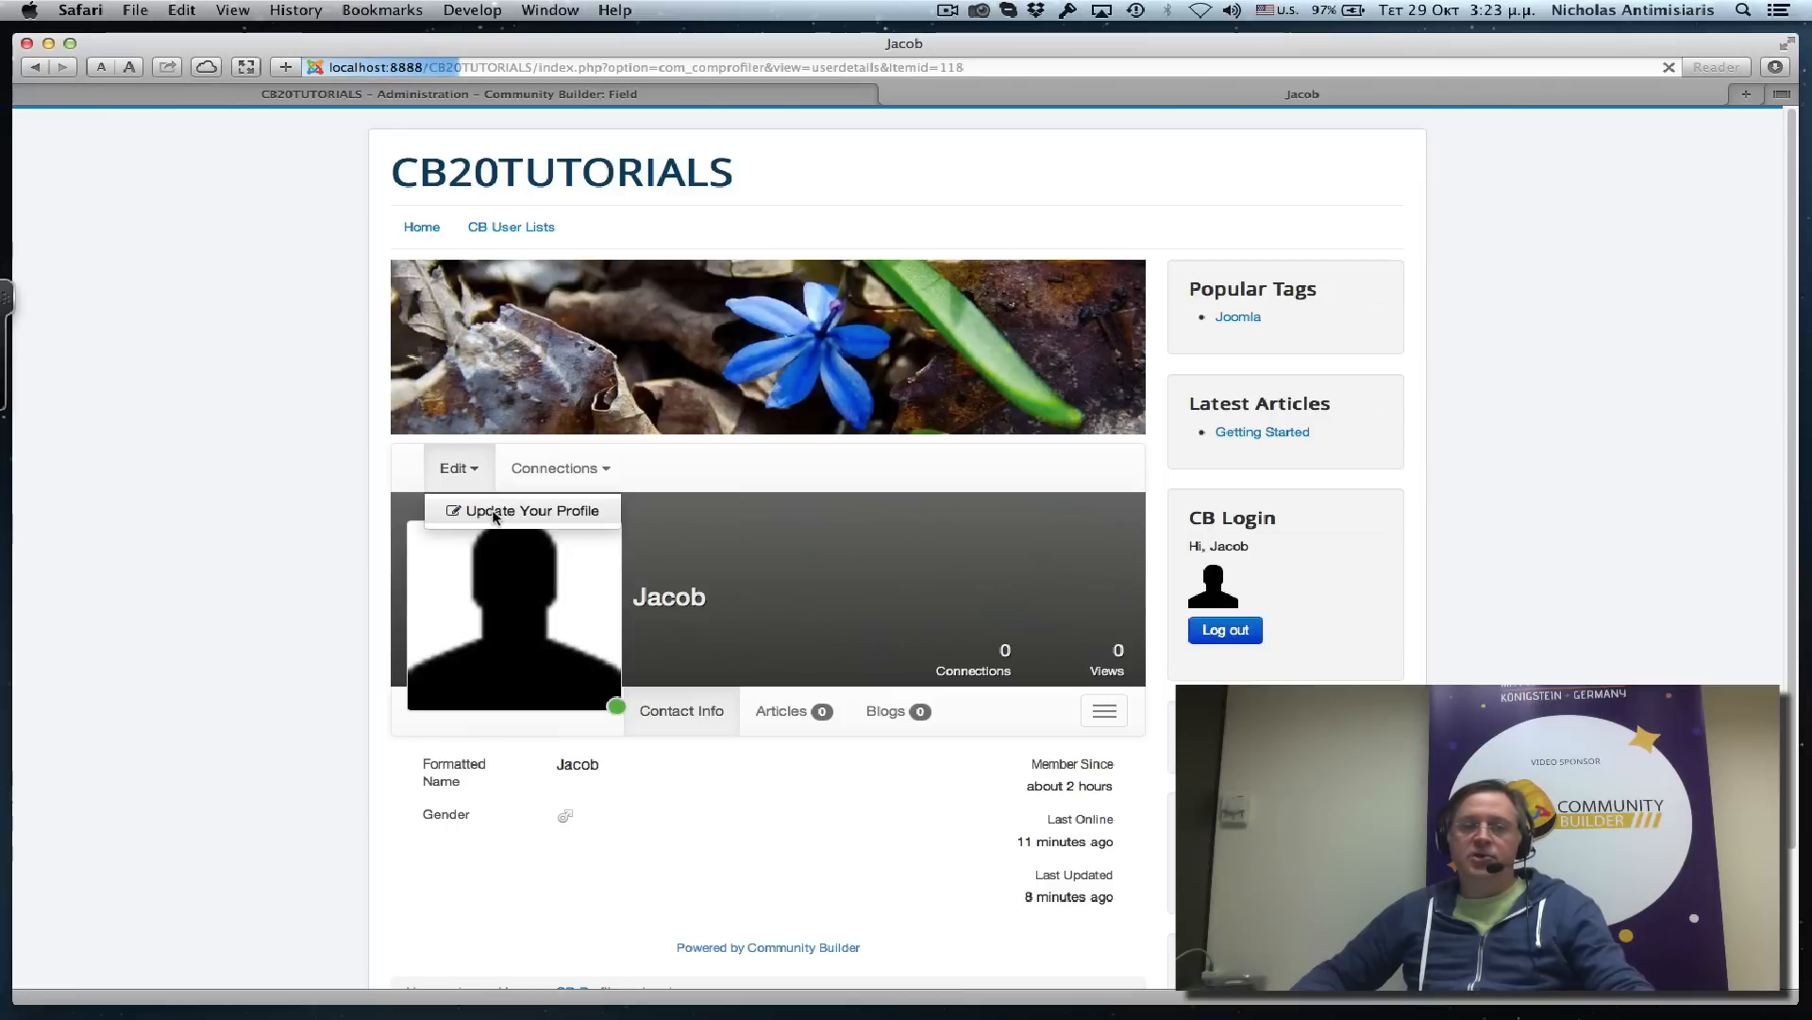
{"action": "left_click", "coordinate": [530, 510]}
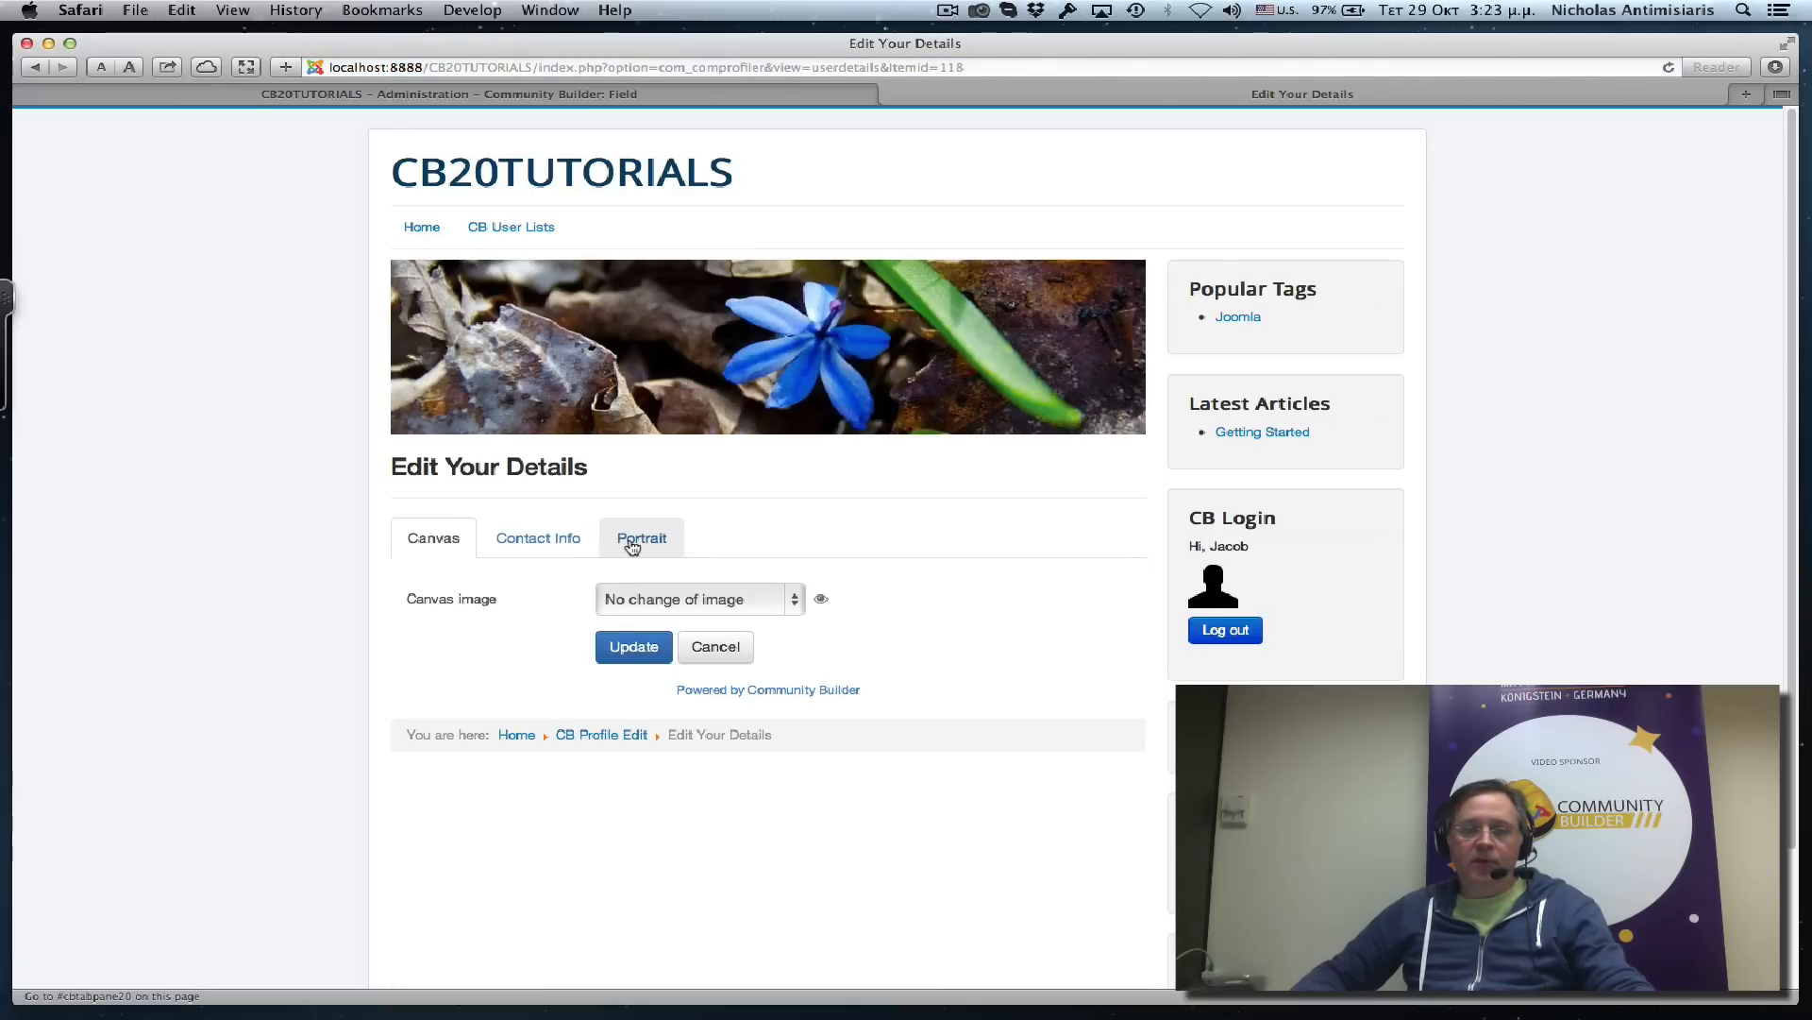
{"action": "left_click", "coordinate": [642, 538]}
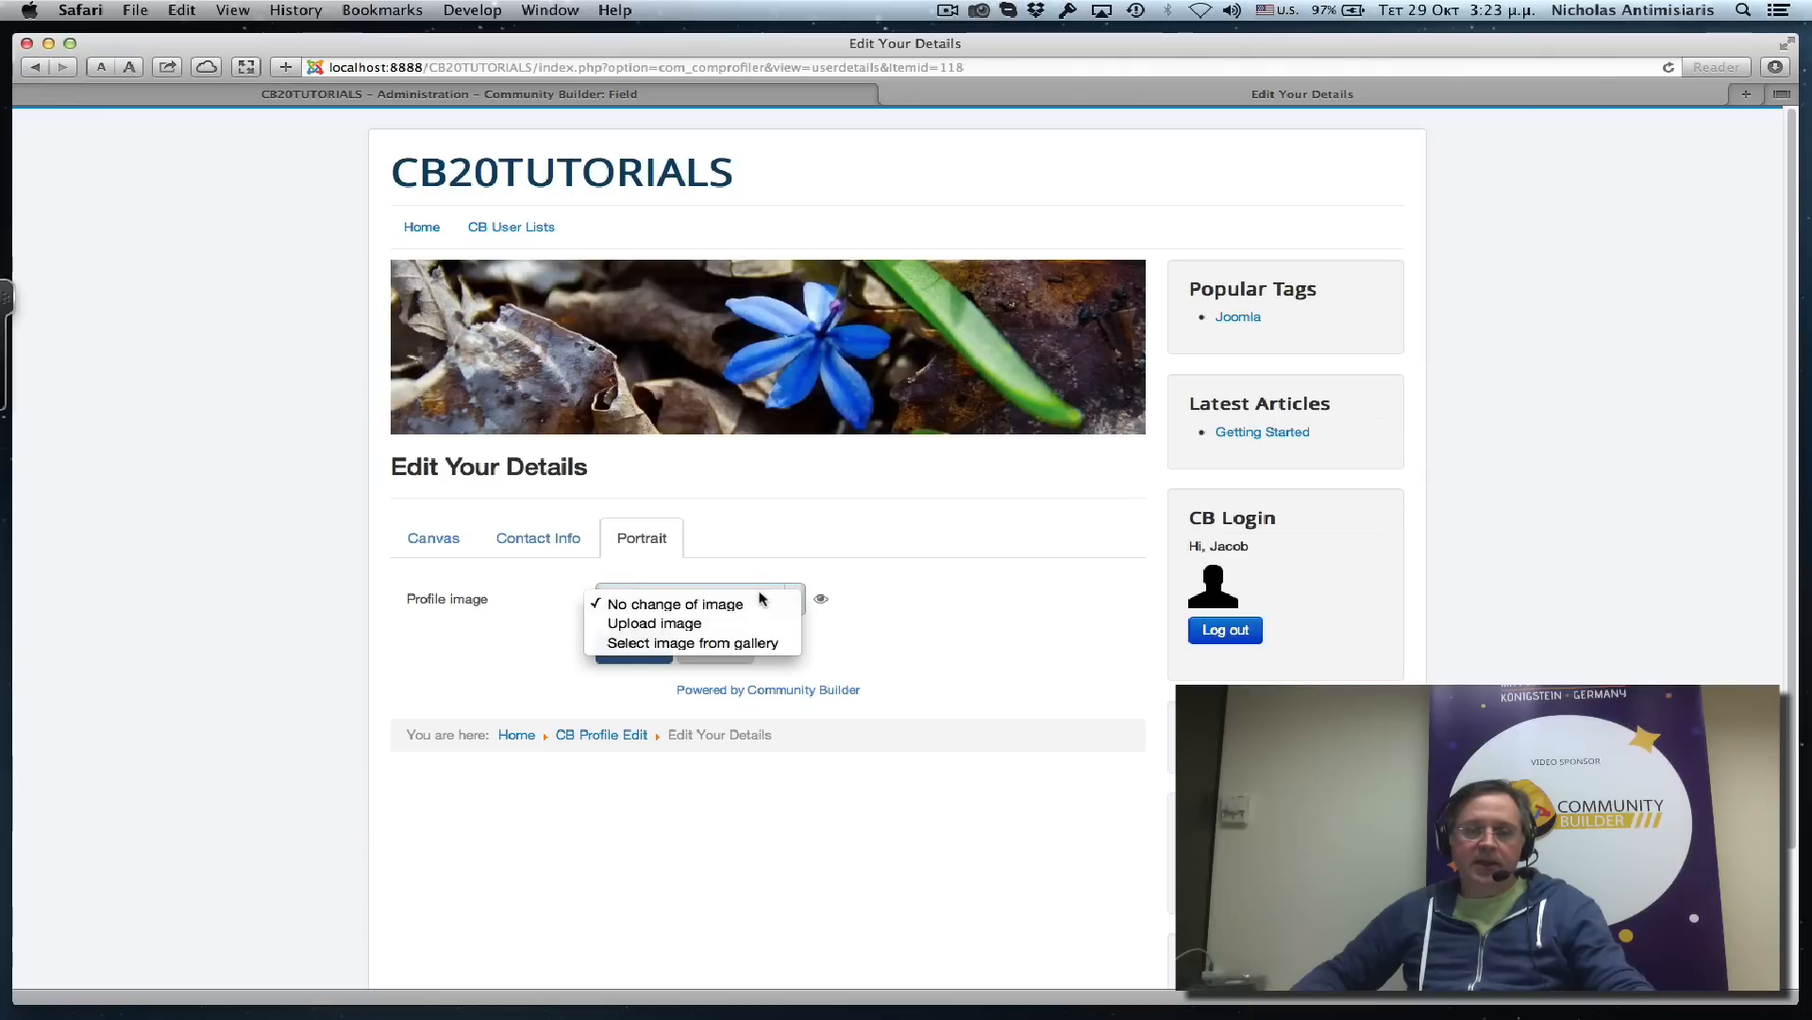
{"action": "left_click", "coordinate": [654, 623]}
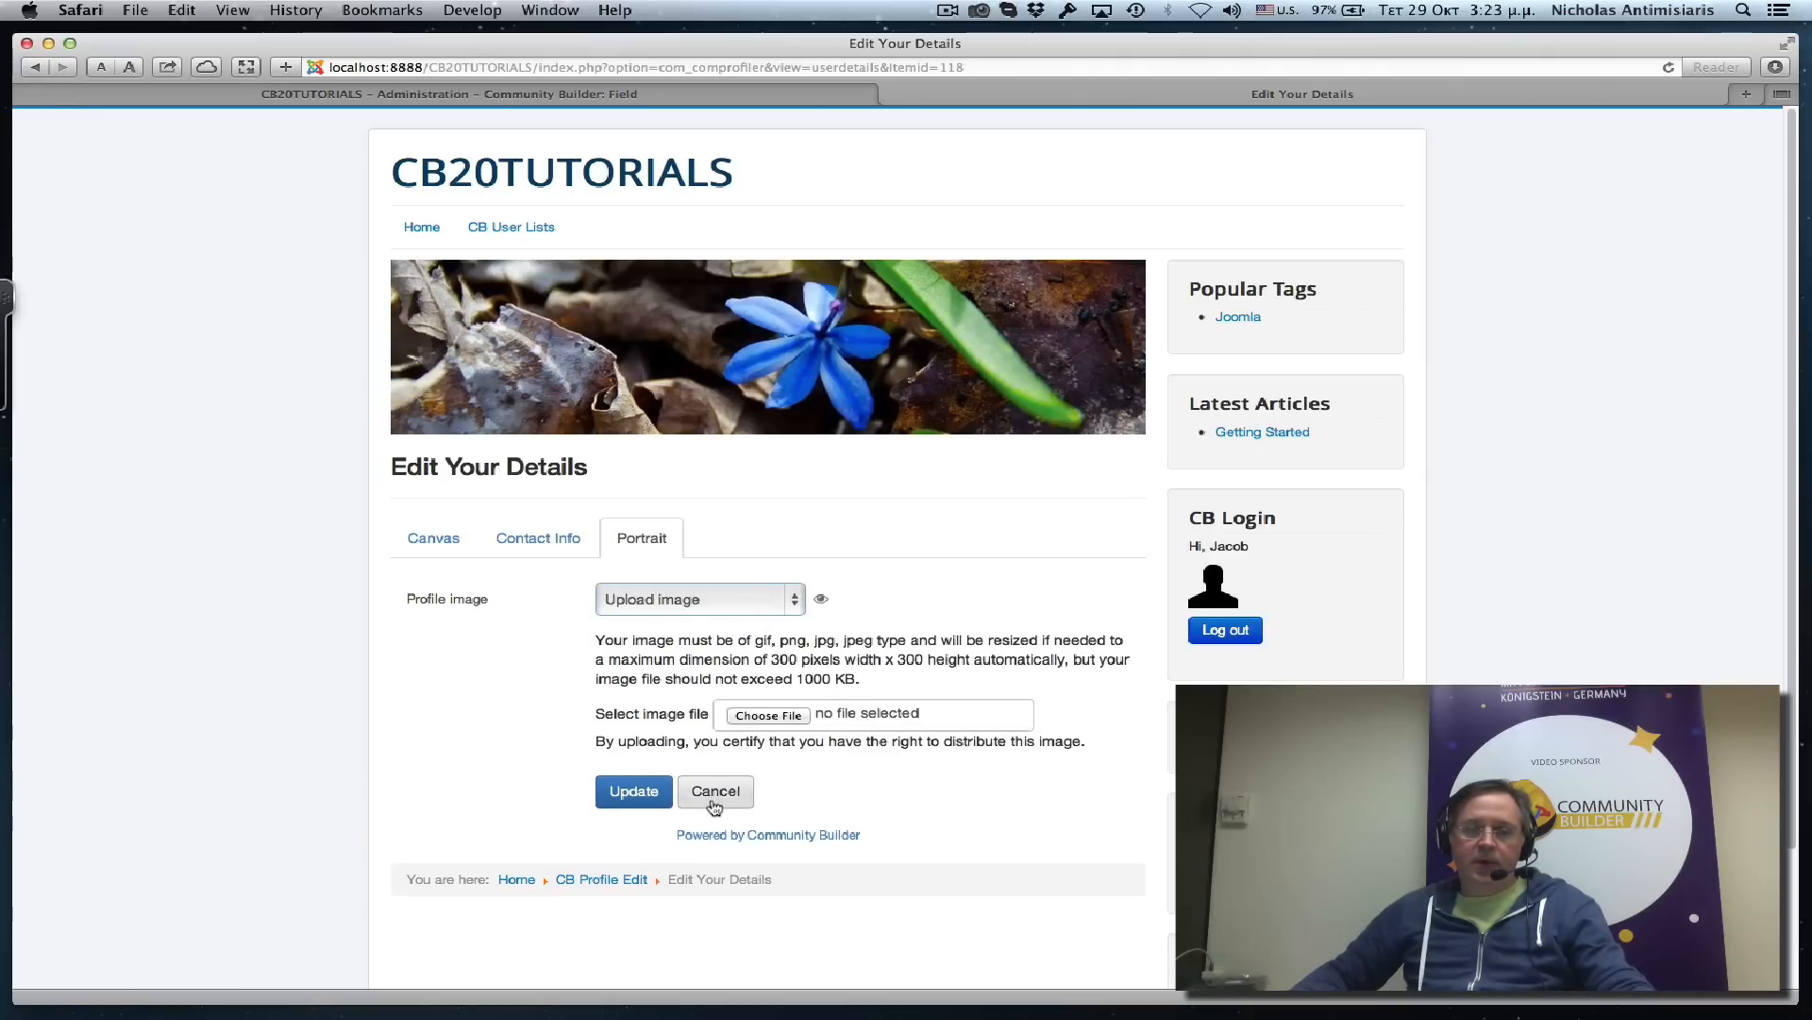
{"action": "mouse_move", "coordinate": [776, 670]}
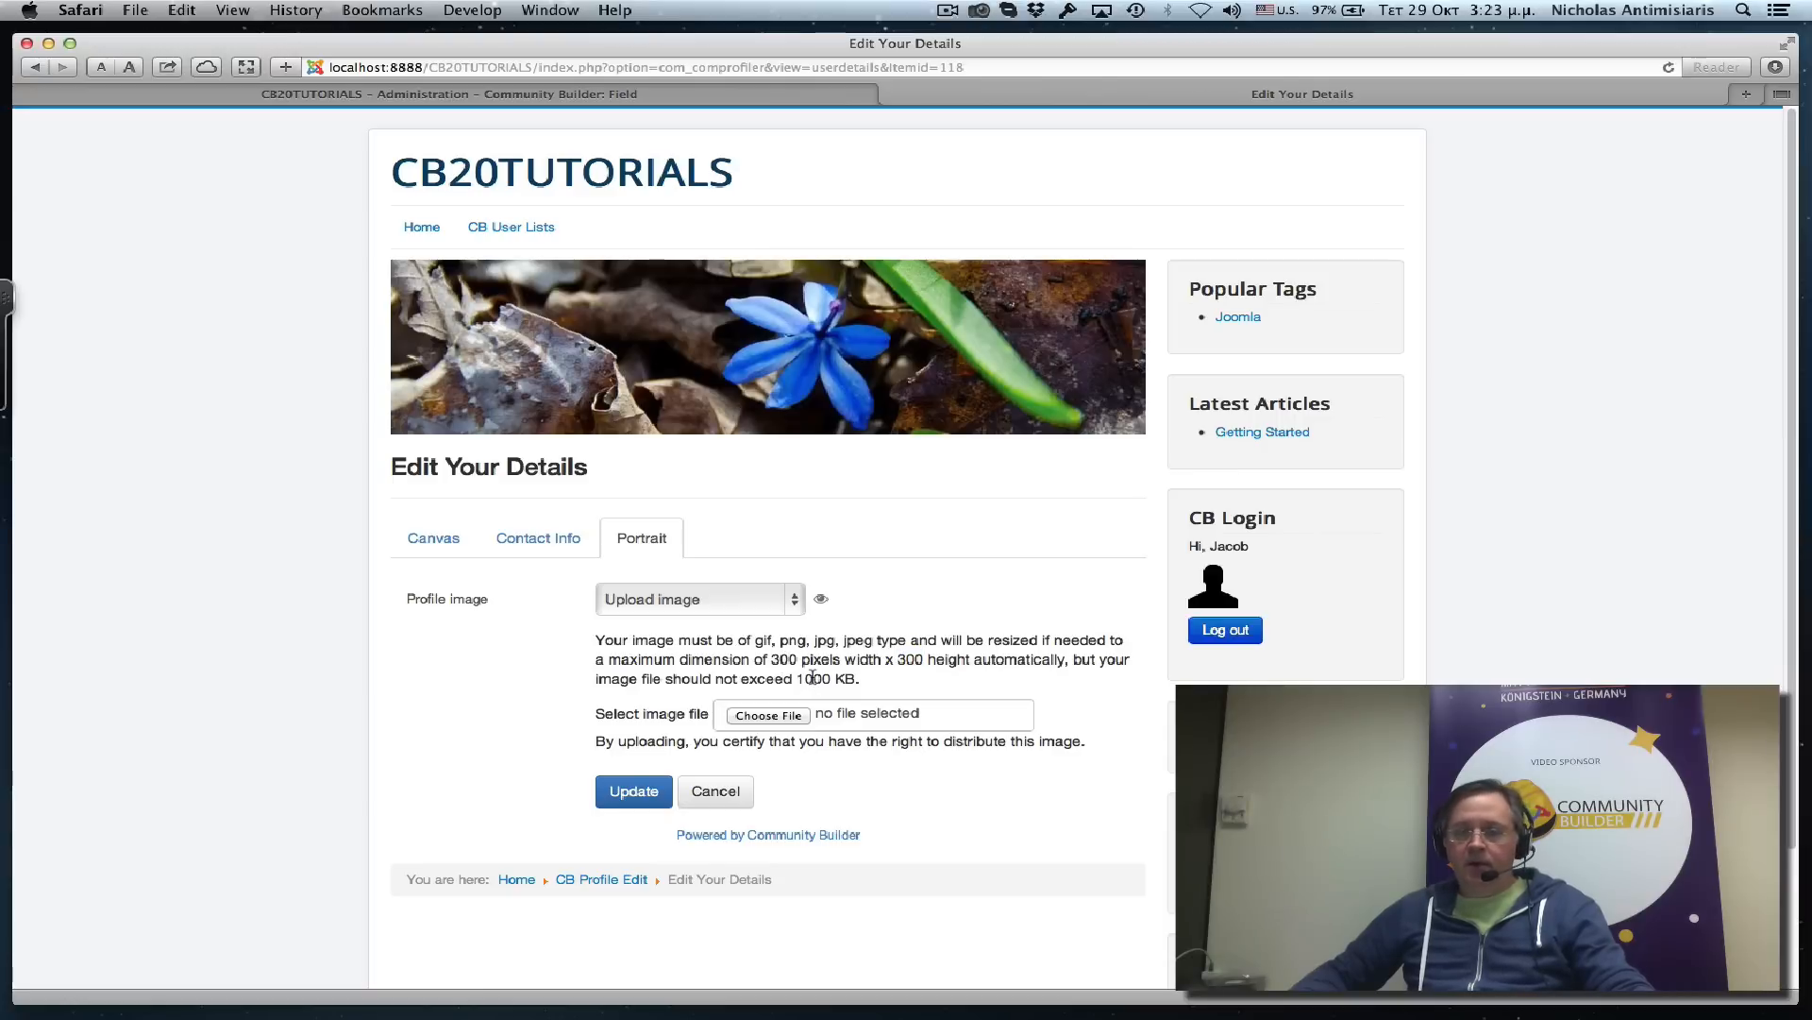
{"action": "double_click", "coordinate": [813, 678]}
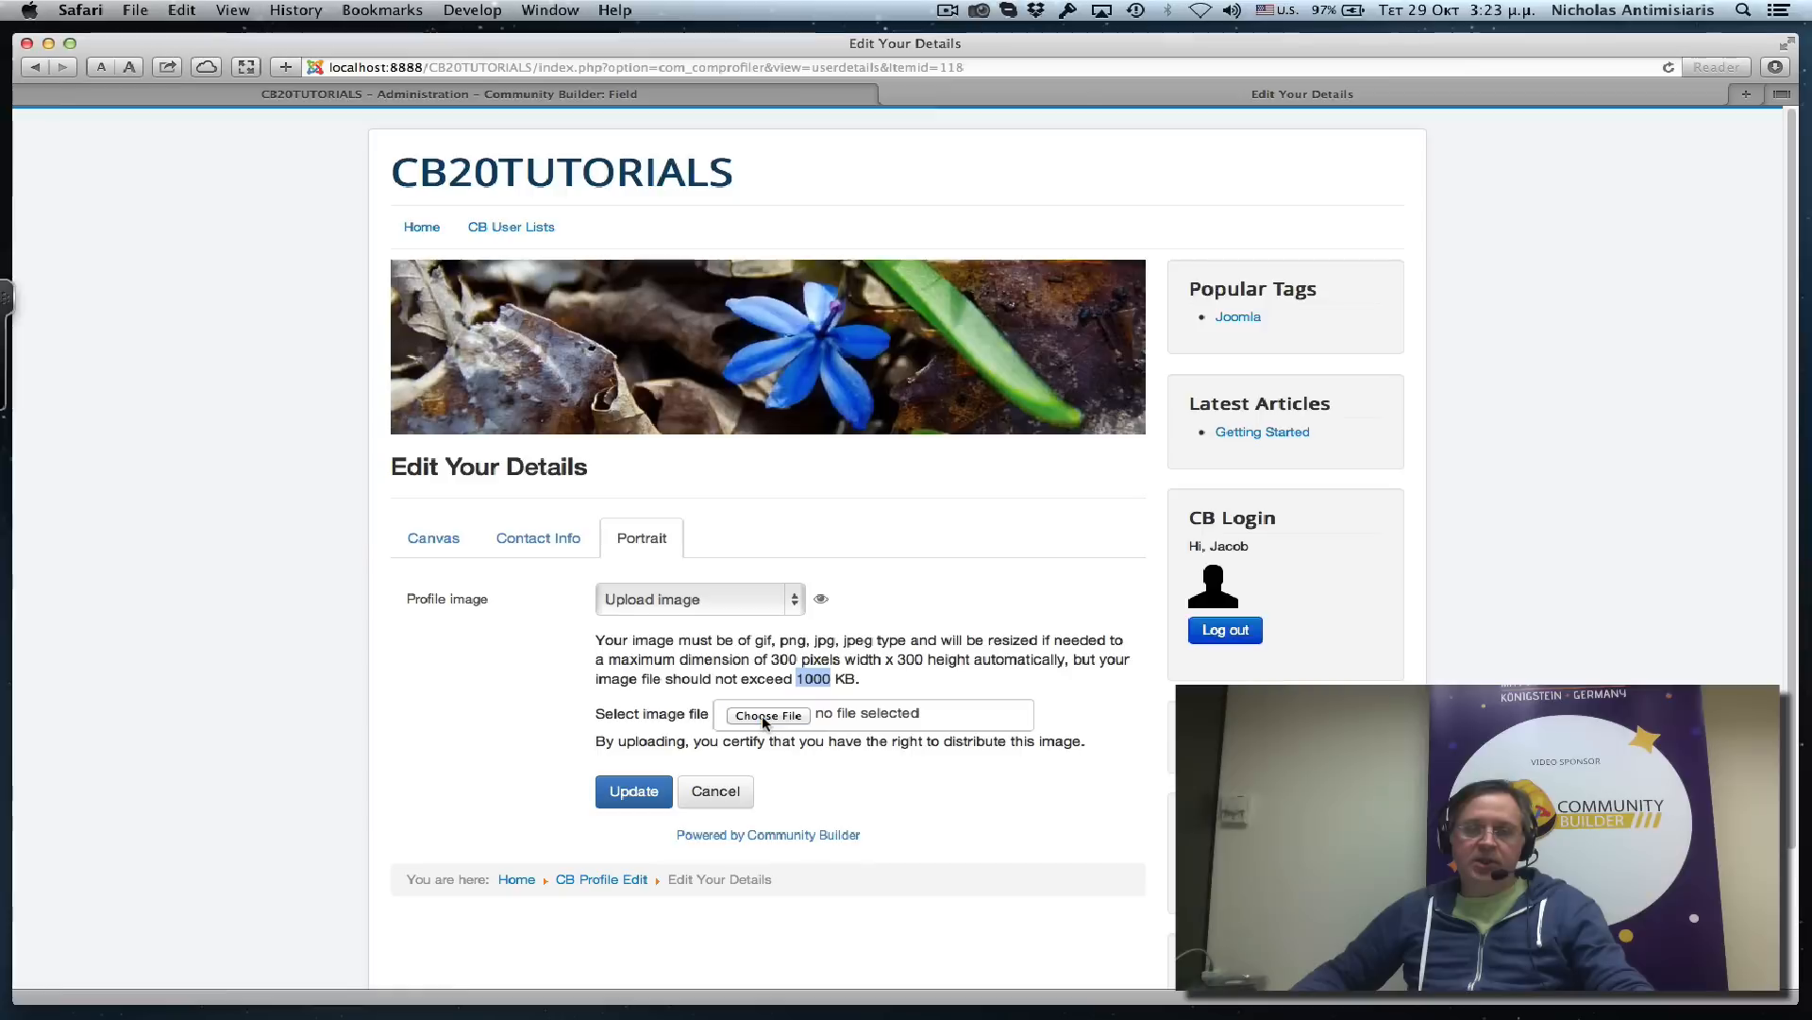
{"action": "left_click", "coordinate": [768, 714]}
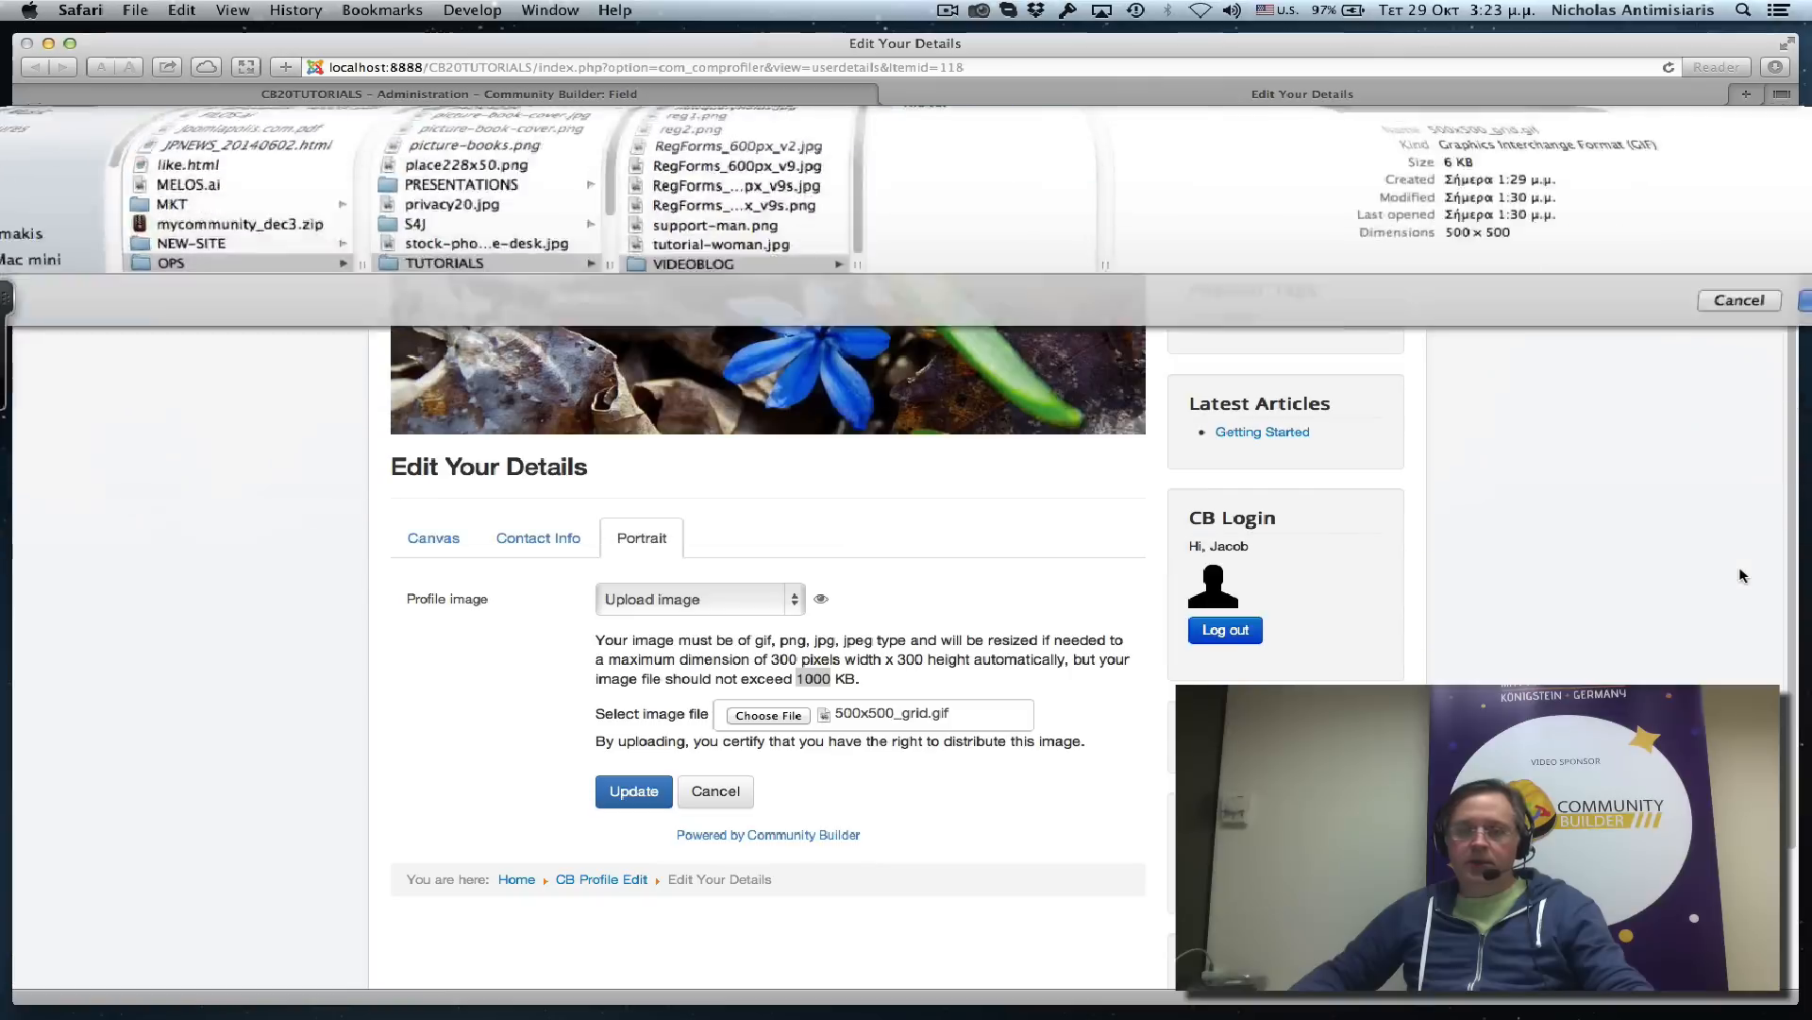
{"action": "left_click", "coordinate": [633, 791]}
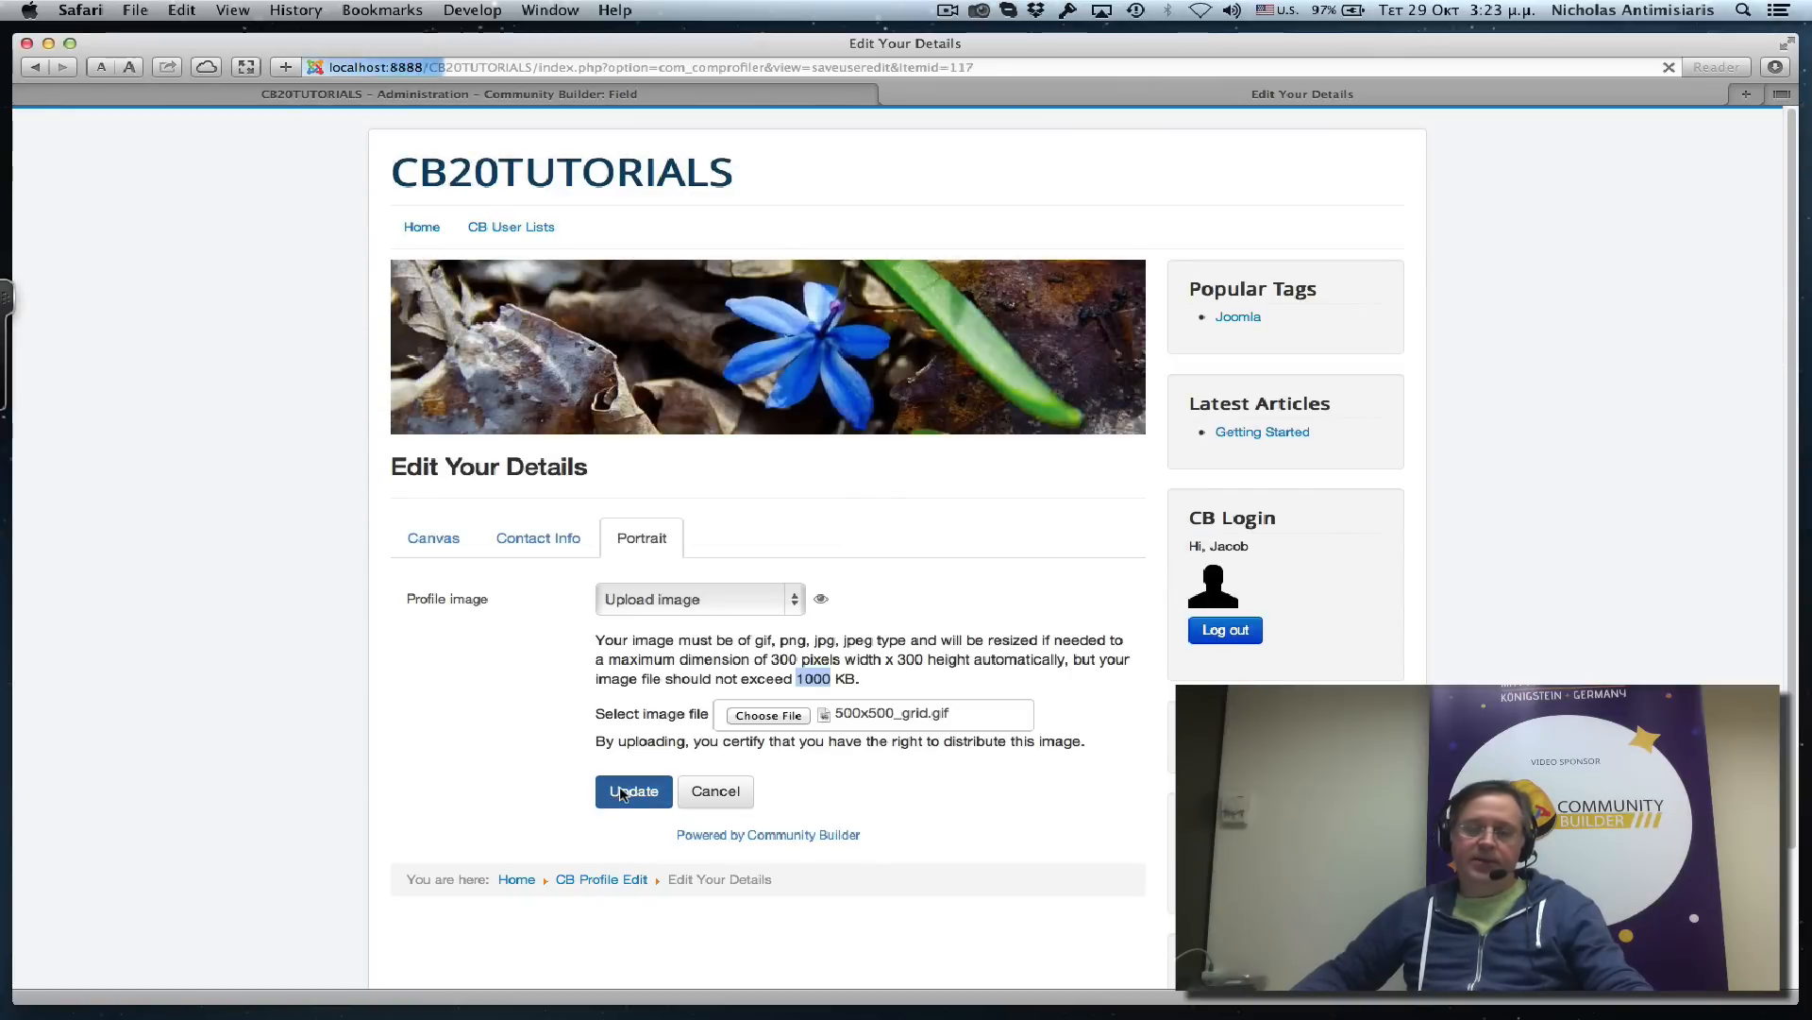
Update the profile to set the 500x500 grid image as Jacob's portrait.
{"action": "left_click", "coordinate": [633, 791]}
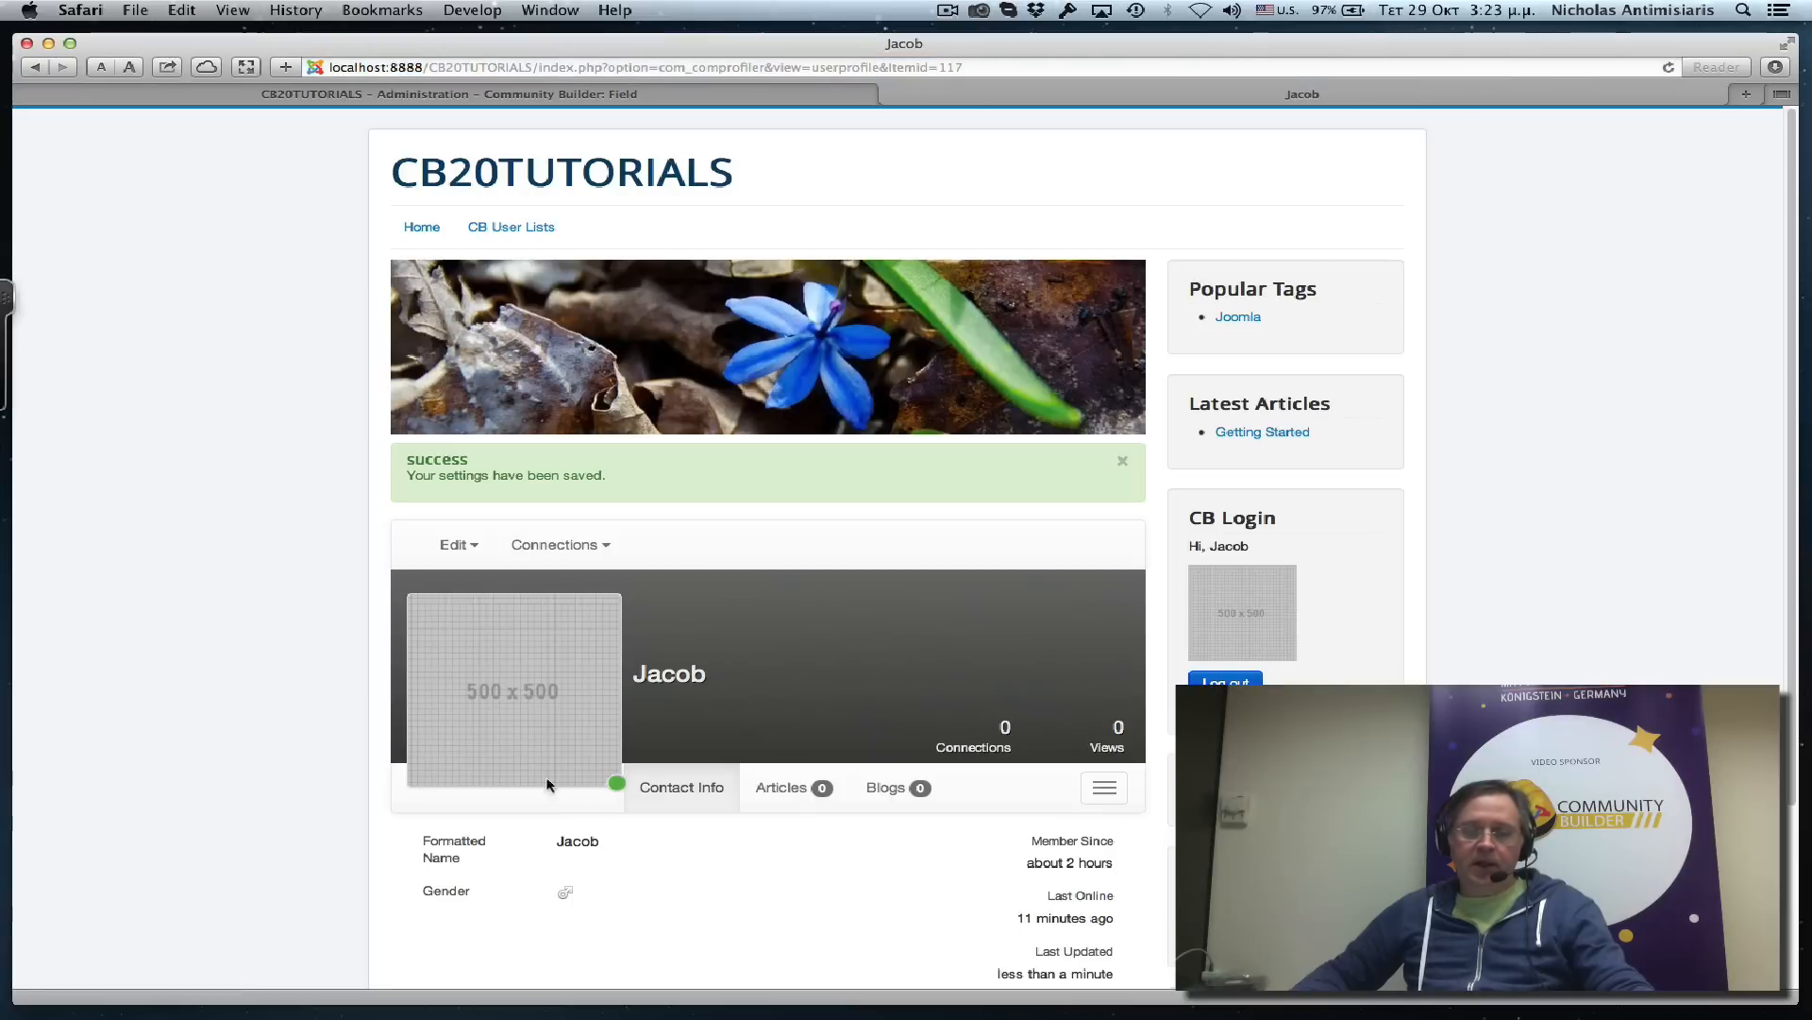
{"action": "mouse_move", "coordinate": [439, 650]}
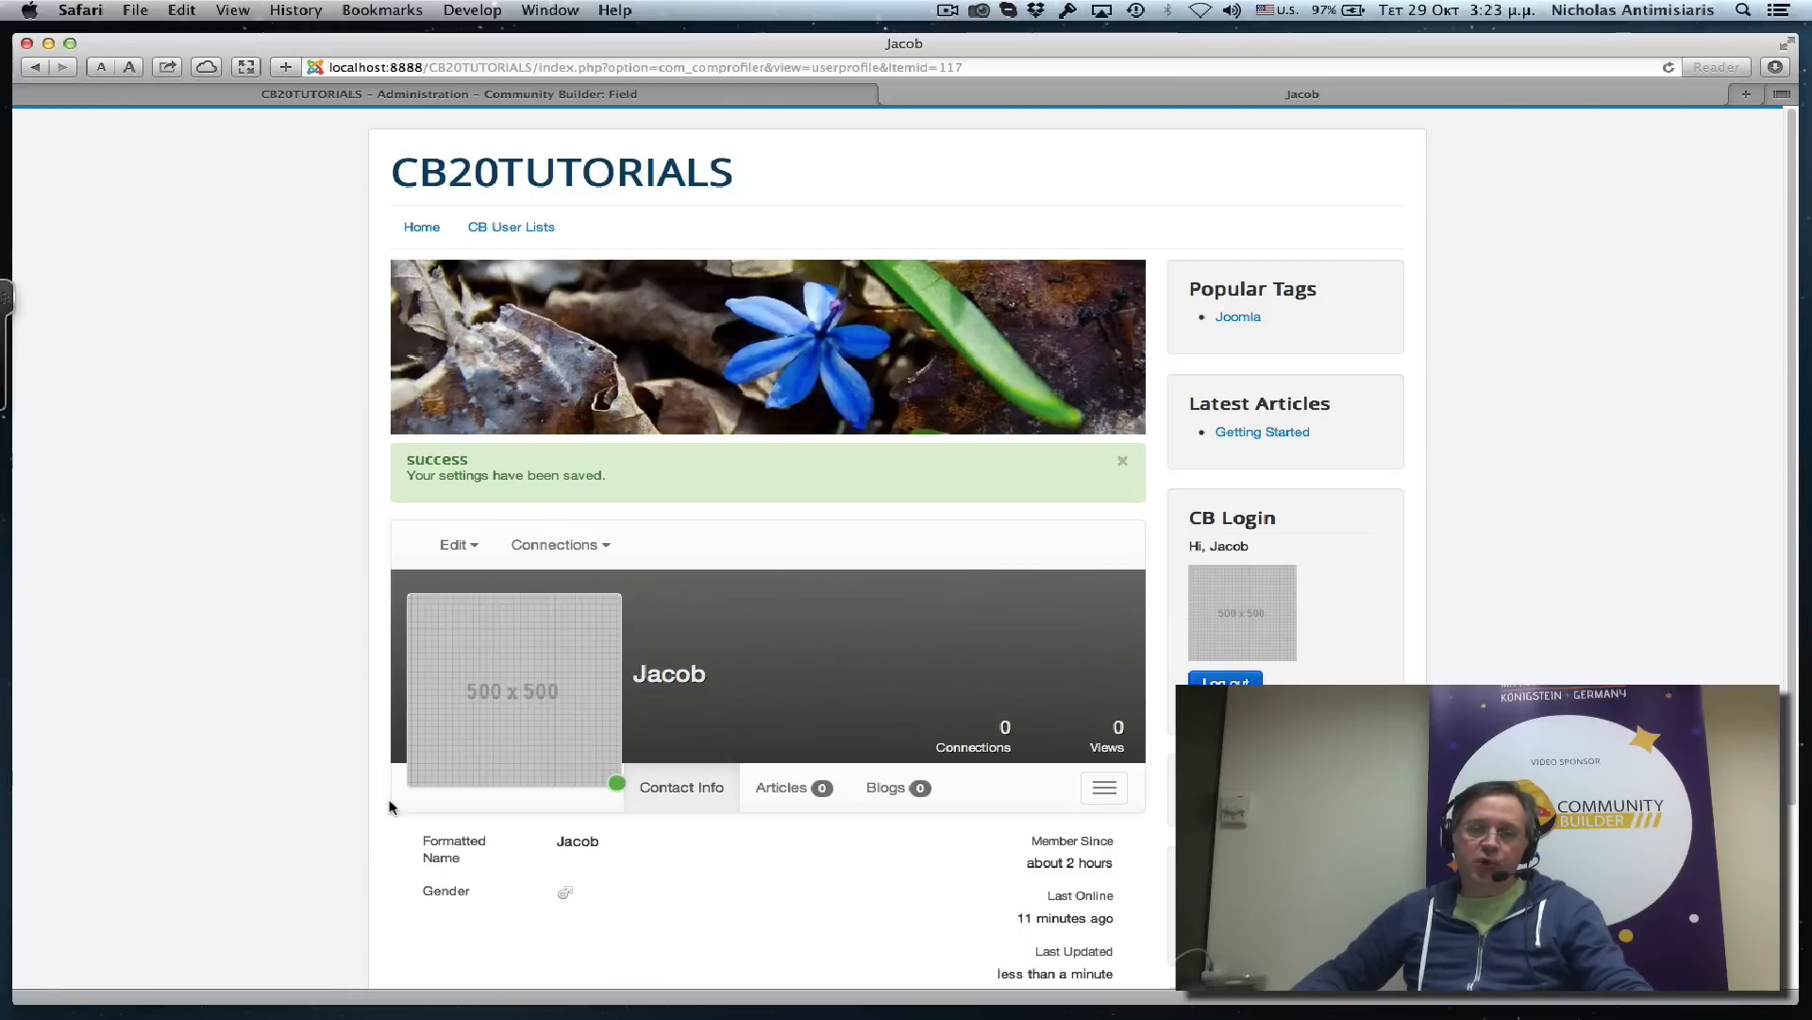
{"action": "mouse_move", "coordinate": [417, 813]}
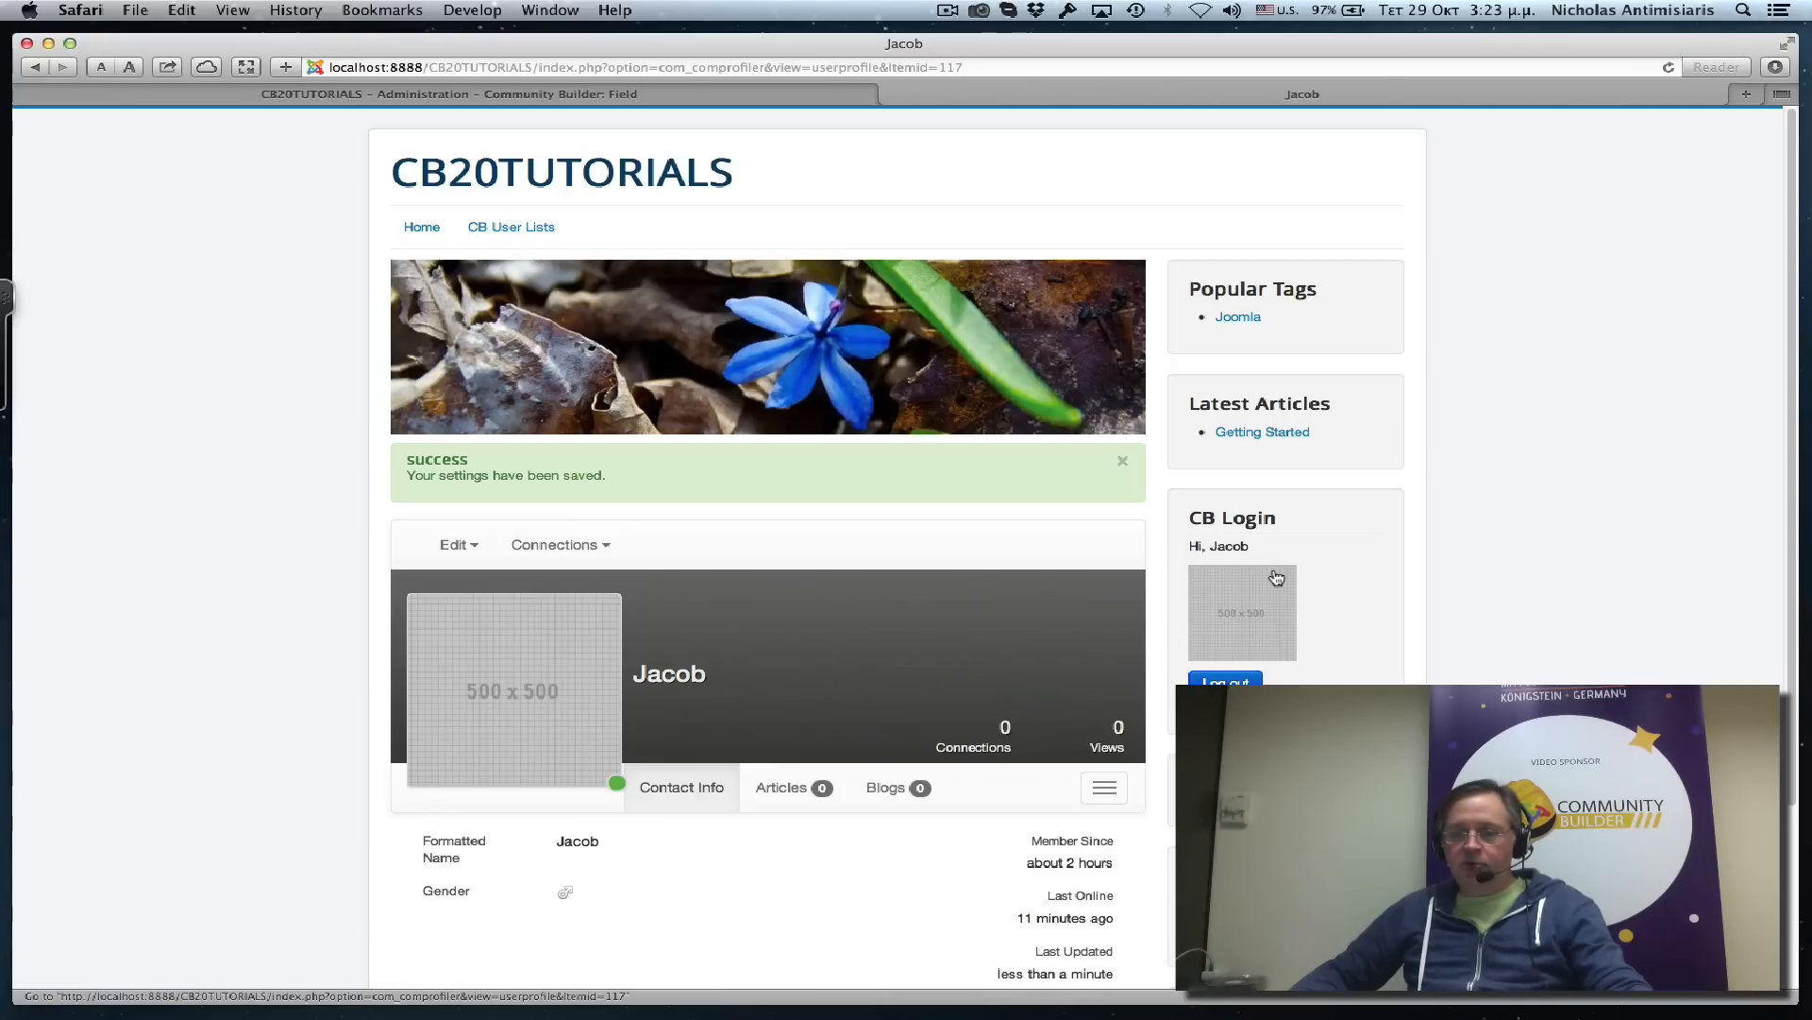
{"action": "mouse_move", "coordinate": [1194, 576]}
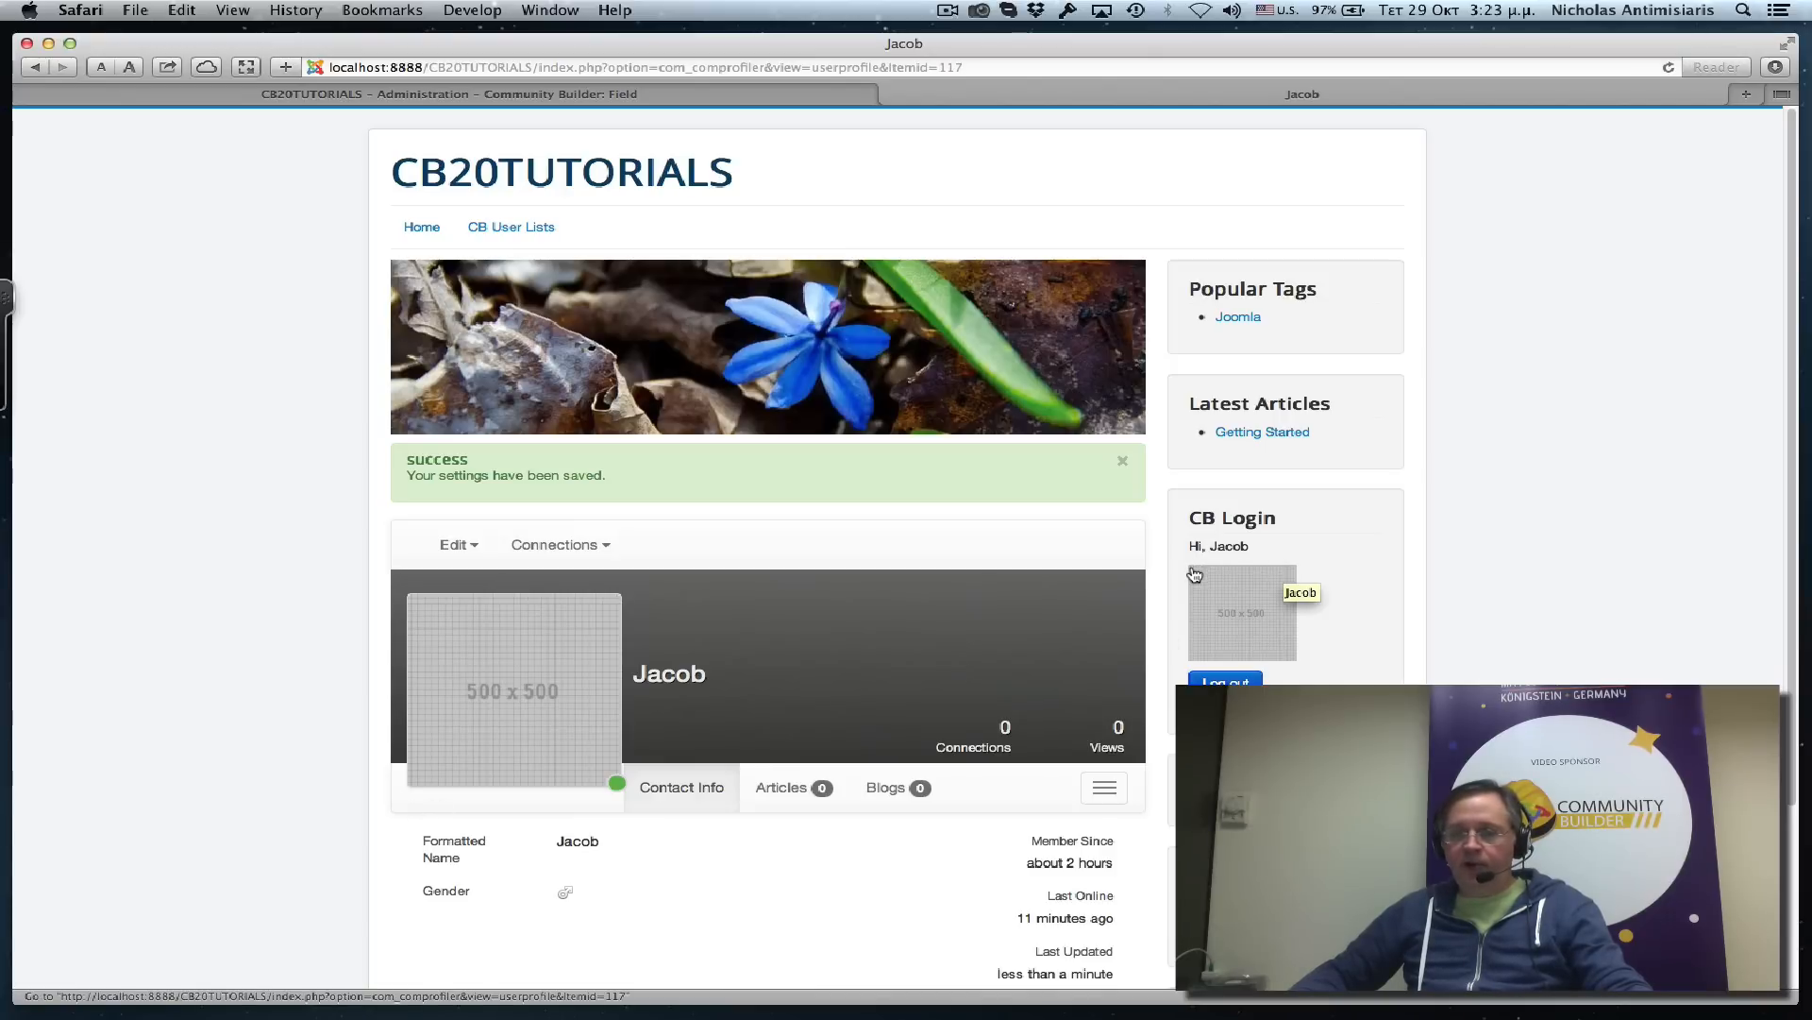
{"action": "mouse_move", "coordinate": [1280, 578]}
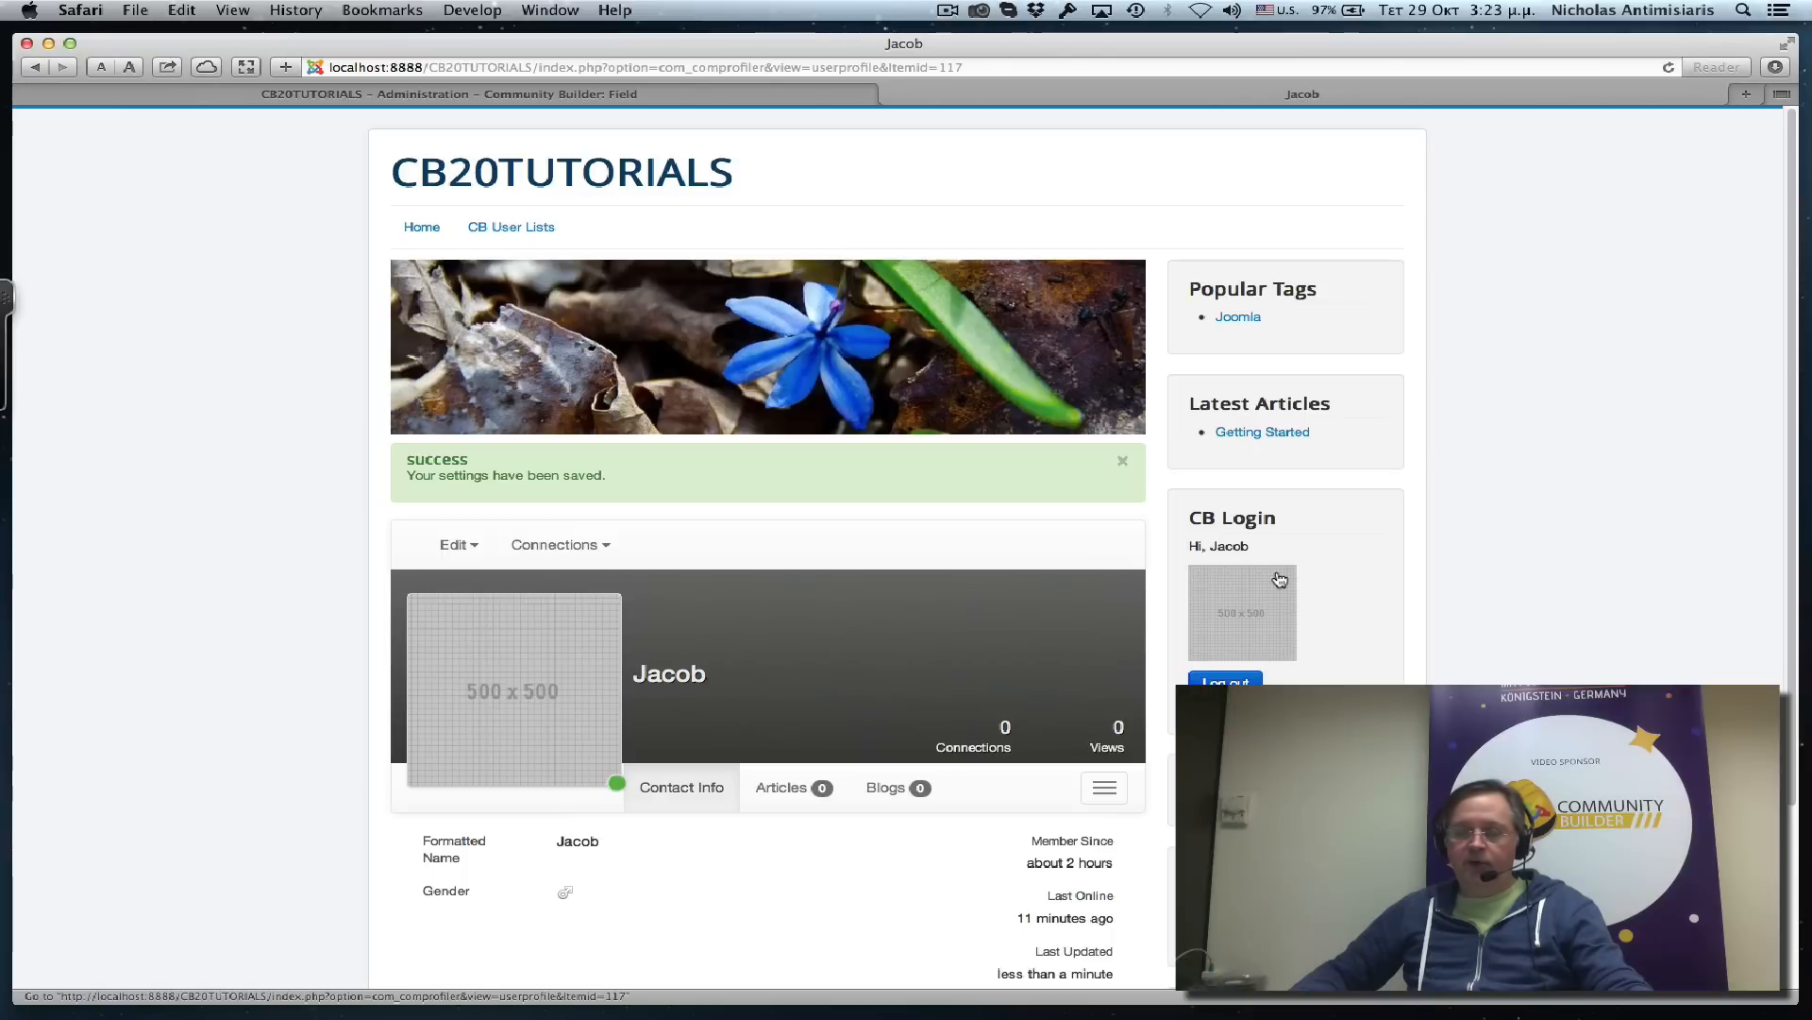
{"action": "mouse_move", "coordinate": [674, 716]}
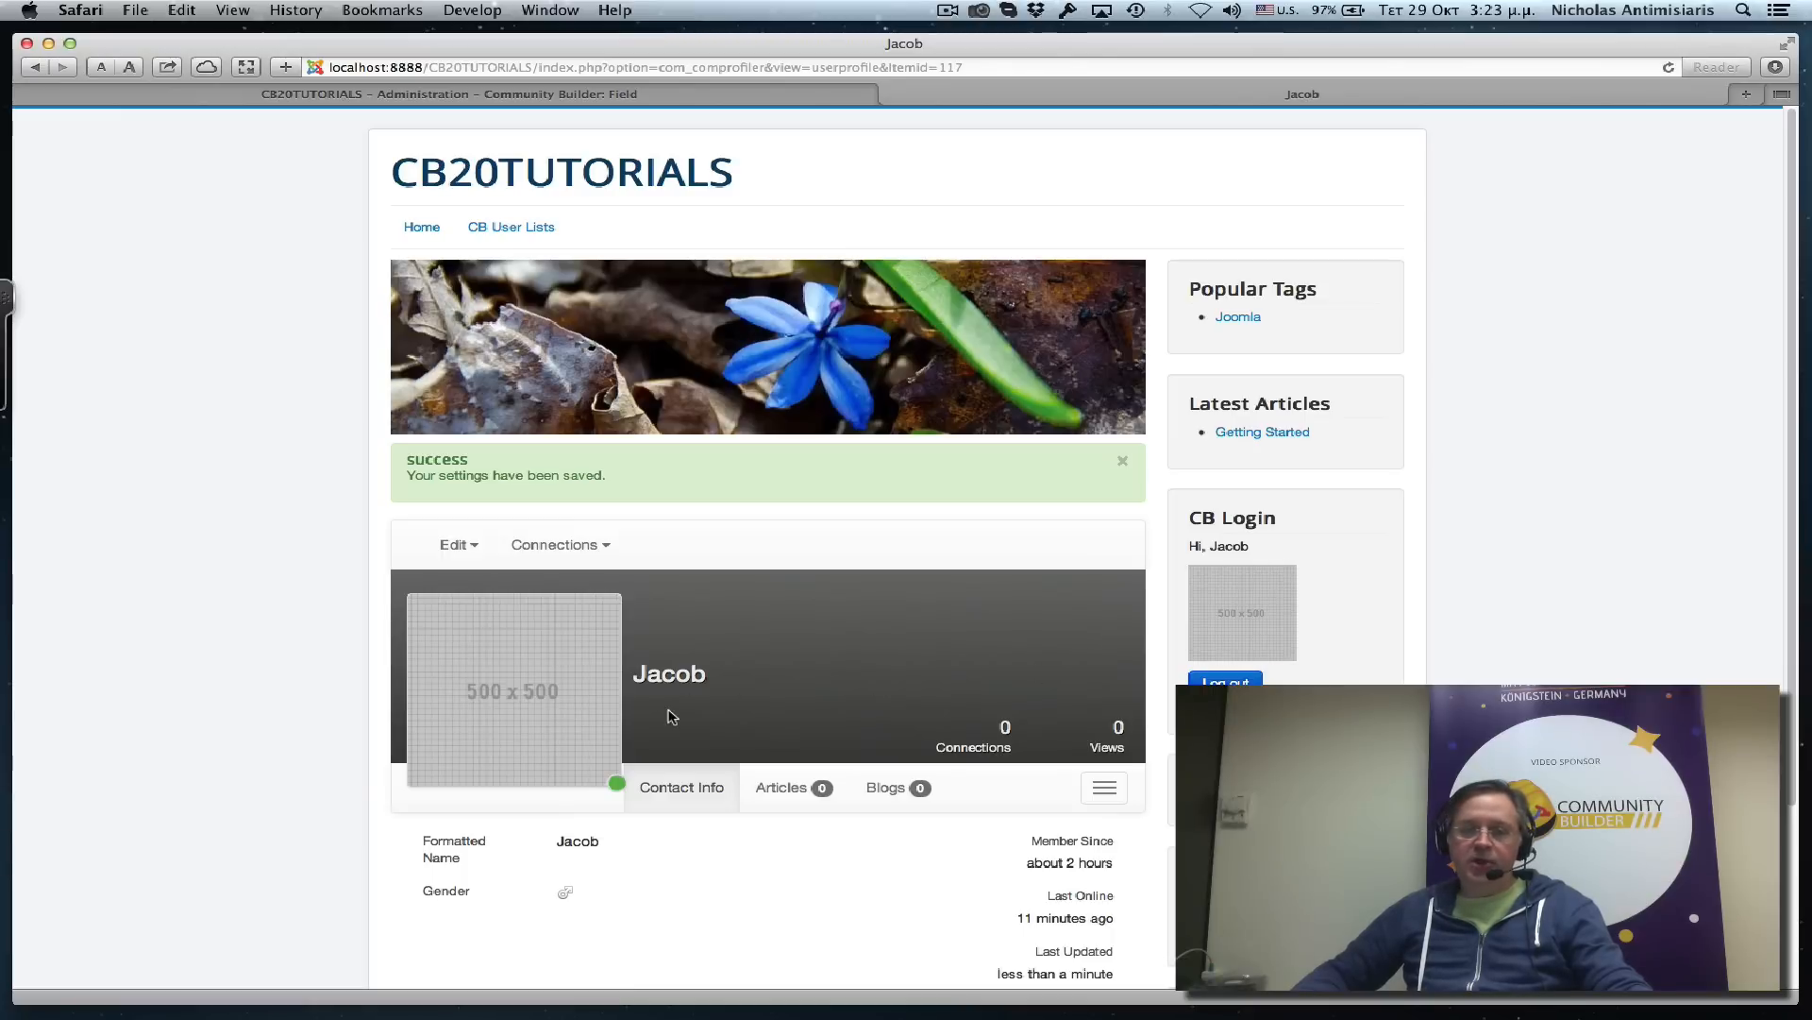
{"action": "mouse_move", "coordinate": [417, 702]}
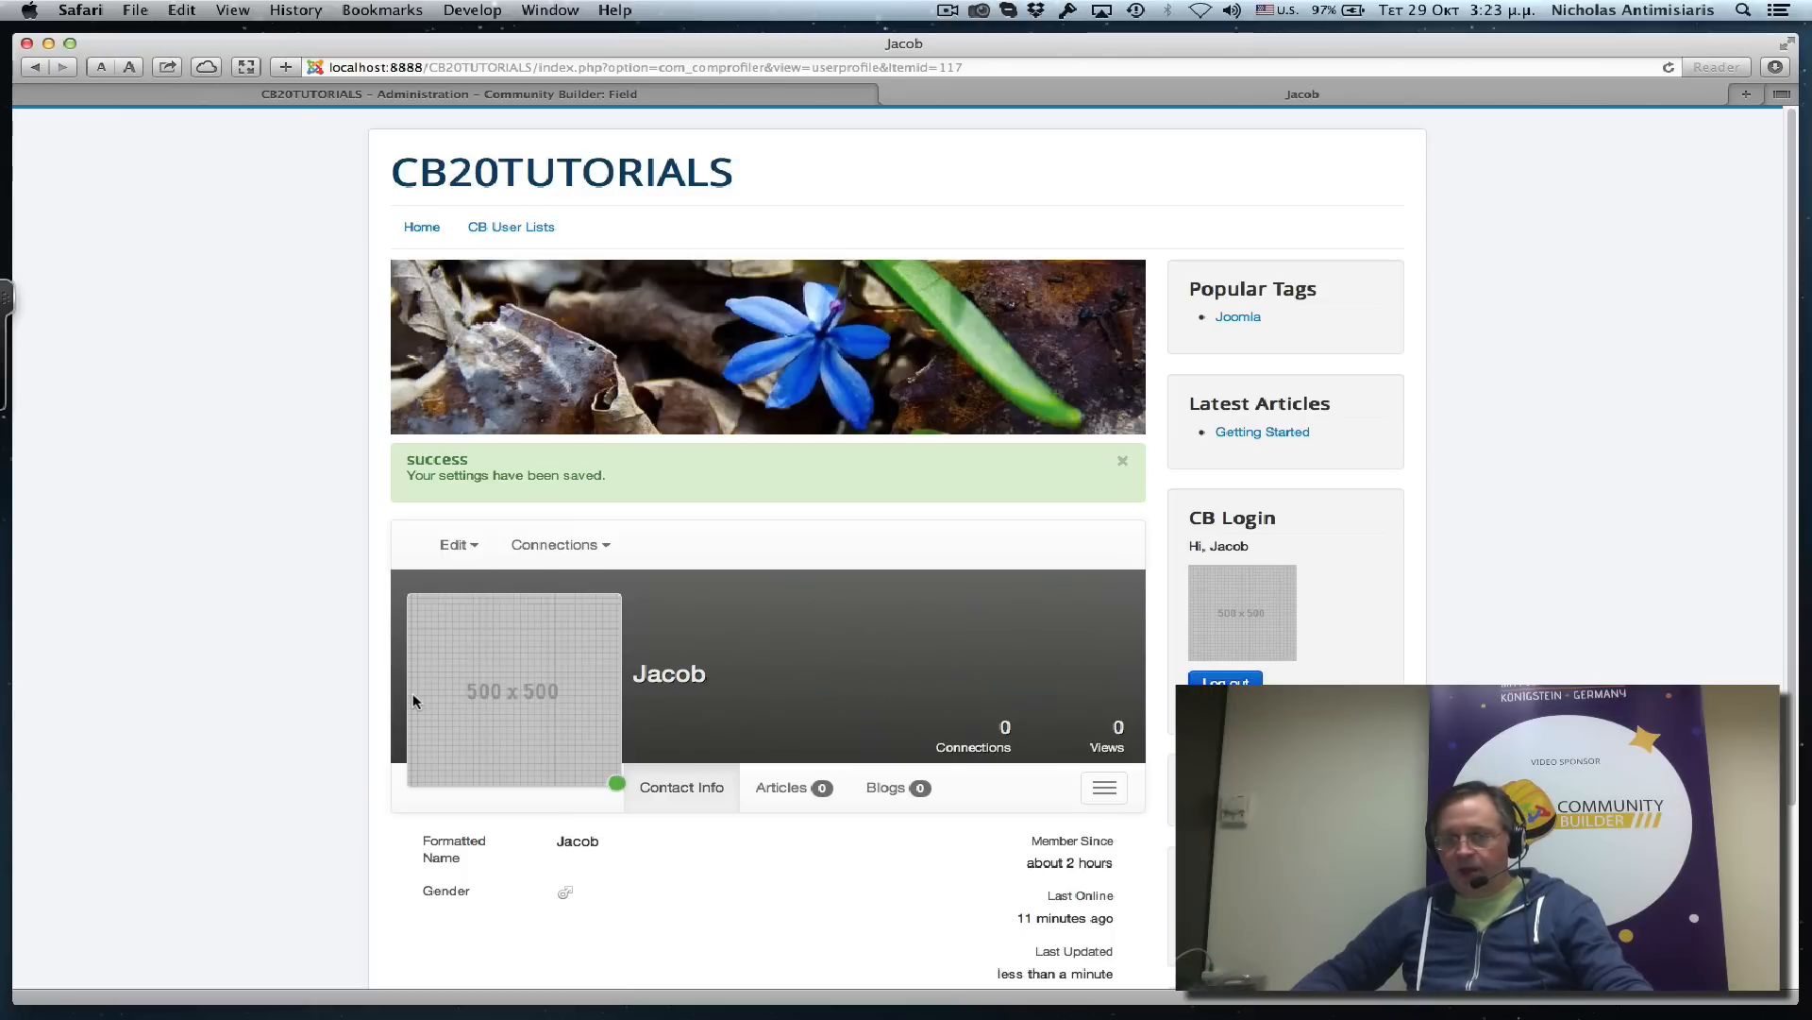
{"action": "mouse_move", "coordinate": [611, 691]}
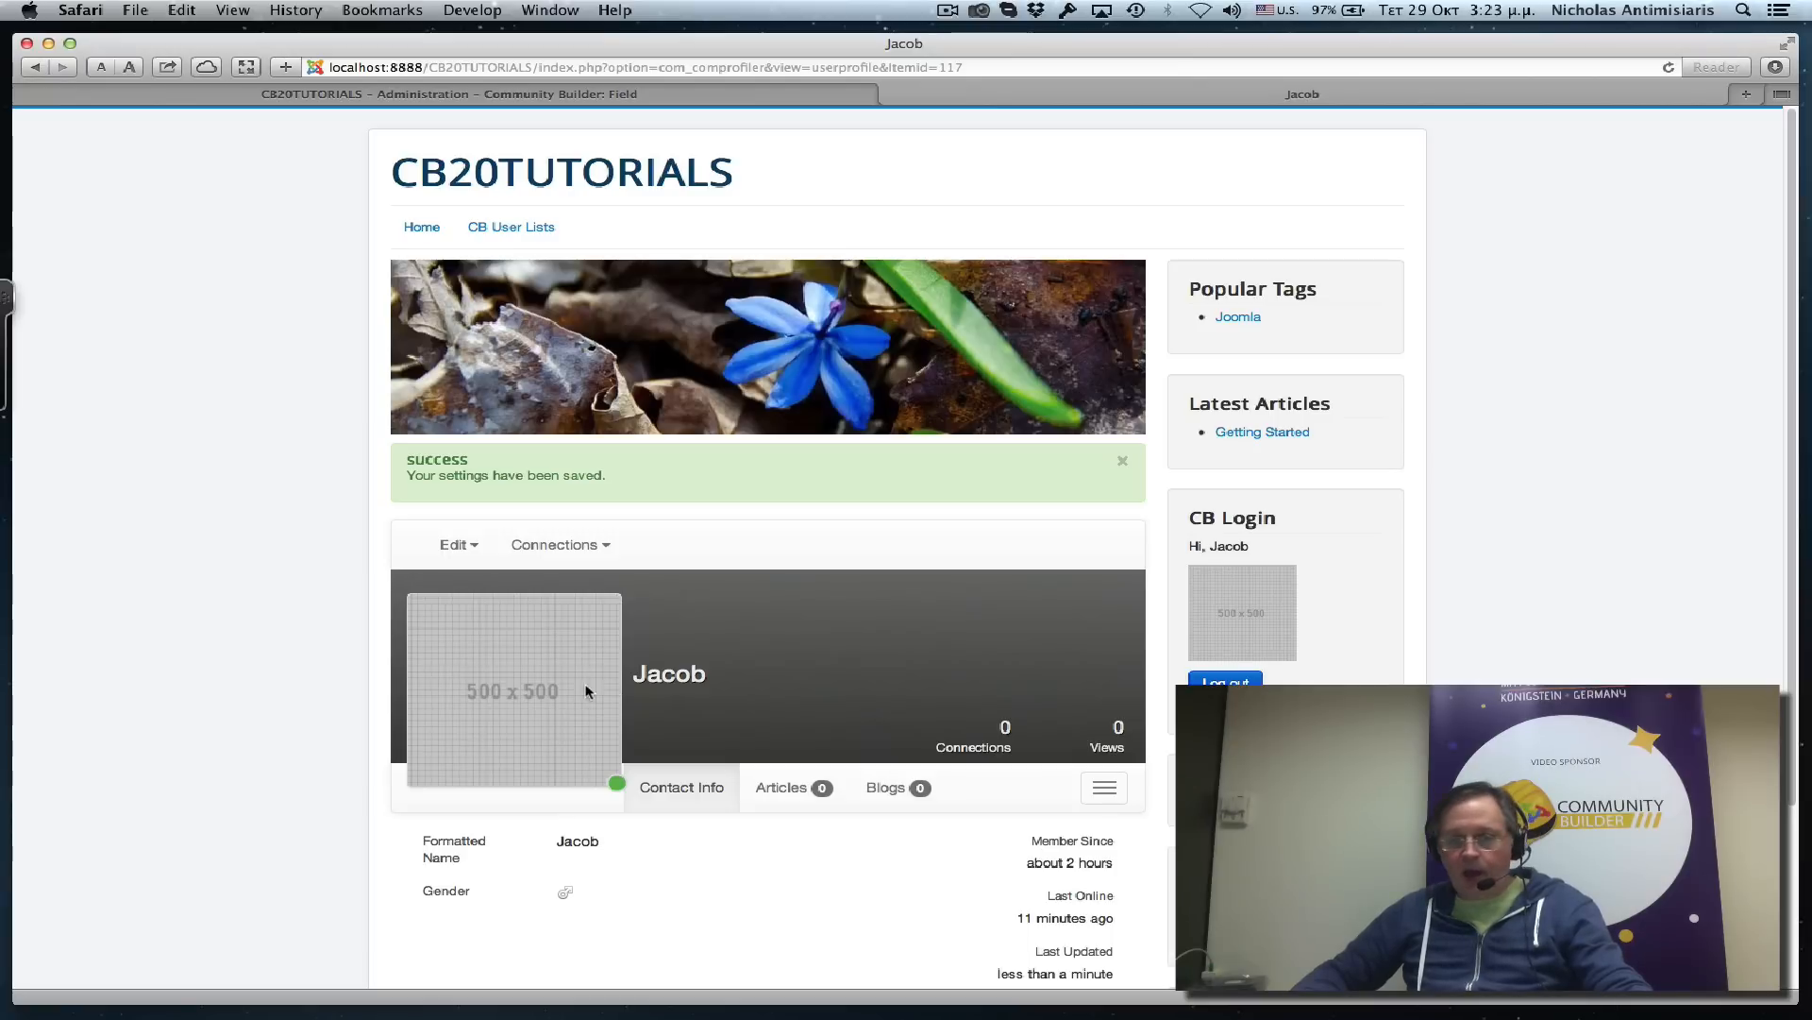
{"action": "mouse_move", "coordinate": [616, 722]}
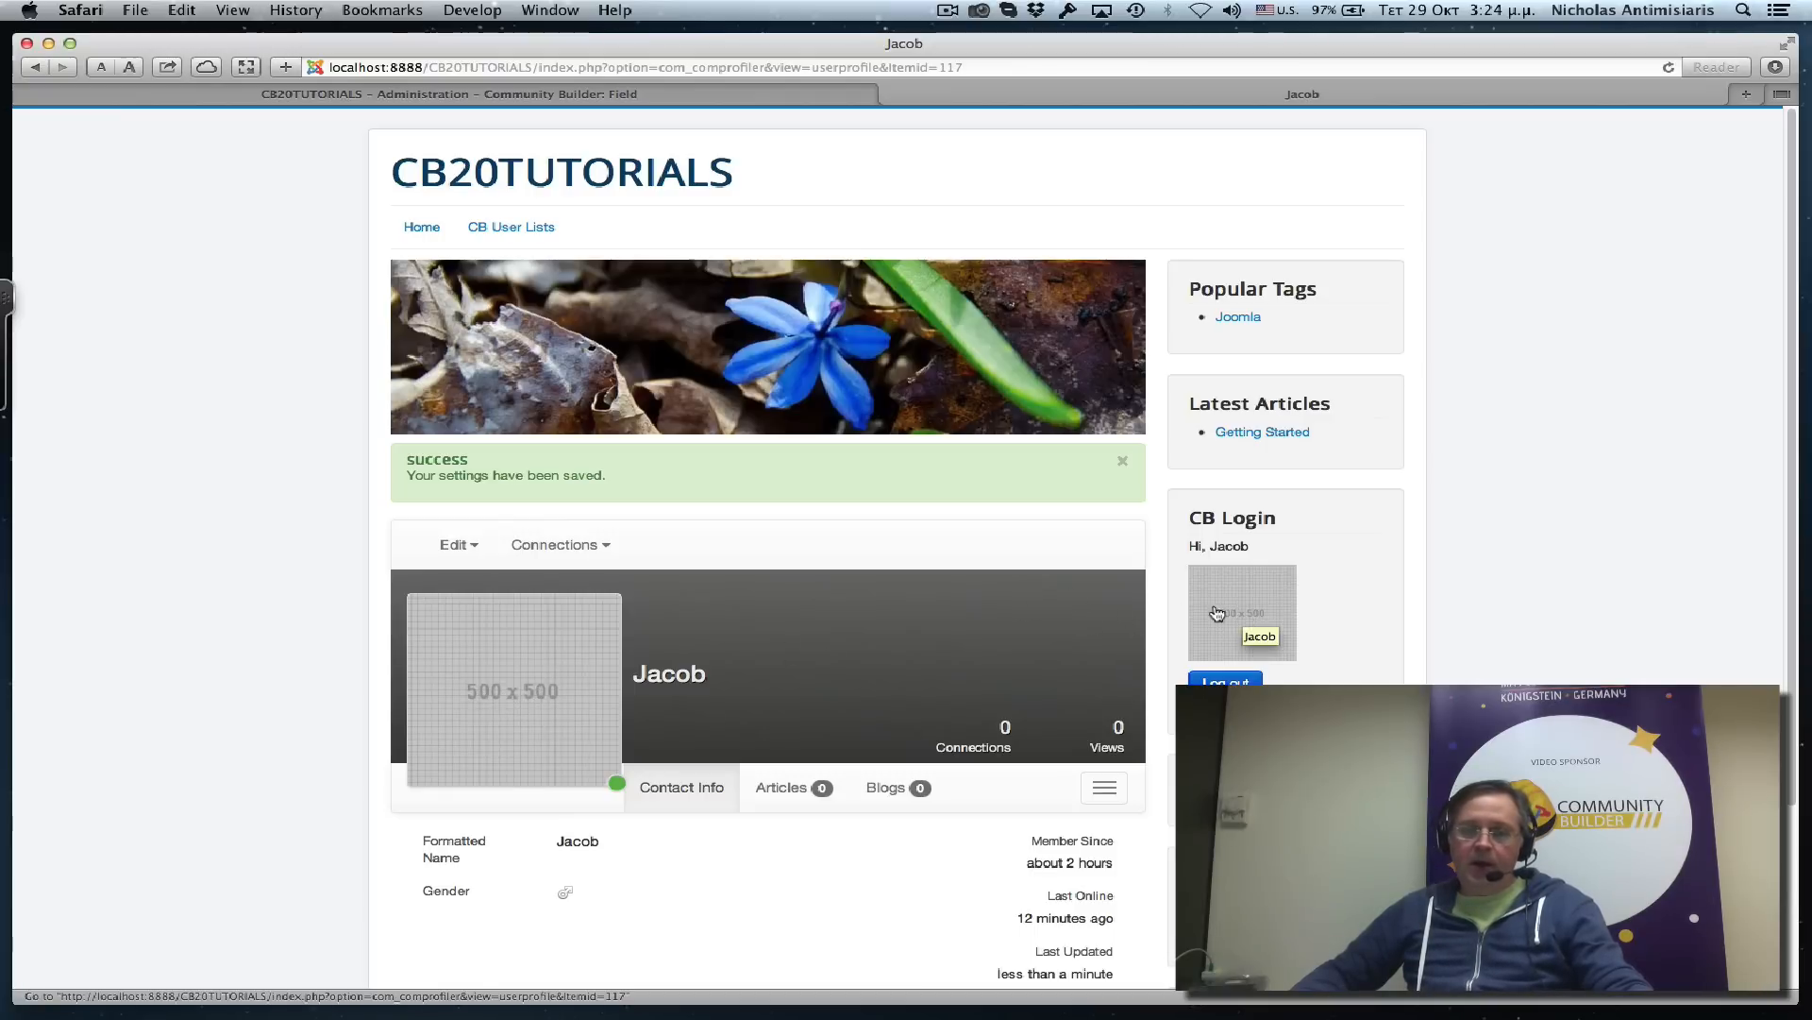
Upload 500x300_grid.gif as Jacob's new portrait and update the profile.
{"action": "left_click", "coordinate": [458, 544]}
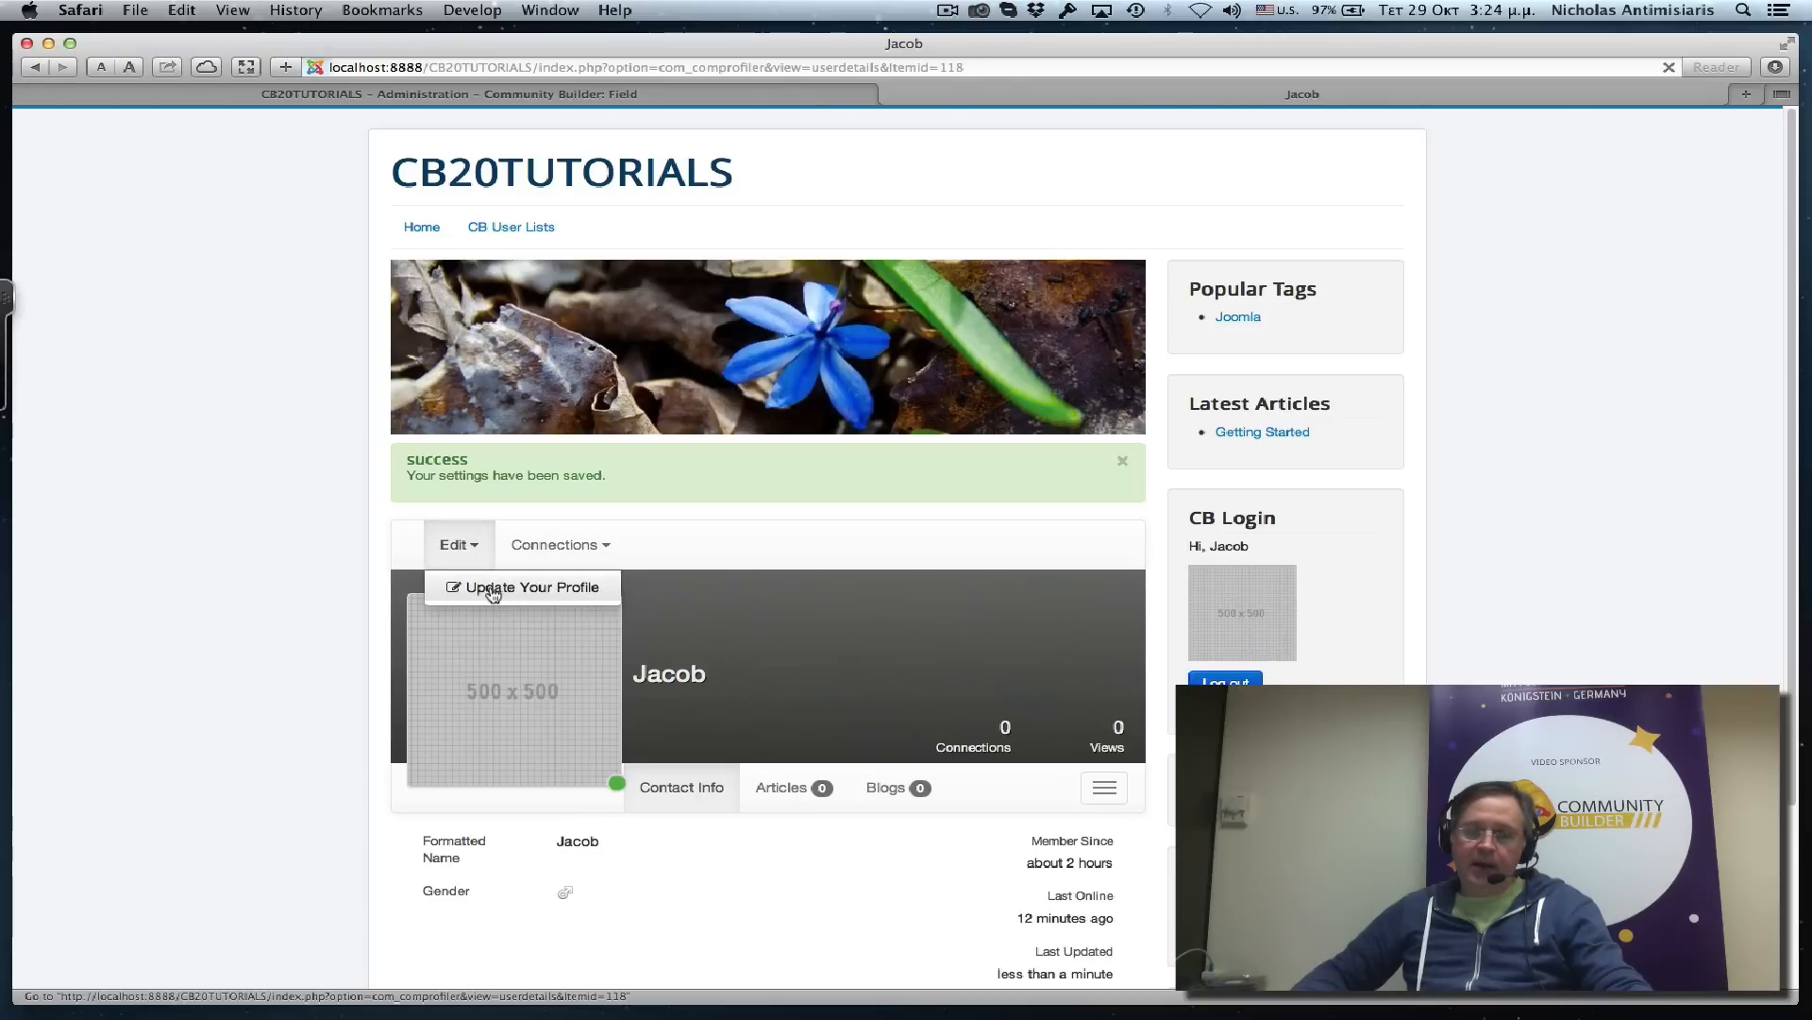
{"action": "left_click", "coordinate": [531, 586]}
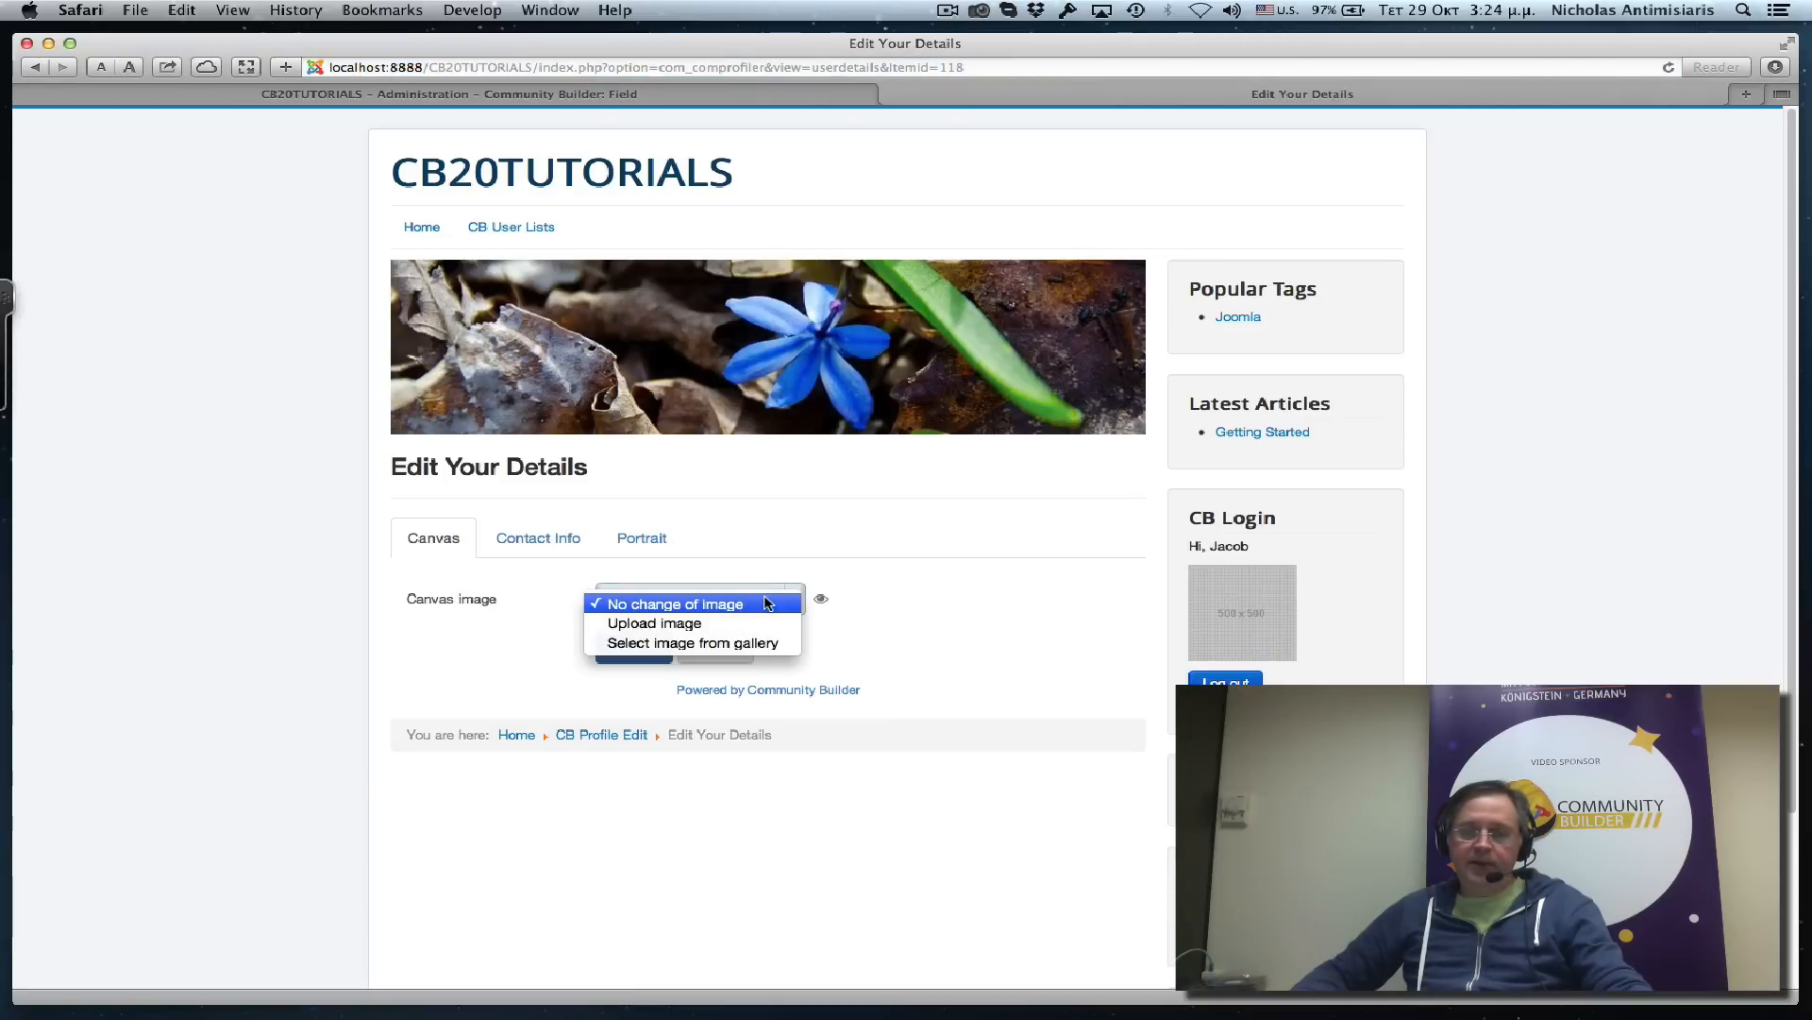
{"action": "left_click", "coordinate": [642, 538]}
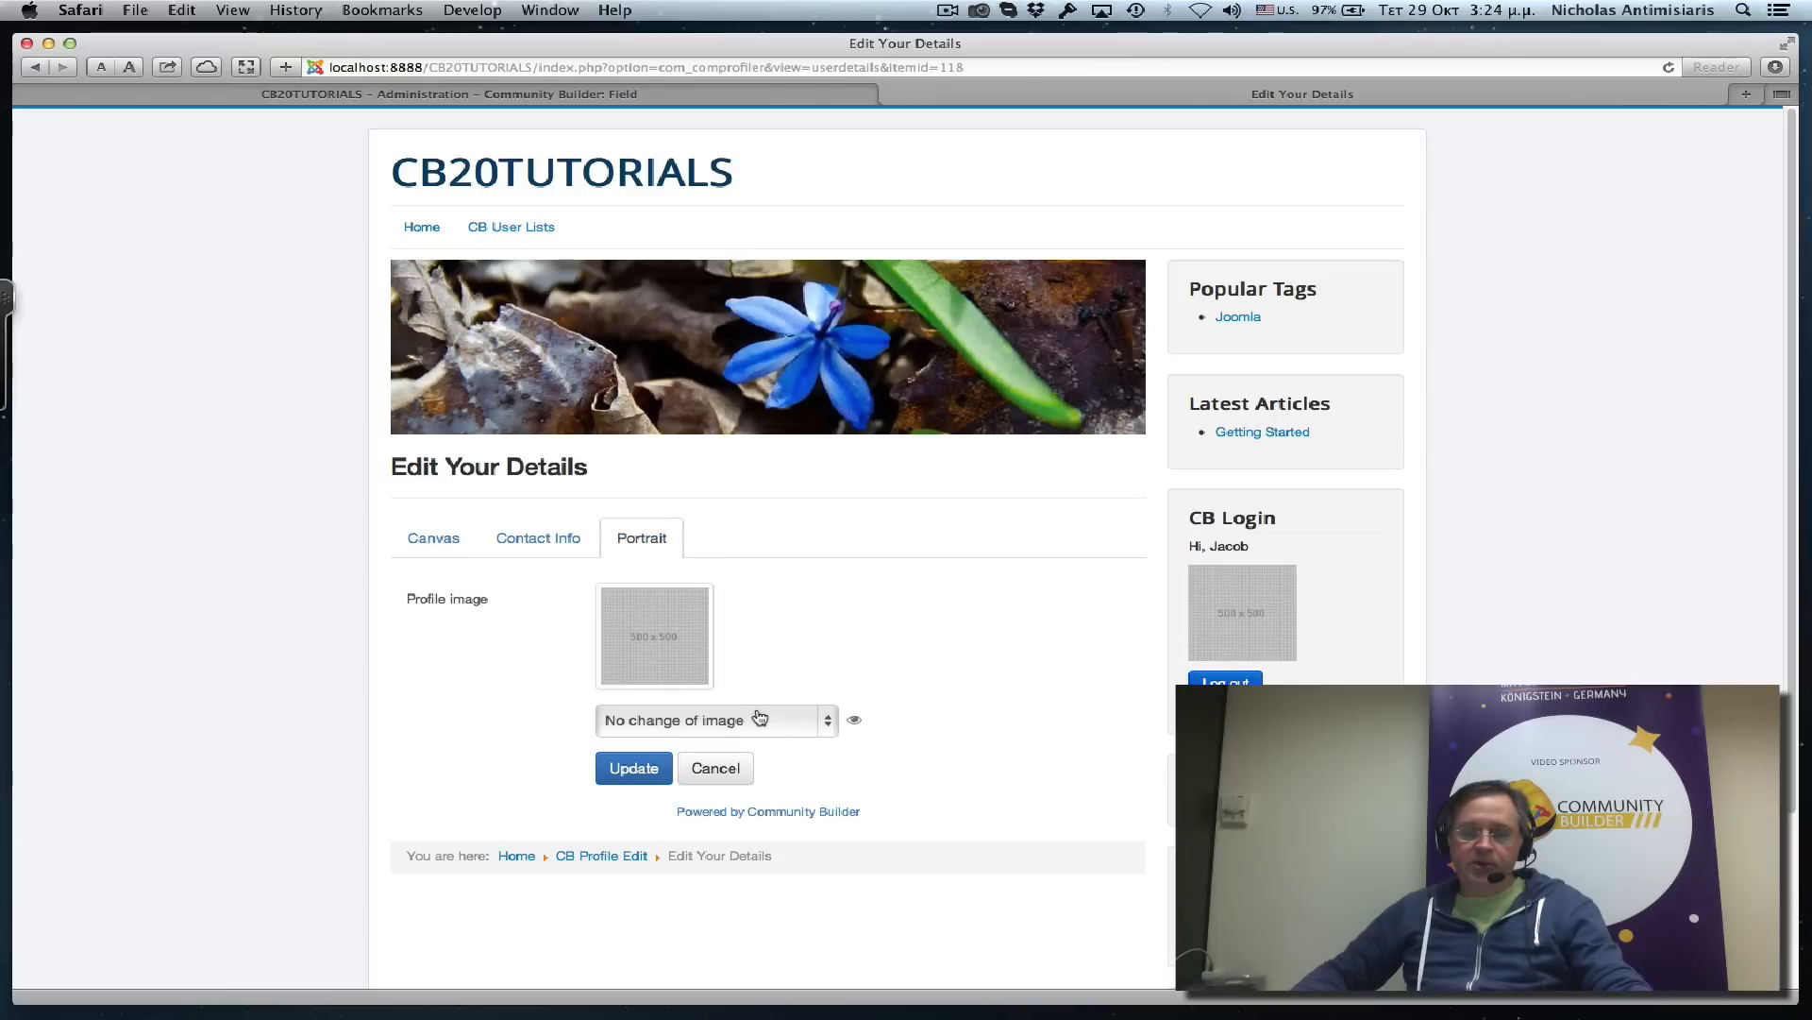
{"action": "left_click", "coordinate": [710, 720]}
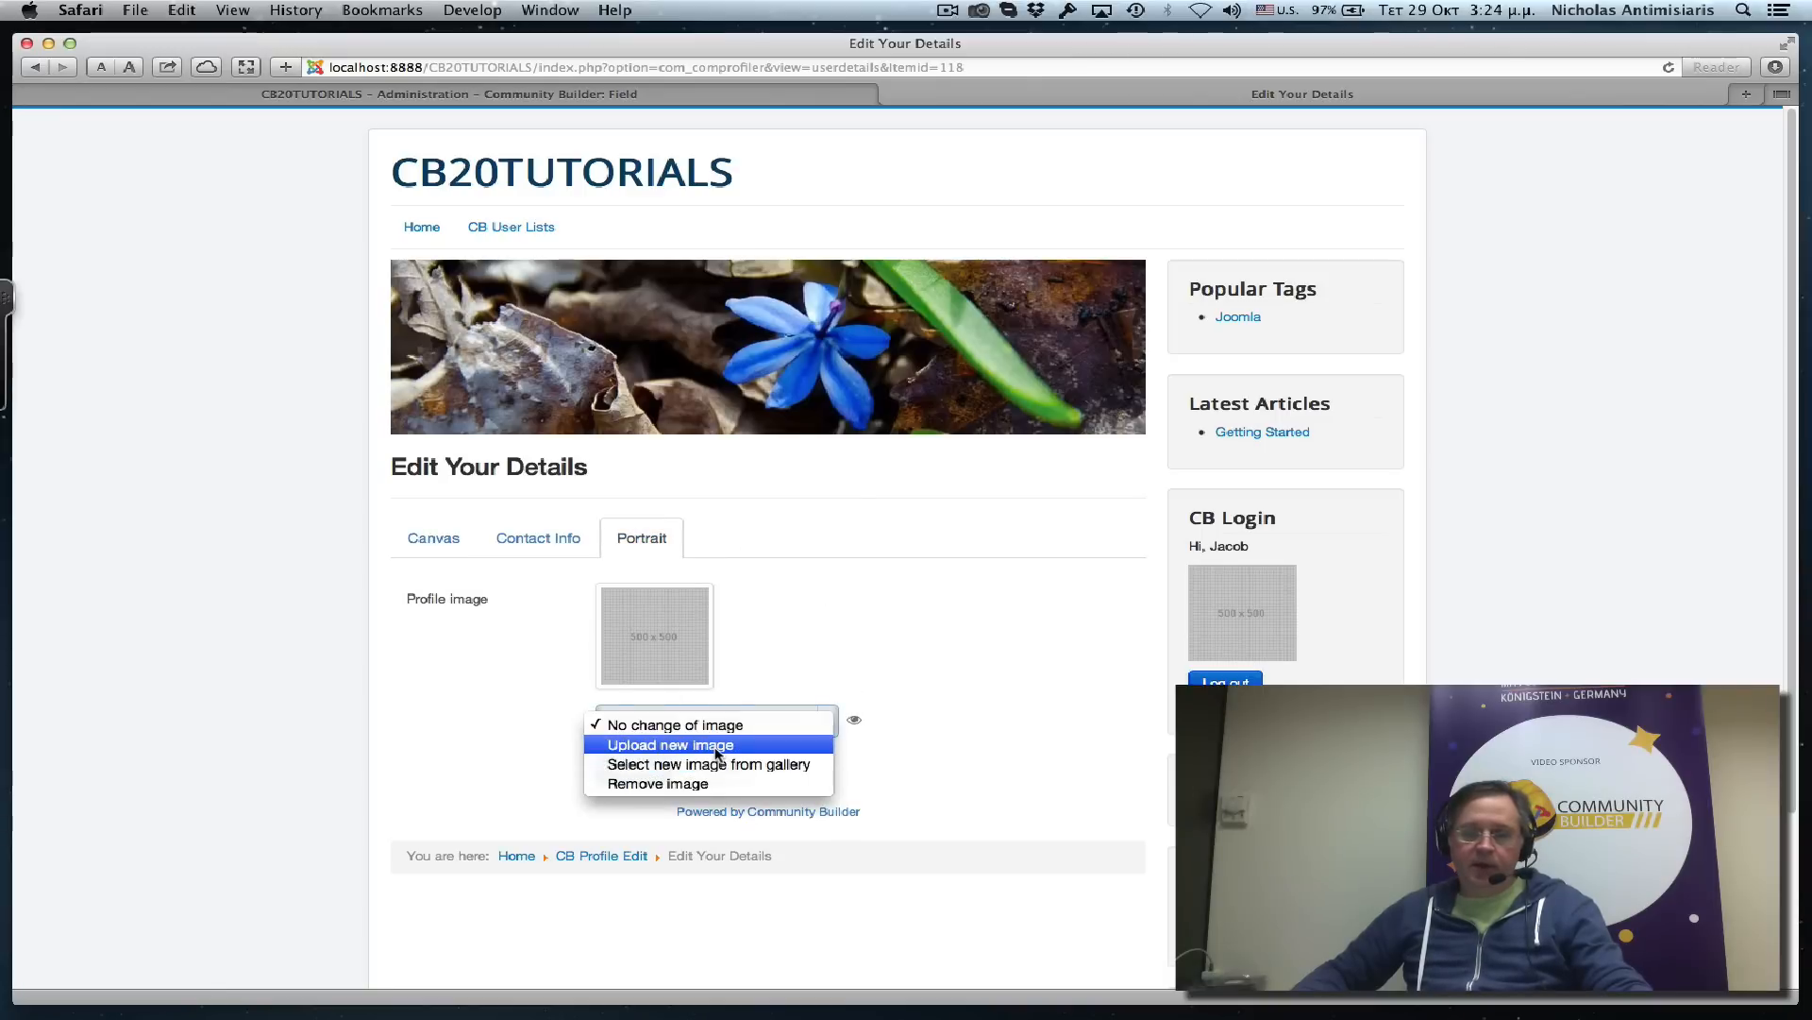
{"action": "left_click", "coordinate": [669, 743]}
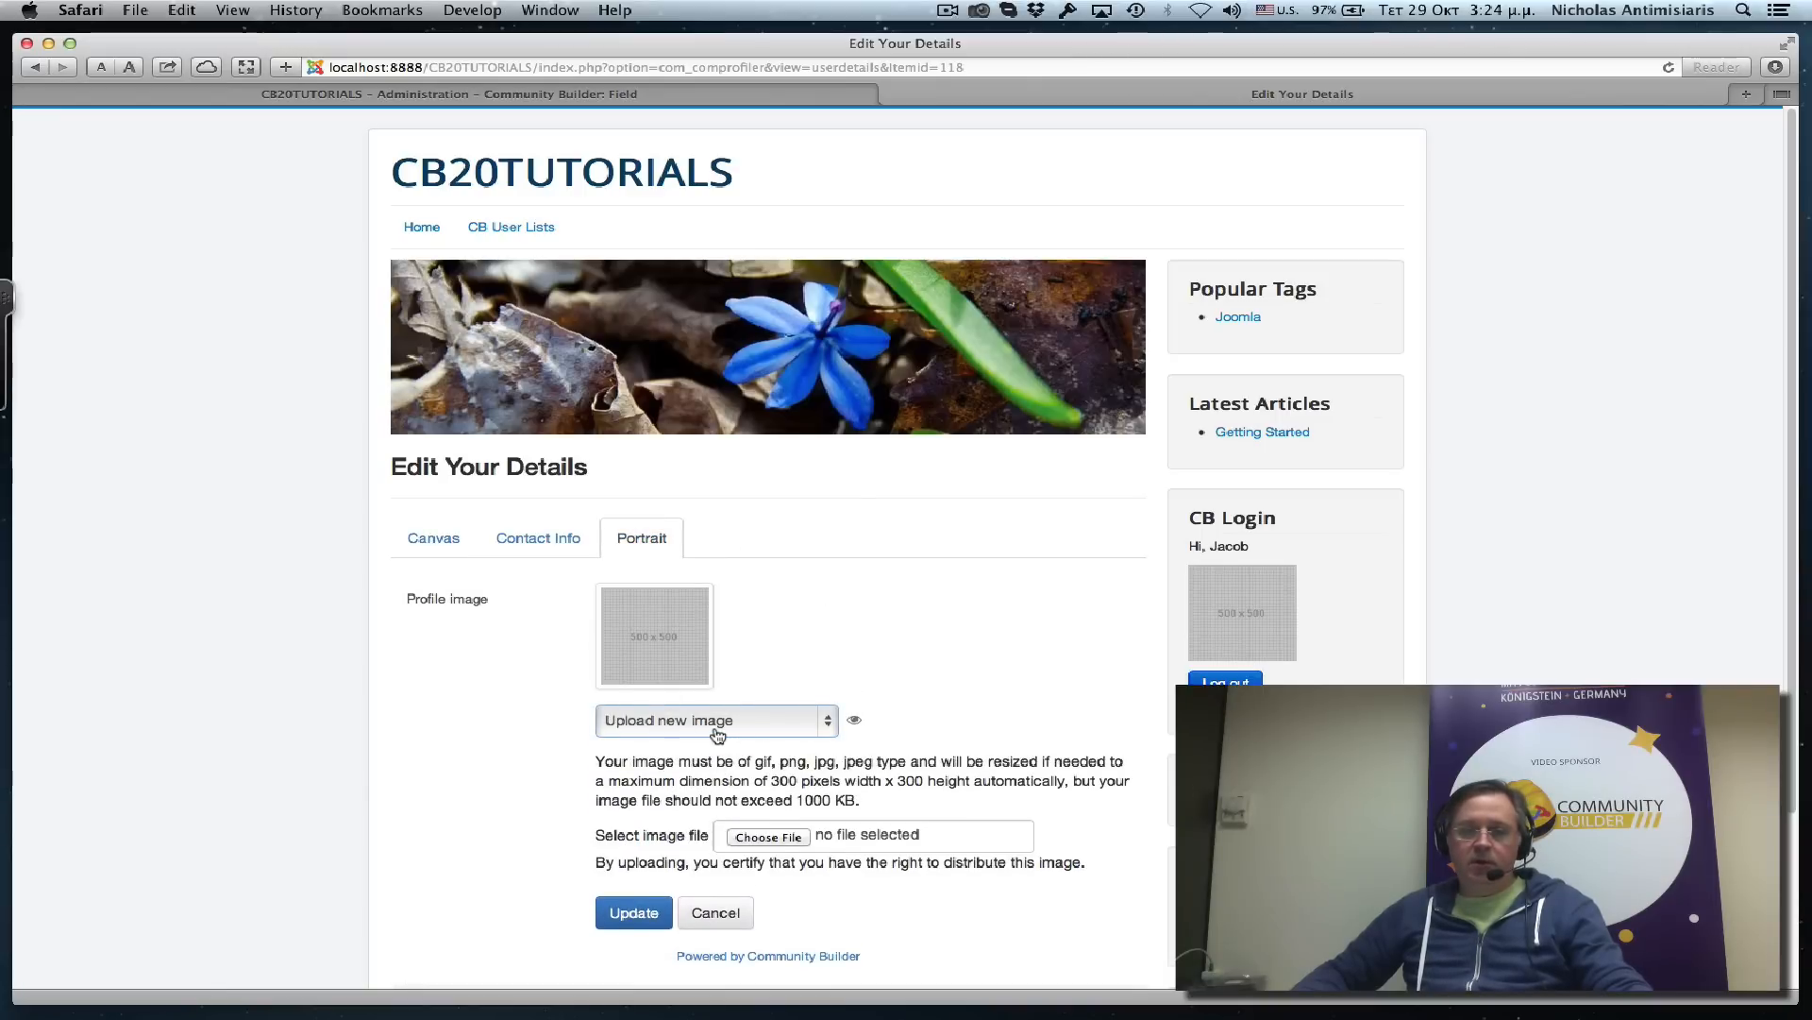
{"action": "left_click", "coordinate": [768, 835]}
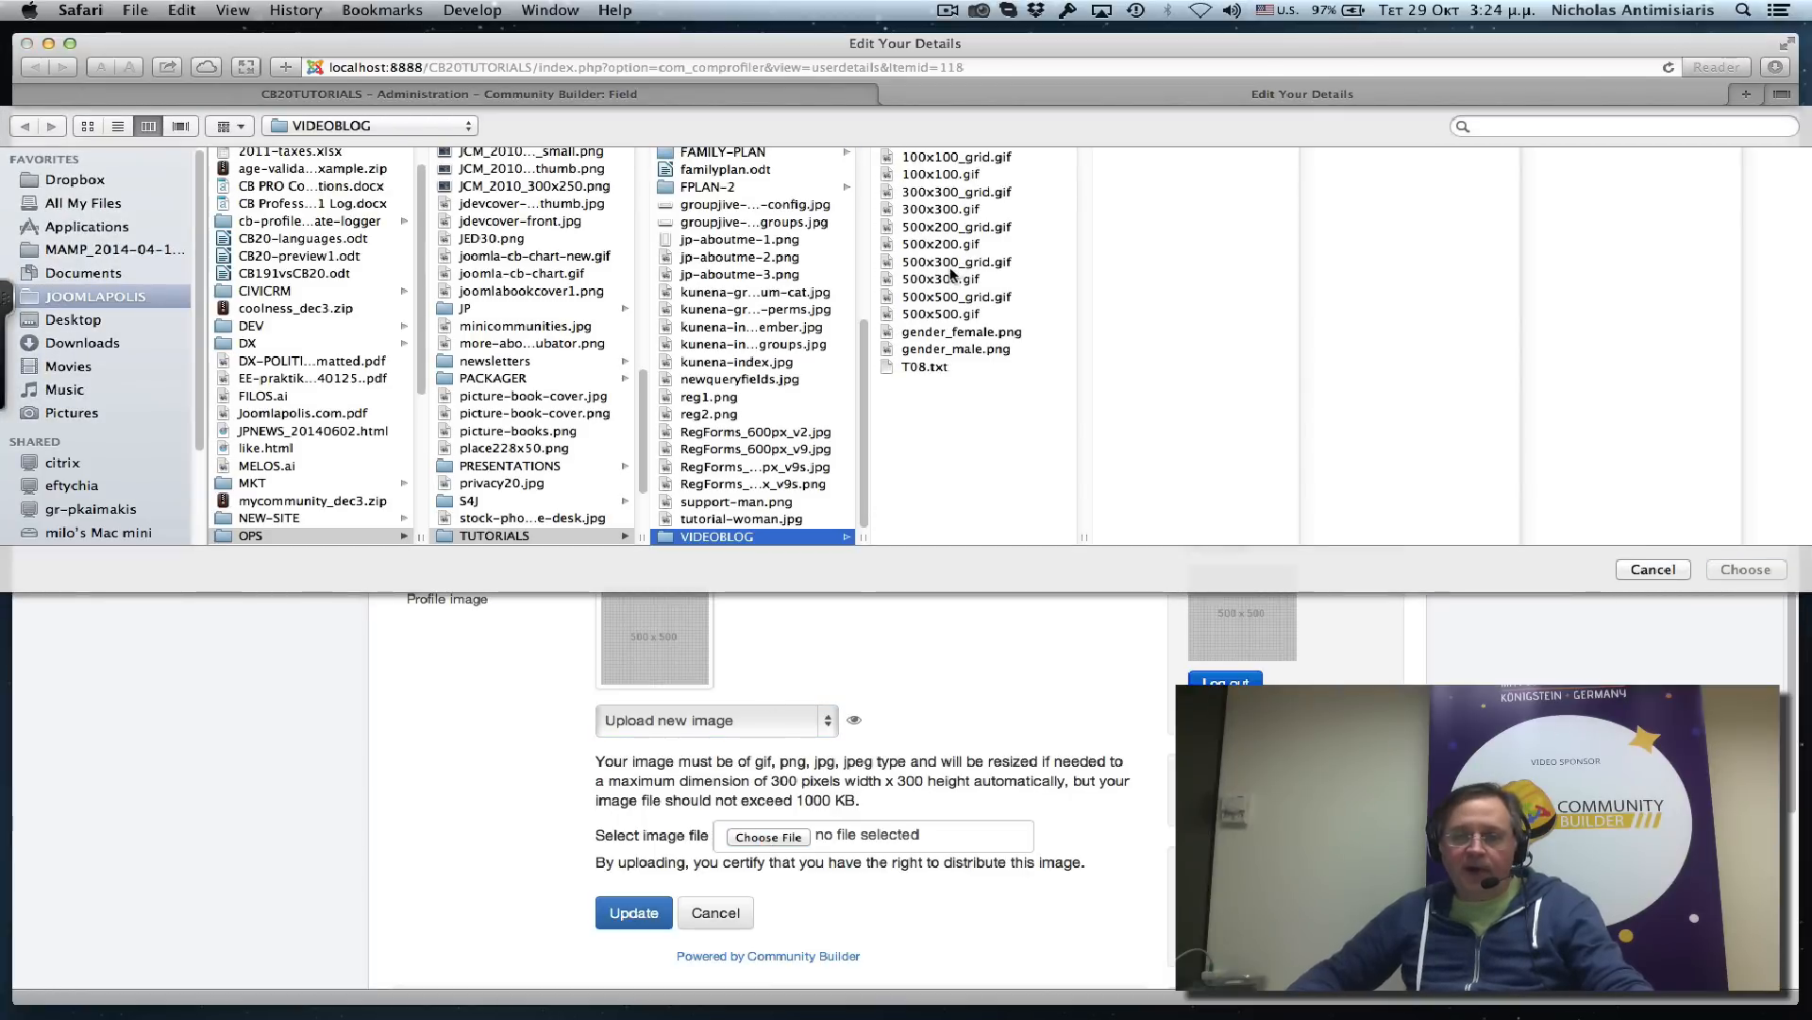
{"action": "left_click", "coordinate": [957, 263]}
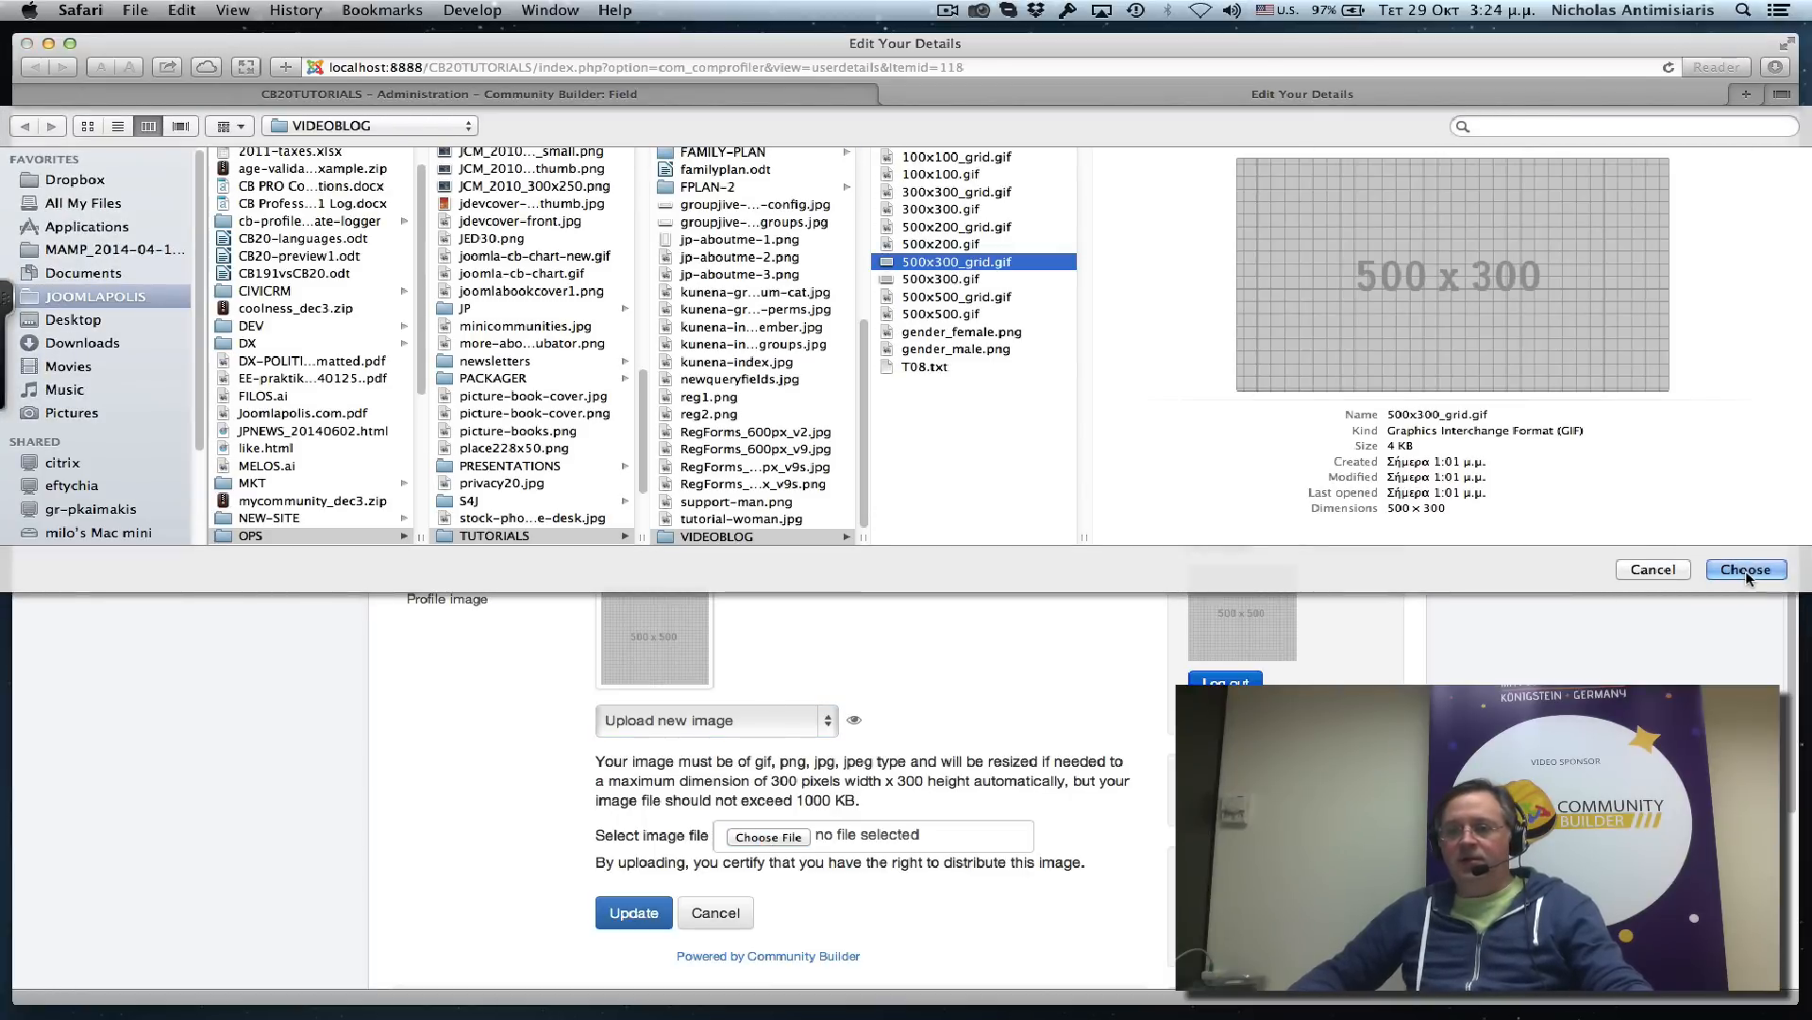
{"action": "left_click", "coordinate": [1745, 568]}
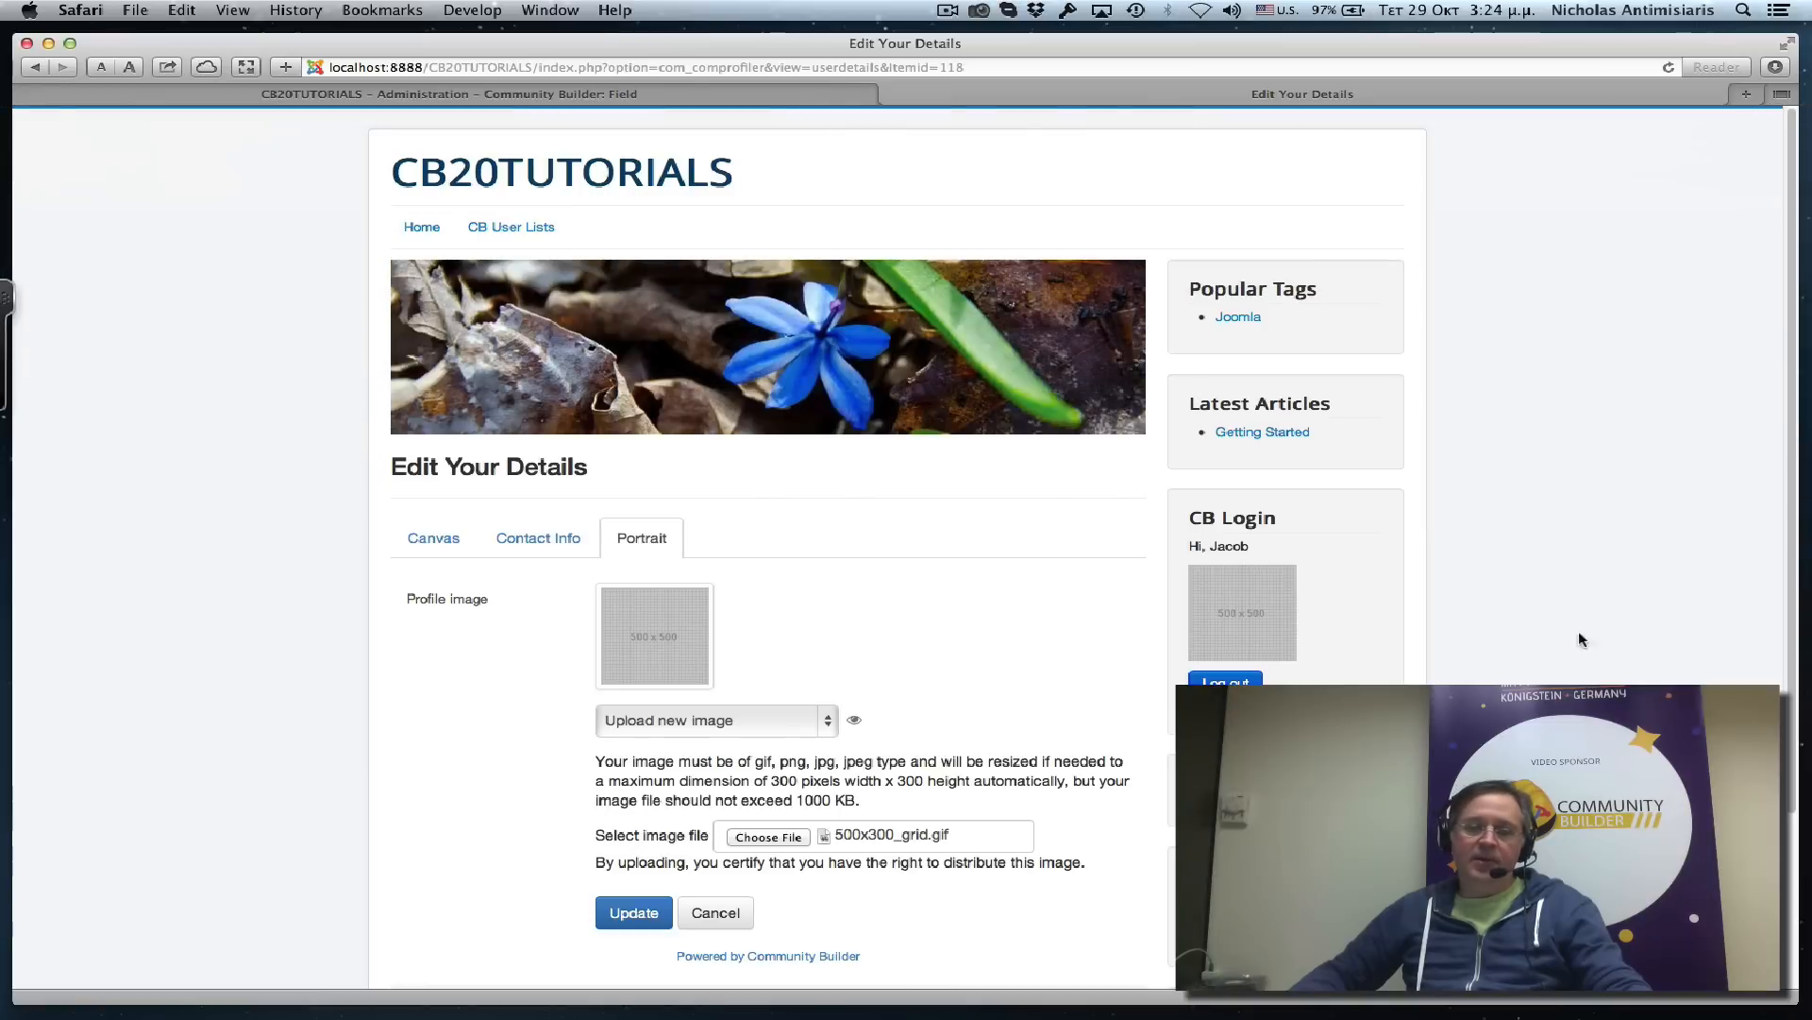
{"action": "mouse_move", "coordinate": [736, 940]}
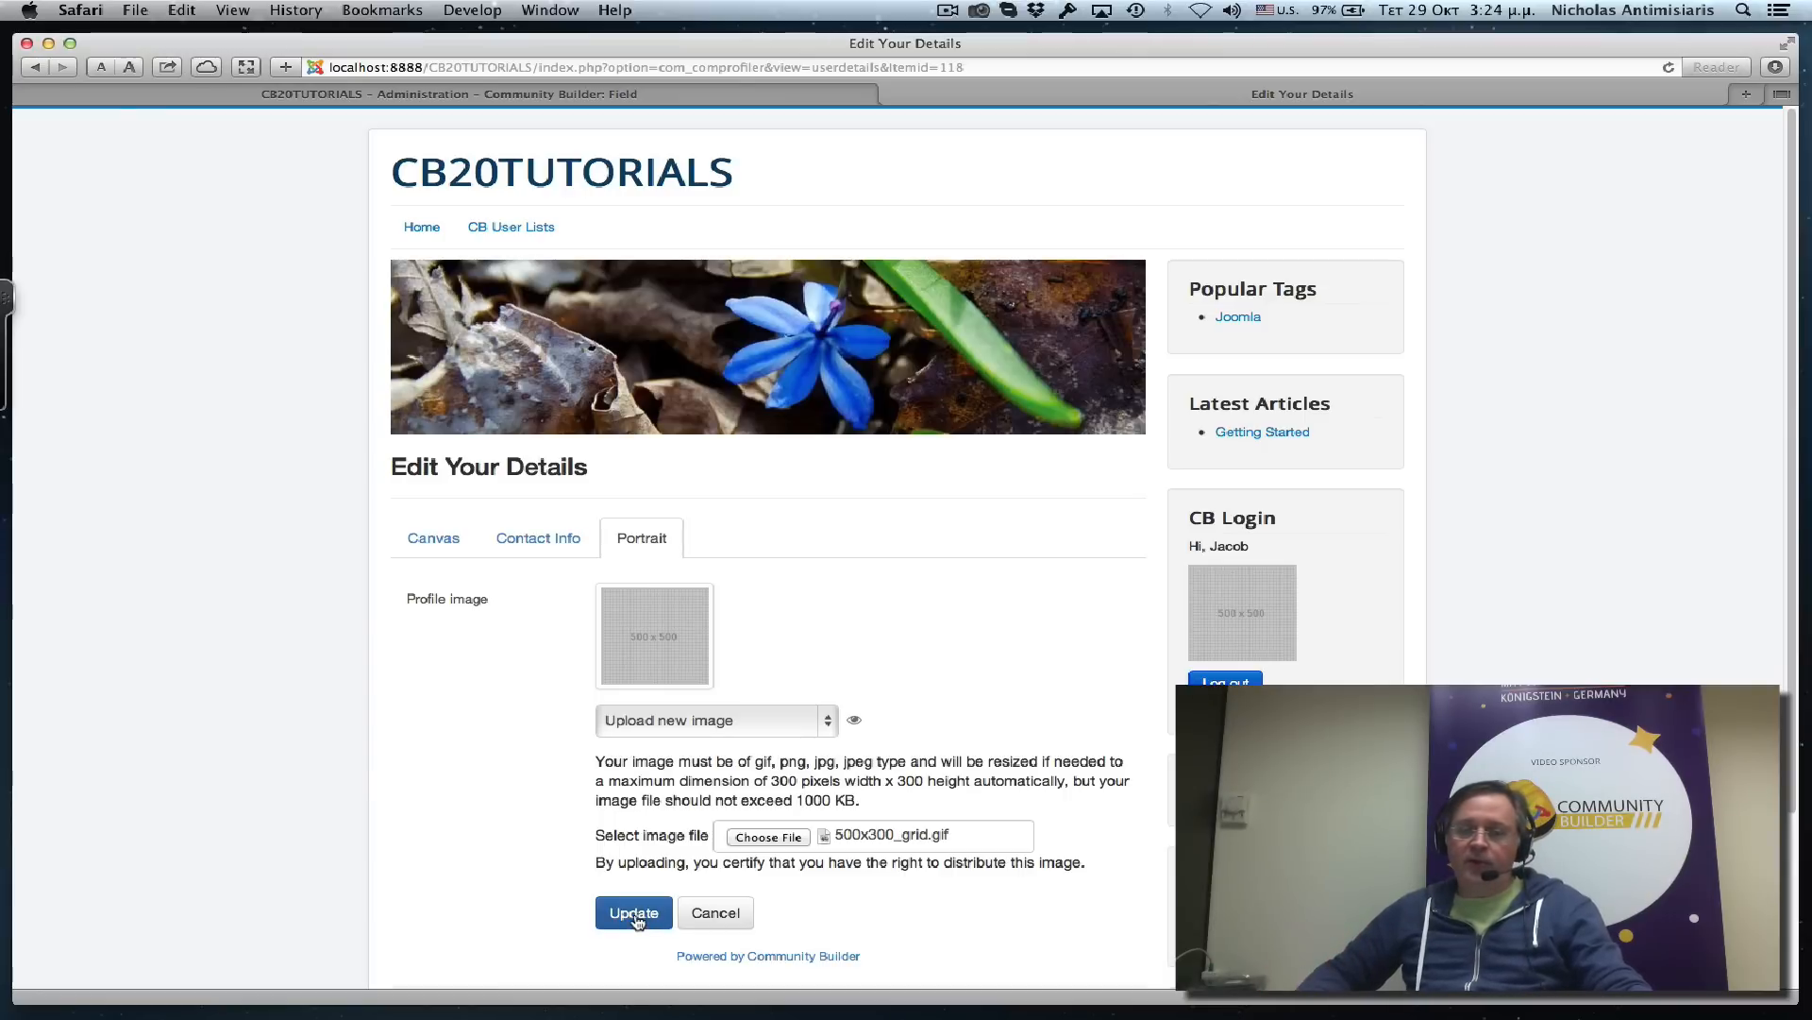
{"action": "left_click", "coordinate": [633, 912]}
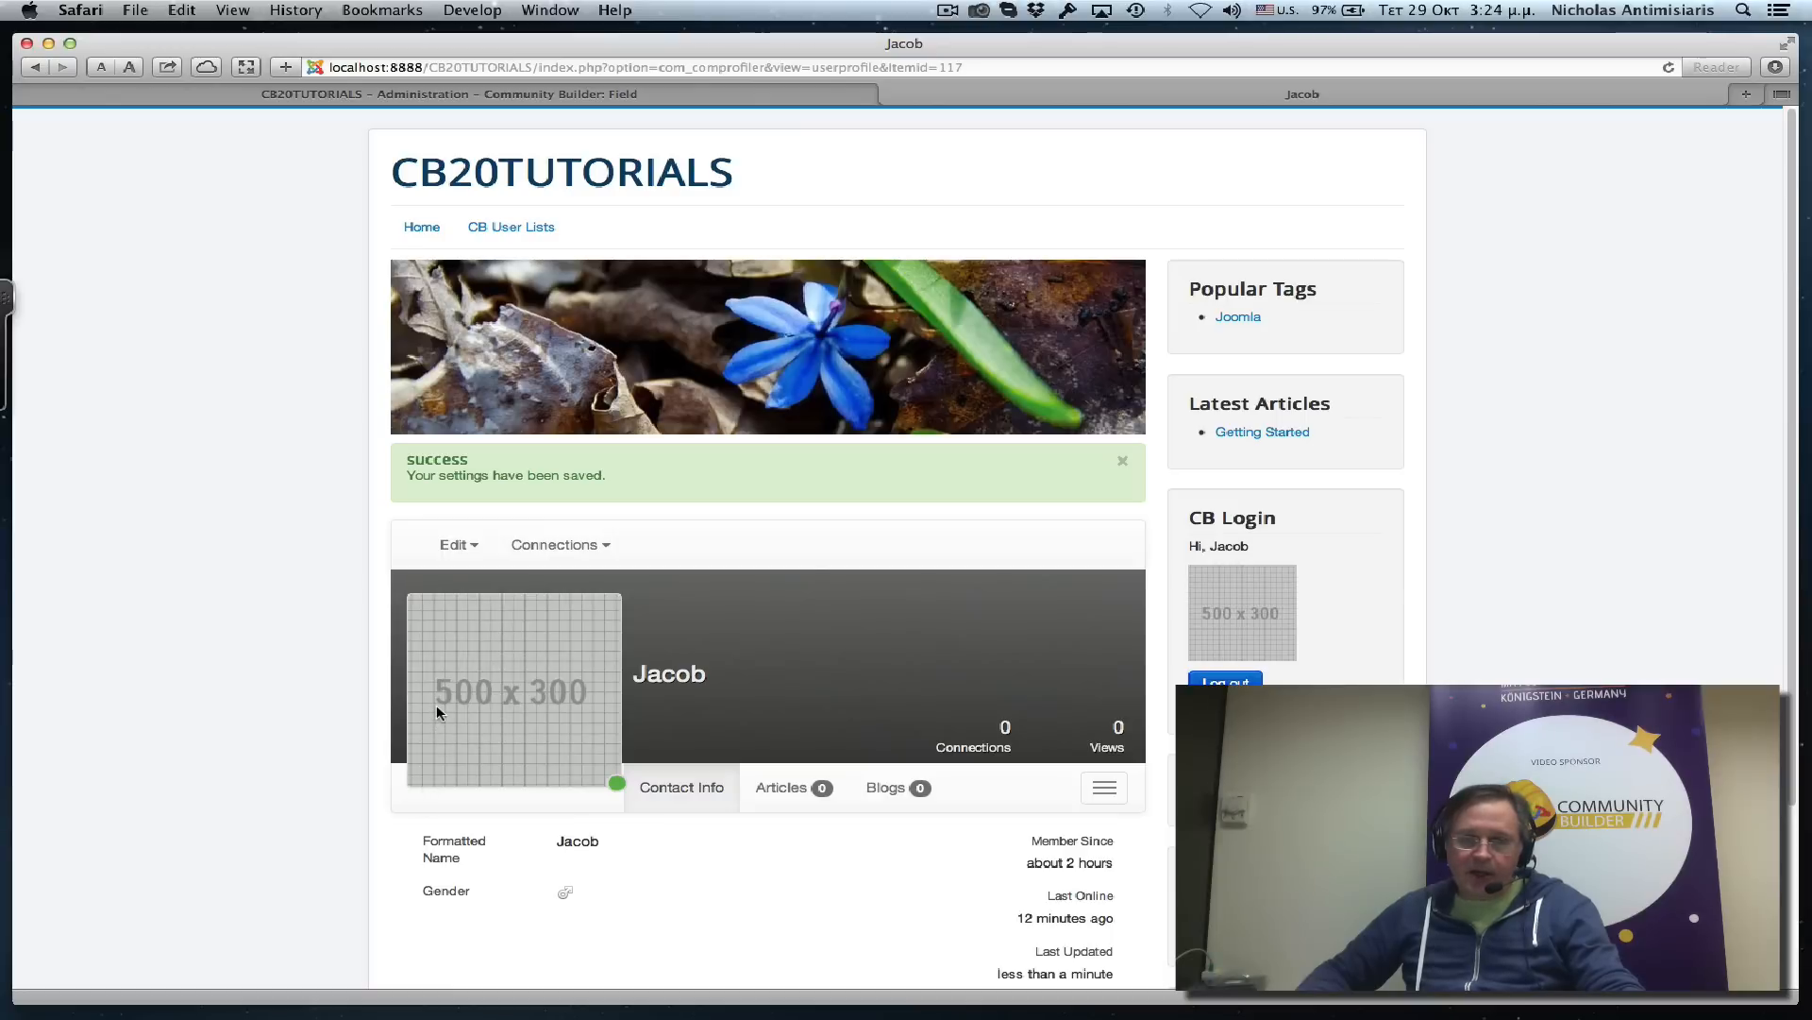
{"action": "mouse_move", "coordinate": [406, 619]}
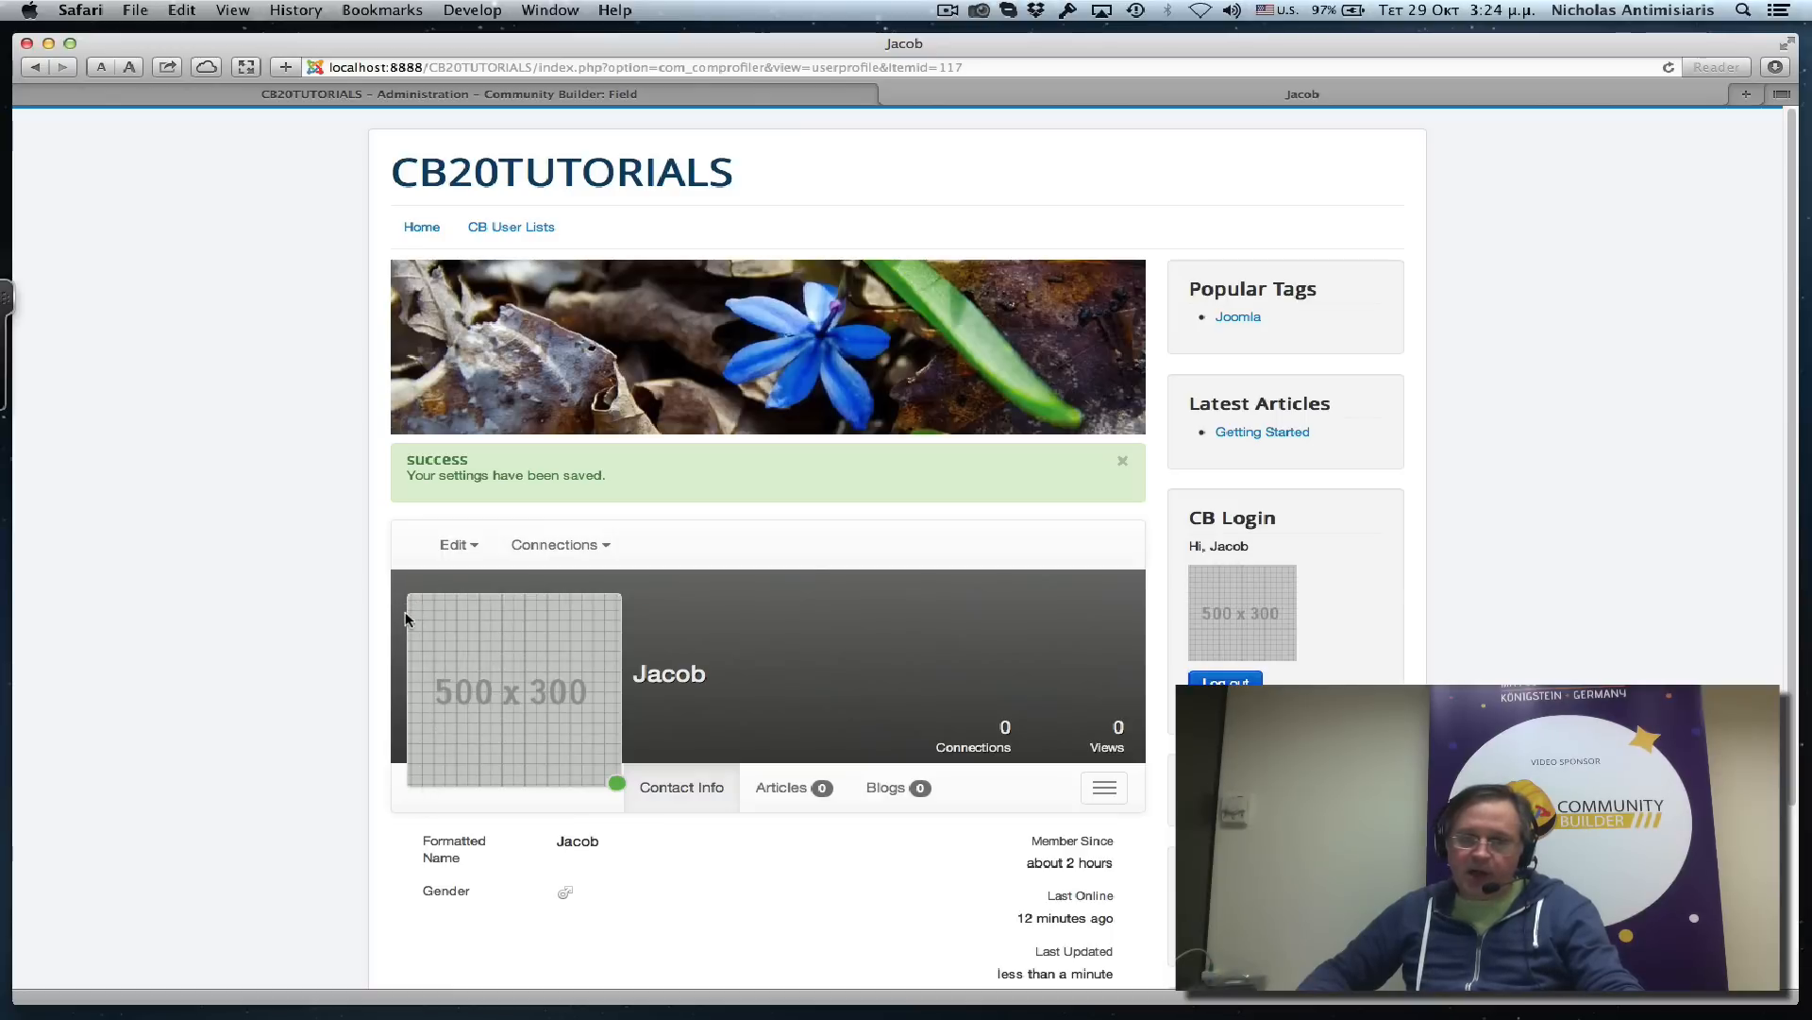
{"action": "mouse_move", "coordinate": [449, 706]}
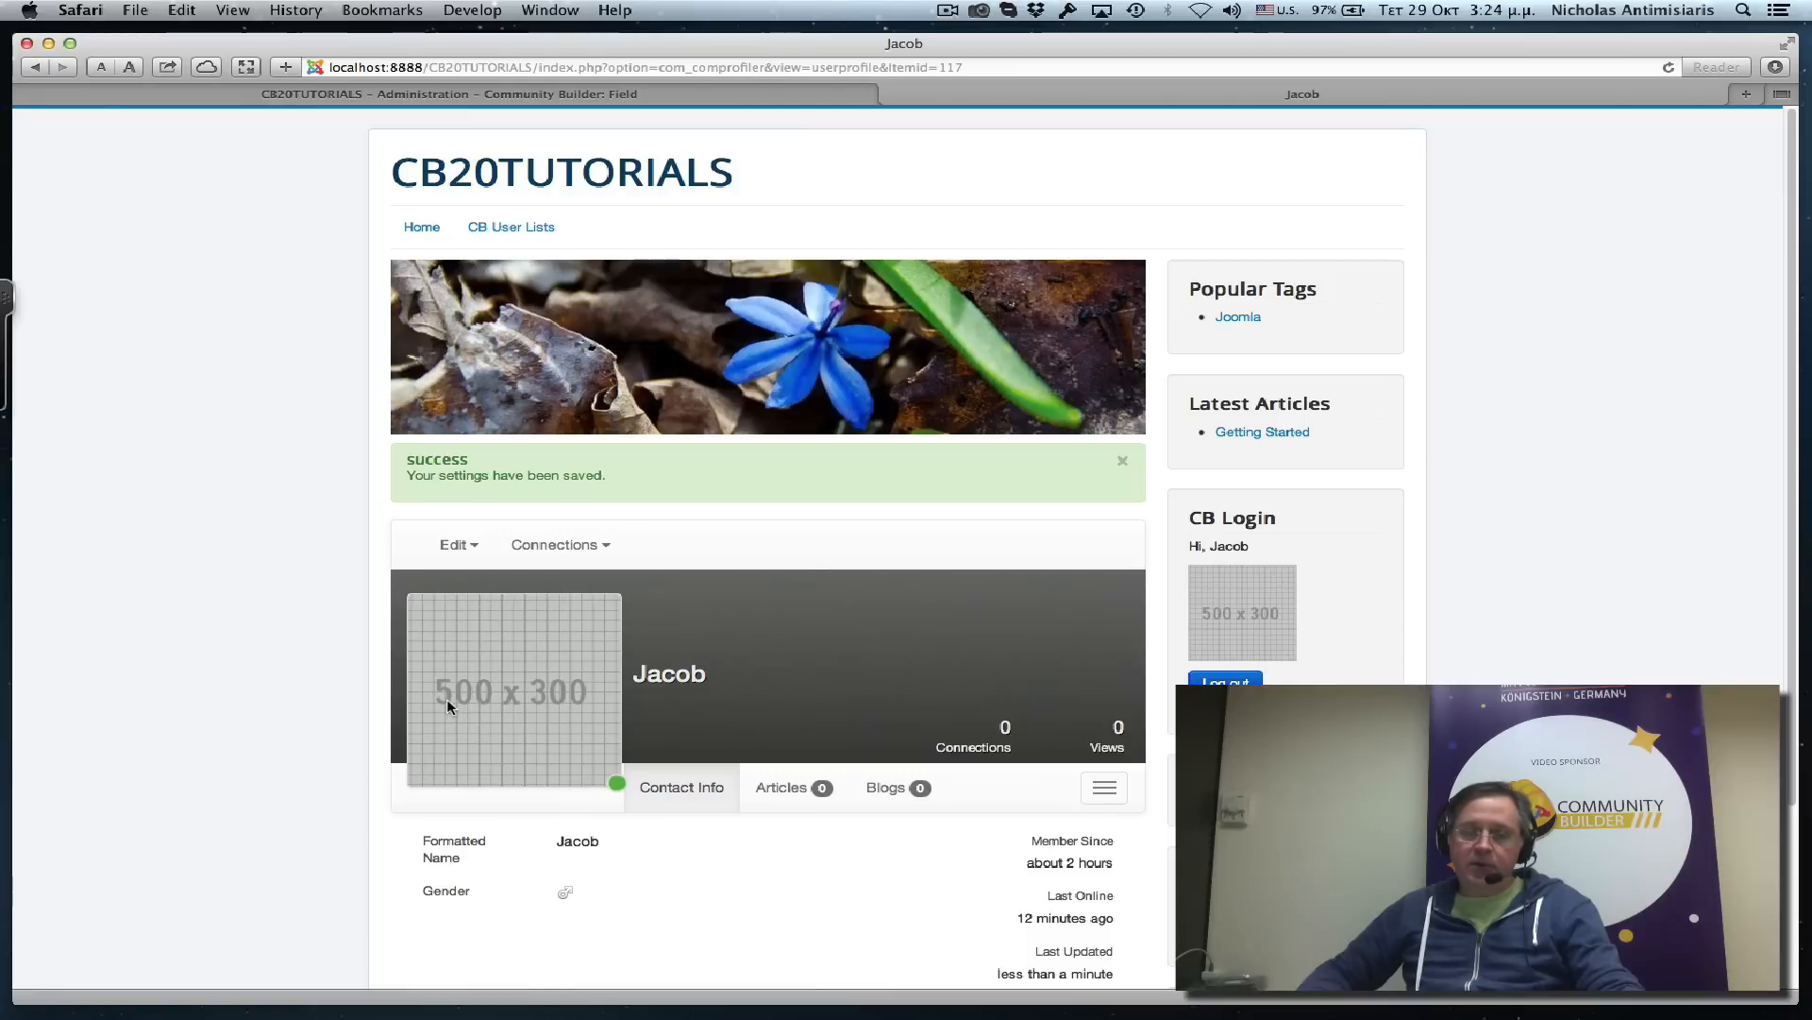
{"action": "mouse_move", "coordinate": [443, 696]}
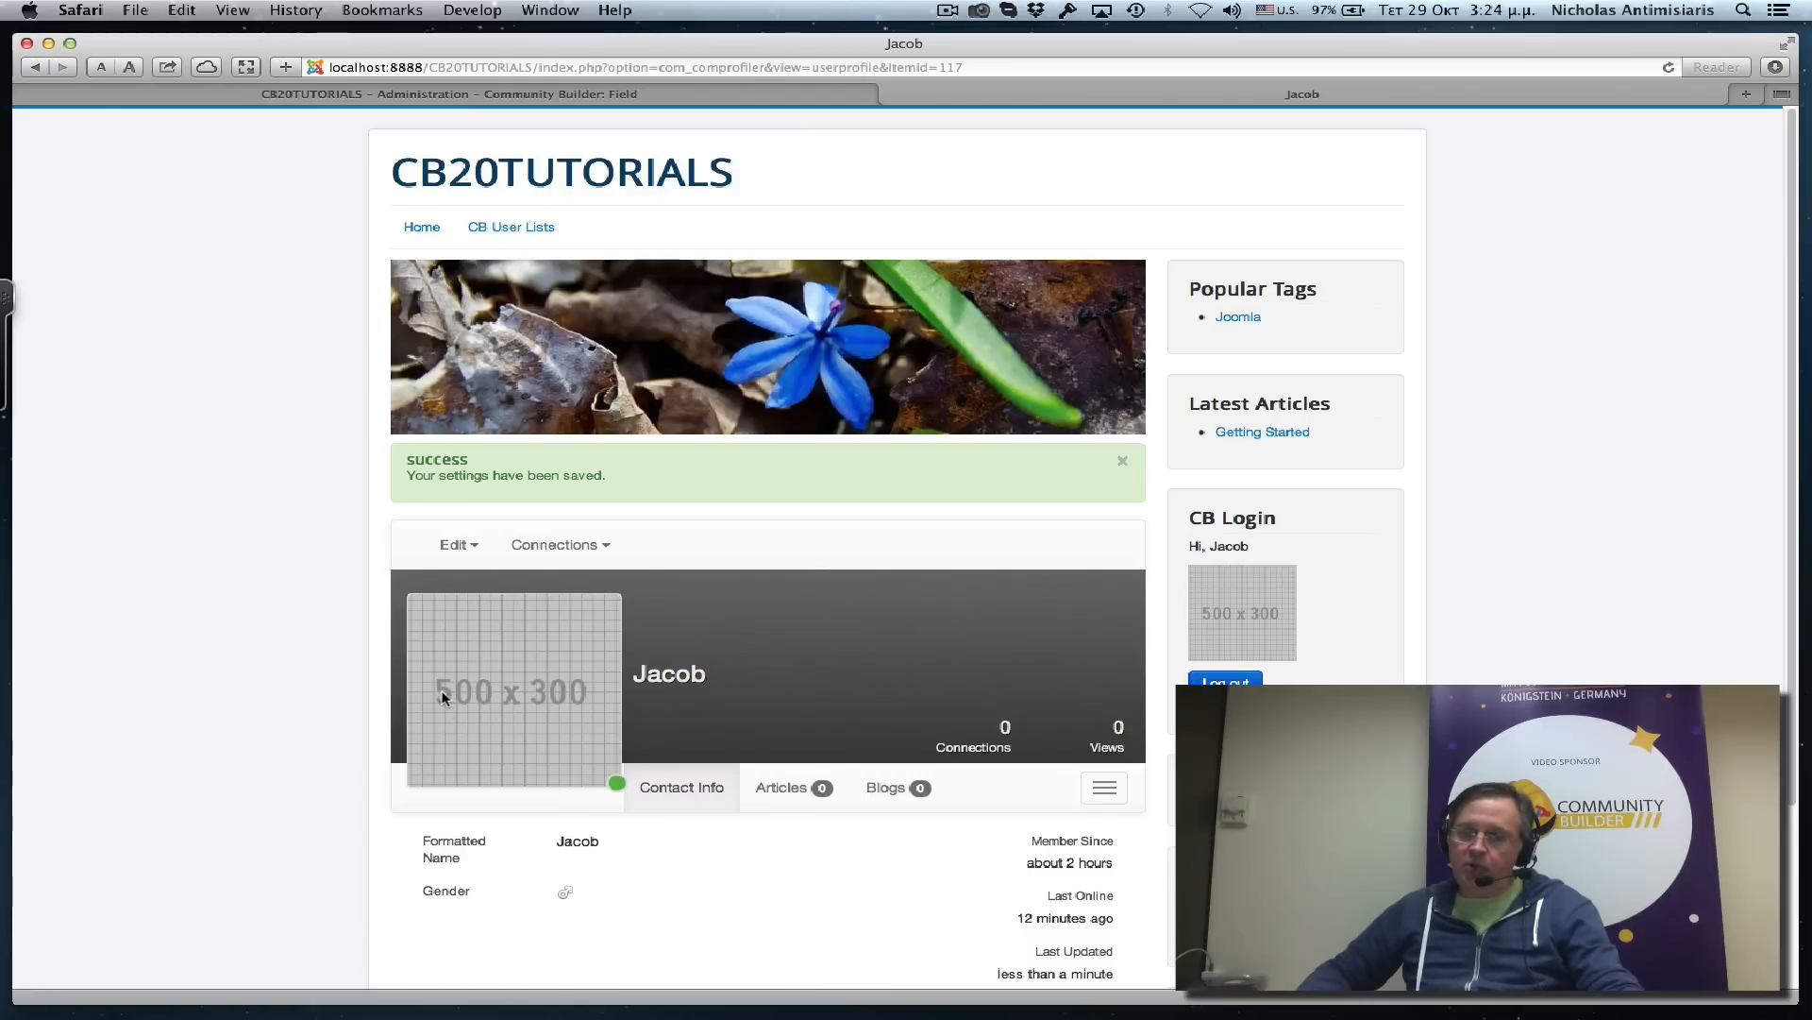
{"action": "mouse_move", "coordinate": [416, 694]}
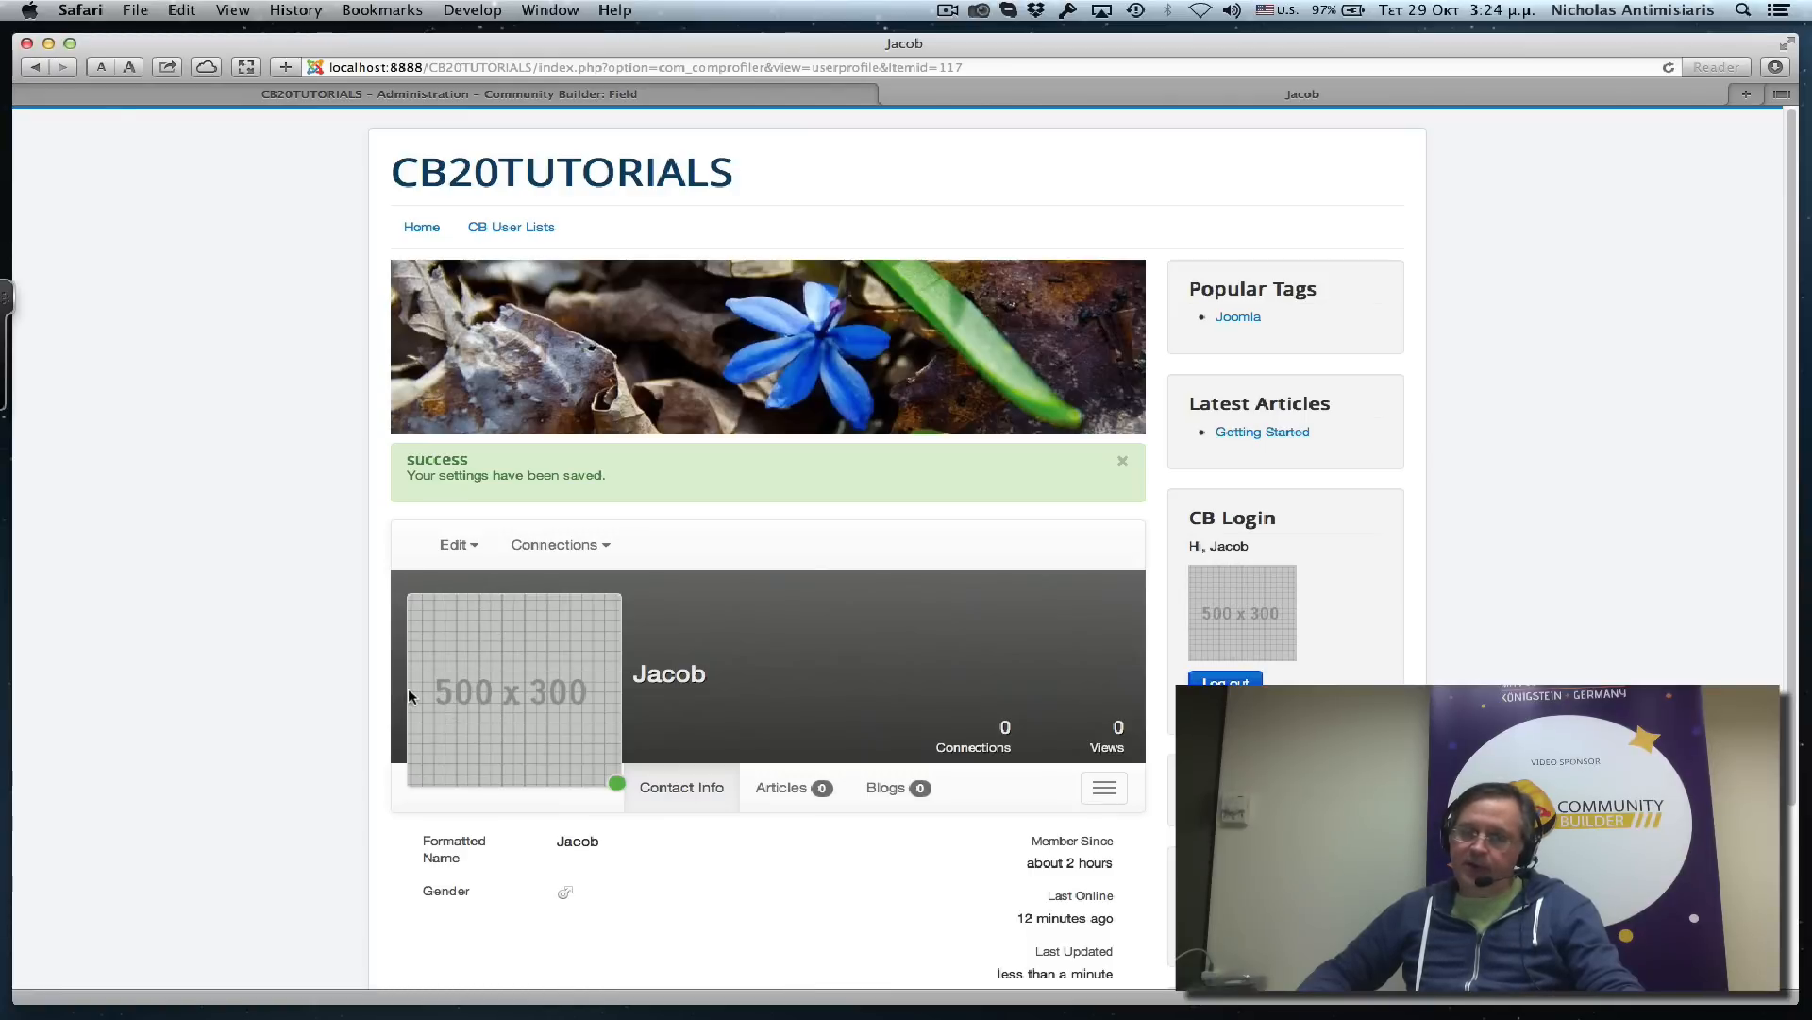
{"action": "mouse_move", "coordinate": [572, 707]}
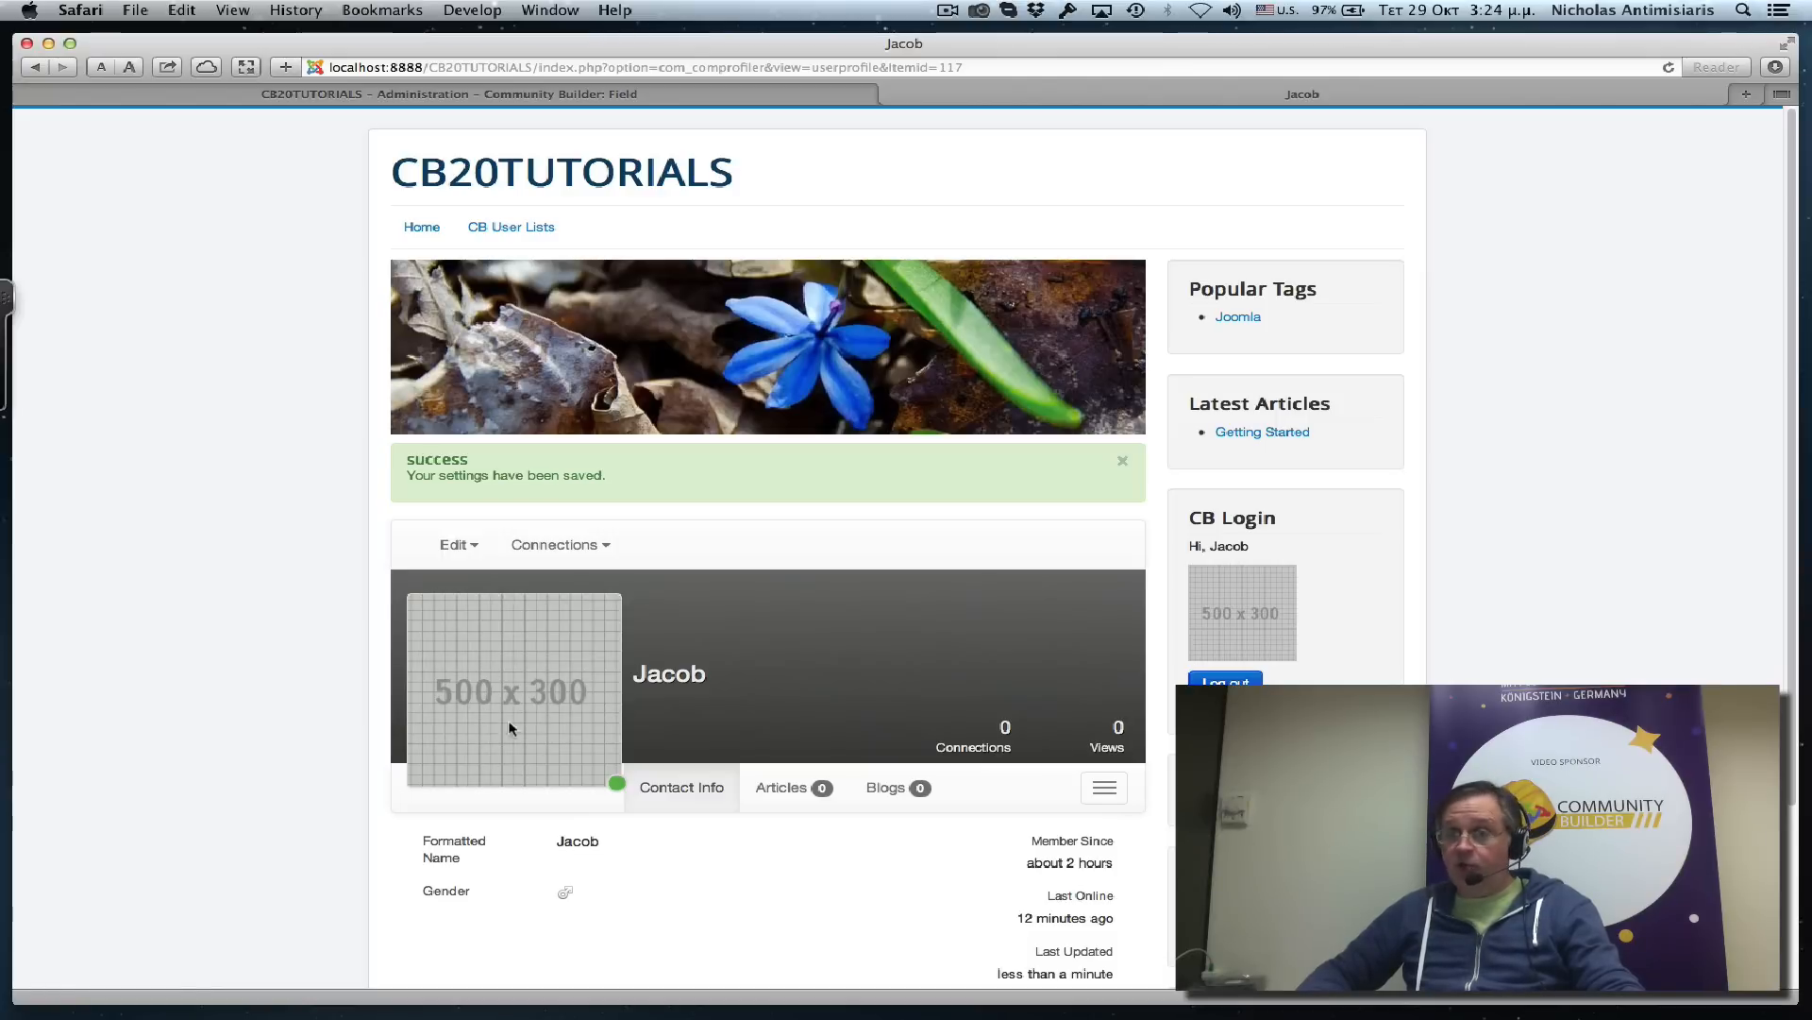
{"action": "mouse_move", "coordinate": [546, 724]}
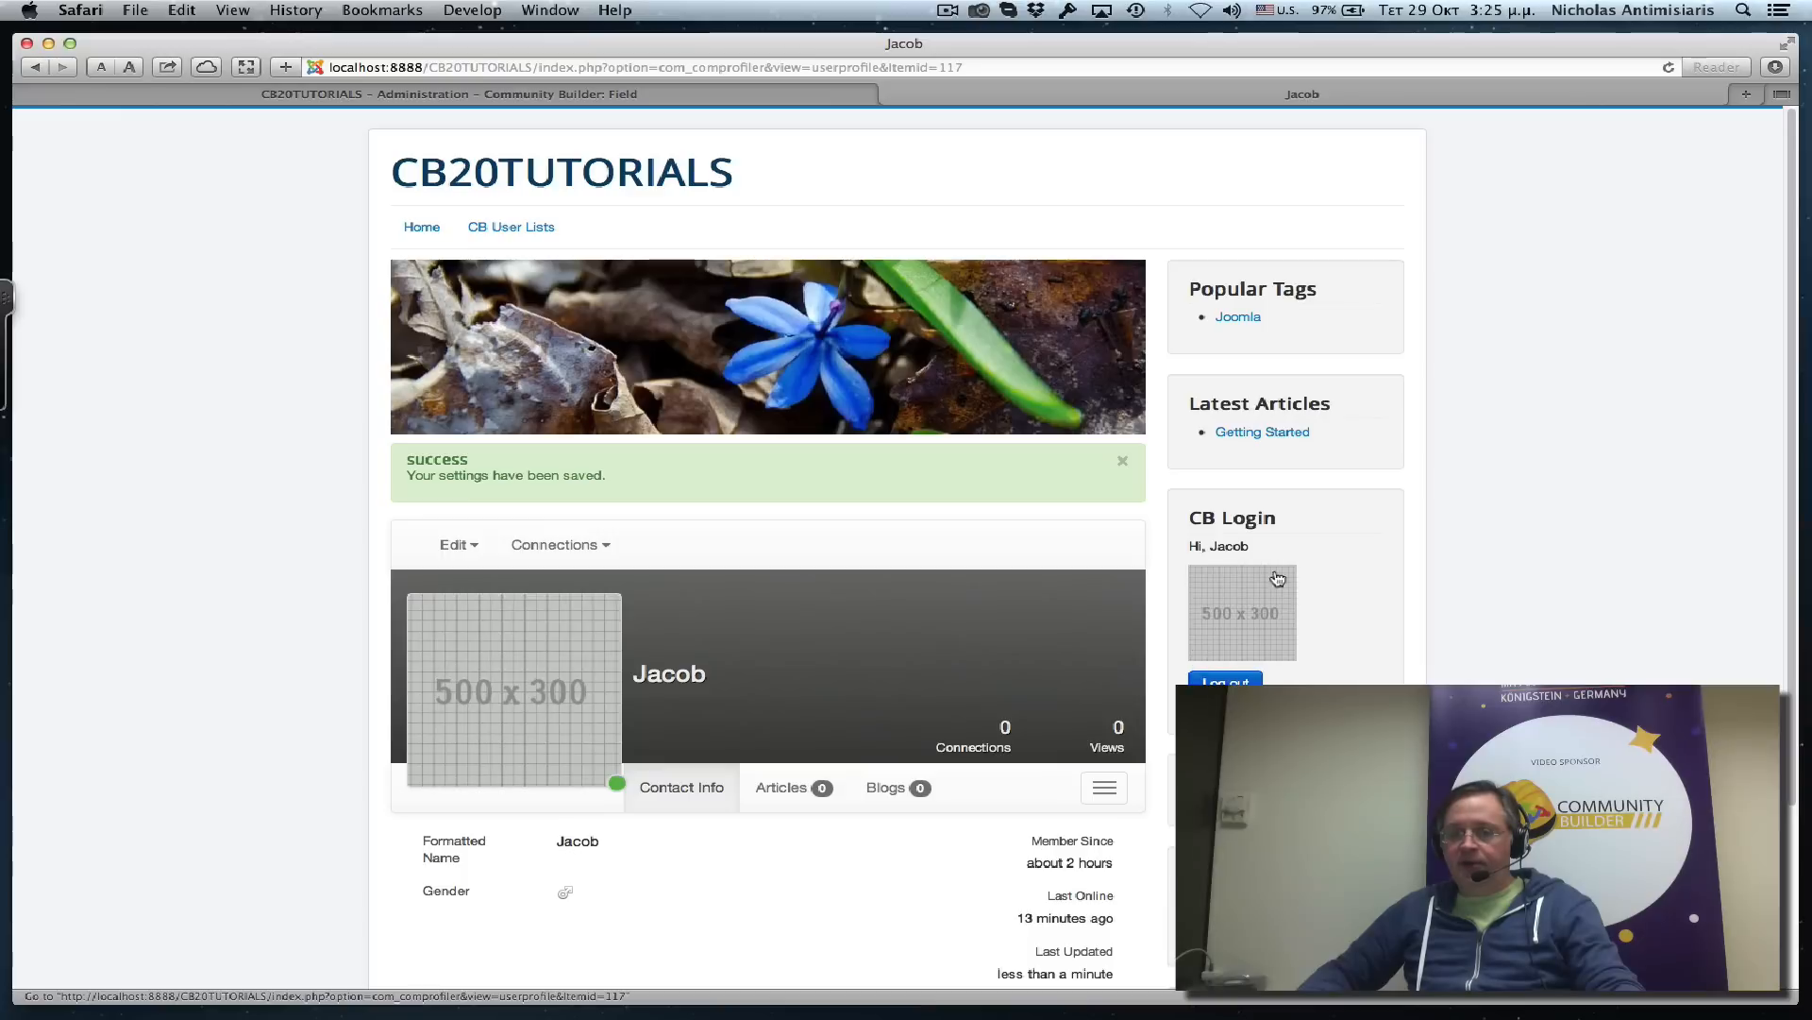
{"action": "mouse_move", "coordinate": [1242, 639]}
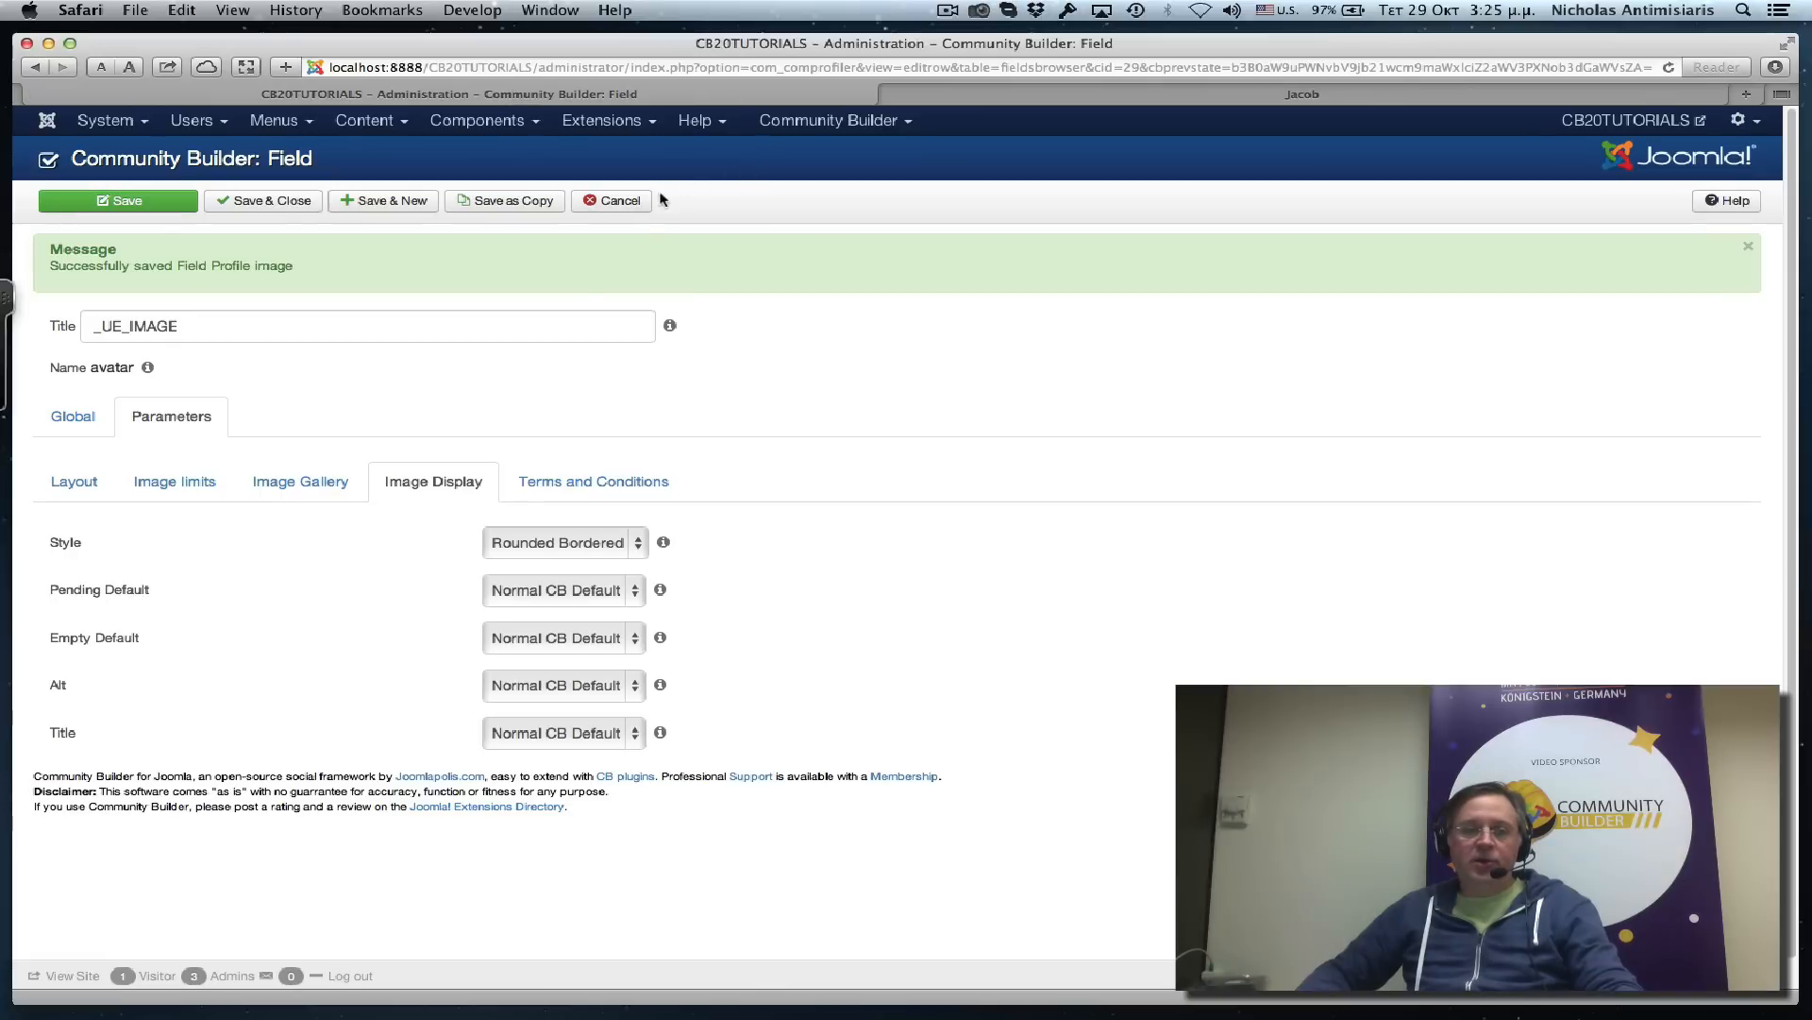
{"action": "mouse_move", "coordinate": [160, 550]}
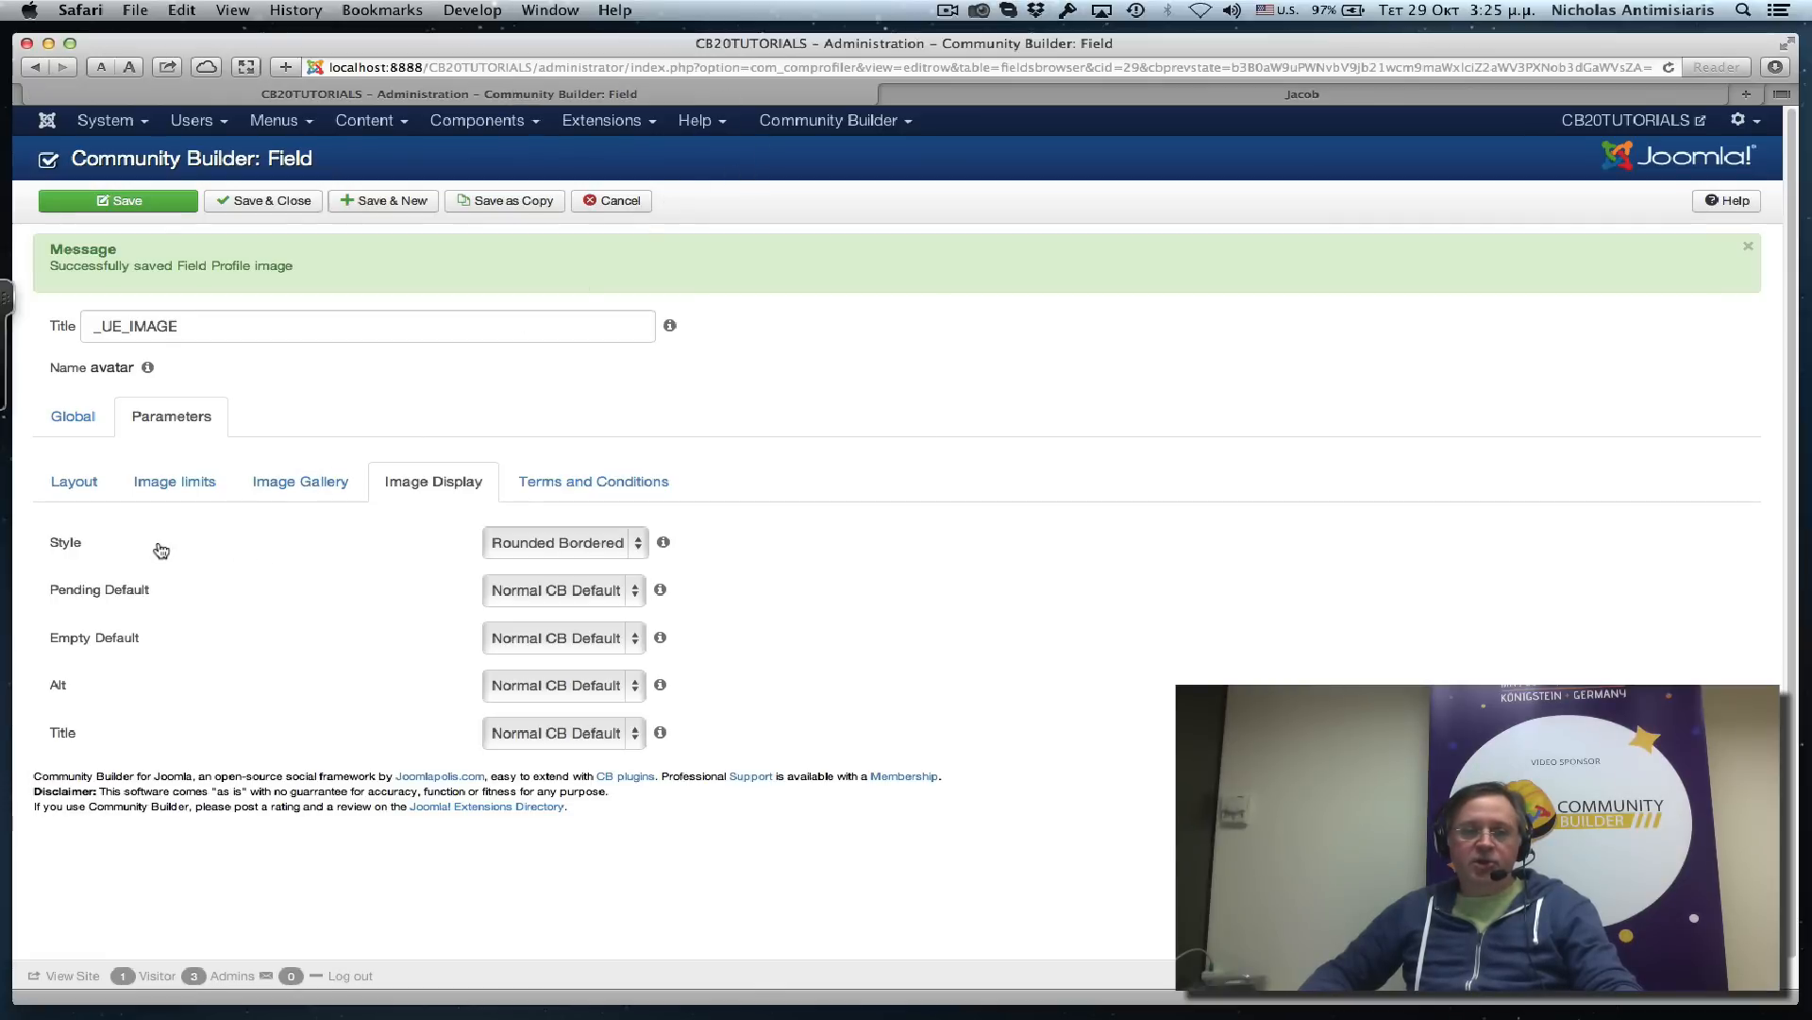
Change the avatar field's Image Display Style dropdown.
{"action": "left_click", "coordinate": [563, 542]}
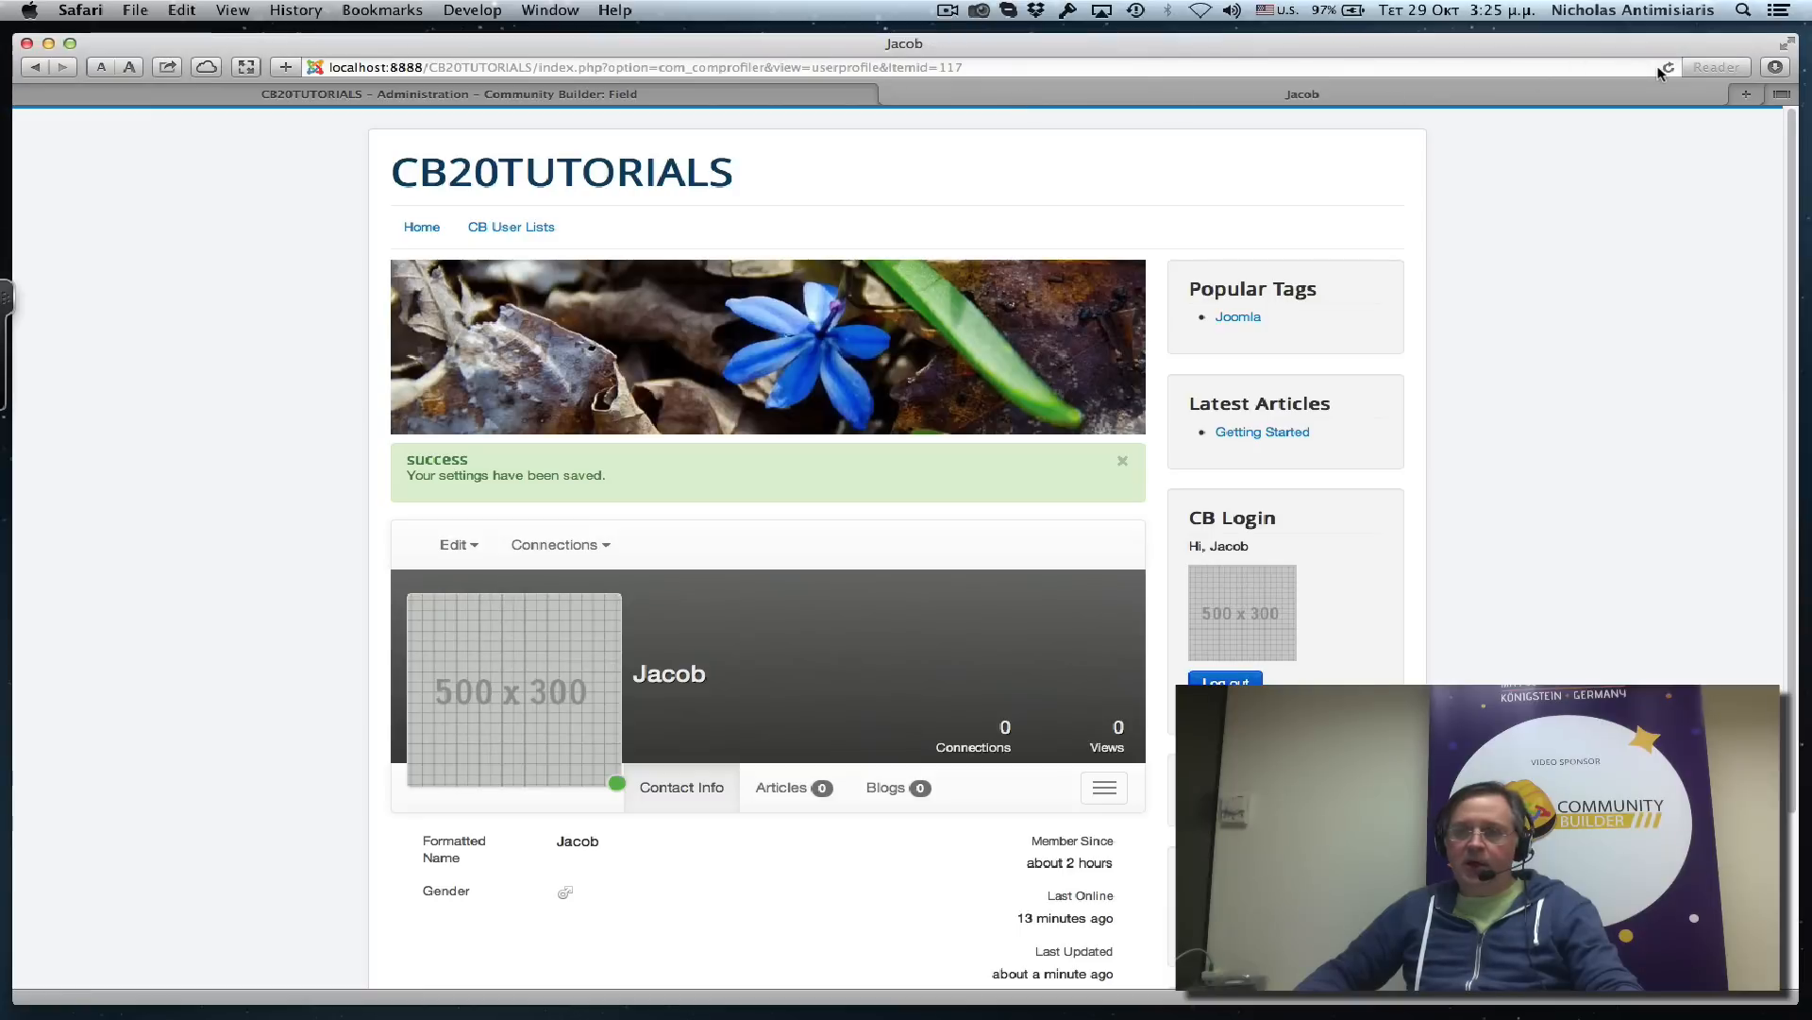
{"action": "left_click", "coordinate": [1122, 461]}
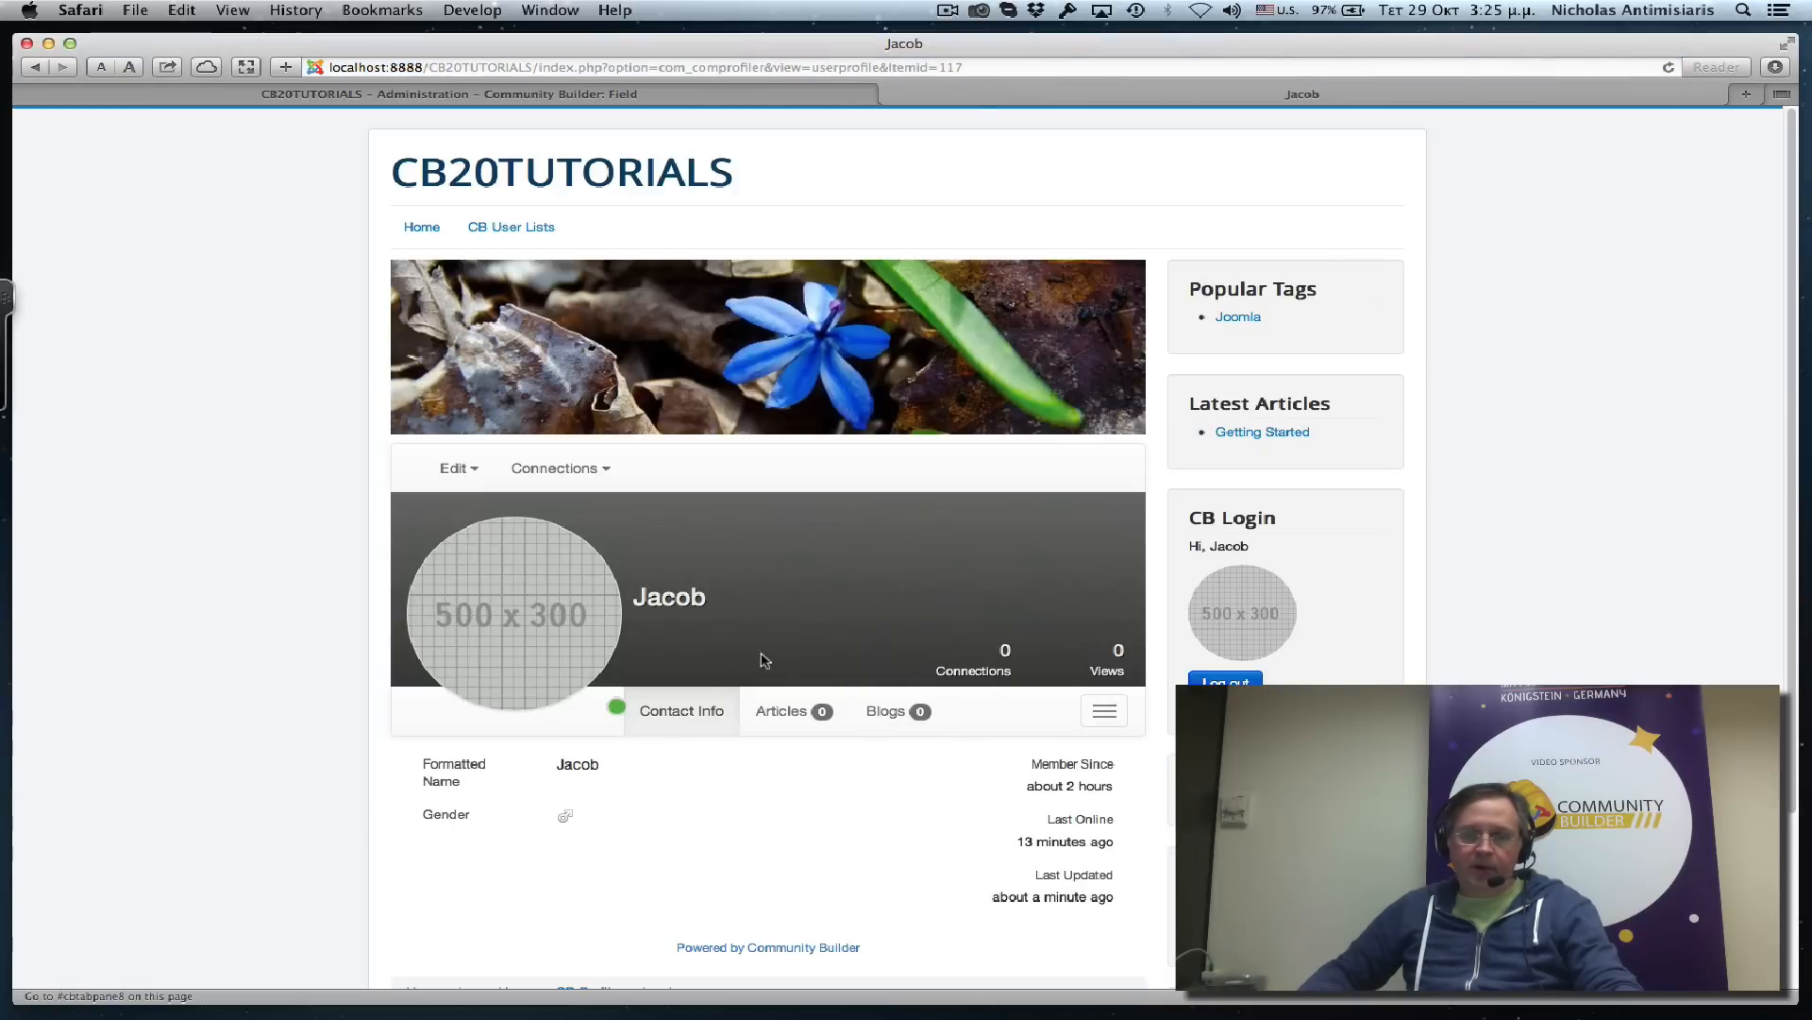
{"action": "mouse_move", "coordinate": [437, 621]}
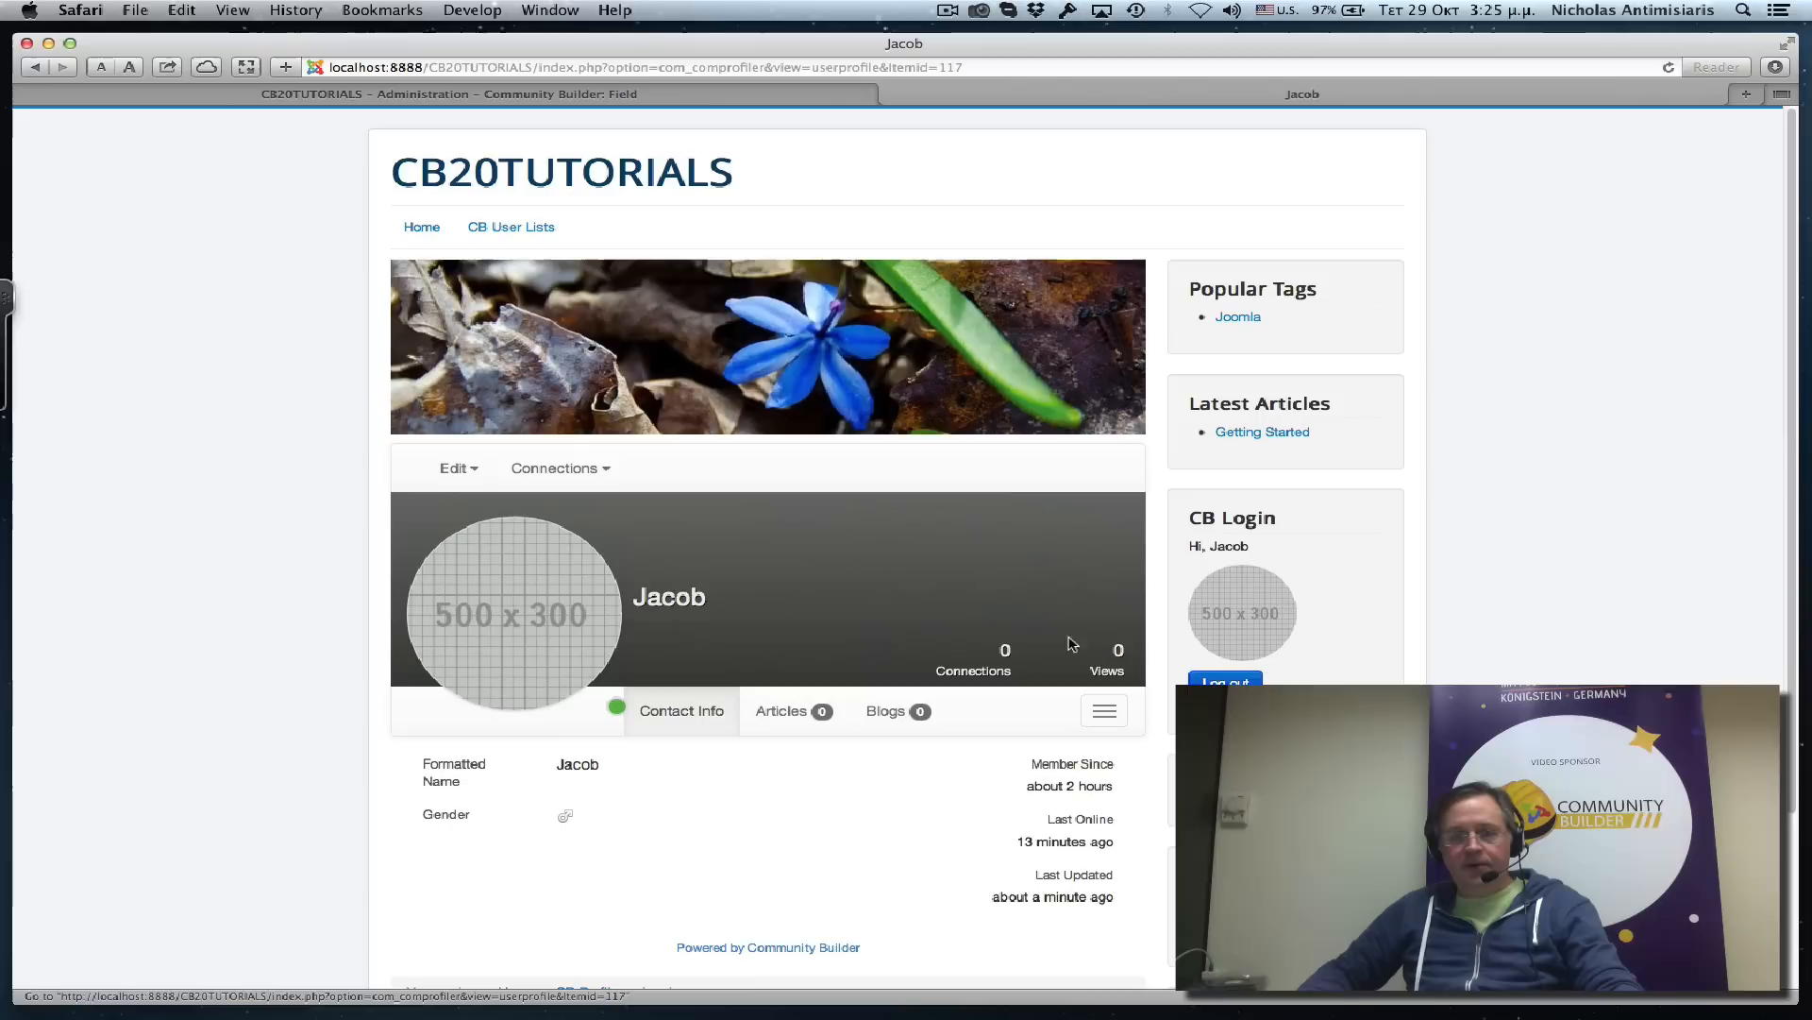
{"action": "mouse_move", "coordinate": [1286, 636]}
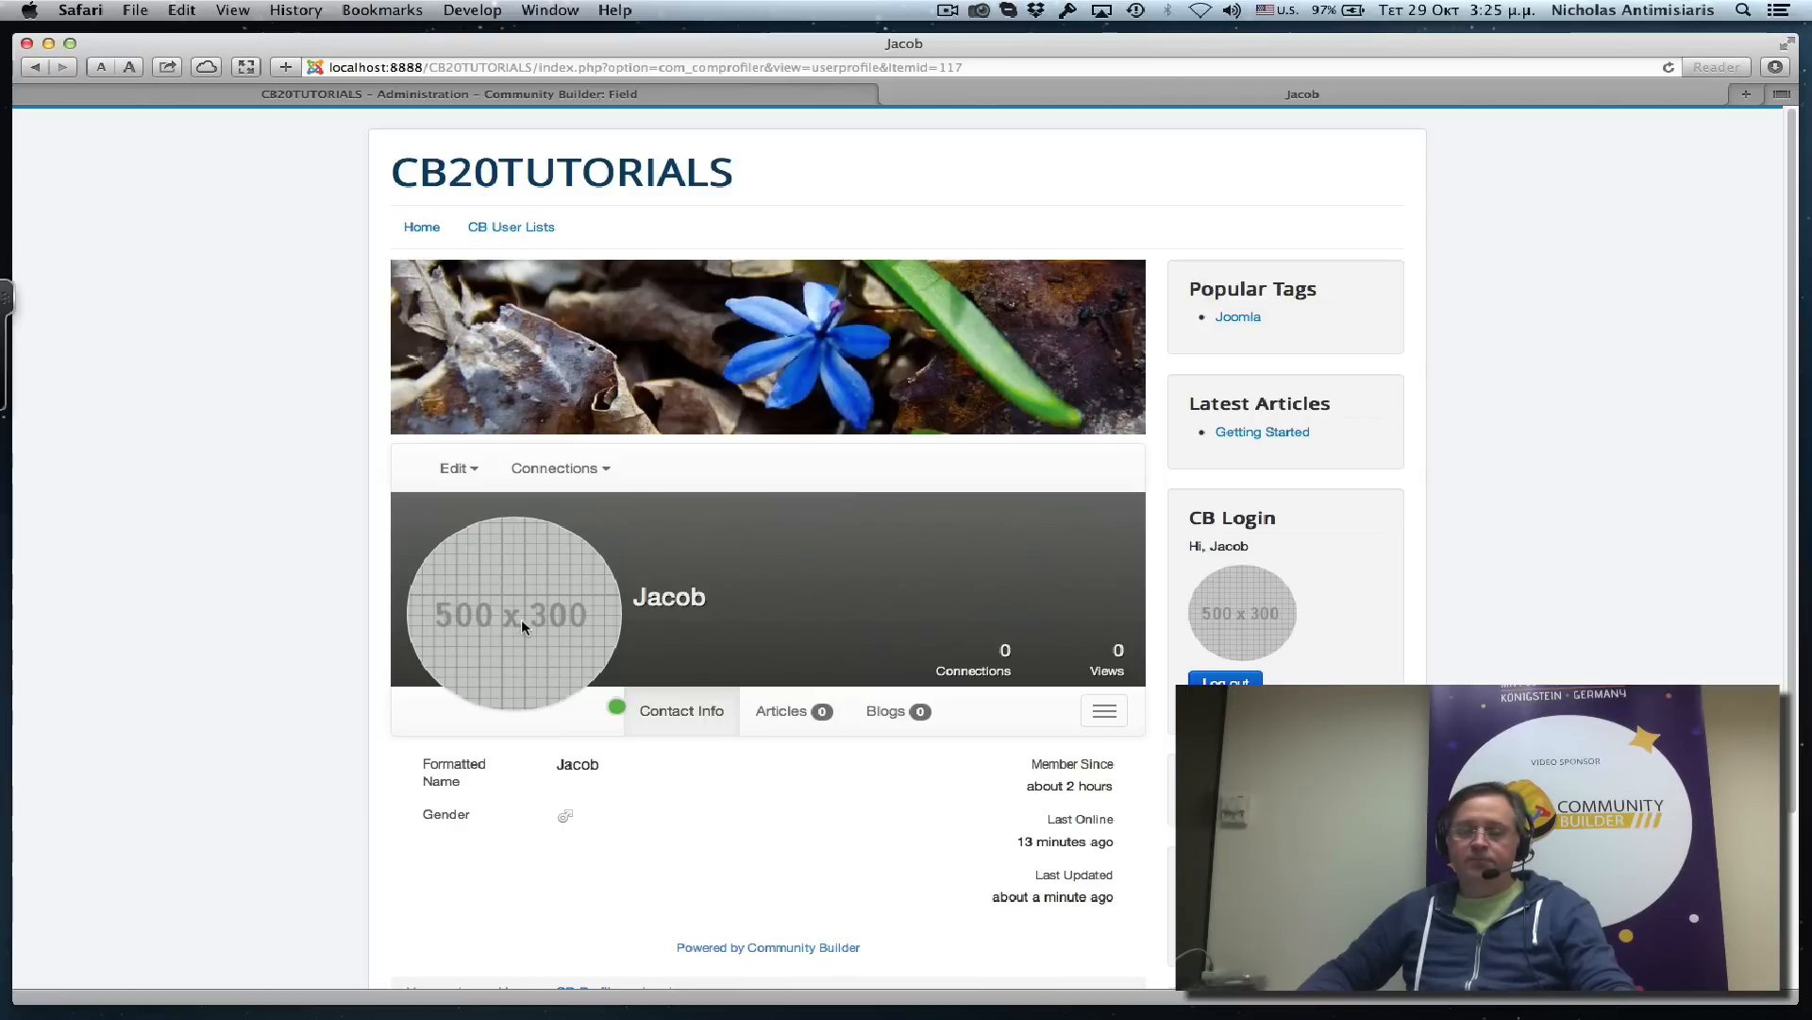
{"action": "scroll", "scroll_direction": "down", "scroll_amount": 3}
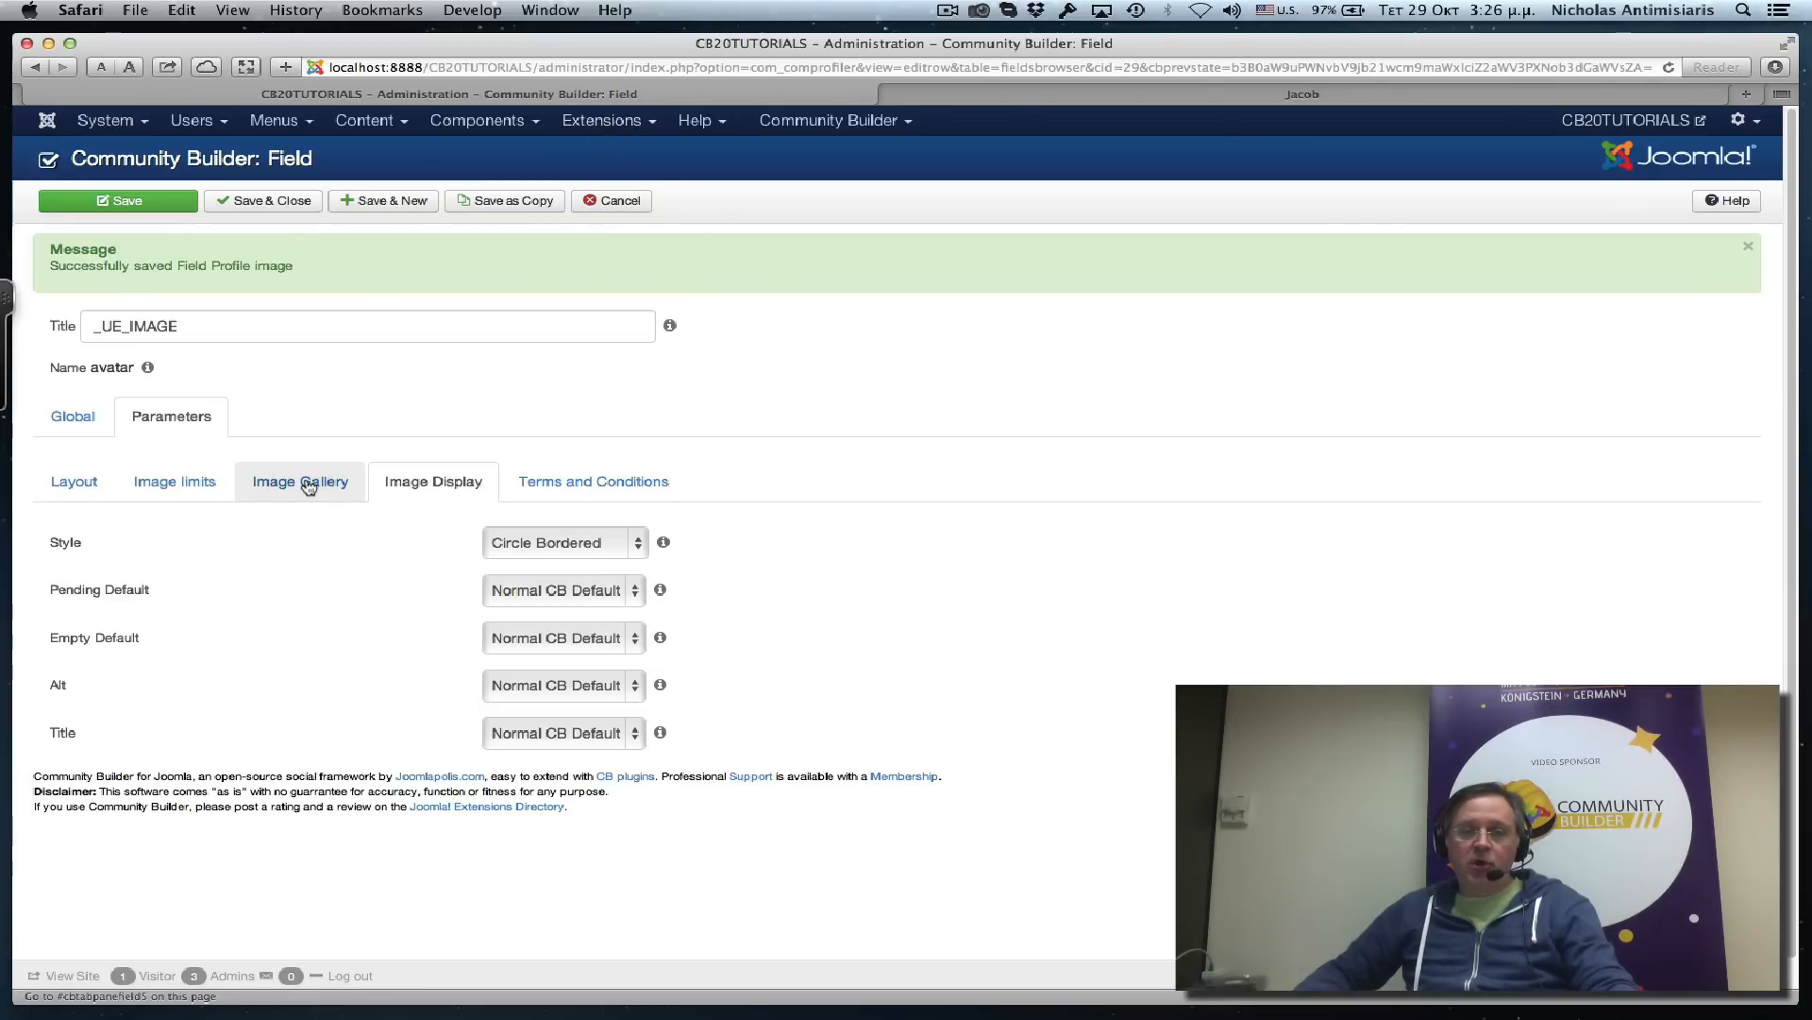
Step through Image Limits and Image Display to the Image Gallery tab showing gallery enabled.
{"action": "left_click", "coordinate": [174, 480]}
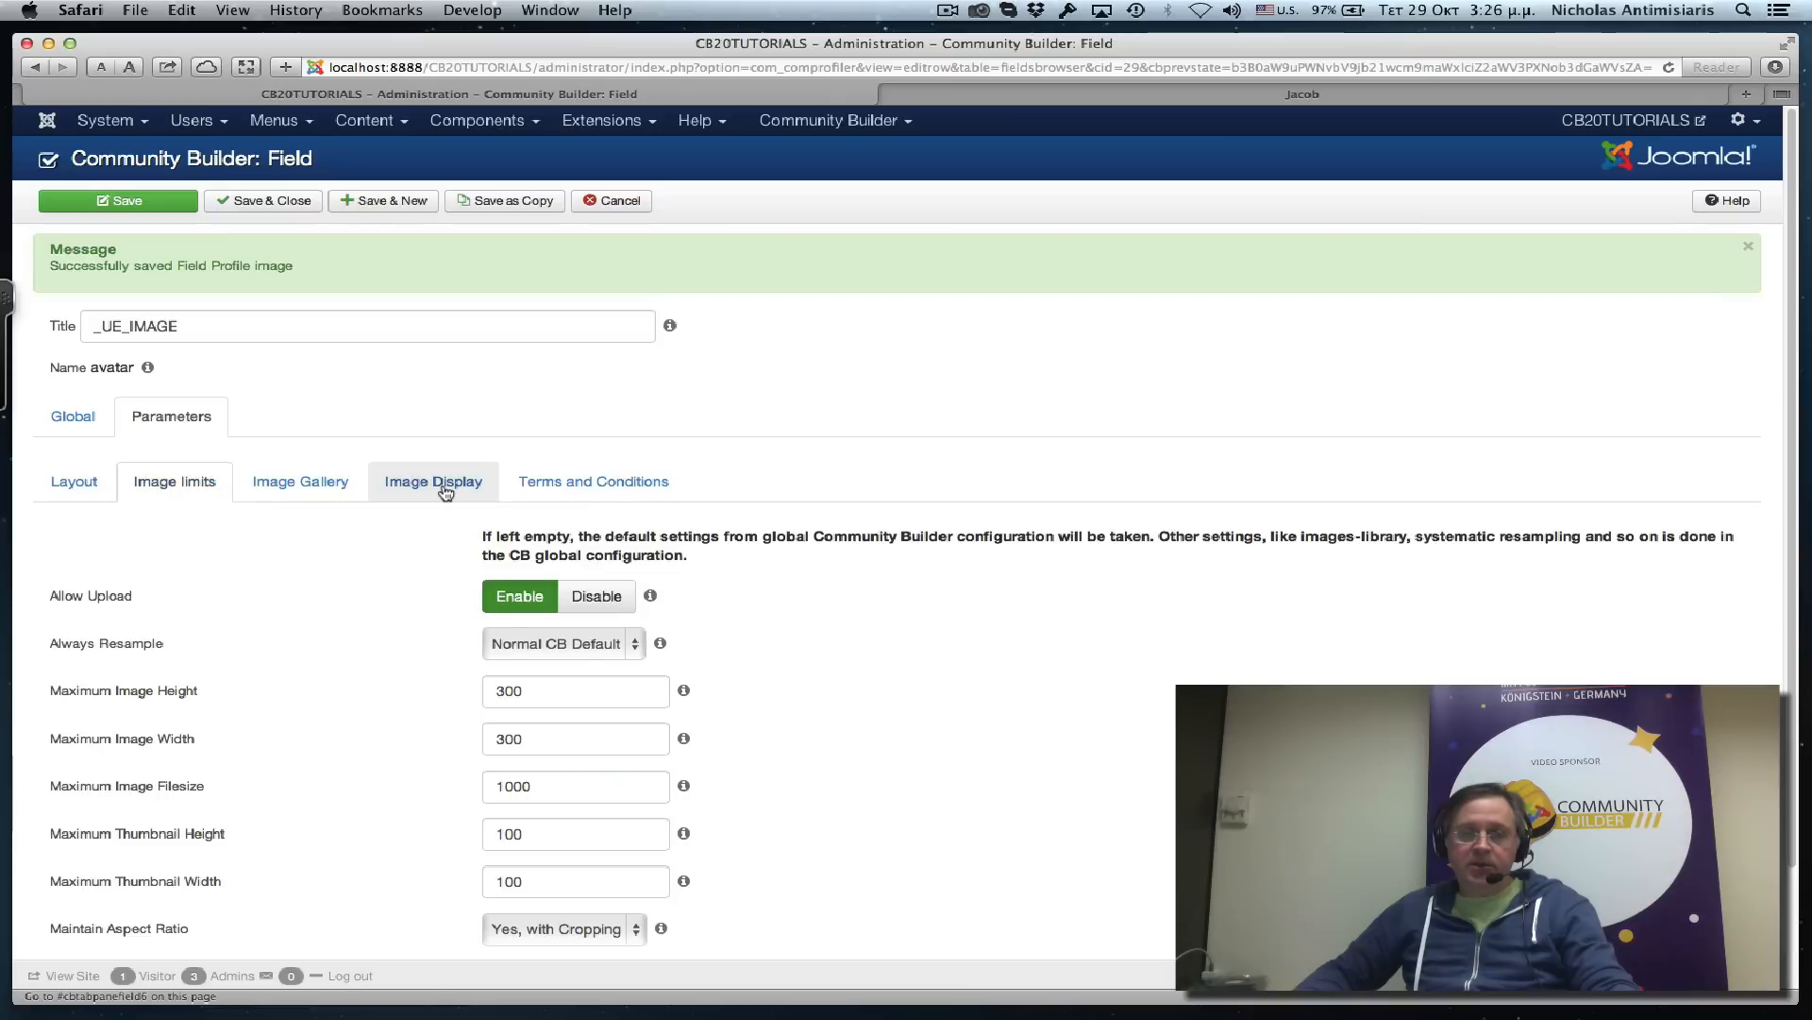
{"action": "left_click", "coordinate": [432, 481]}
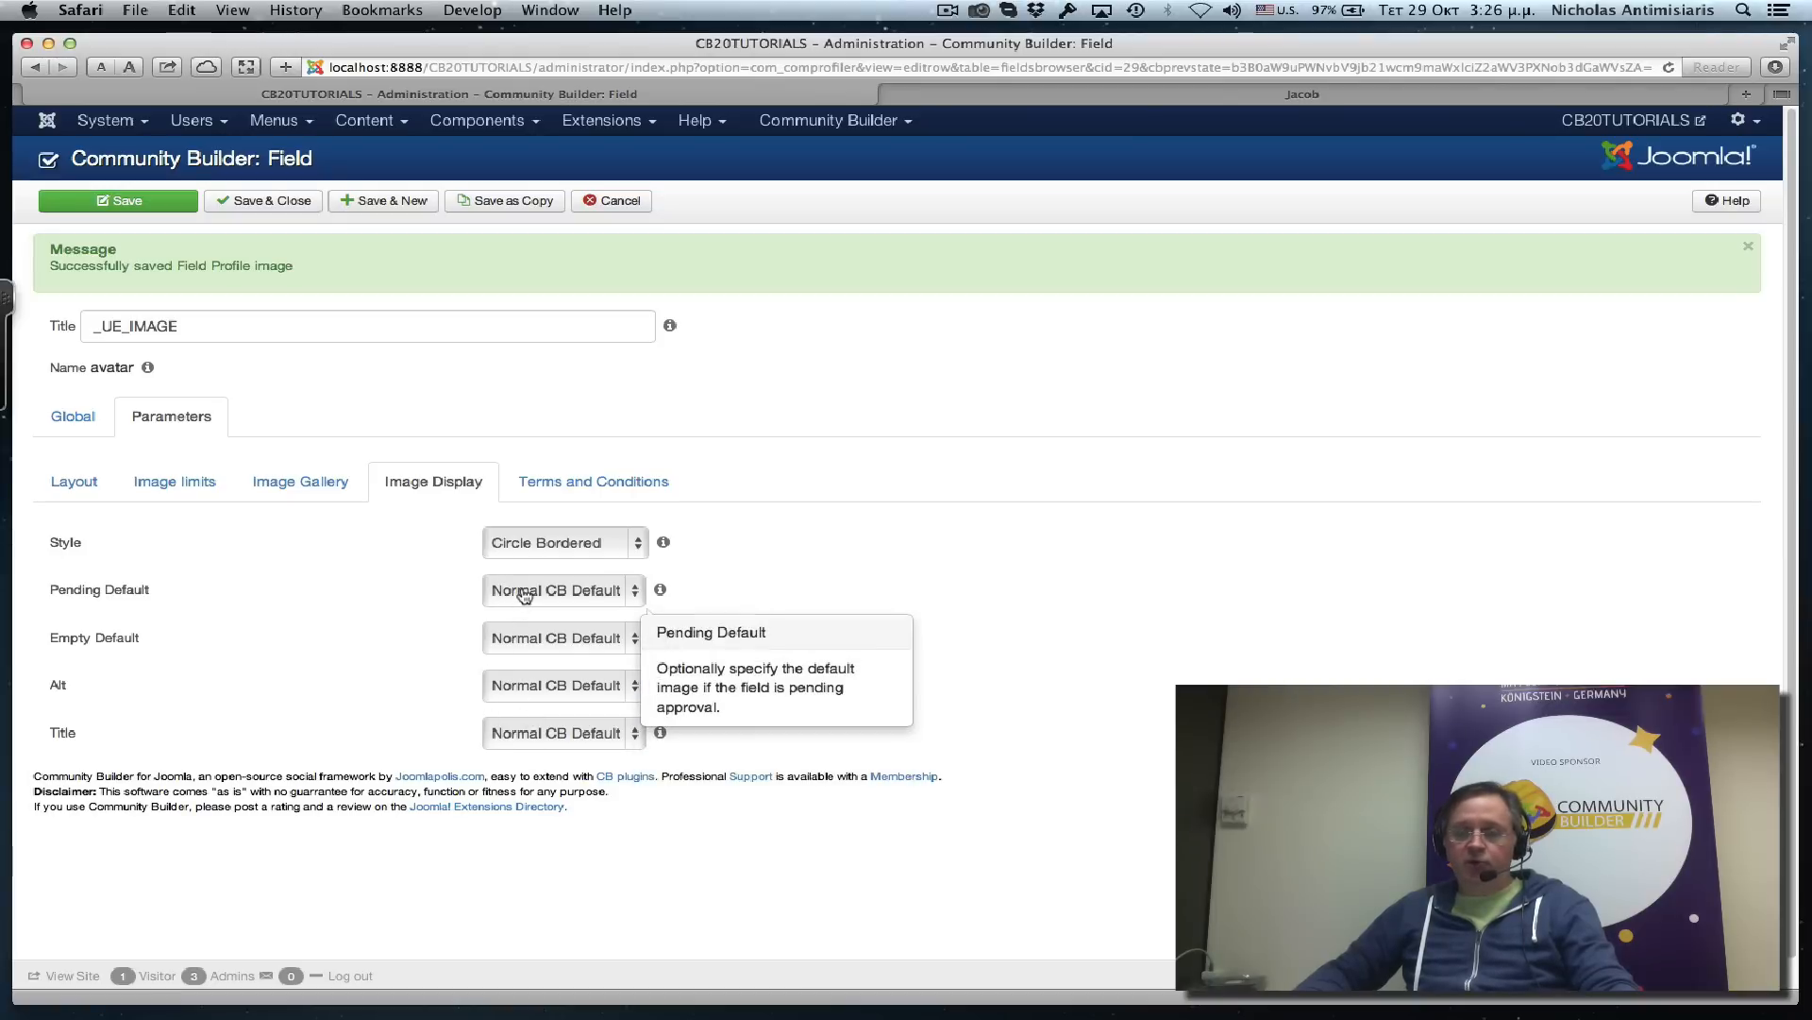
{"action": "mouse_move", "coordinate": [329, 599]}
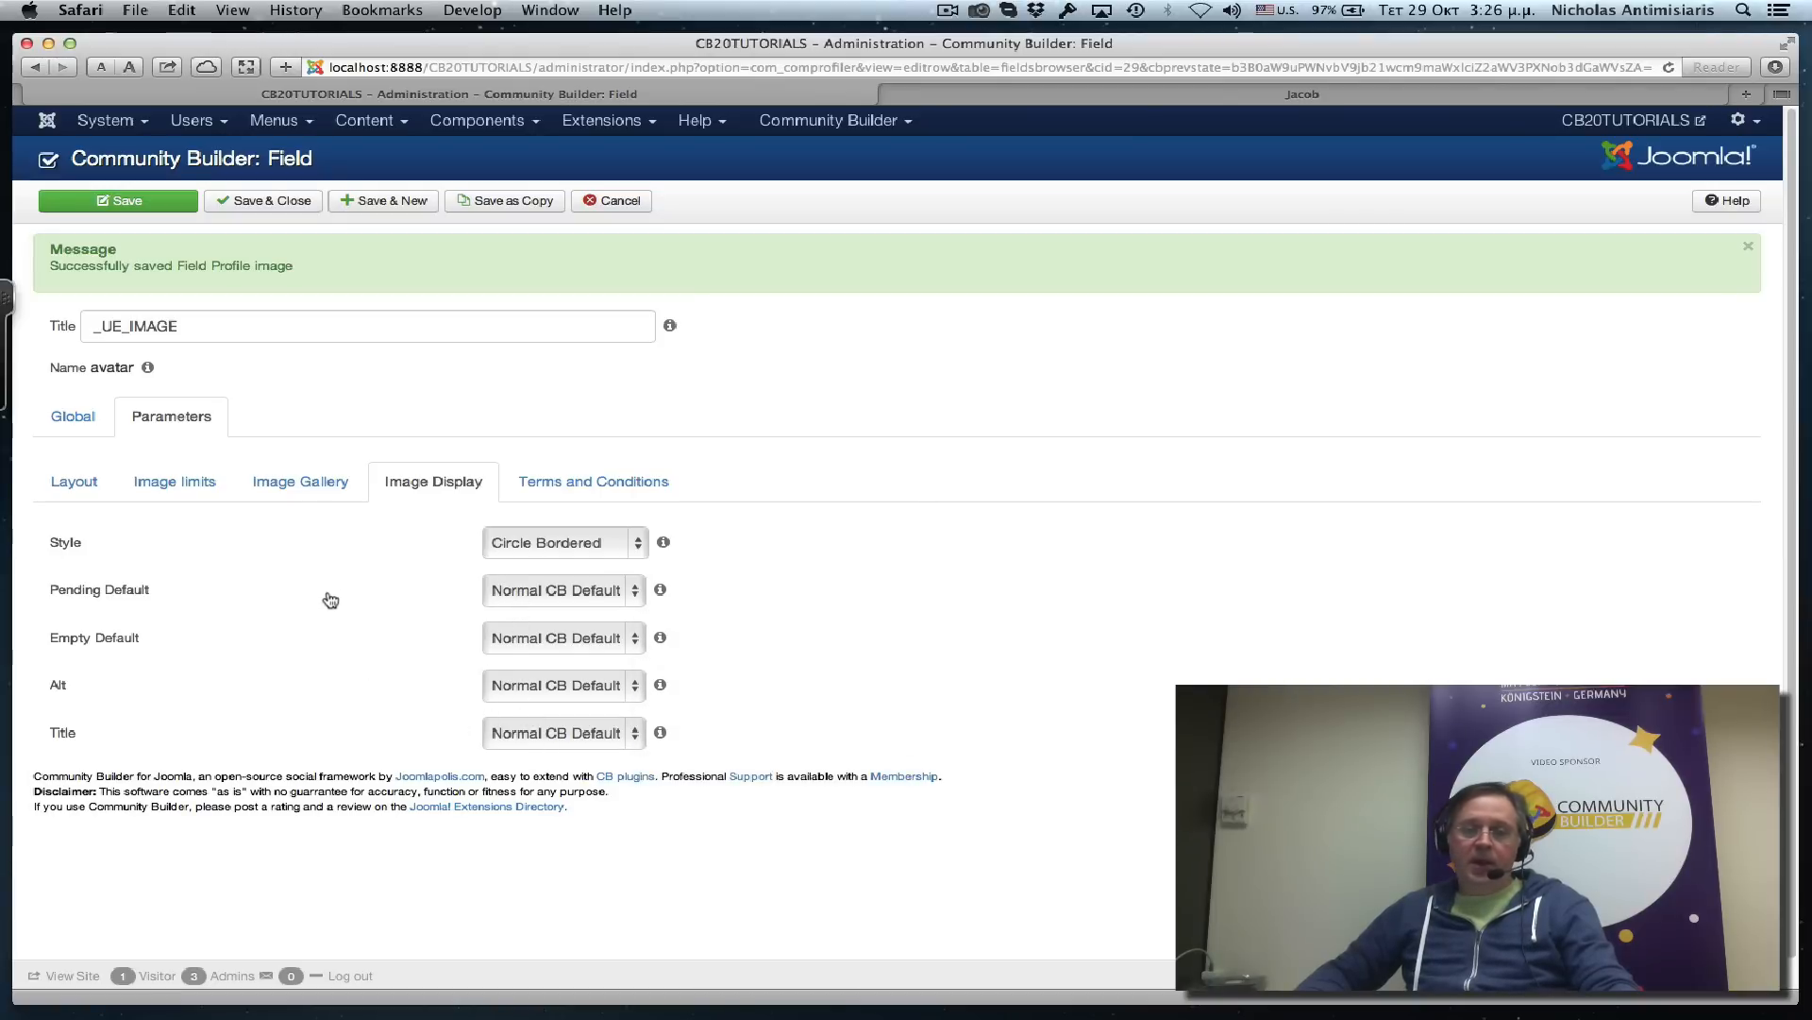
{"action": "left_click", "coordinate": [299, 481]}
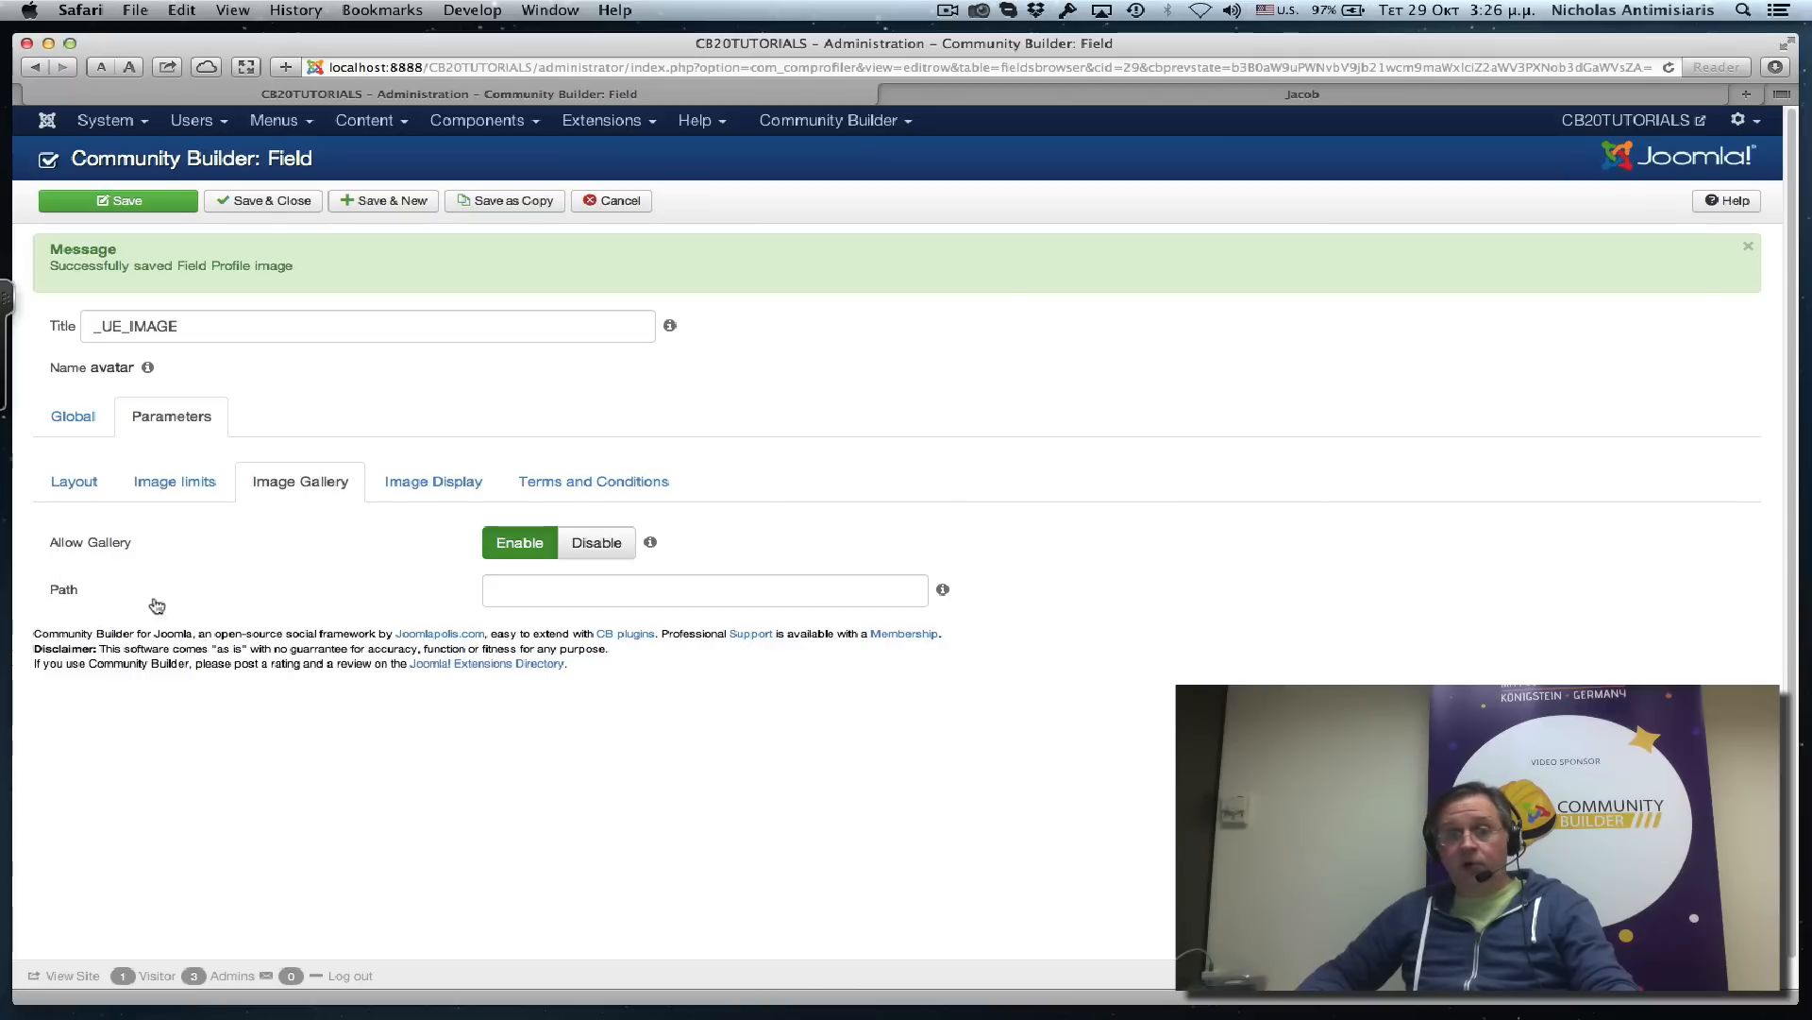
{"action": "mouse_move", "coordinate": [145, 593]}
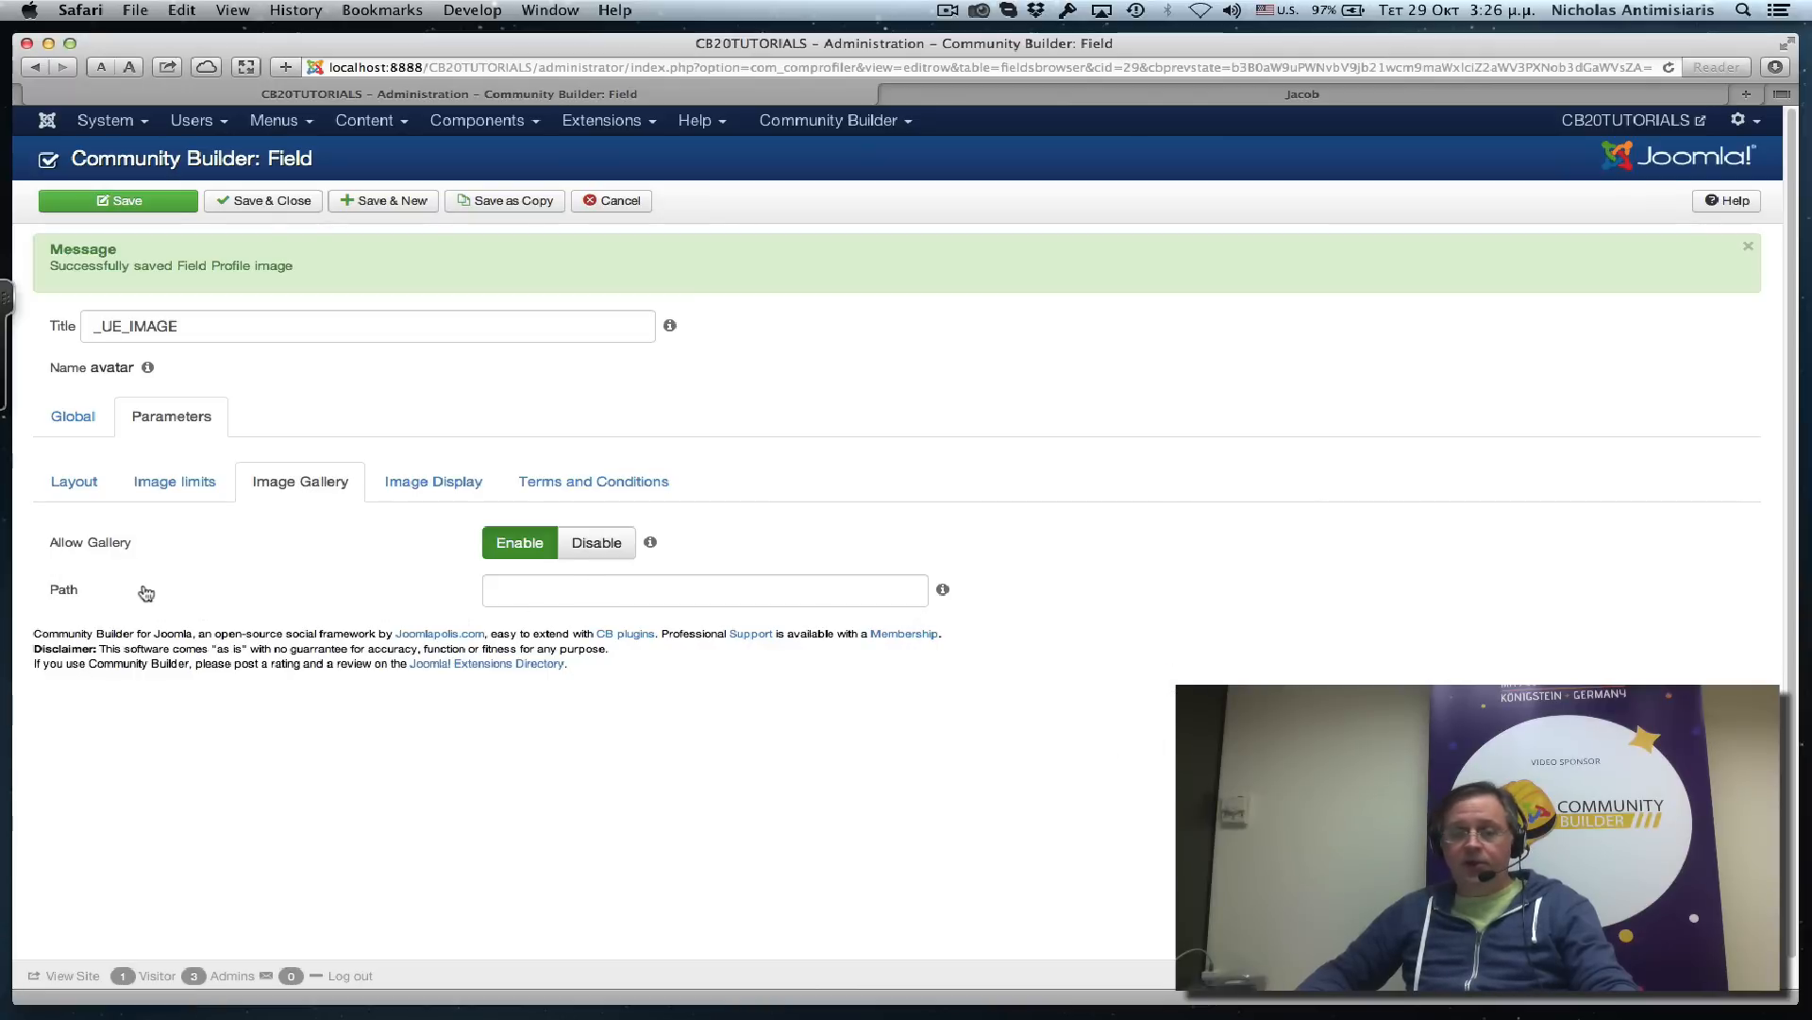
{"action": "mouse_move", "coordinate": [942, 590]}
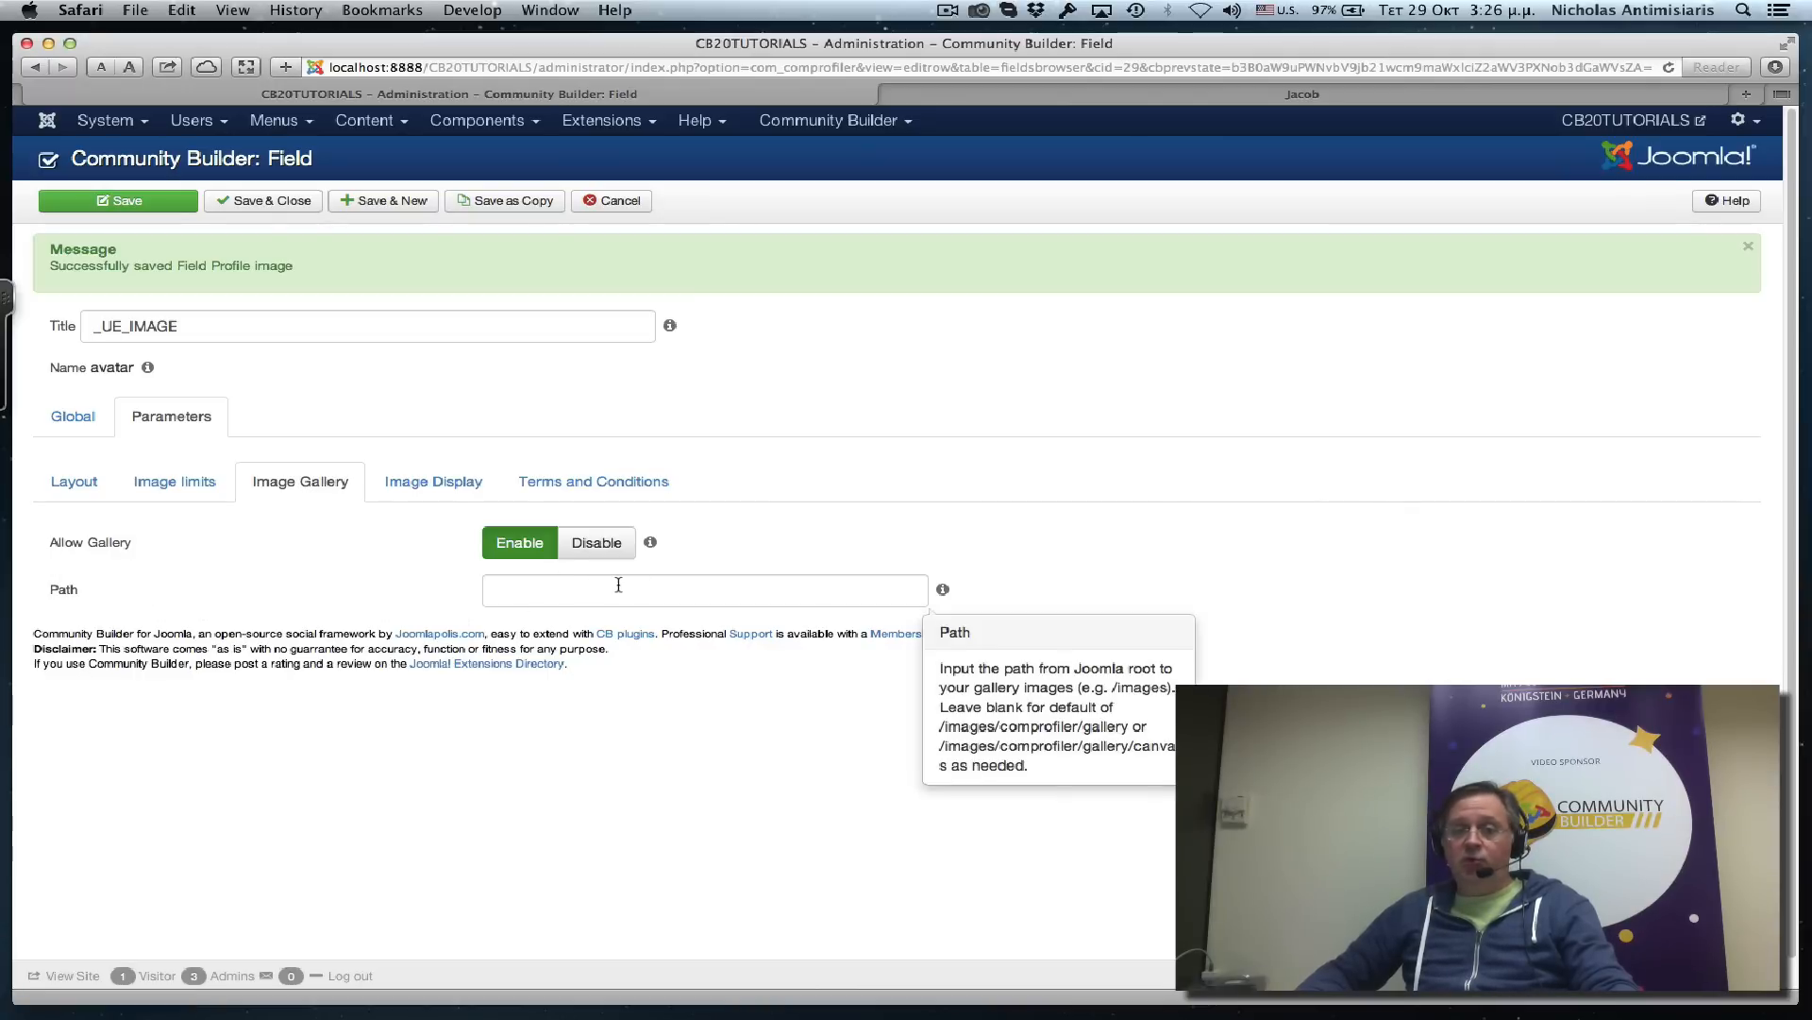
{"action": "mouse_move", "coordinate": [296, 591]}
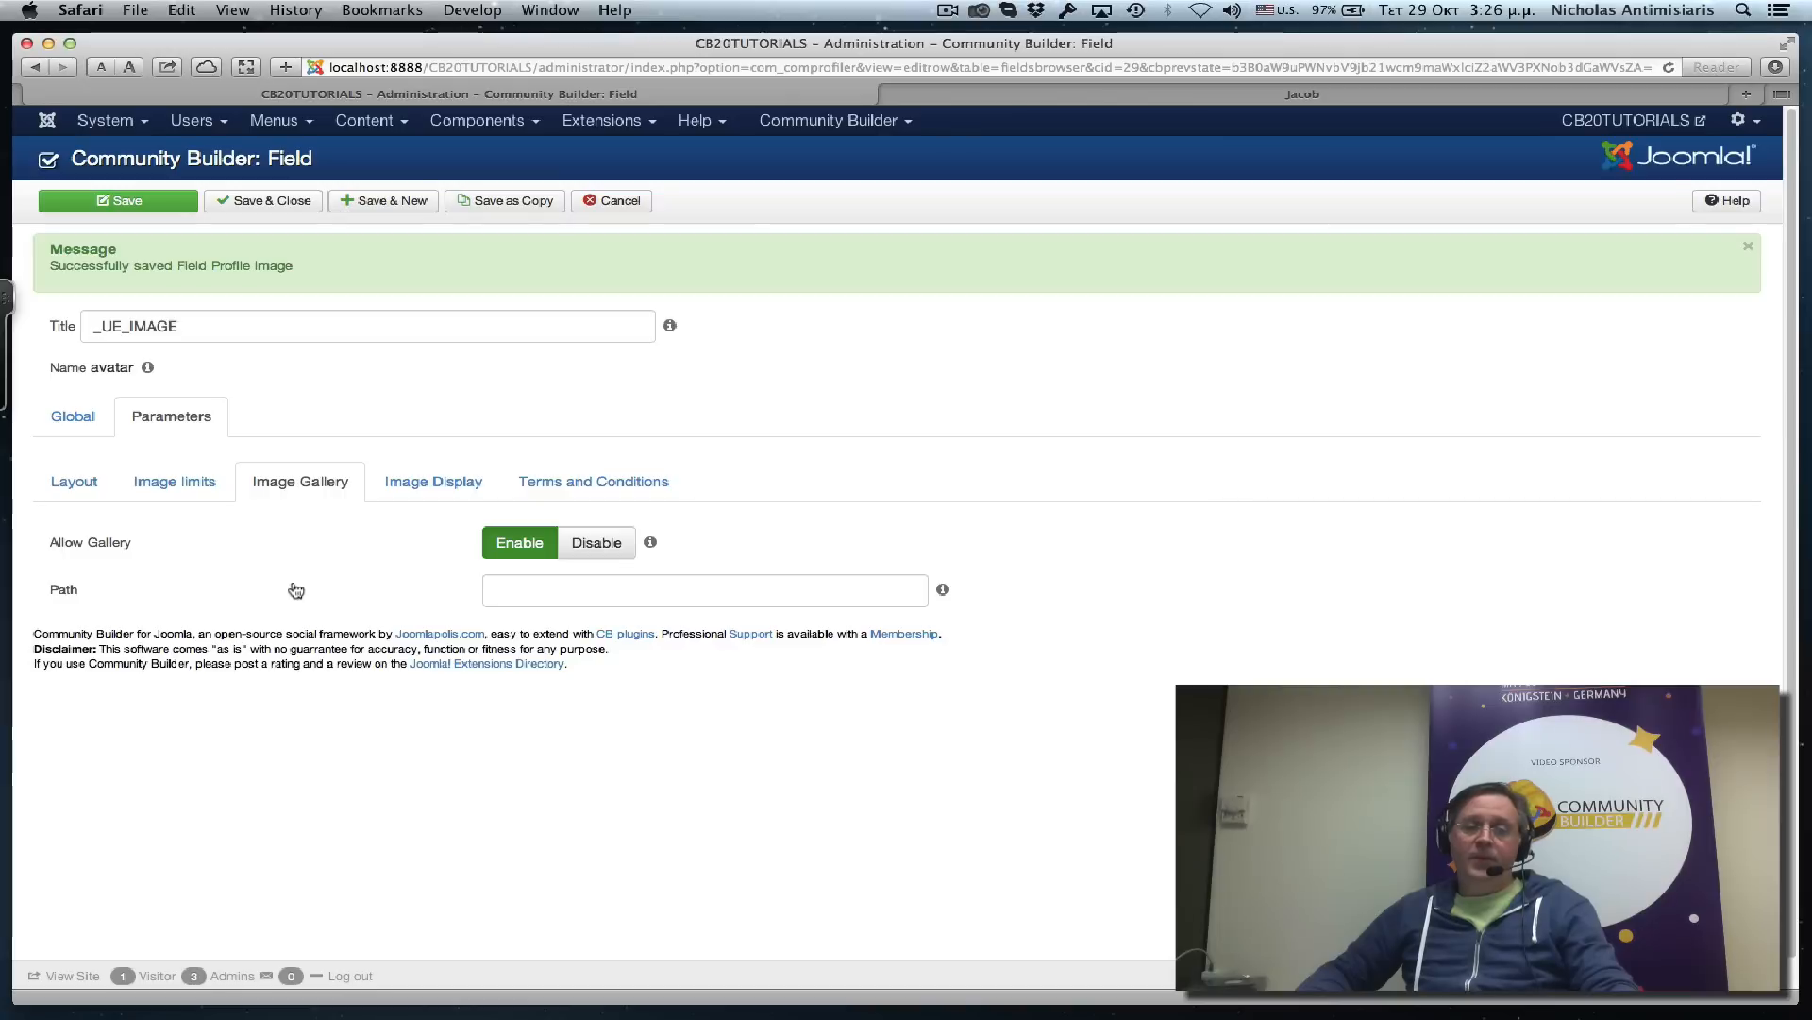
{"action": "left_click", "coordinate": [703, 589]}
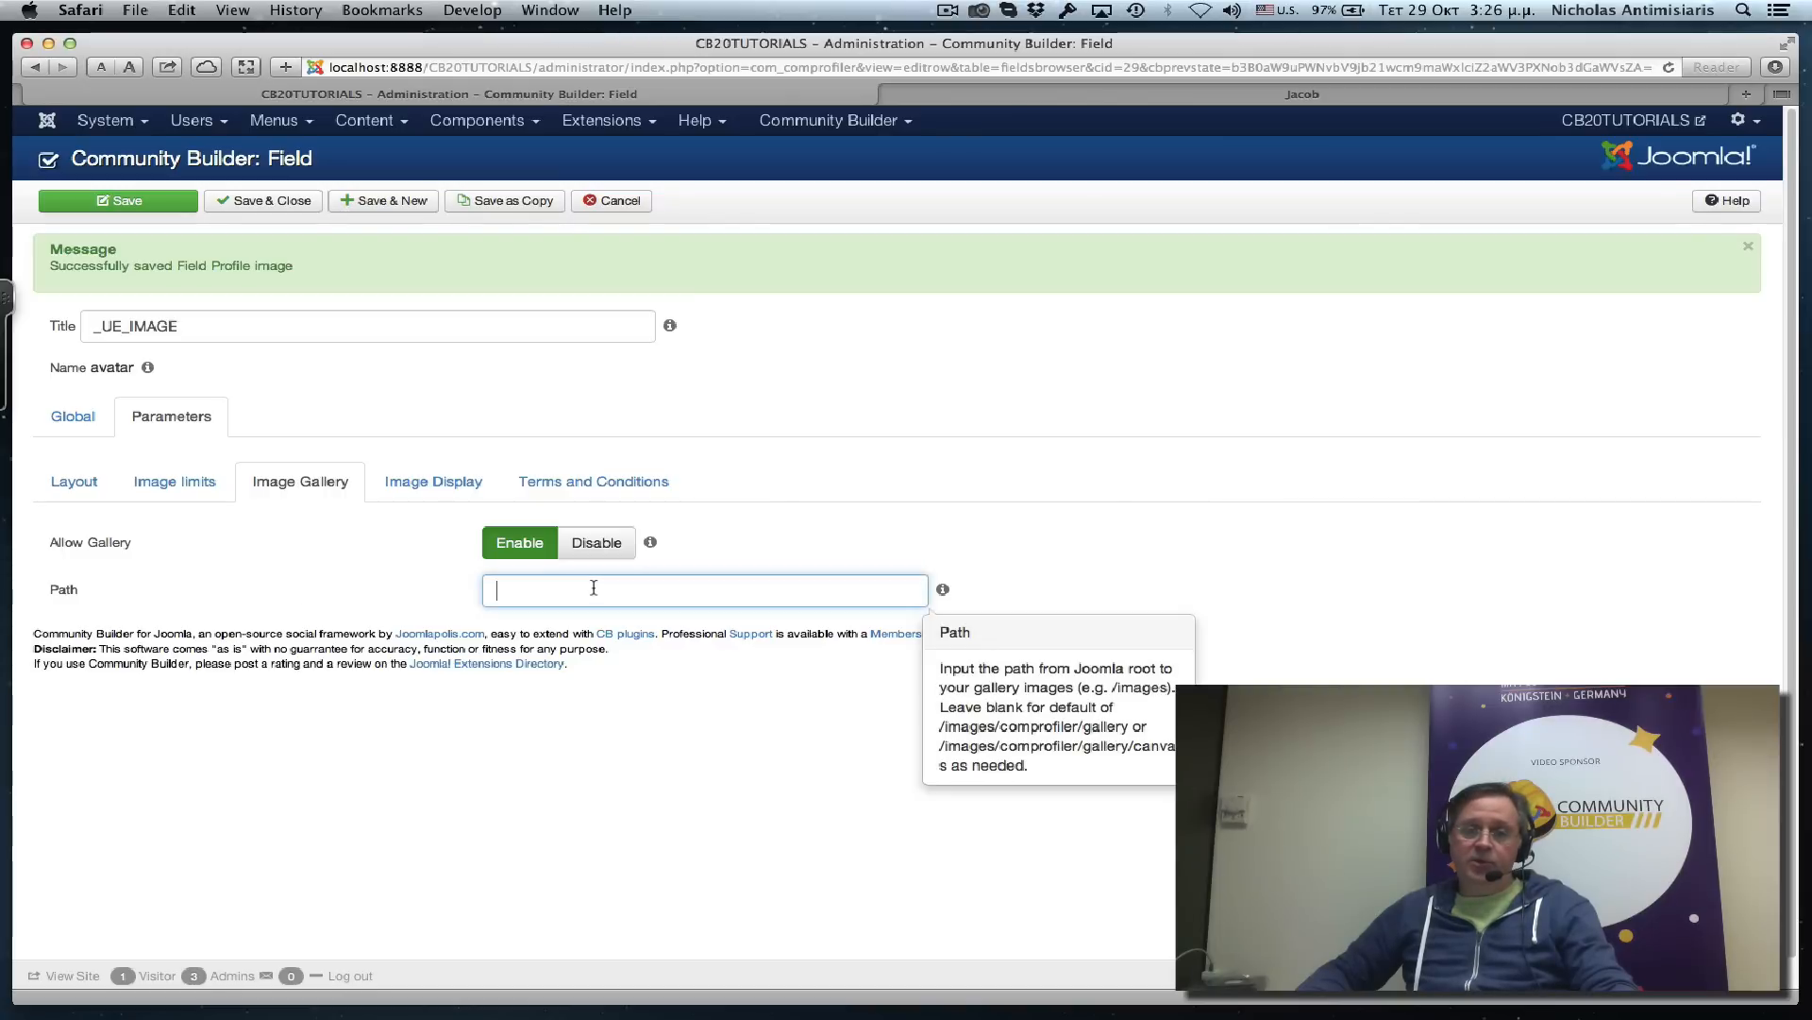
{"action": "mouse_move", "coordinate": [1017, 586]}
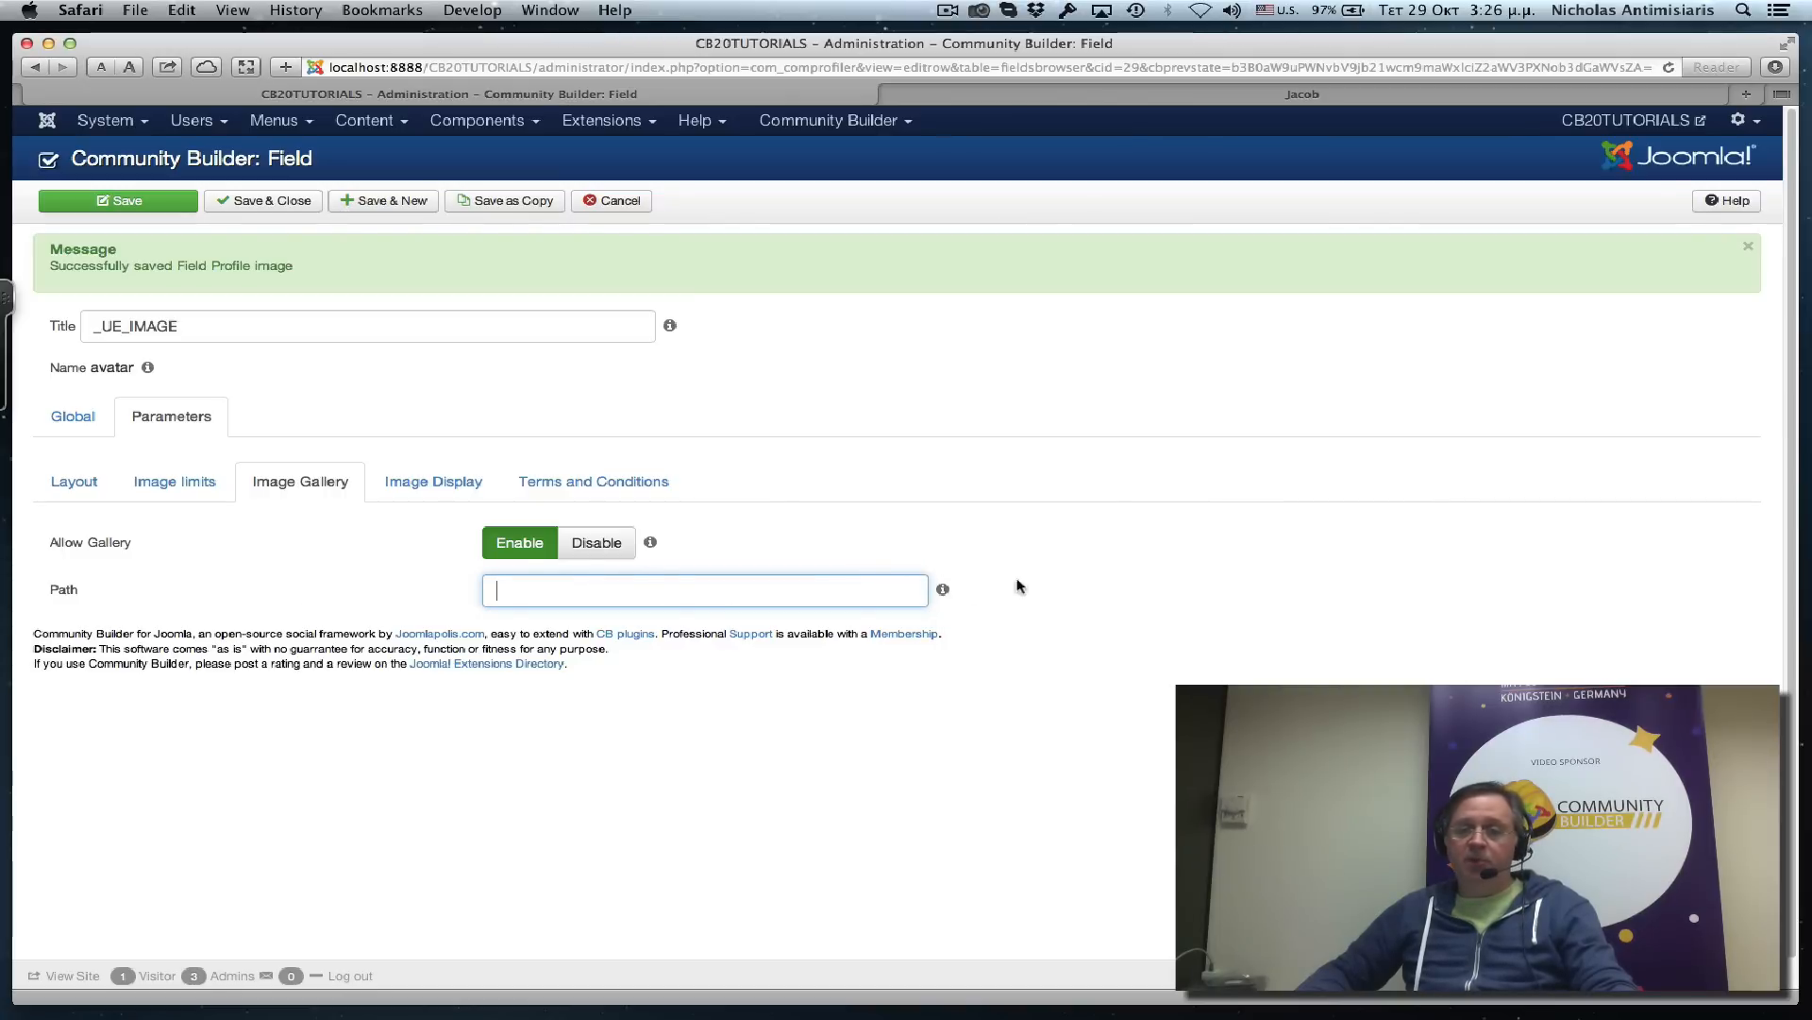
{"action": "mouse_move", "coordinate": [1229, 487]}
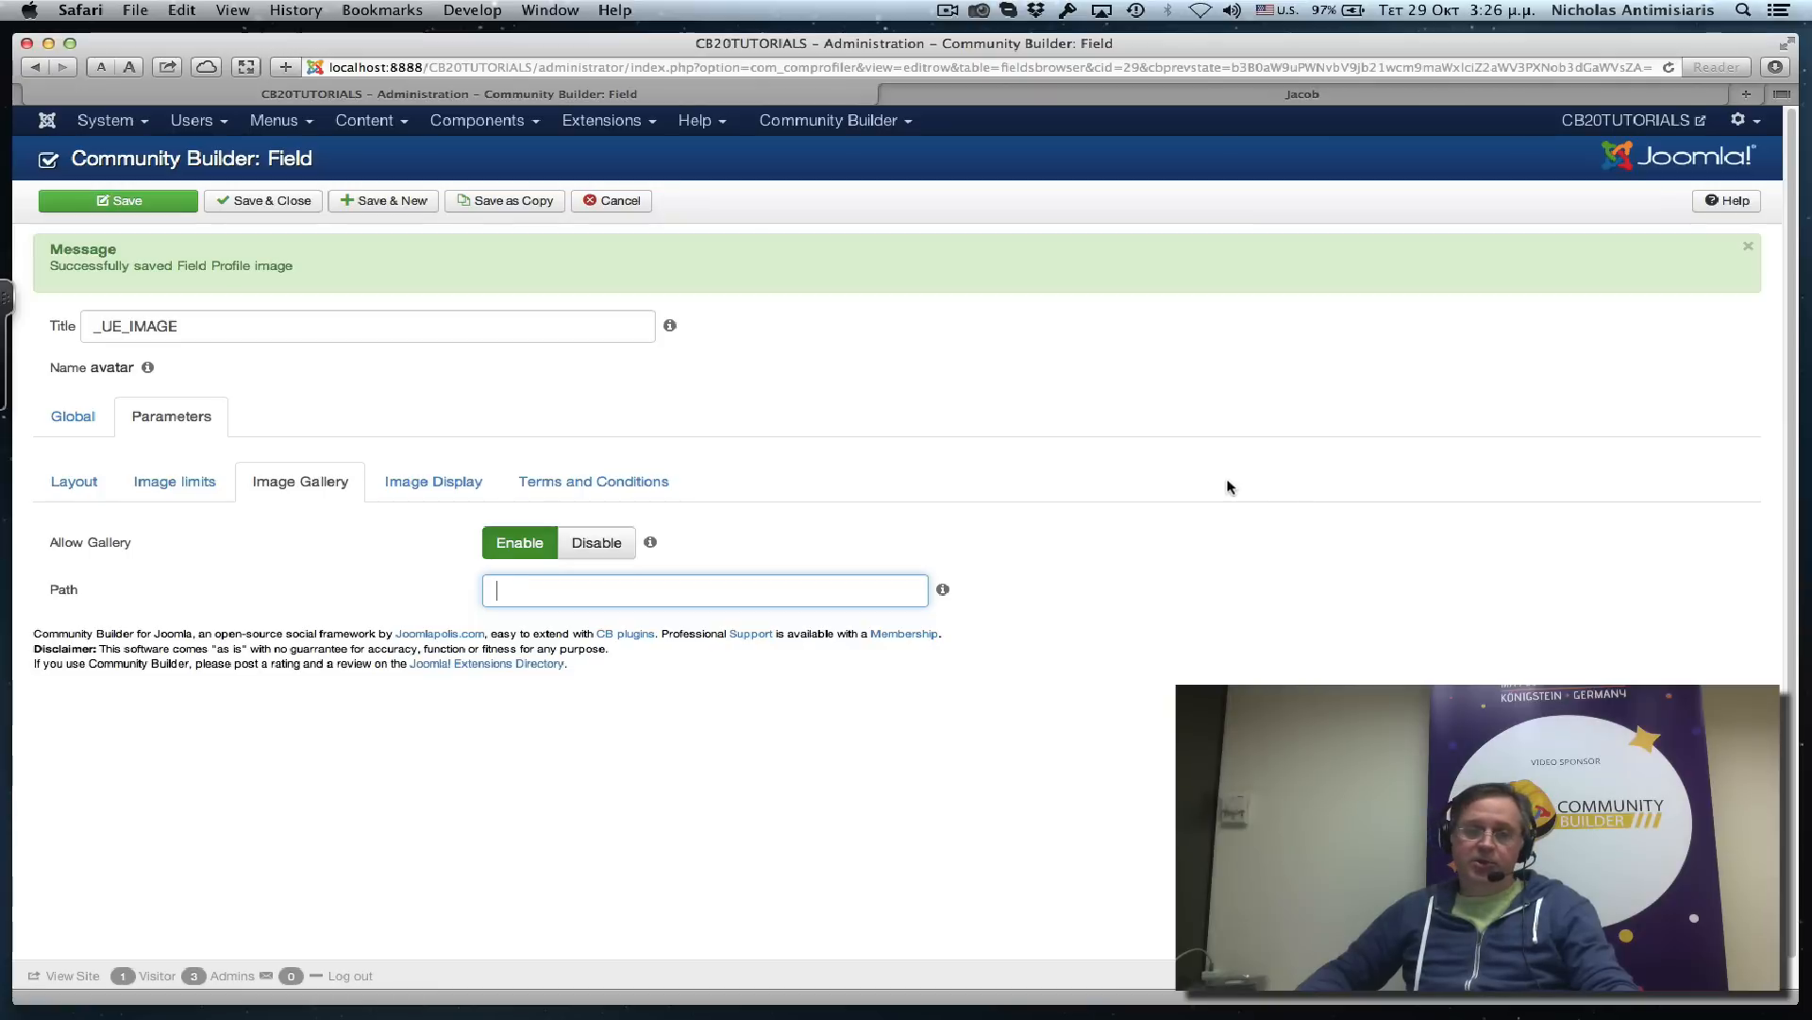
{"action": "mouse_move", "coordinate": [1164, 479]}
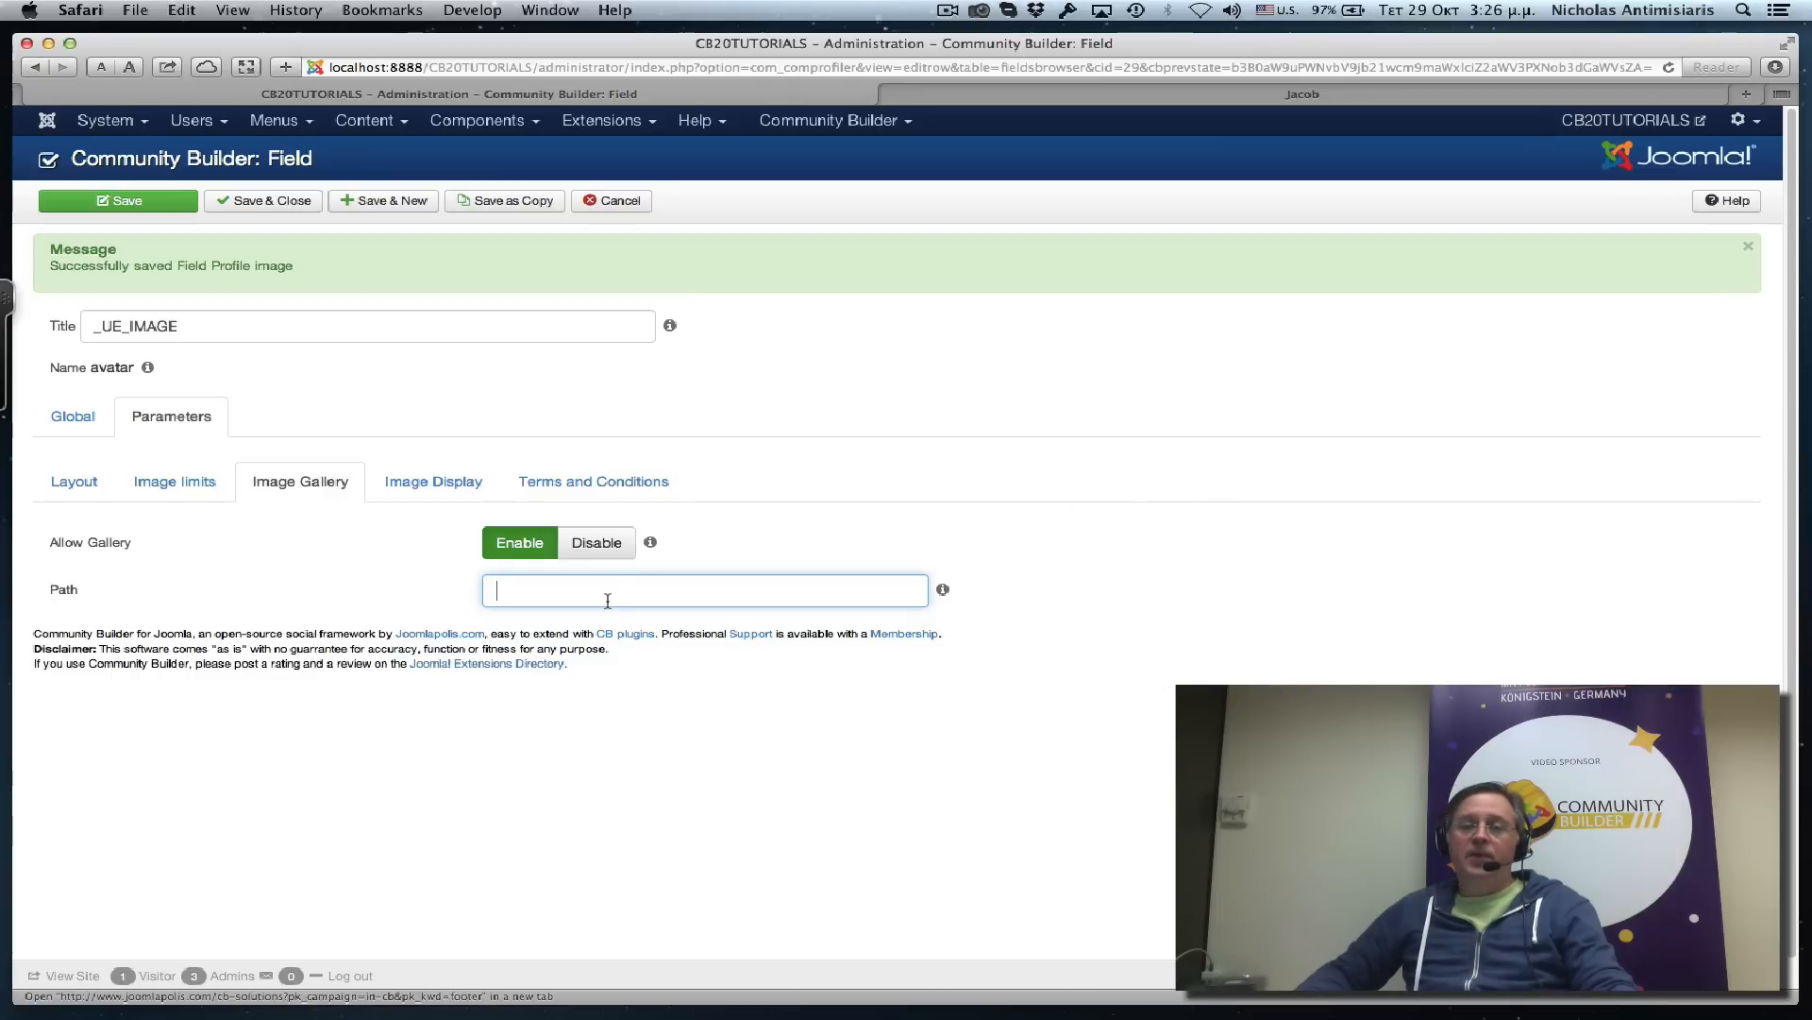
{"action": "mouse_move", "coordinate": [931, 570]}
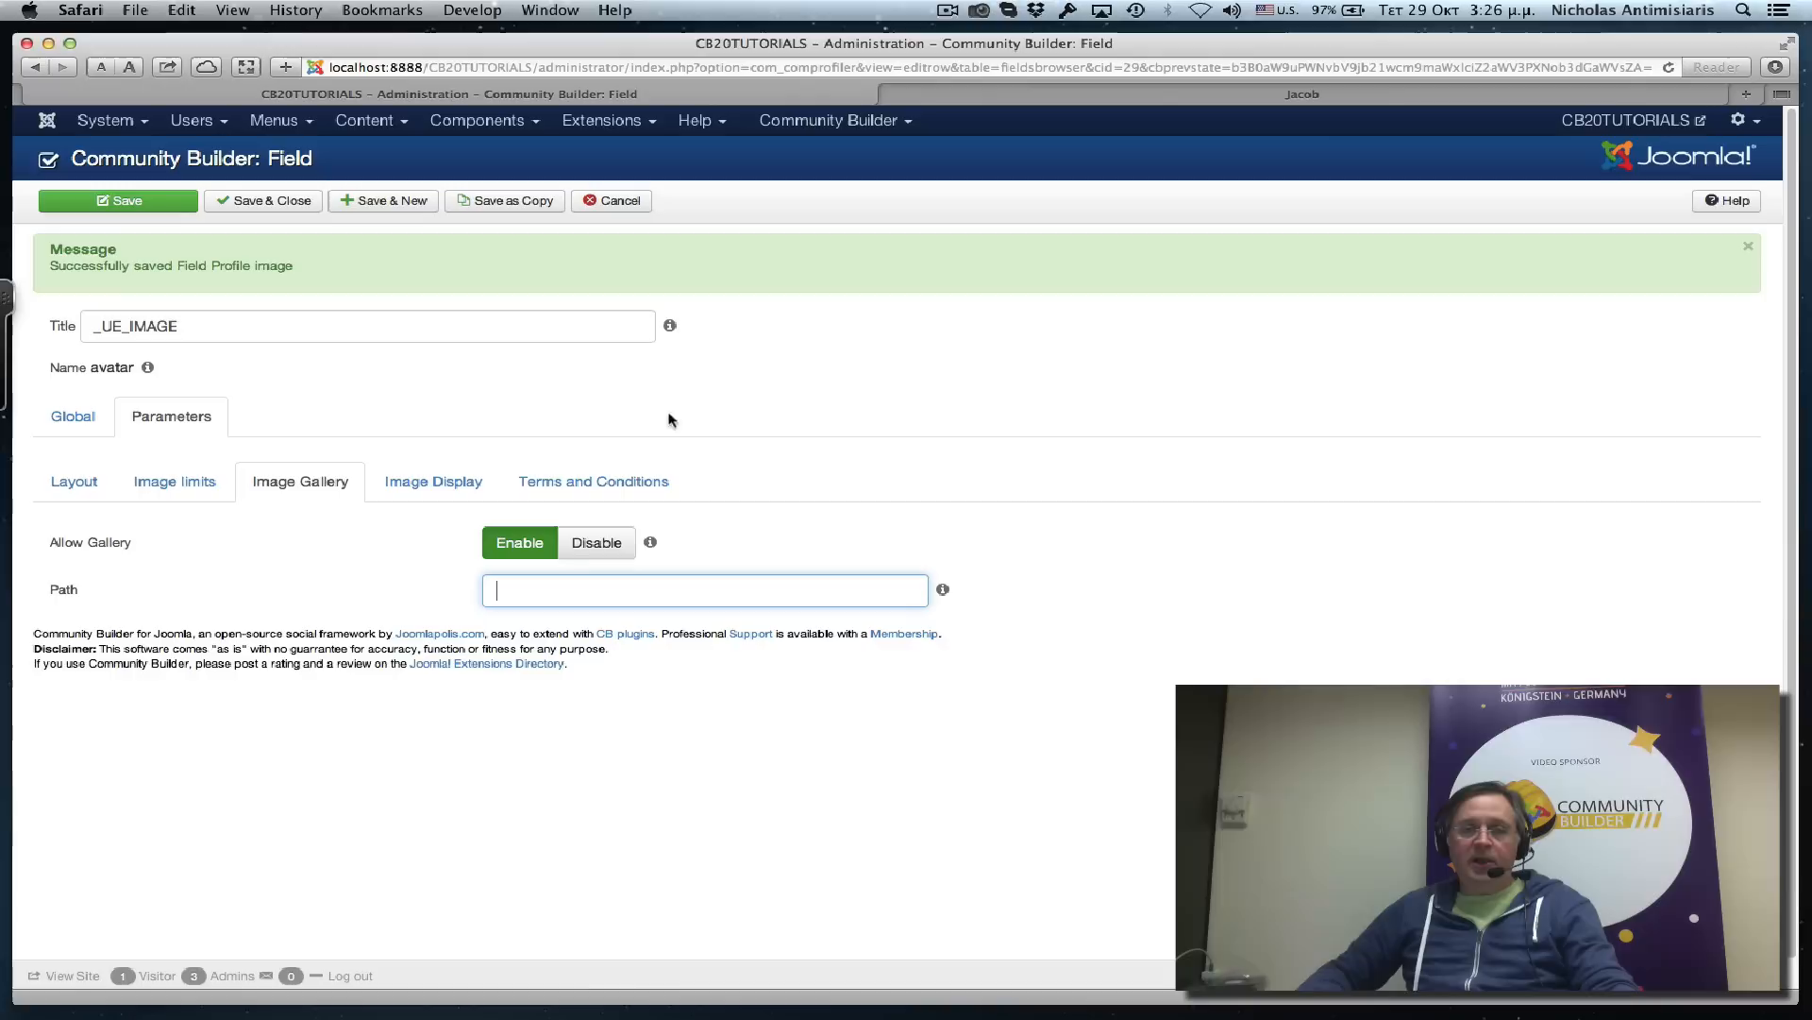
{"action": "mouse_move", "coordinate": [1196, 442]}
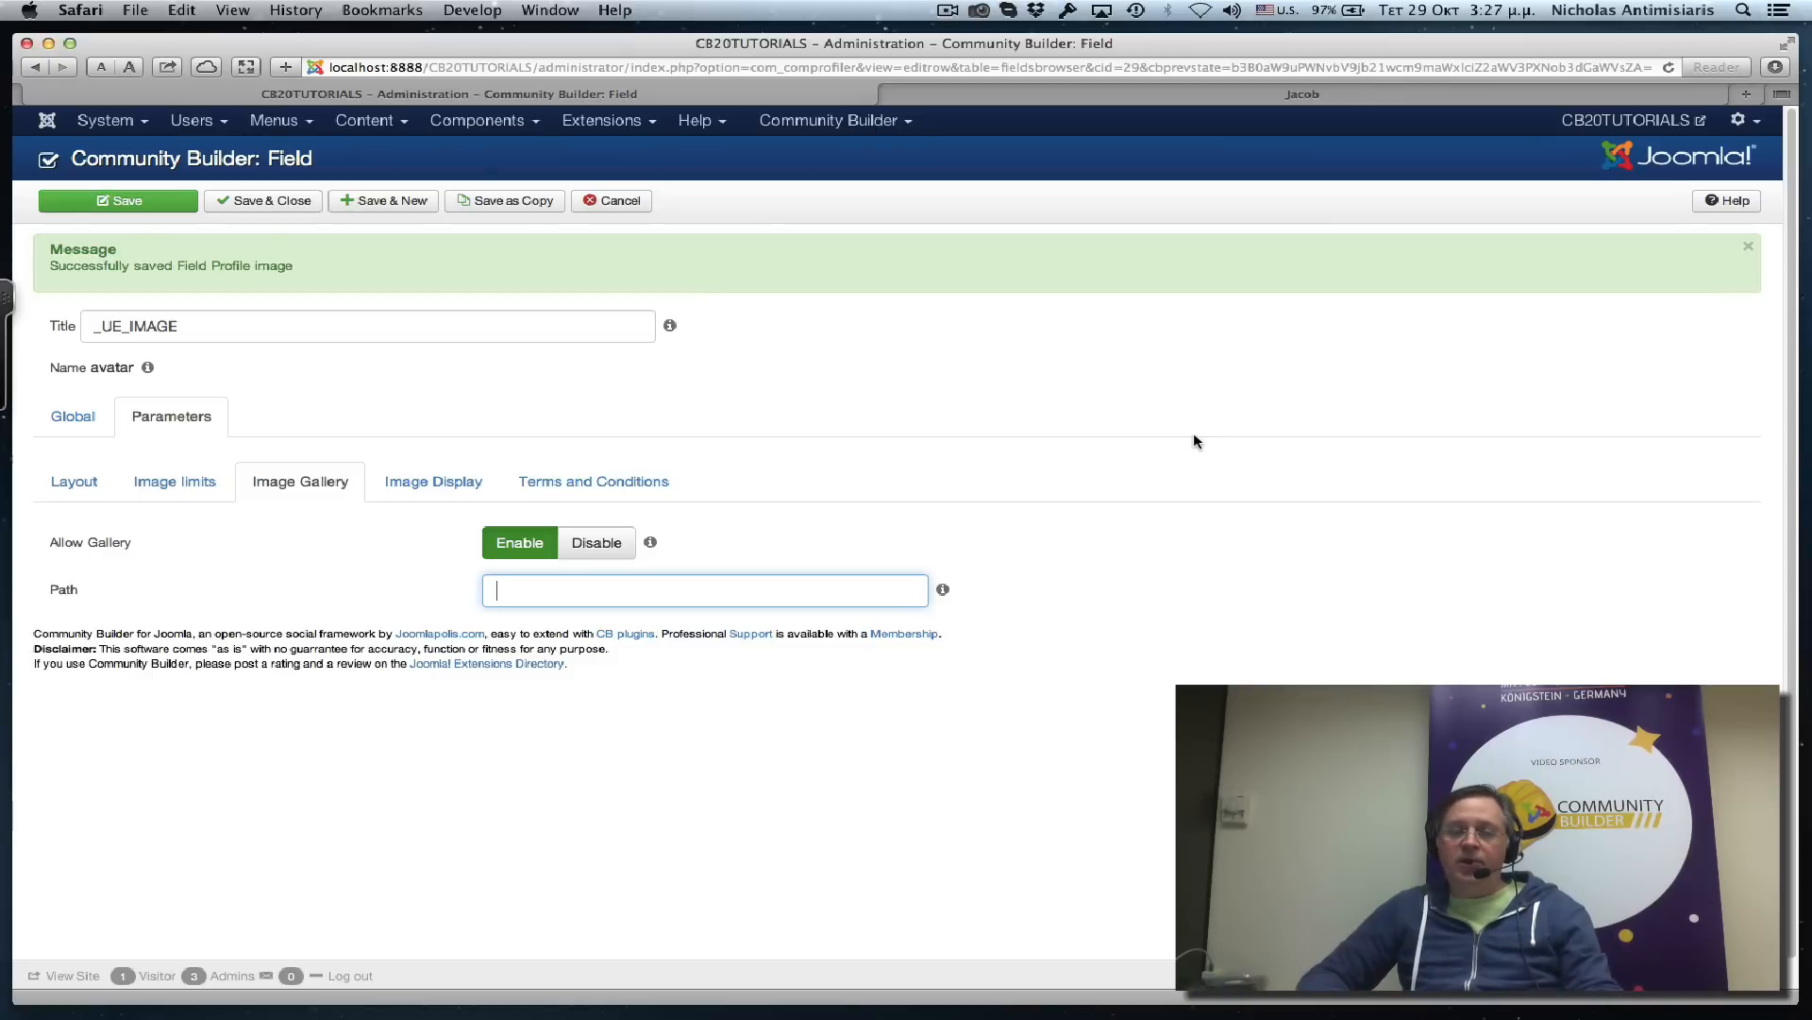
{"action": "mouse_move", "coordinate": [1154, 400]}
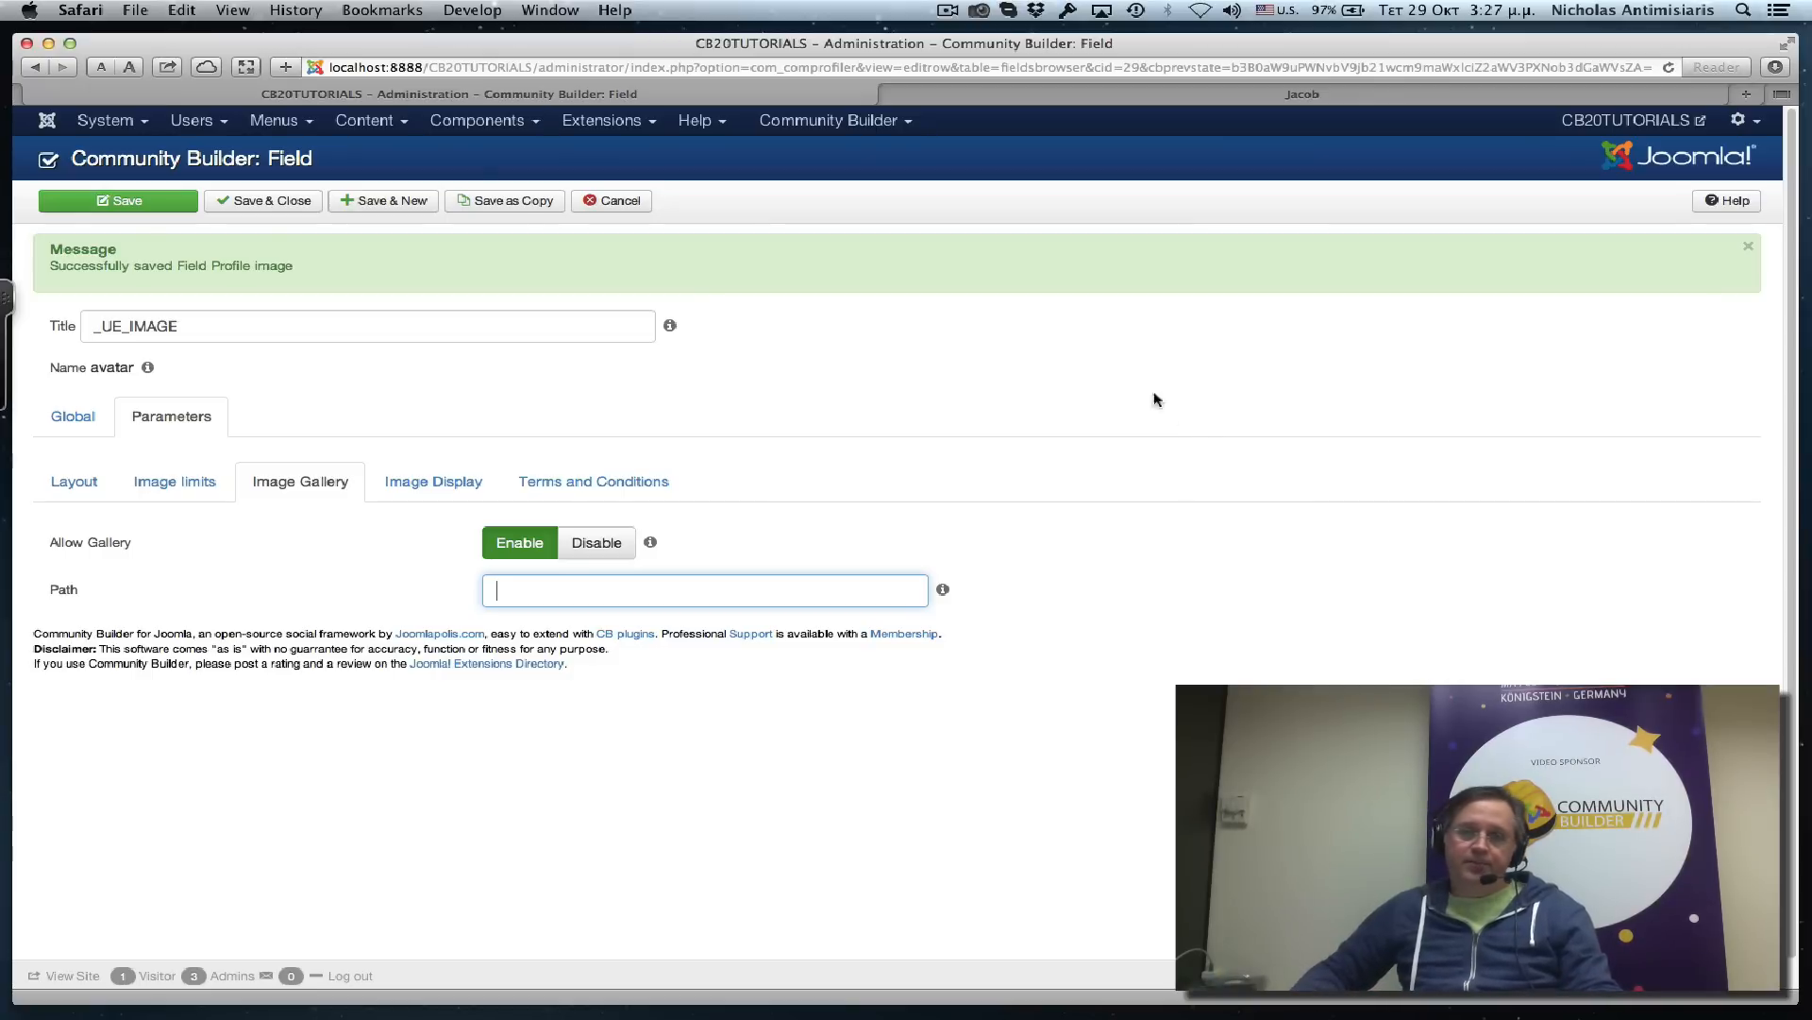